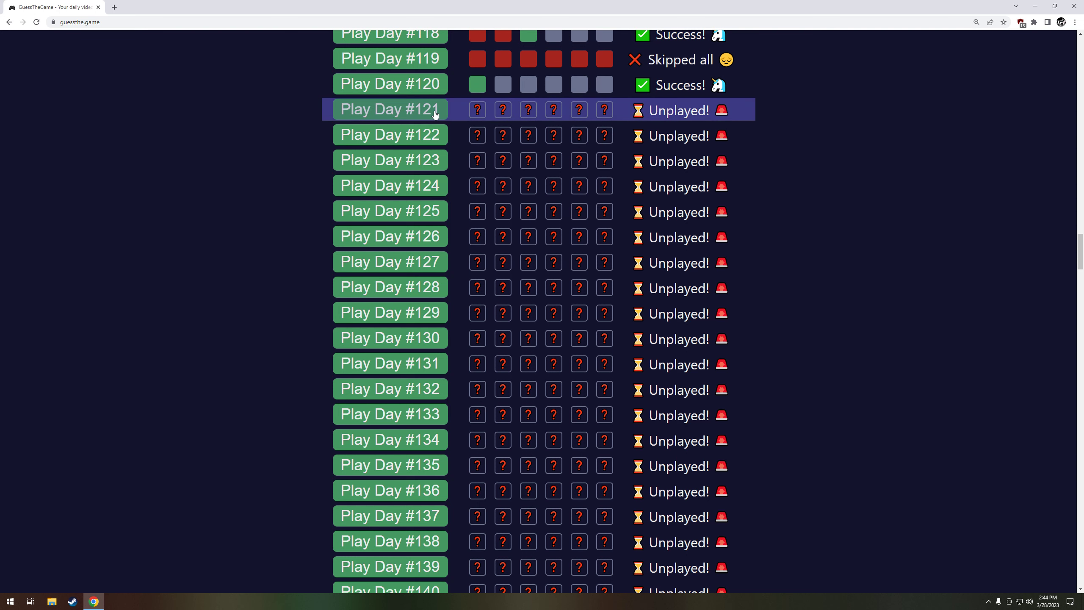
# - Open past puzzle #121 and skip its first two clips
pyautogui.click(389, 109)
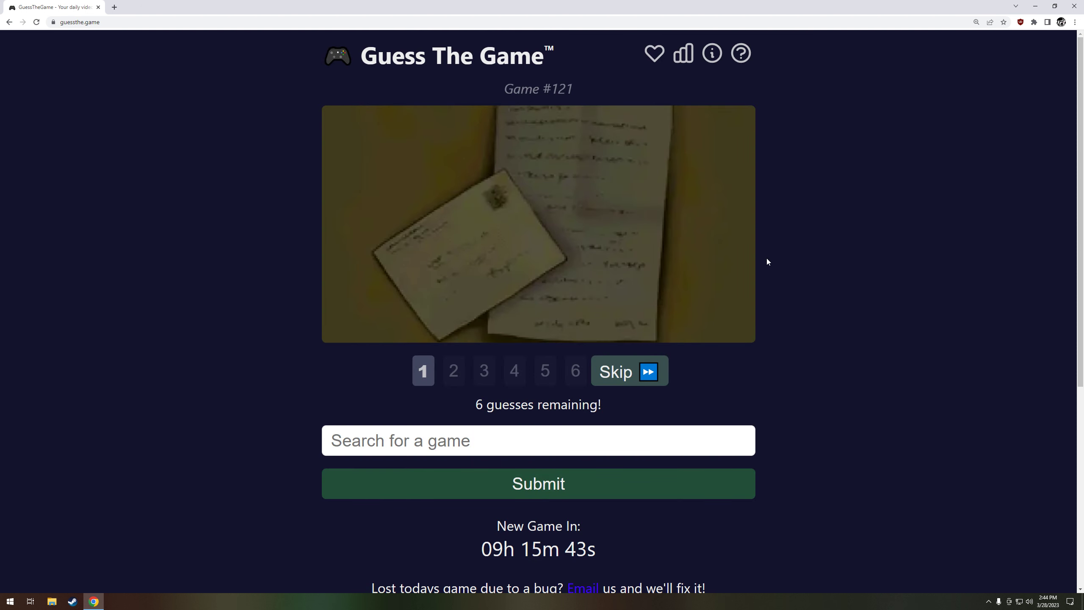
pyautogui.moveTo(674, 415)
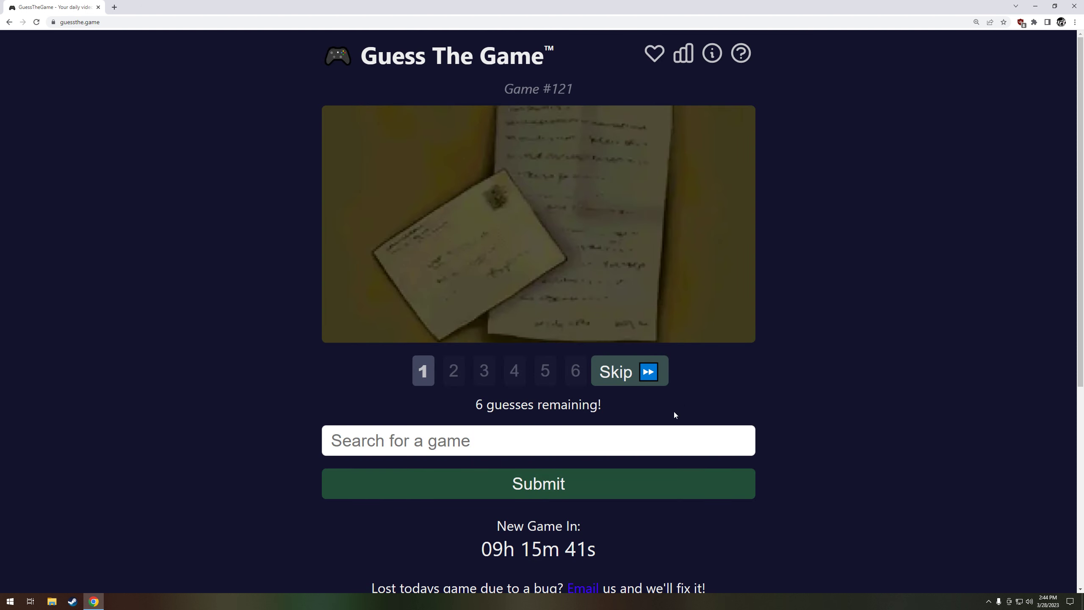
pyautogui.moveTo(646, 382)
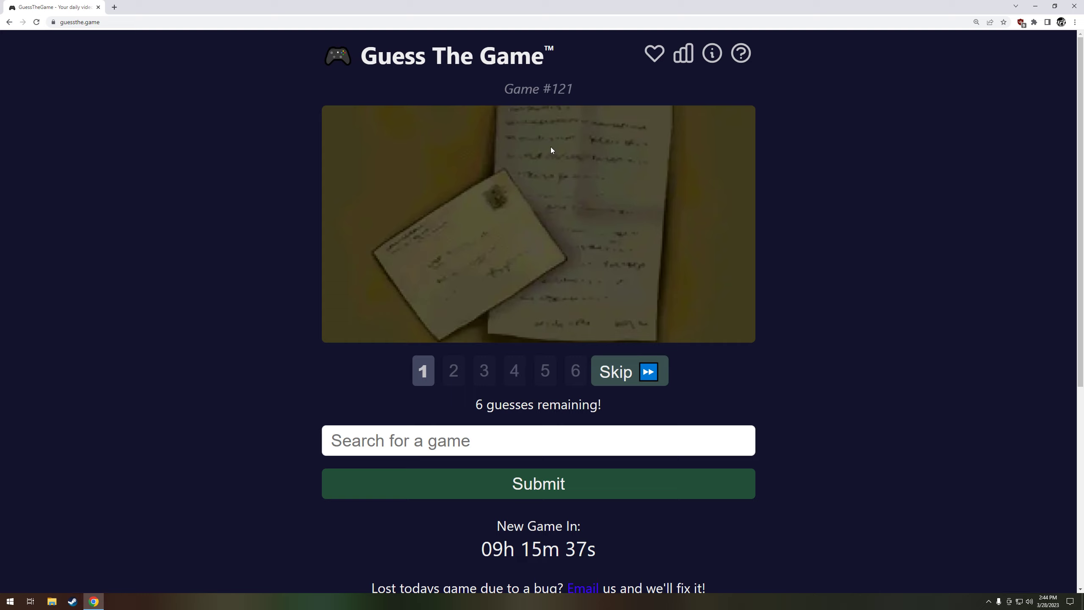
pyautogui.moveTo(578, 397)
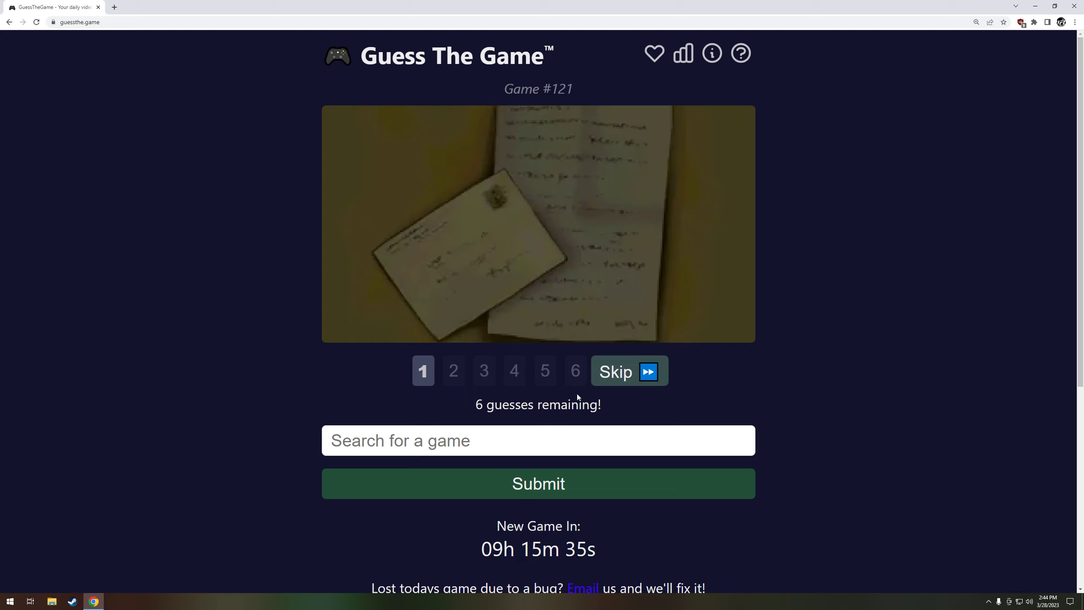
pyautogui.click(628, 371)
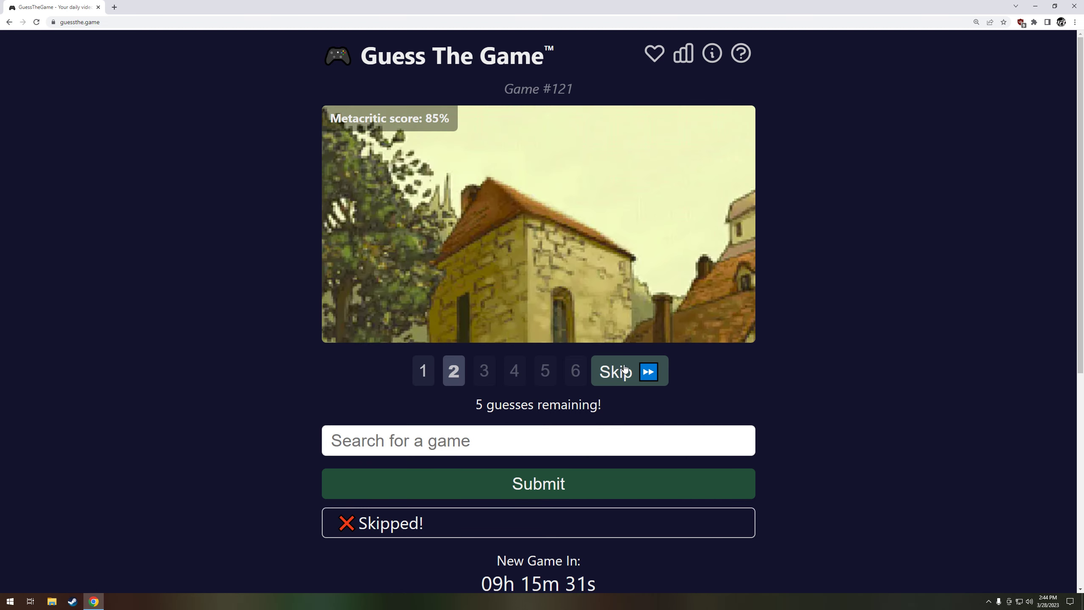
pyautogui.moveTo(637, 374)
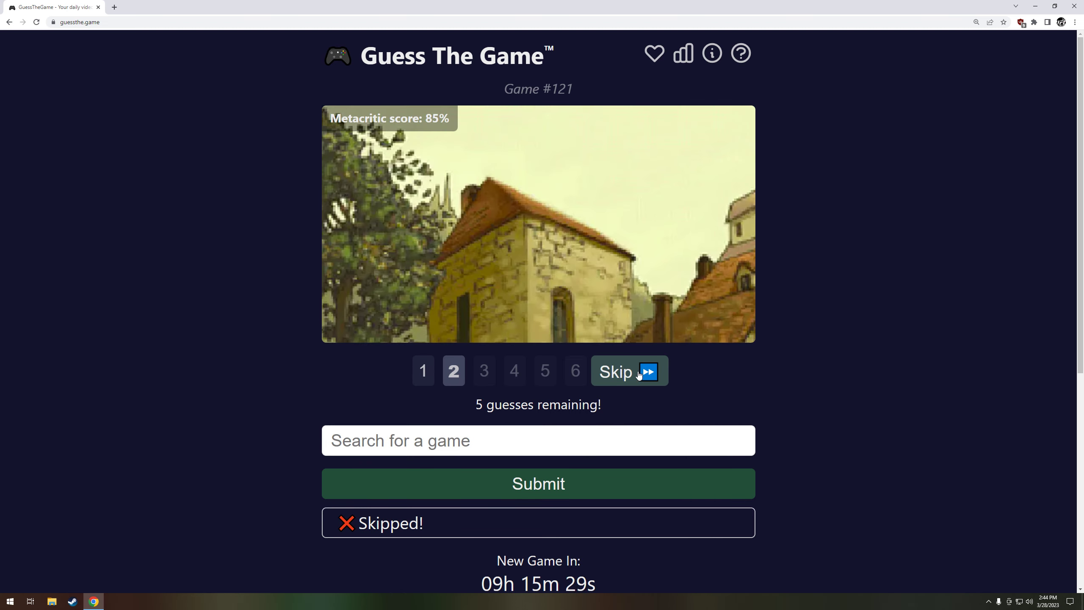
pyautogui.click(627, 371)
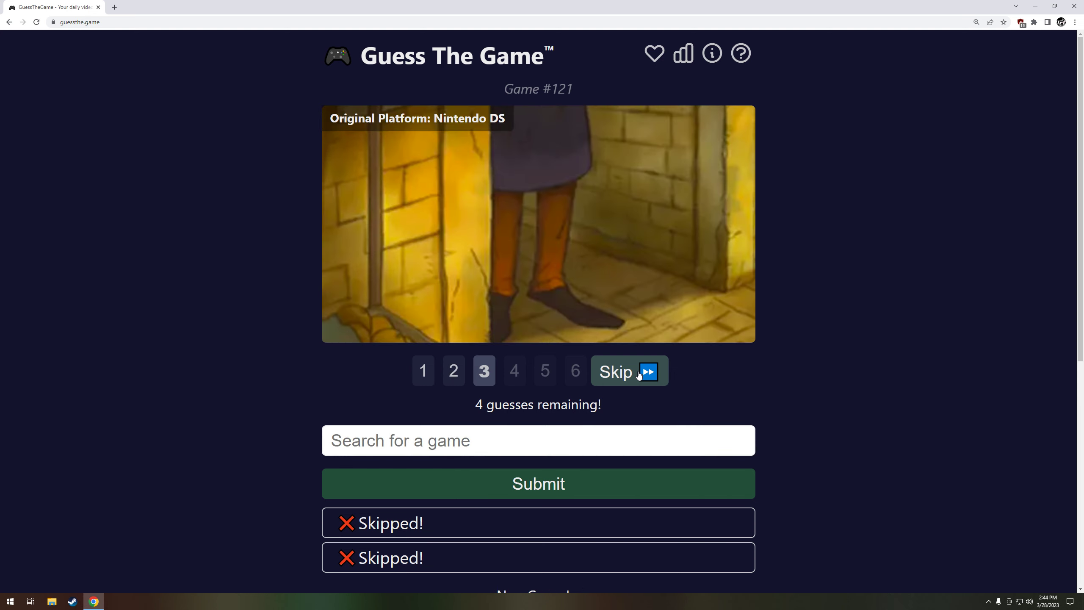
pyautogui.moveTo(538, 279)
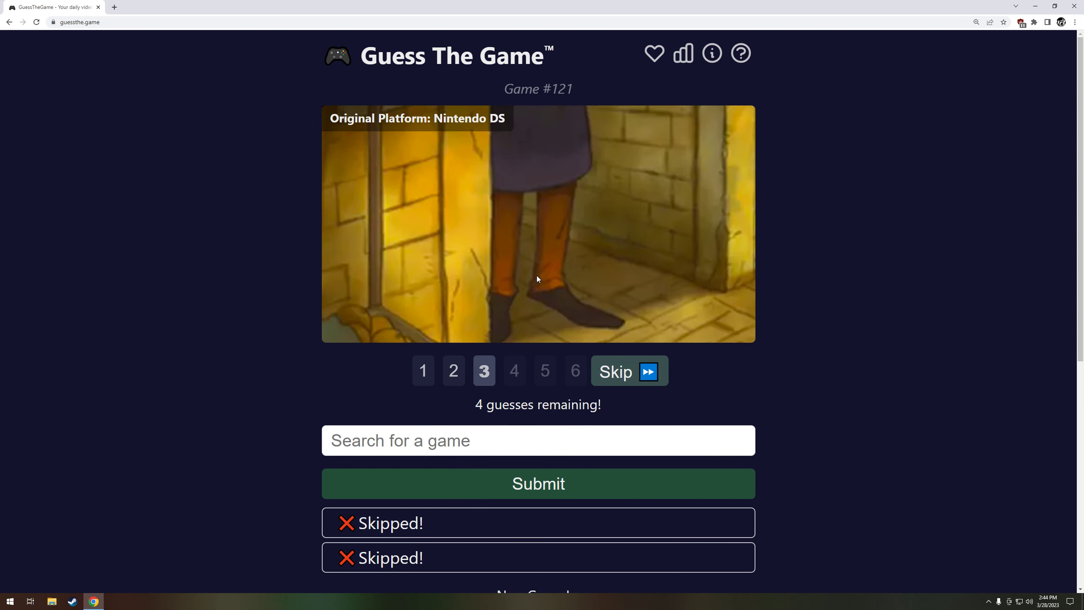
# - Rewatch clips 1, 2 and 3 of puzzle #121
pyautogui.click(423, 371)
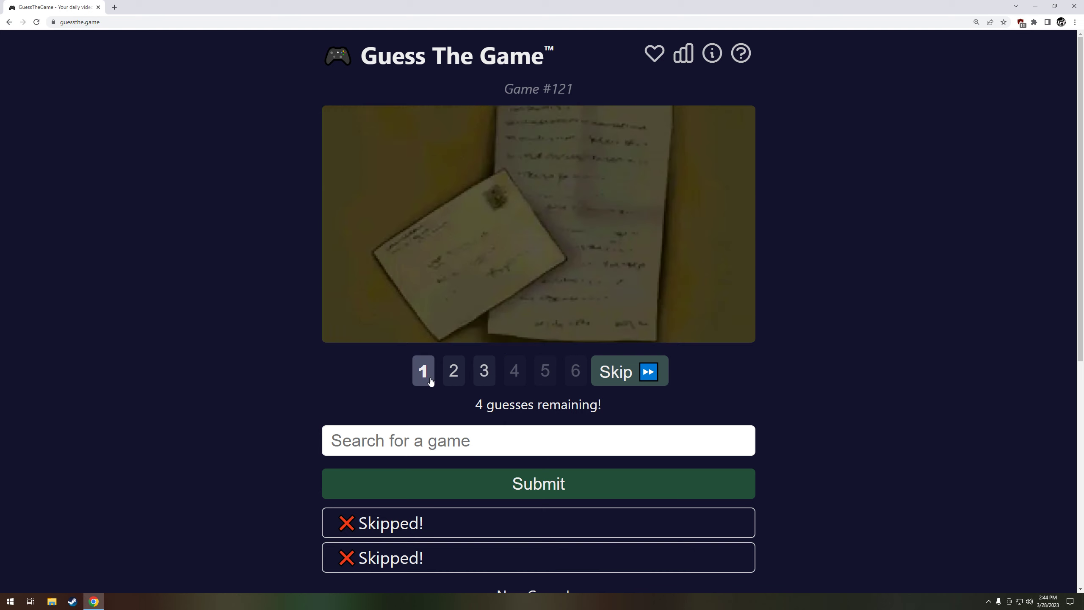
pyautogui.click(454, 371)
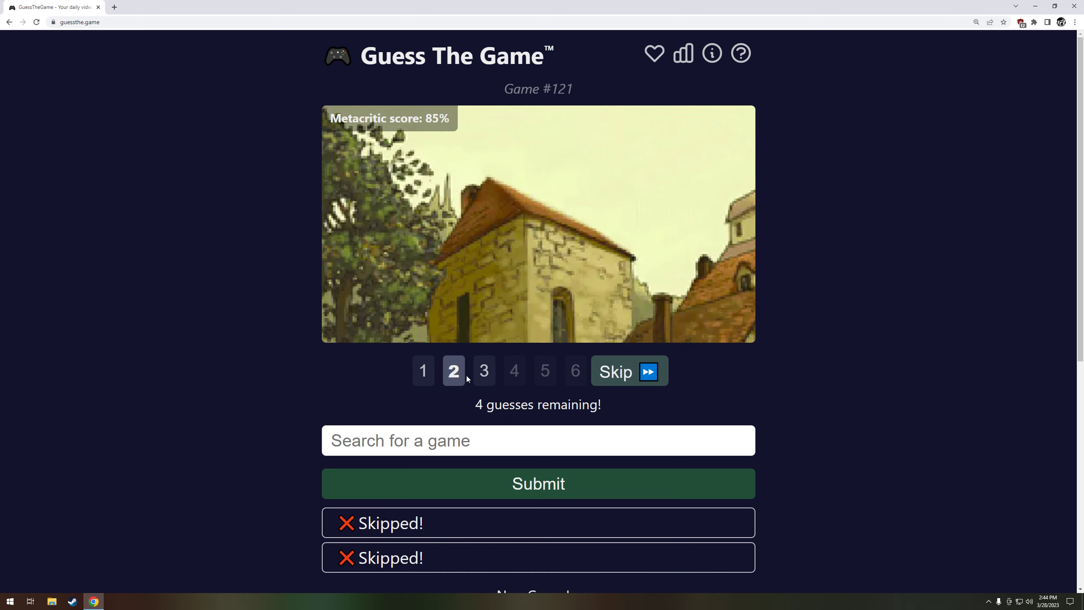
pyautogui.click(484, 371)
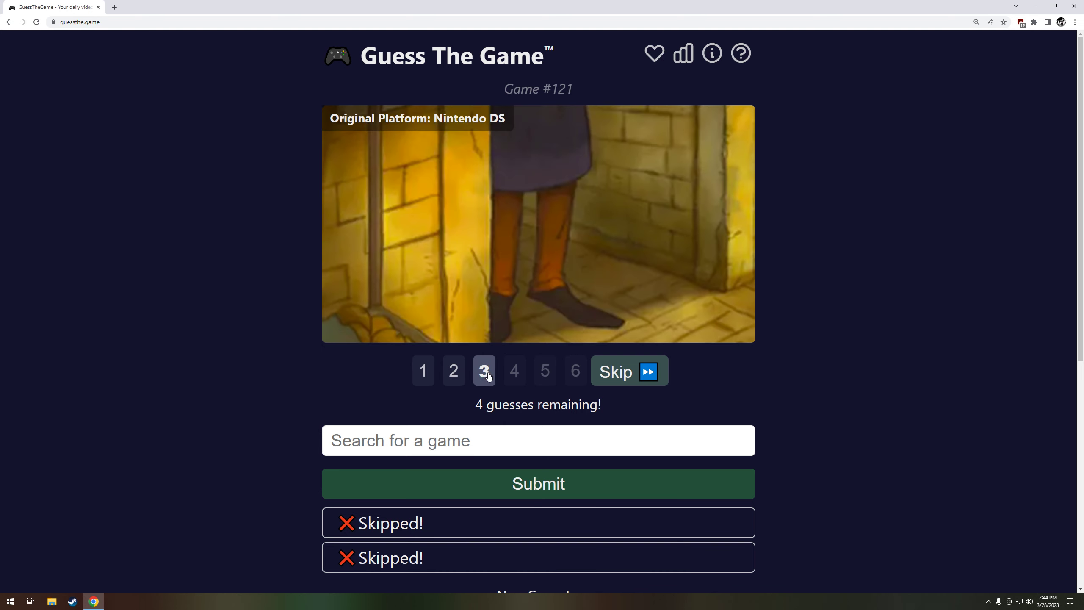
# - Skip to the fourth clip, then search 'scri' and submit Scribblenauts as the guess
pyautogui.click(628, 371)
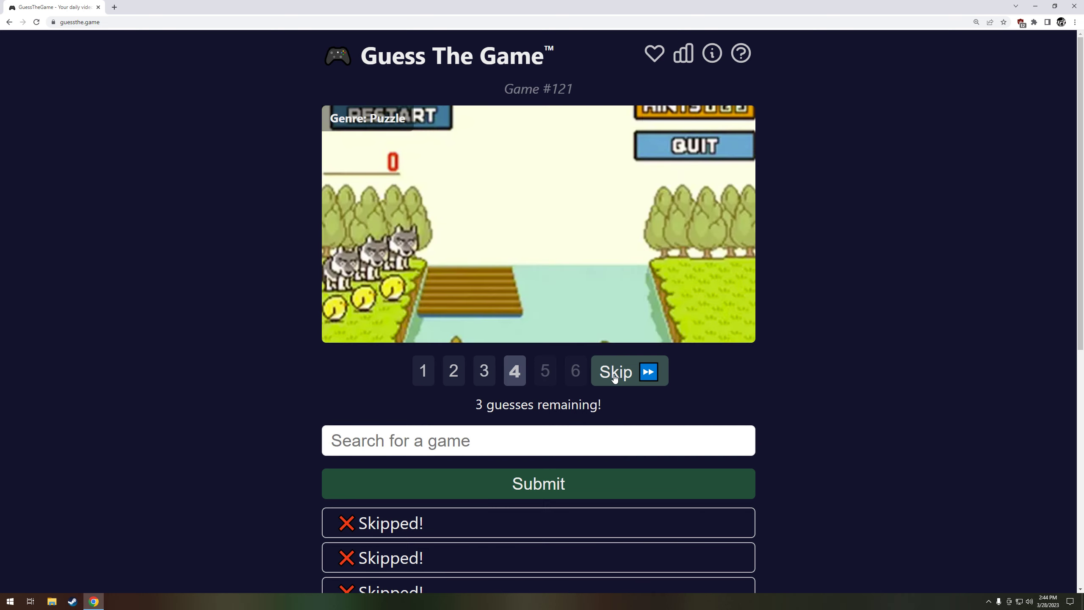
pyautogui.moveTo(630, 221)
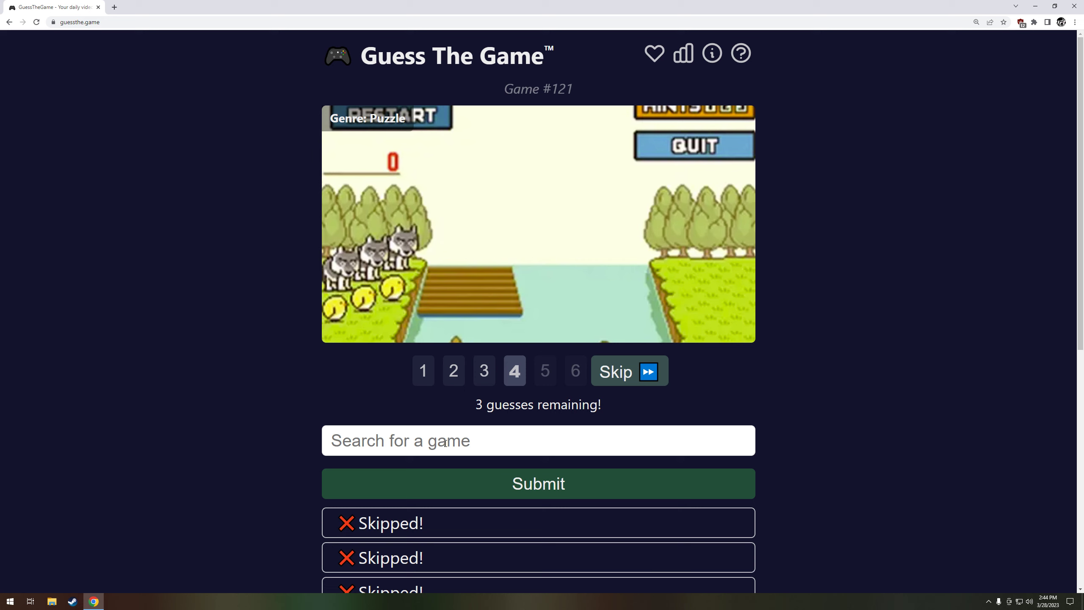
pyautogui.write('scribb')
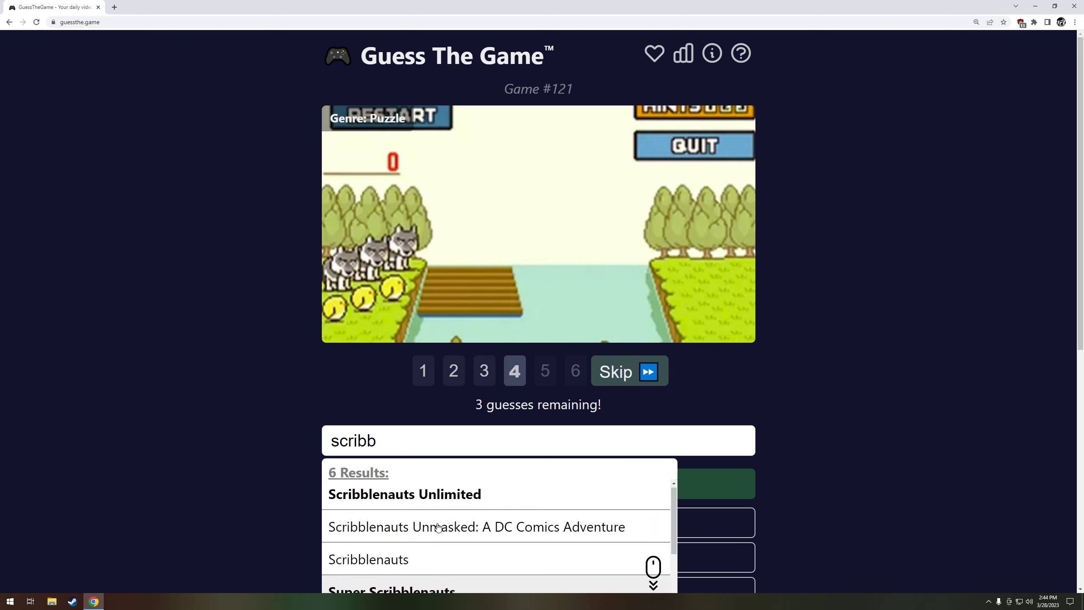
pyautogui.click(405, 494)
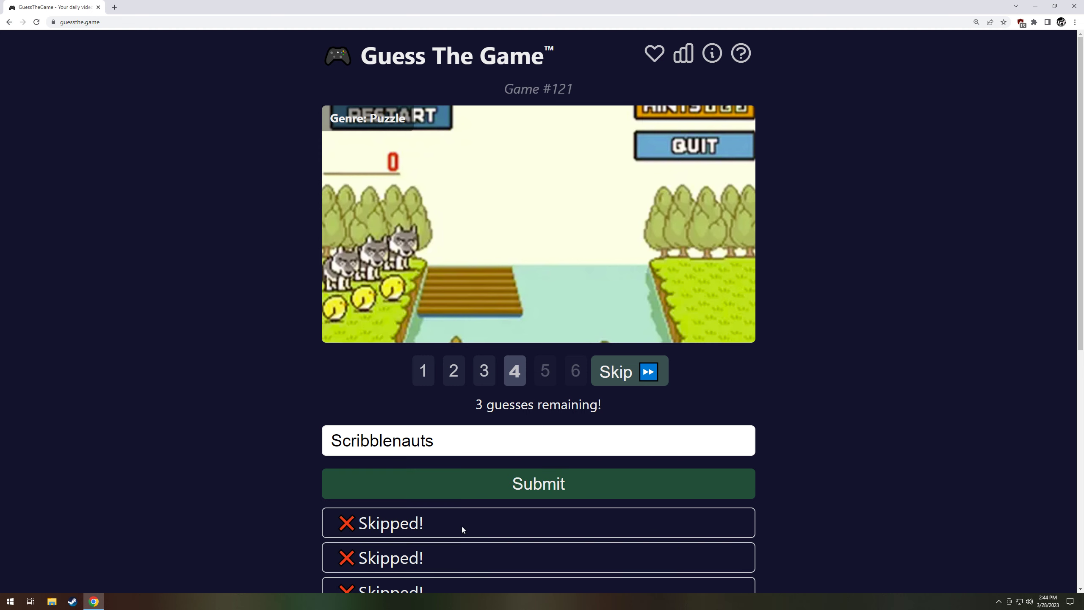
pyautogui.click(614, 372)
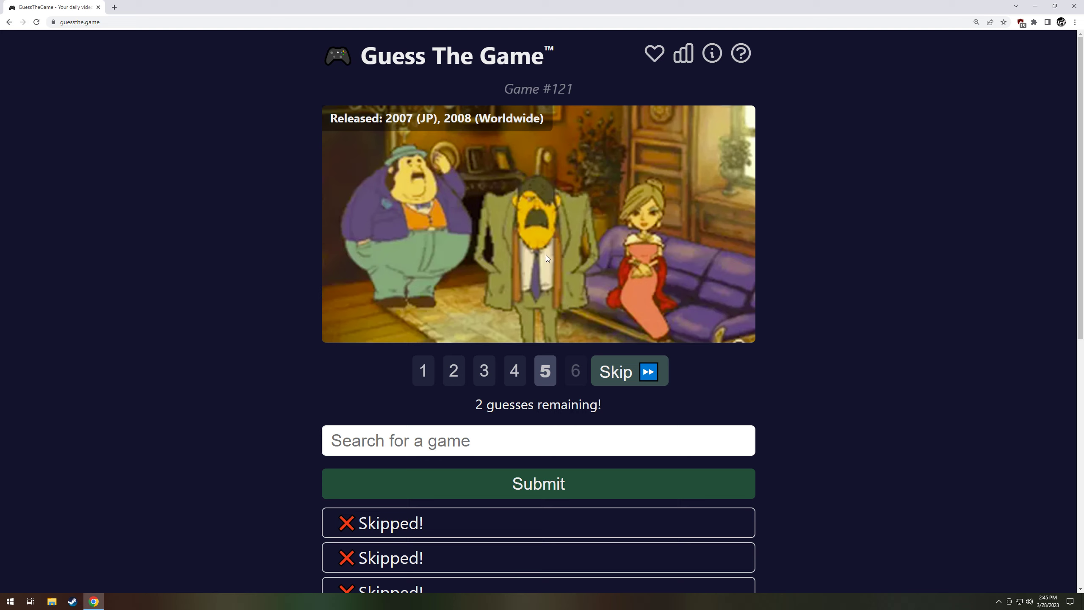
pyautogui.moveTo(557, 240)
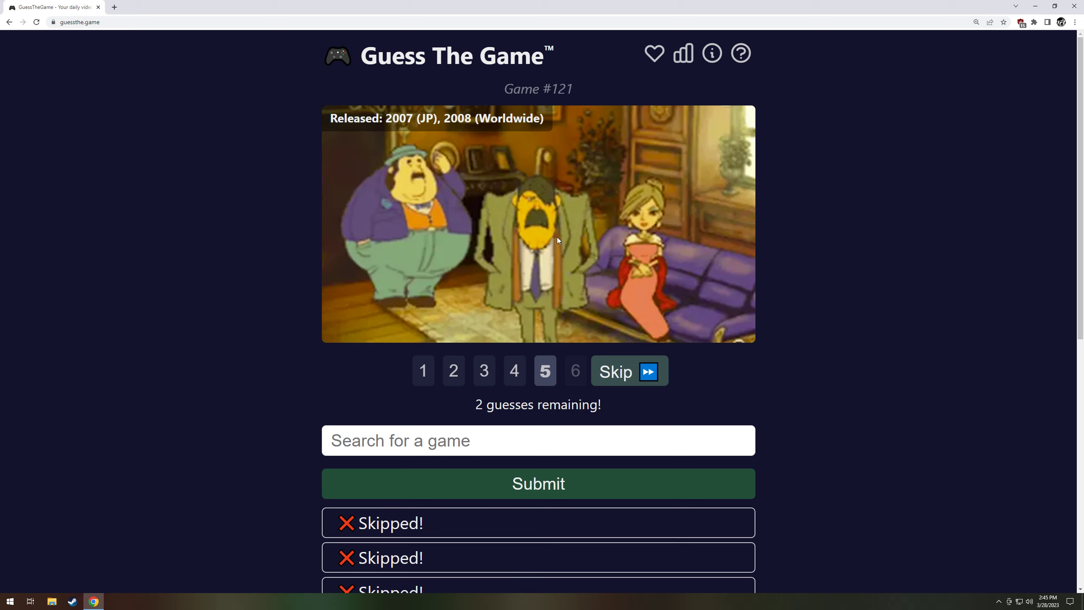
pyautogui.moveTo(619, 364)
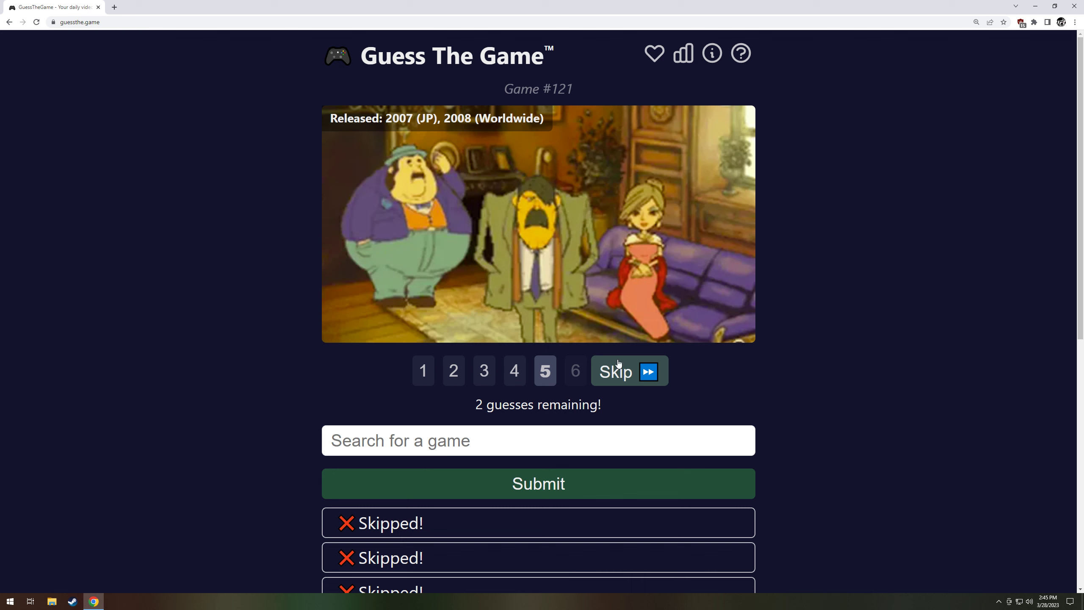
# - Skip to the sixth clip and type 'scri' for the final guess
pyautogui.click(627, 371)
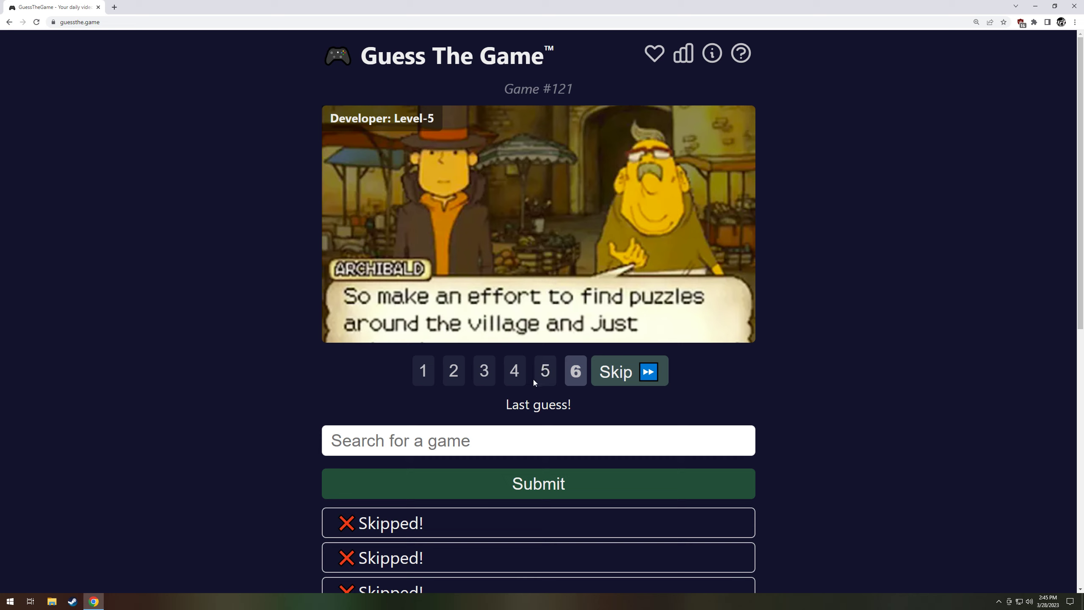
pyautogui.moveTo(585, 310)
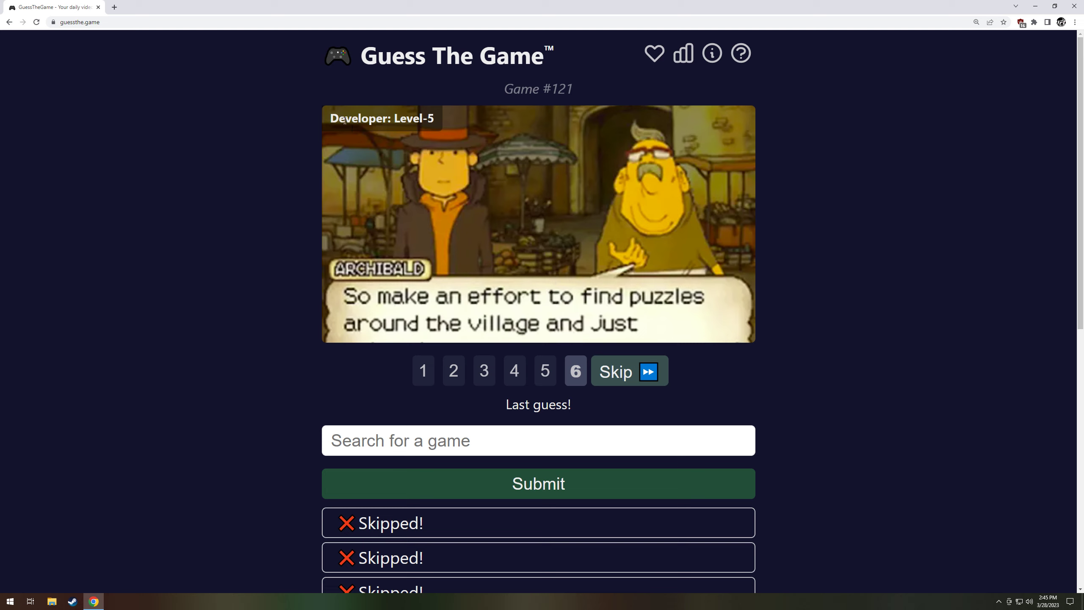
pyautogui.moveTo(573, 309)
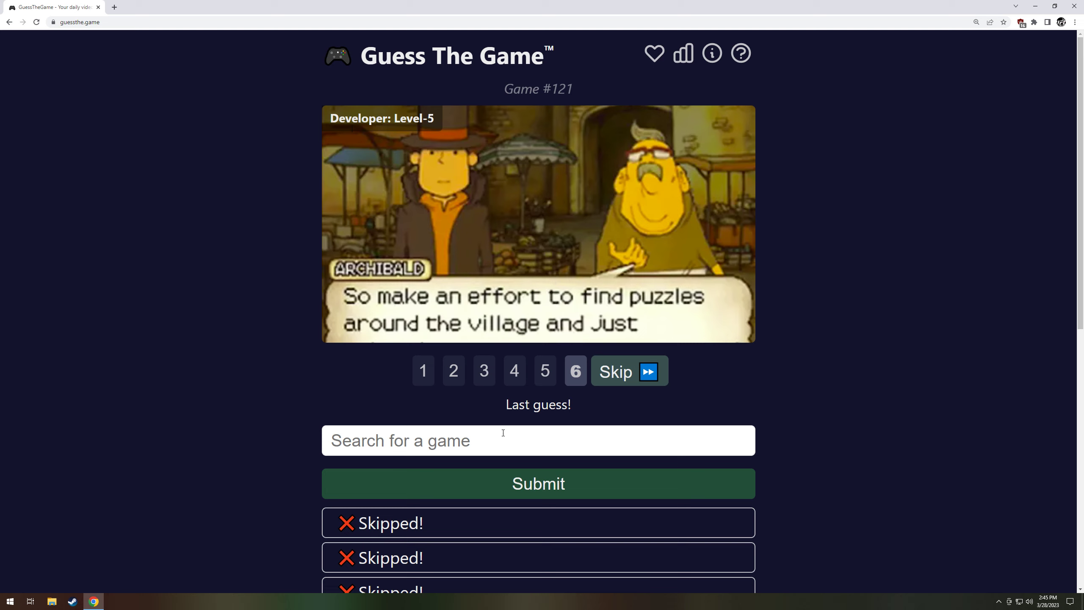
pyautogui.write('scri')
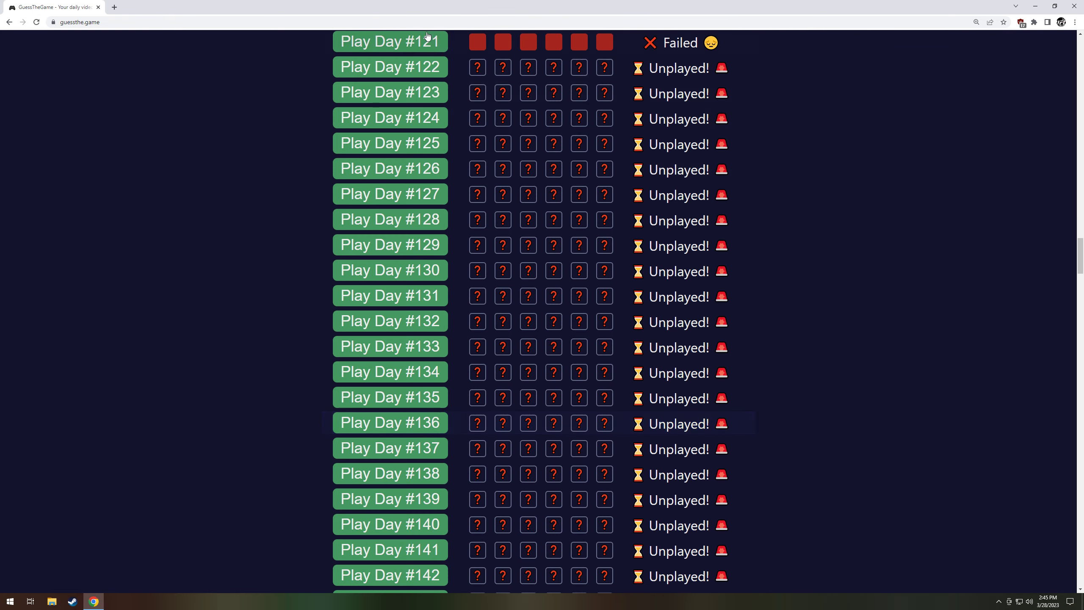
# - Open past puzzle #122 and skip its first two clips
pyautogui.click(389, 67)
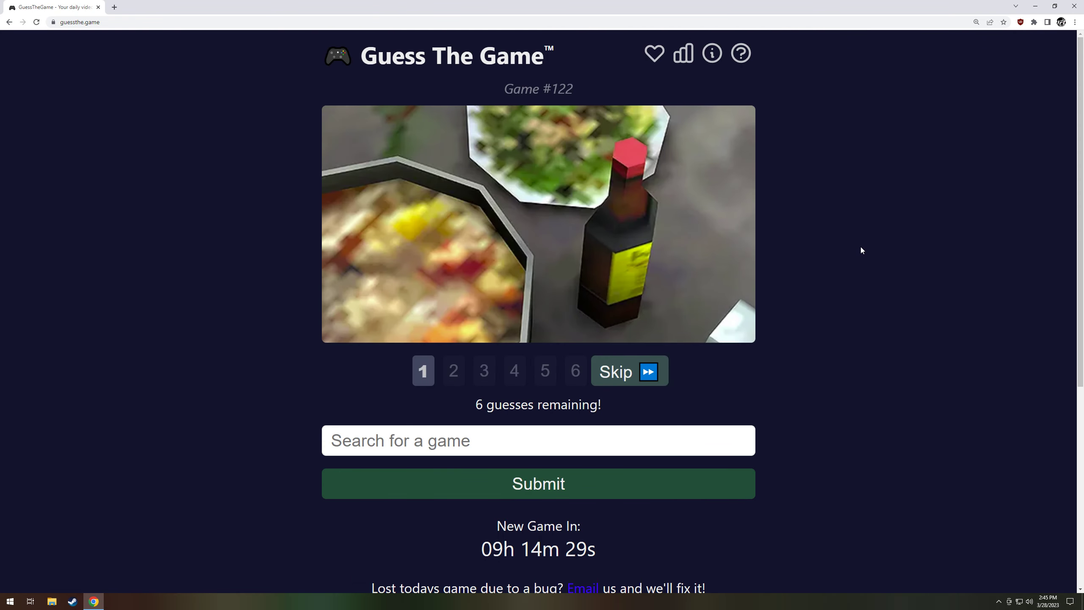
pyautogui.moveTo(678, 362)
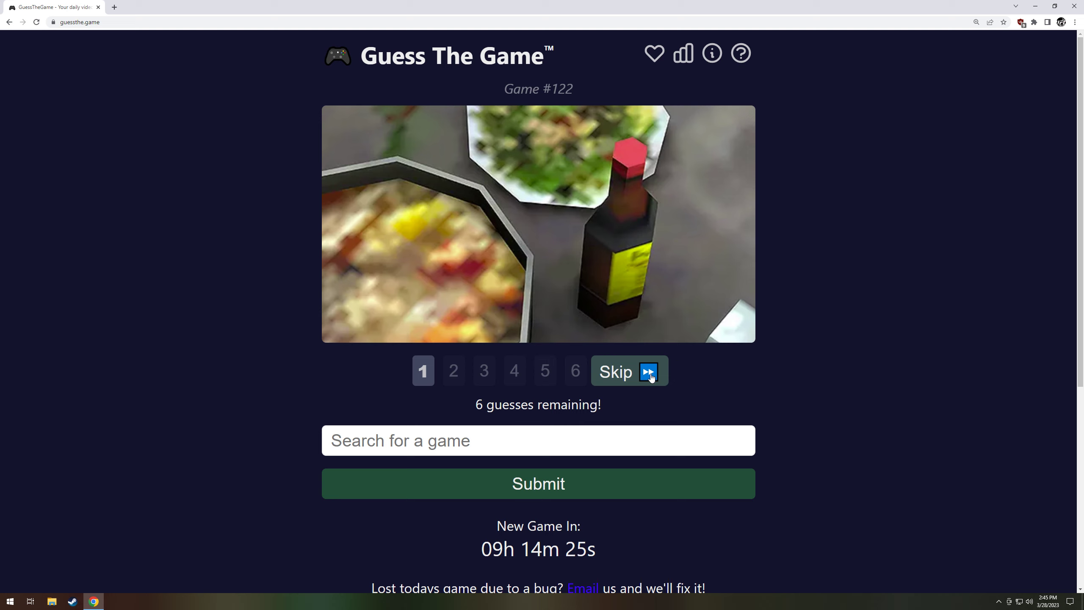
pyautogui.click(629, 372)
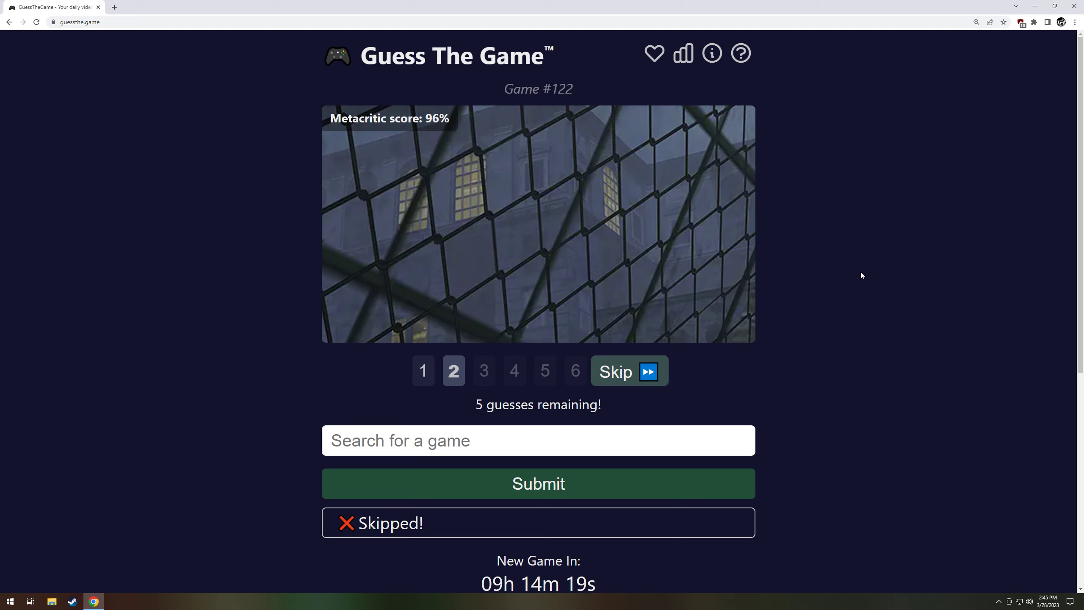
pyautogui.moveTo(653, 380)
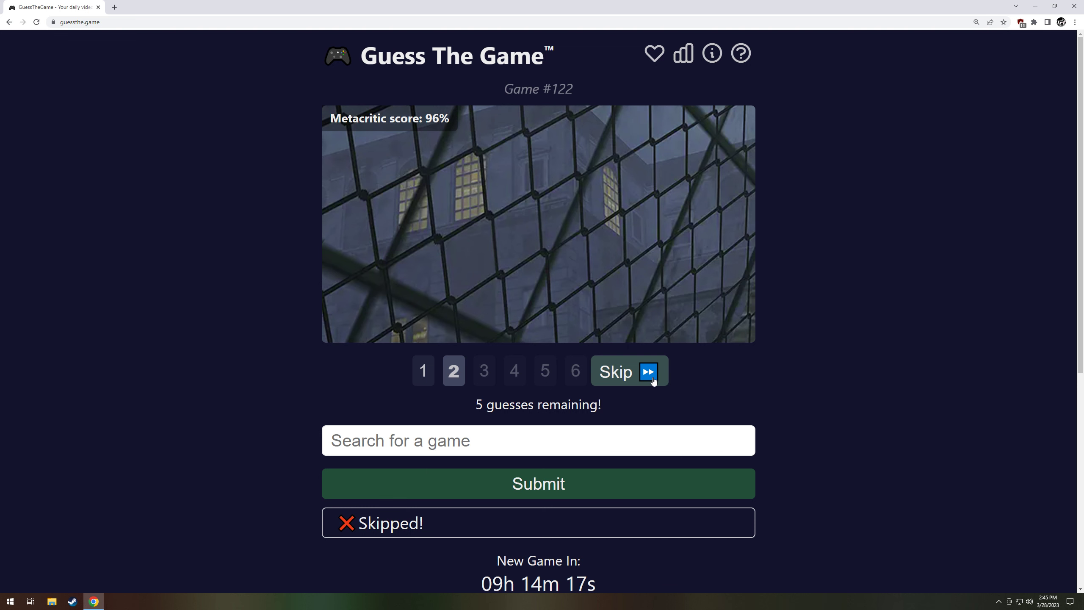
pyautogui.click(628, 372)
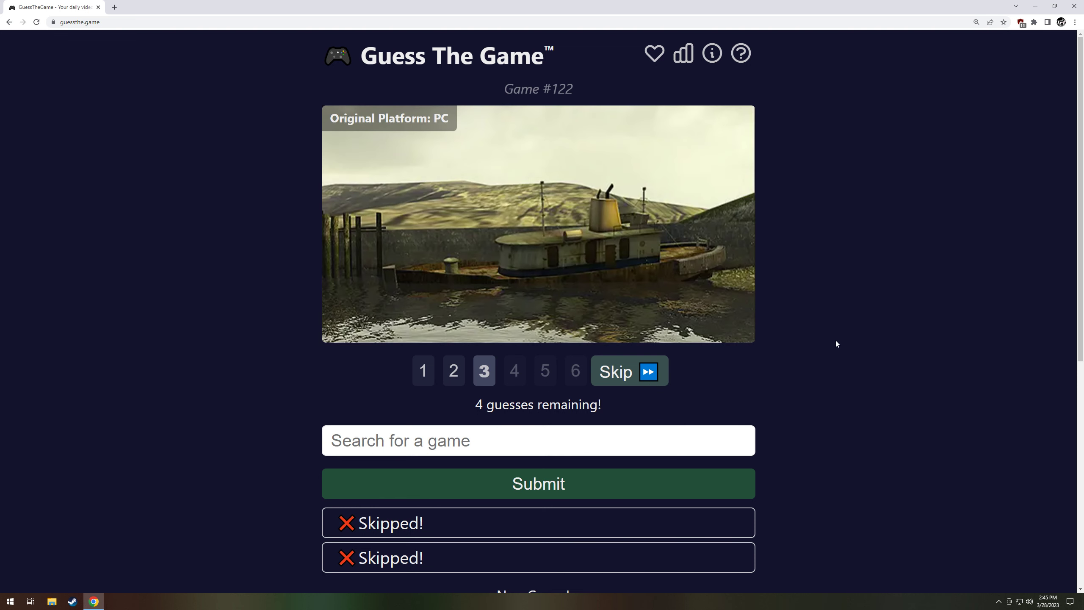
pyautogui.moveTo(584, 311)
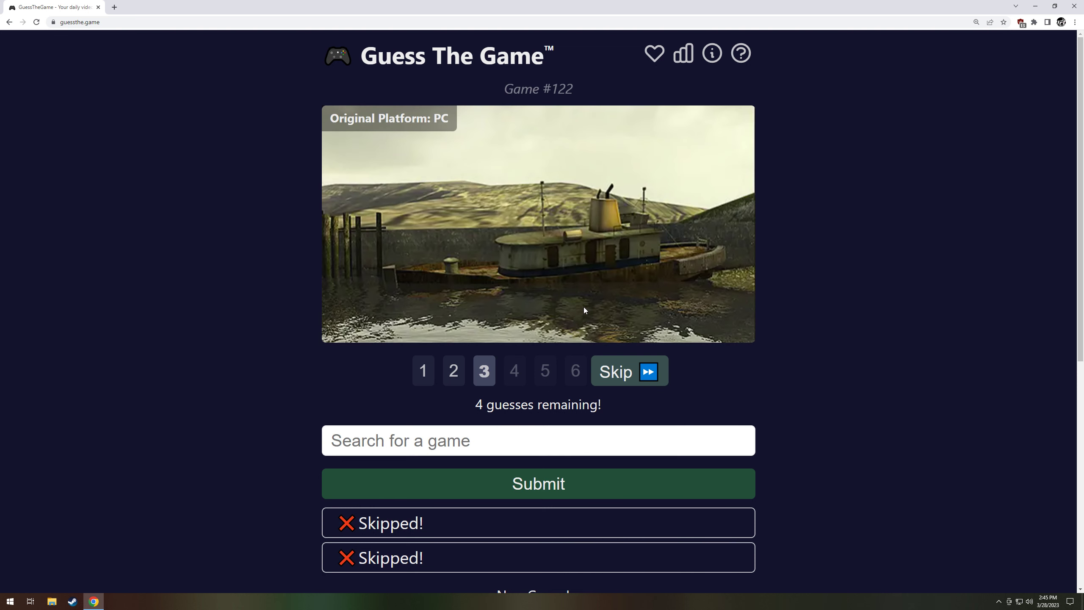
pyautogui.moveTo(573, 238)
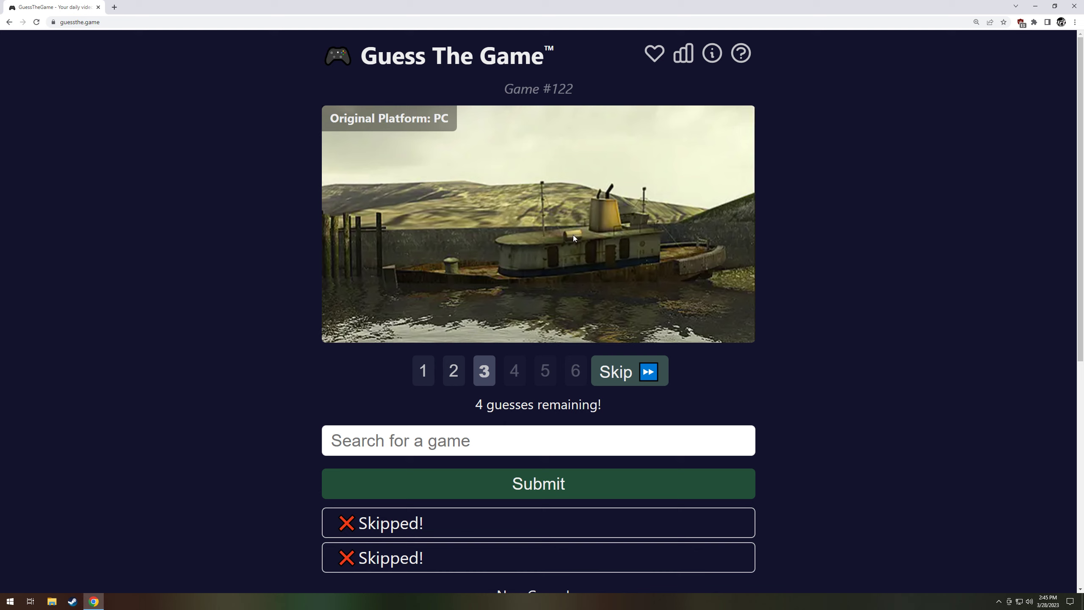
pyautogui.moveTo(568, 230)
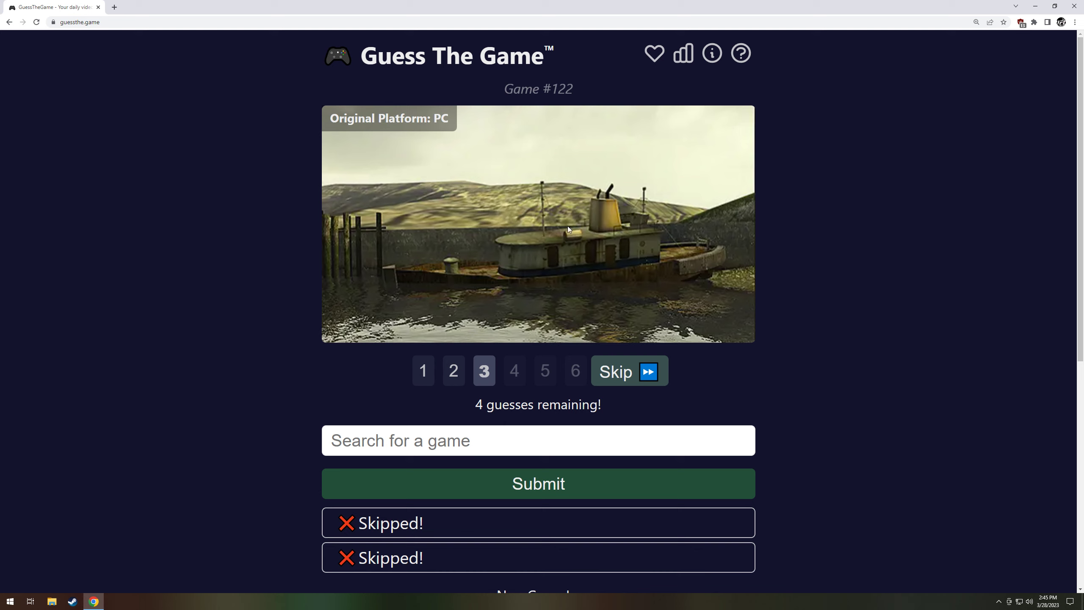
# - Revisit clue screenshots 2 and 3, then skip to reveal clue 4
pyautogui.click(453, 371)
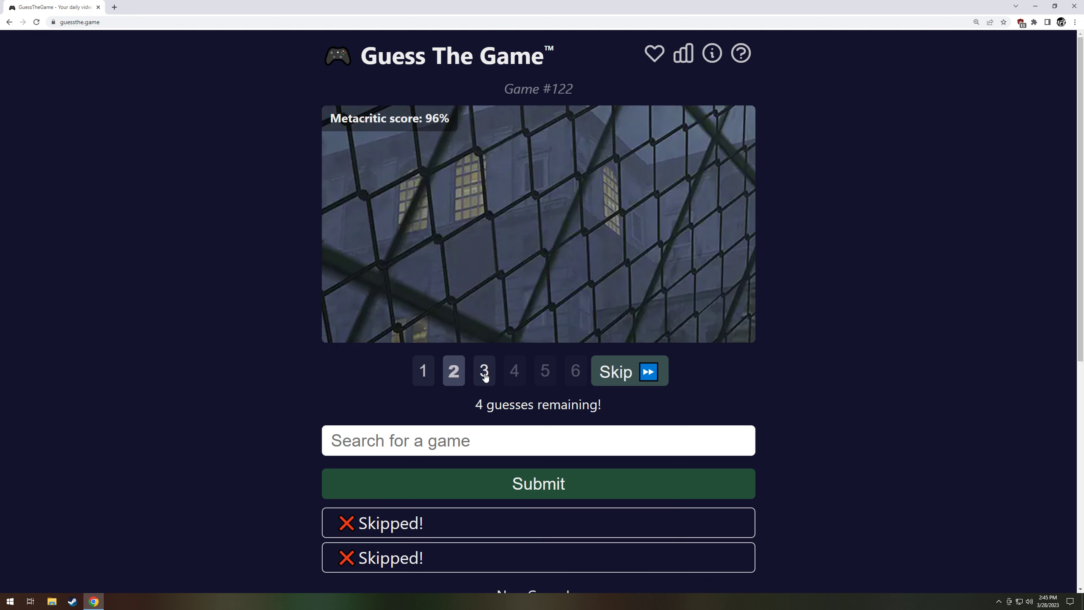
pyautogui.click(484, 371)
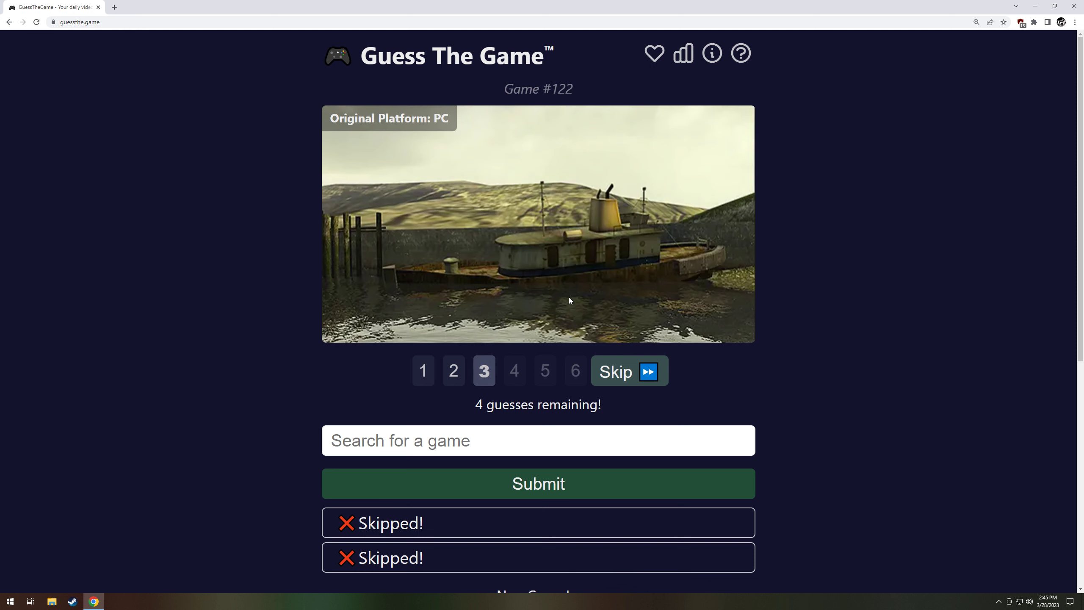
pyautogui.click(627, 372)
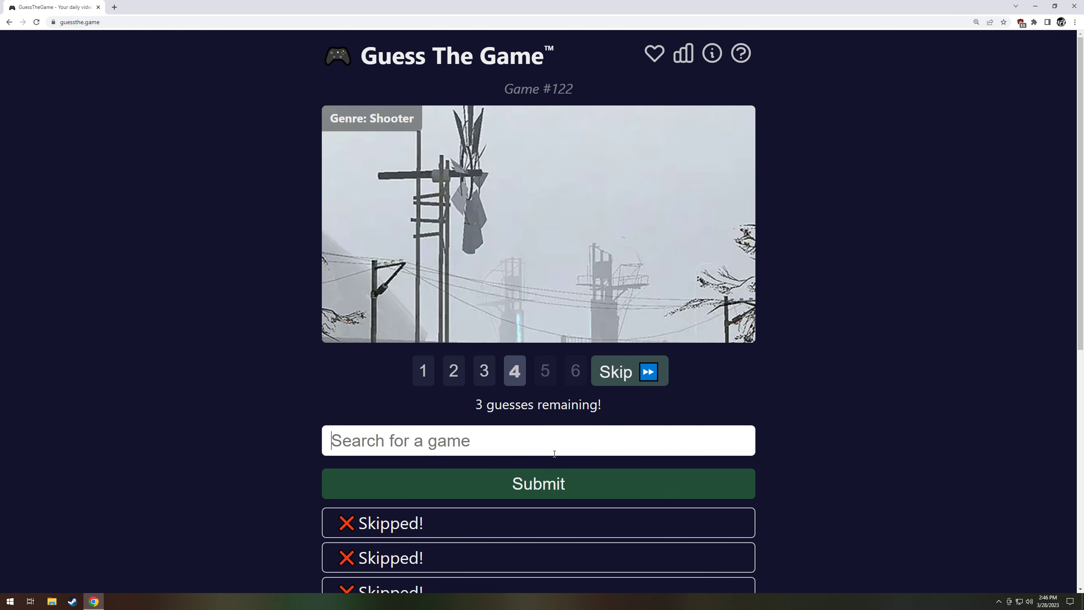
# - Search 'half-life' and guess Half-Life 2 for Game #122
pyautogui.write('half')
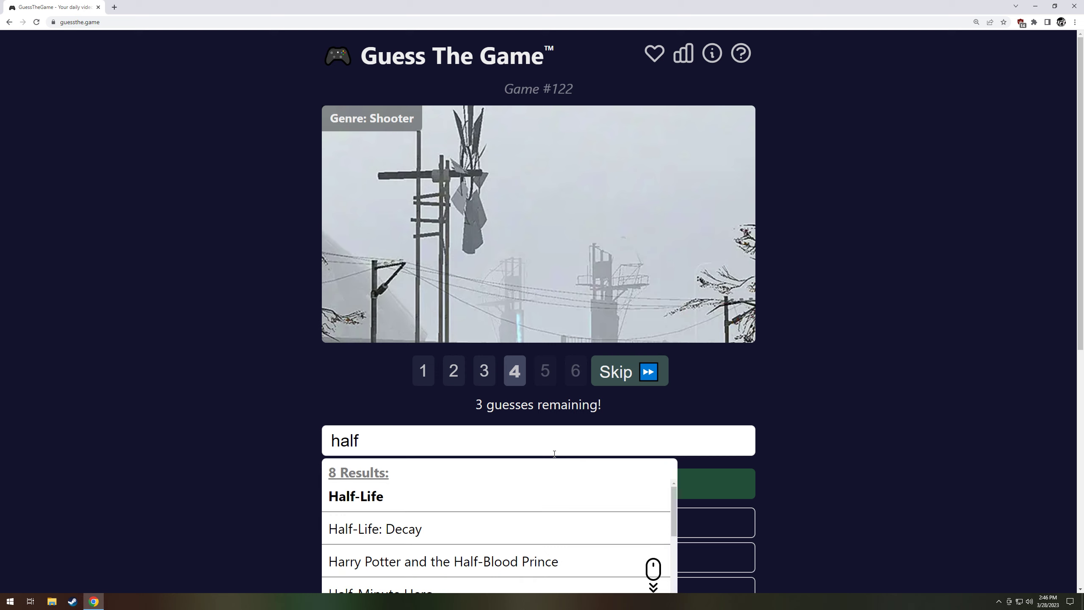
pyautogui.write('-life')
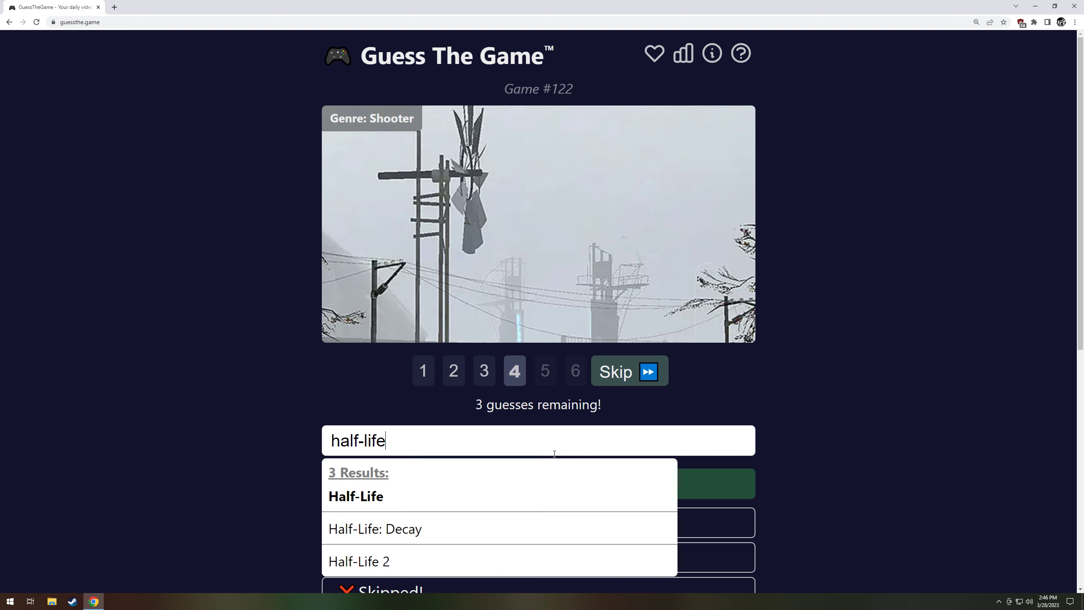
pyautogui.click(359, 562)
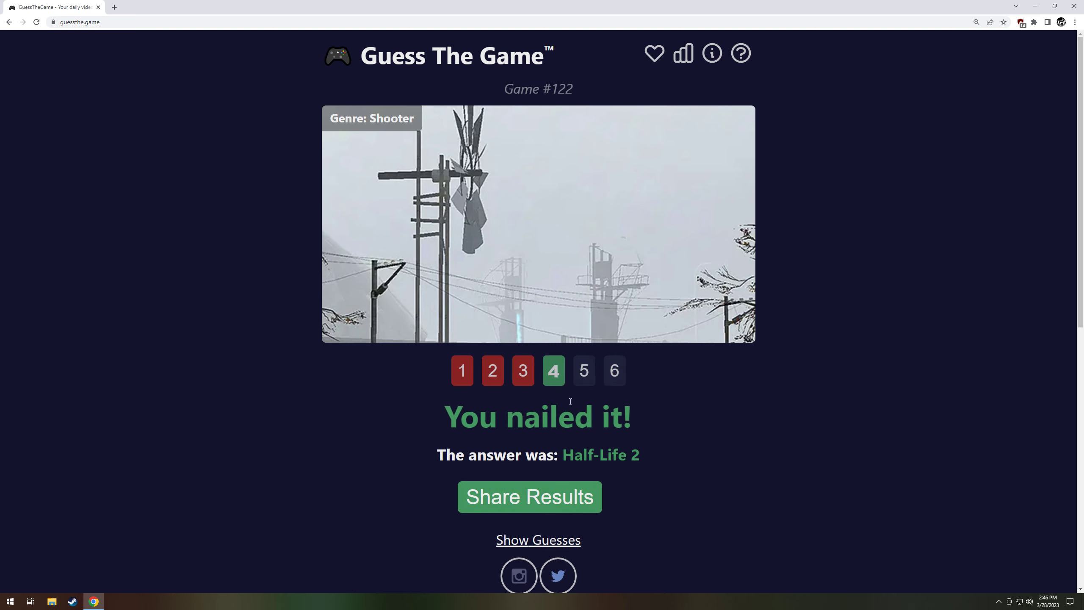
# - View the fifth and sixth clue screenshots of the solved game
pyautogui.click(461, 370)
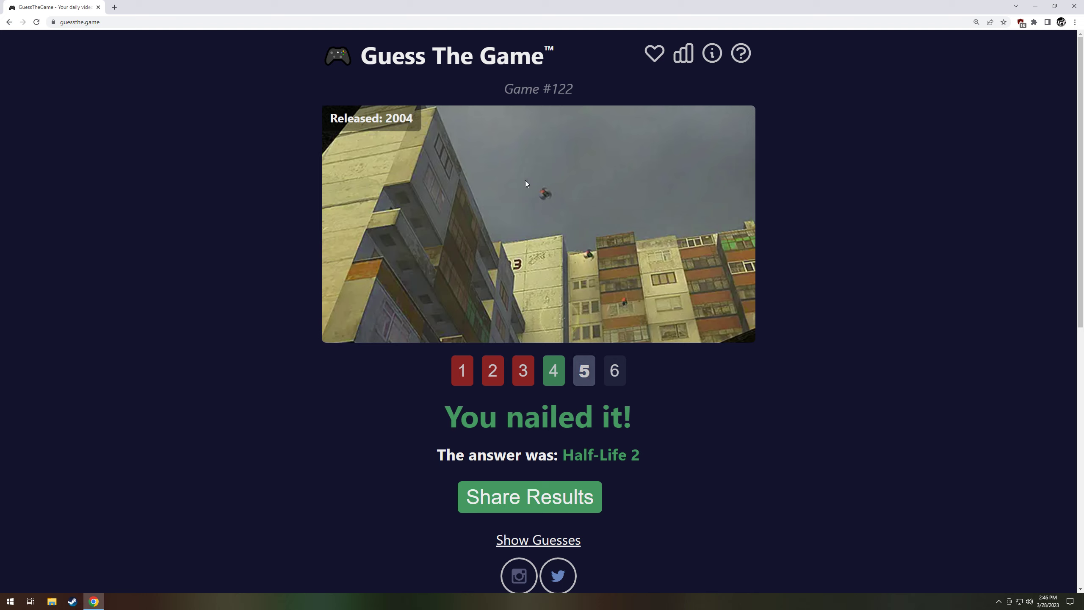
pyautogui.moveTo(515, 227)
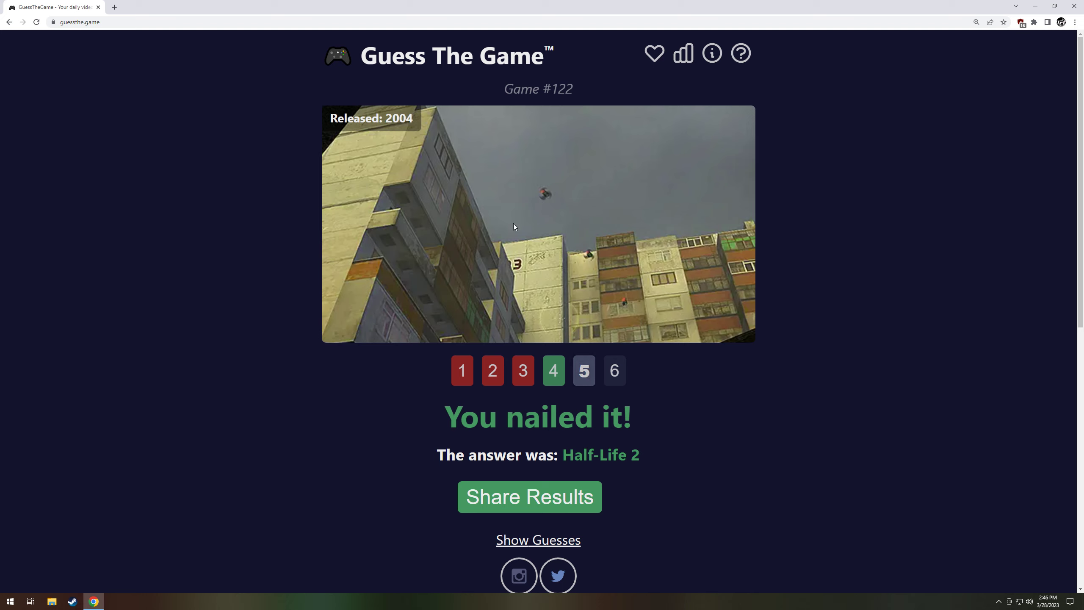
pyautogui.click(614, 370)
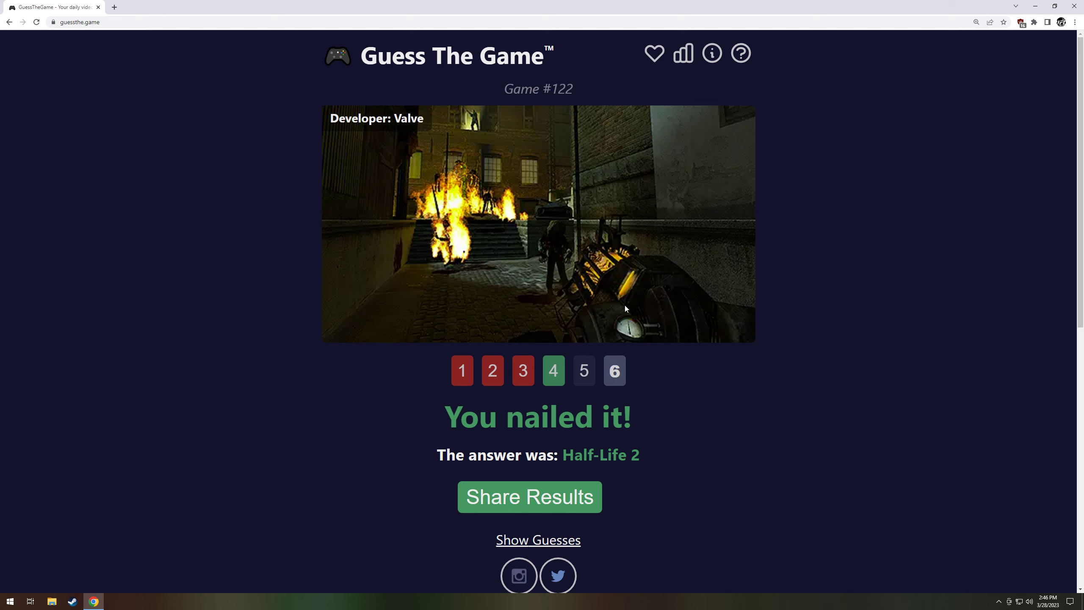
pyautogui.scroll(-3)
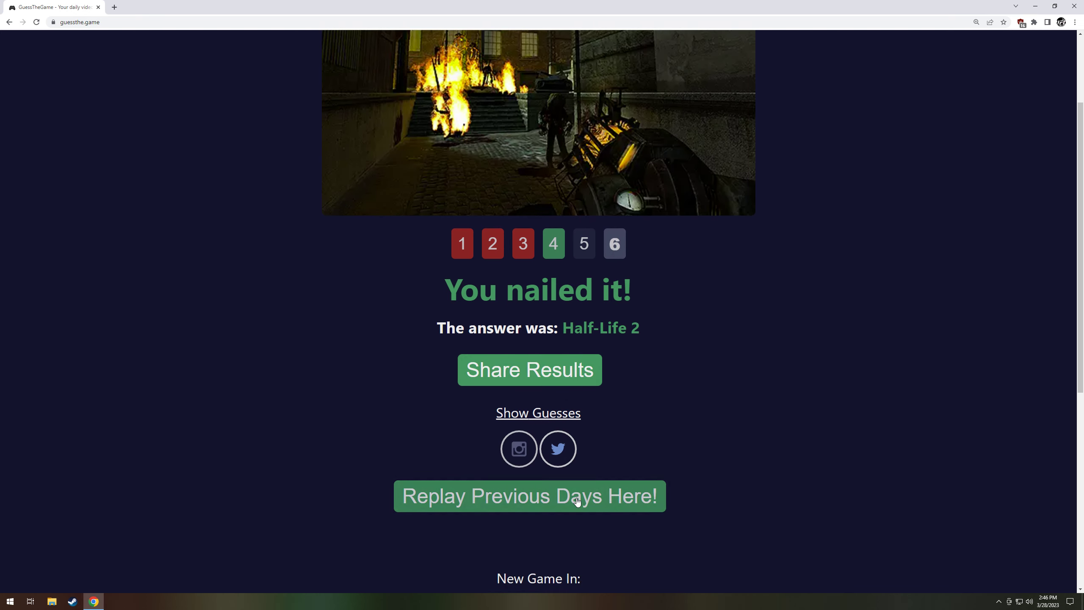
# - Open past Game #123 and search 'assass' for a first guess
pyautogui.click(529, 496)
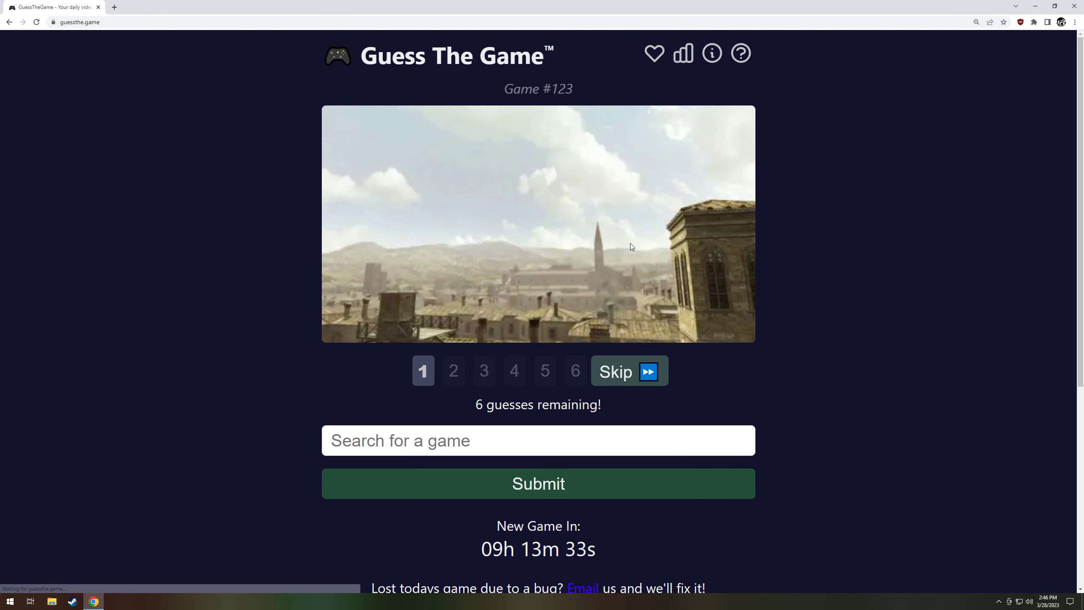
pyautogui.moveTo(835, 257)
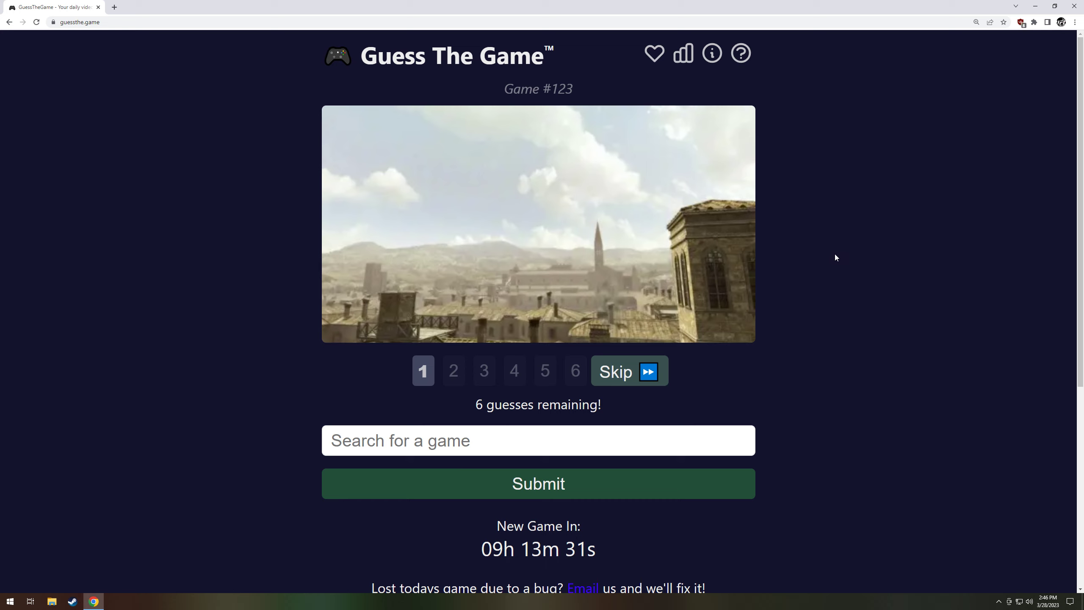
pyautogui.write('asa')
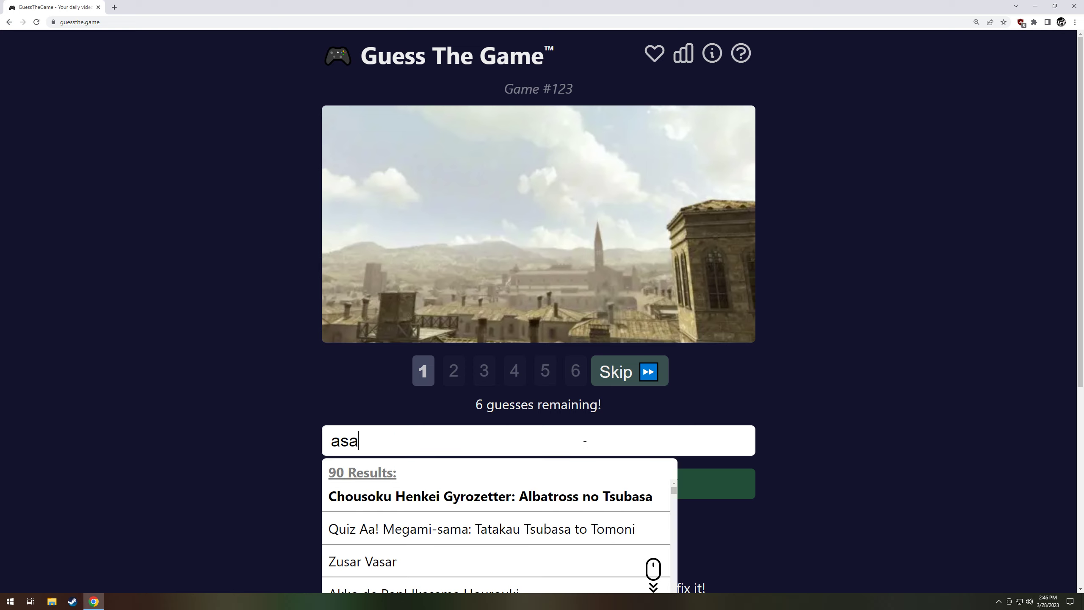
pyautogui.write('ssass')
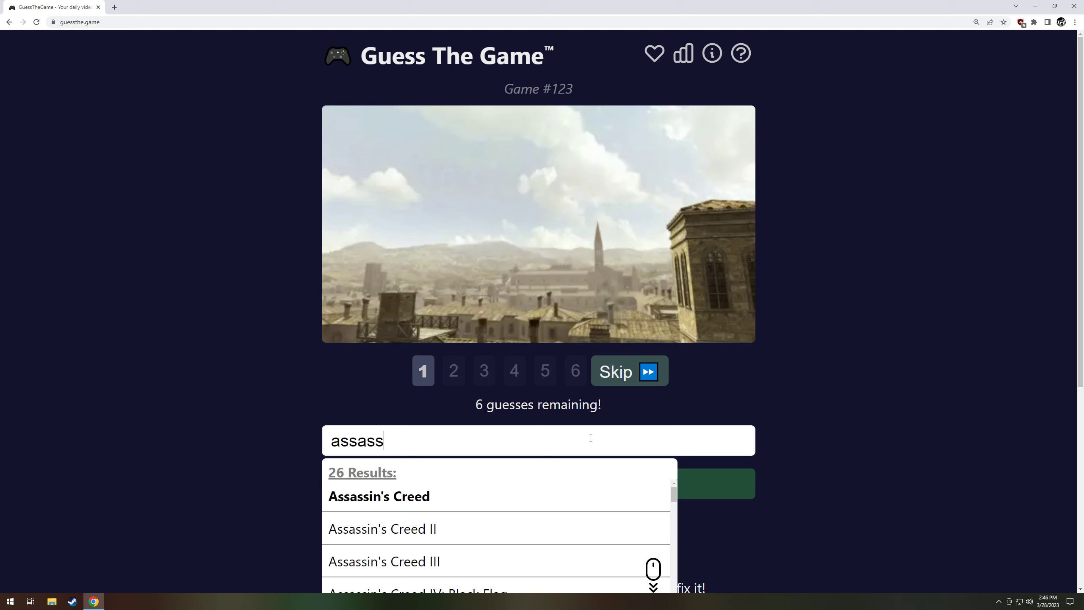
pyautogui.moveTo(431, 498)
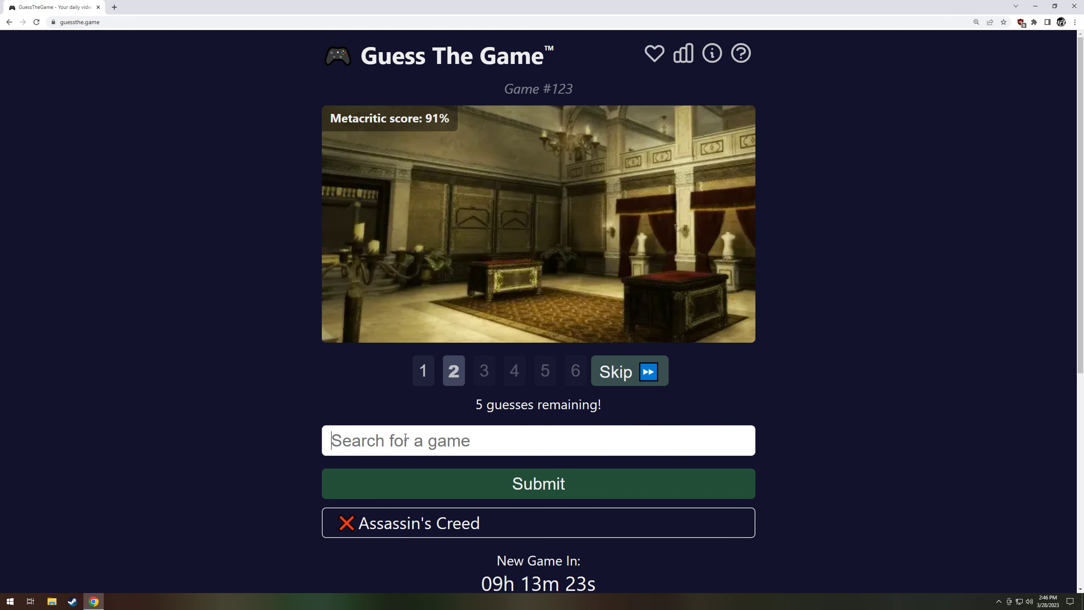
# - Guess Assassin's Creed II and view the fifth clue screenshot
pyautogui.write('assass')
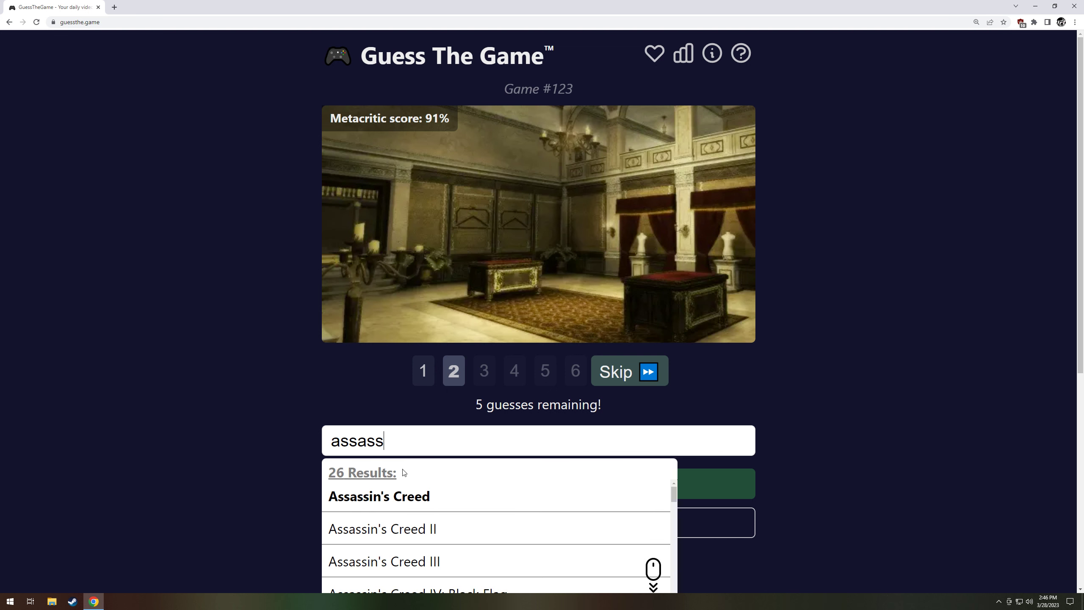
pyautogui.click(382, 528)
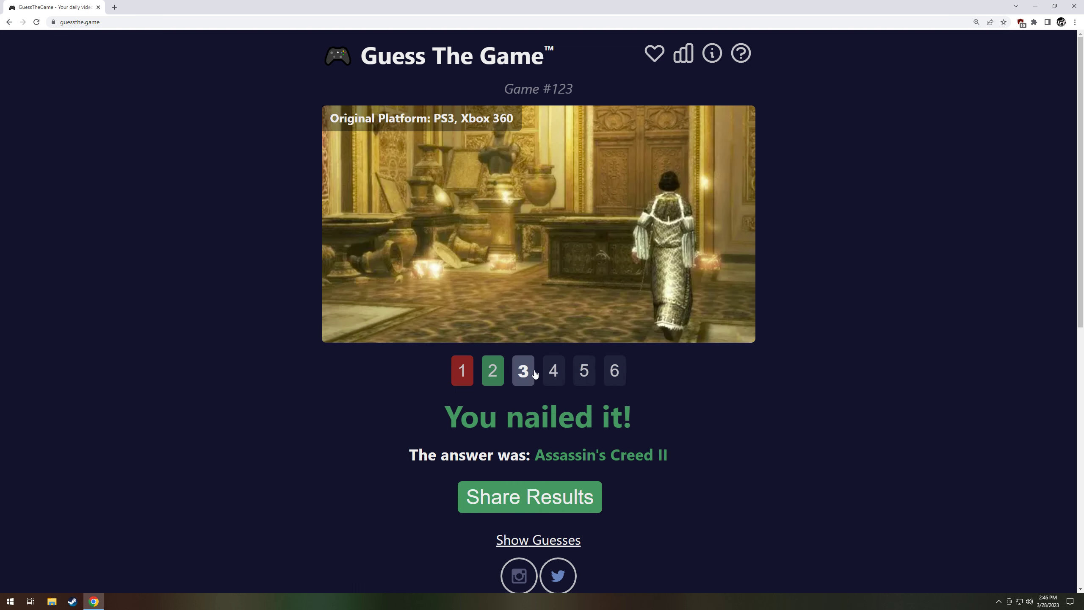
pyautogui.click(583, 370)
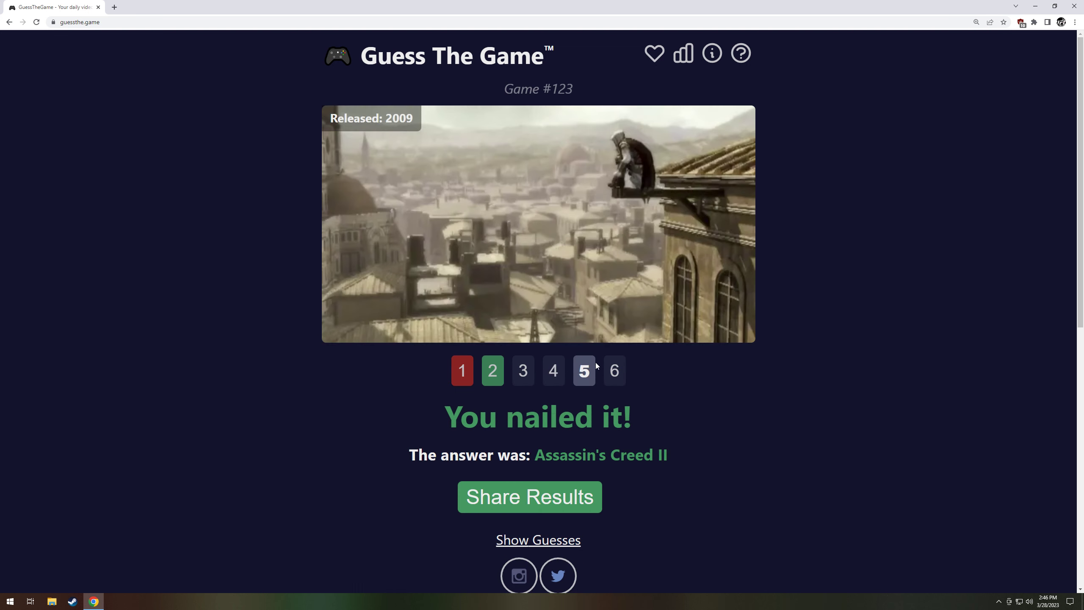
pyautogui.scroll(-3)
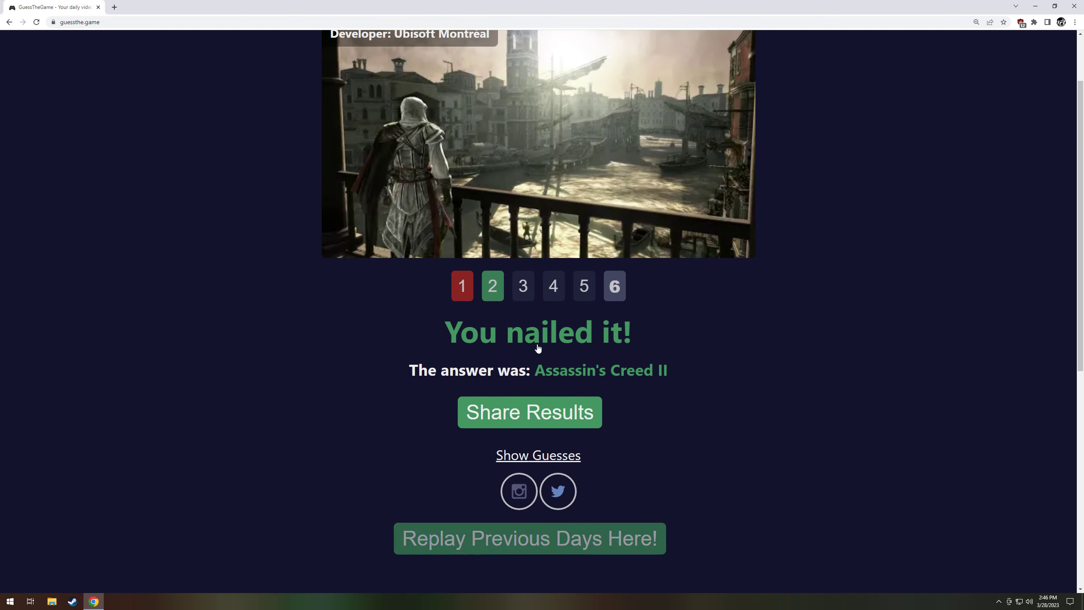
# - Start Day #124 from the archive, skip its first clue, and revisit it
pyautogui.click(529, 539)
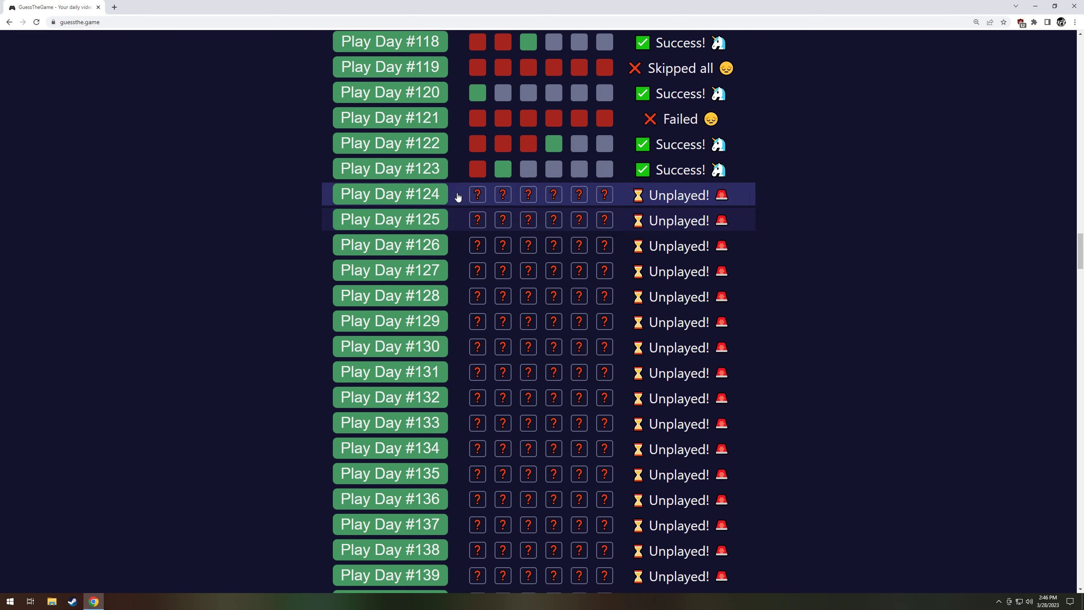
pyautogui.click(390, 194)
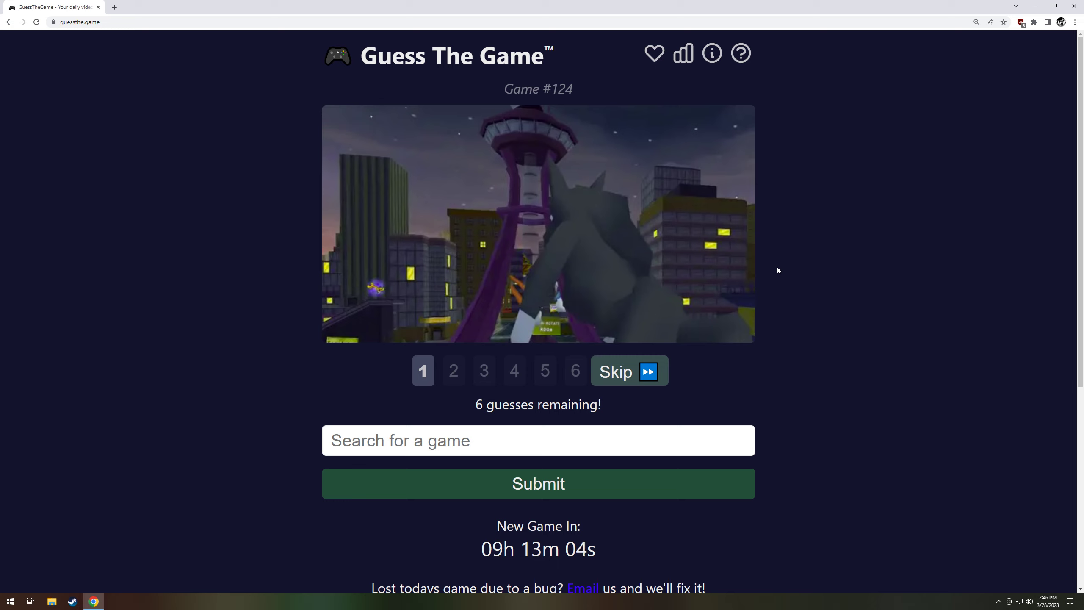
pyautogui.moveTo(630, 374)
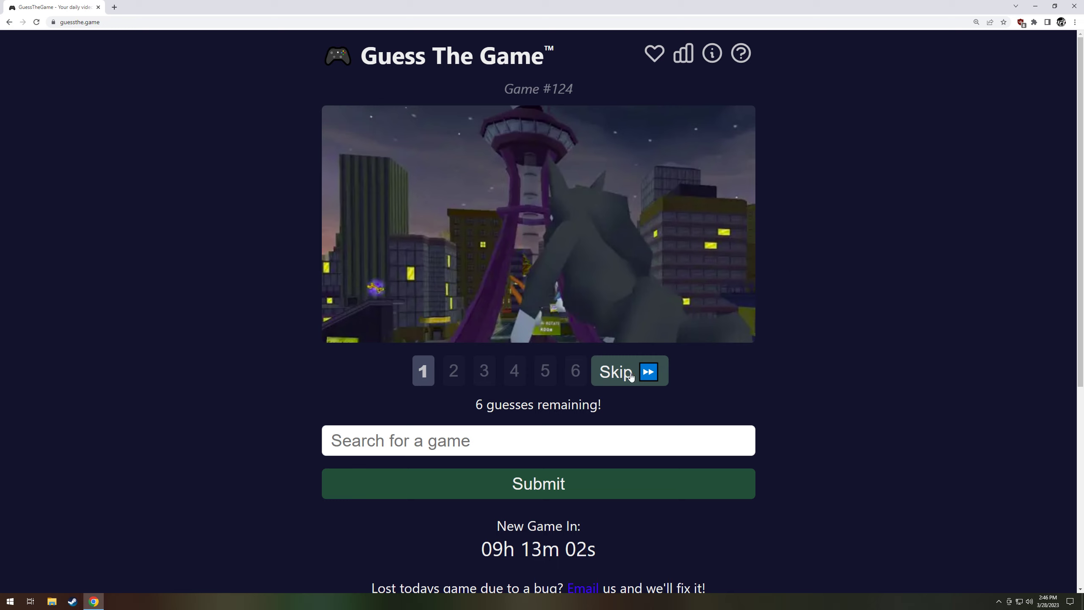
pyautogui.moveTo(632, 378)
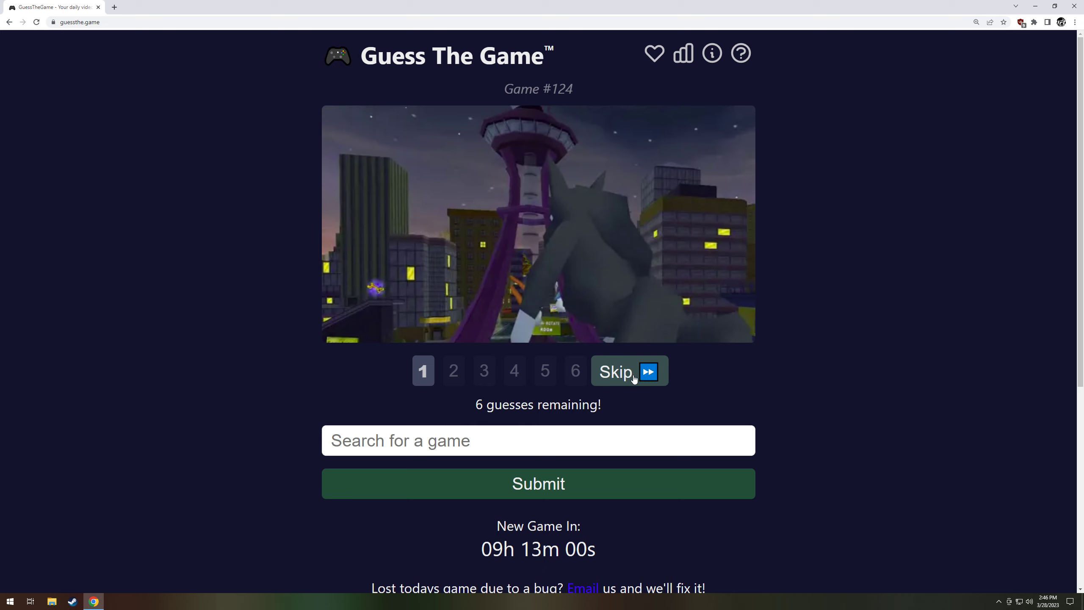
pyautogui.click(628, 371)
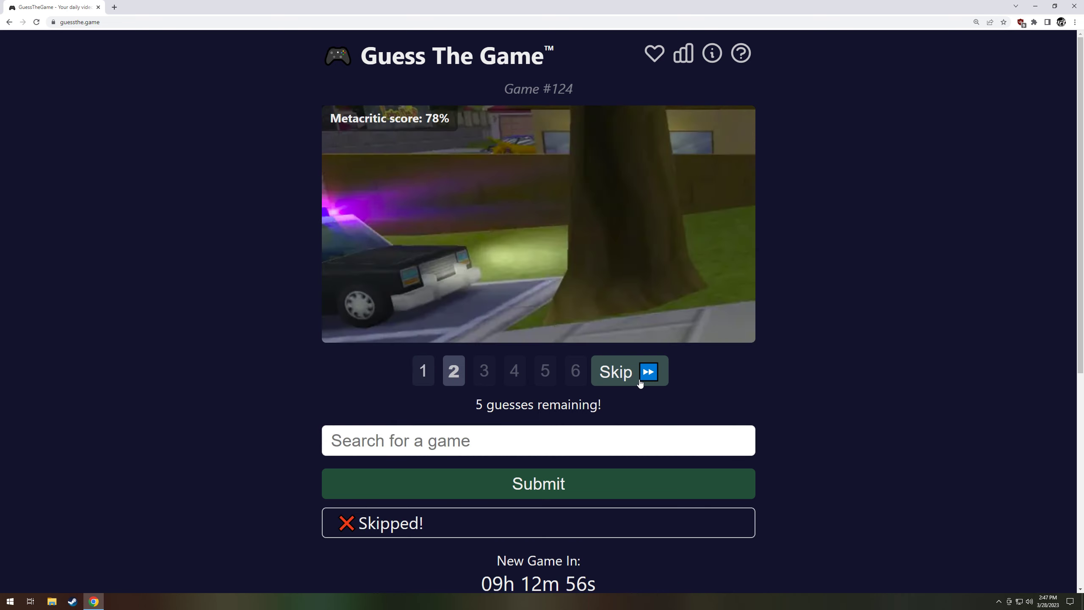
pyautogui.click(423, 371)
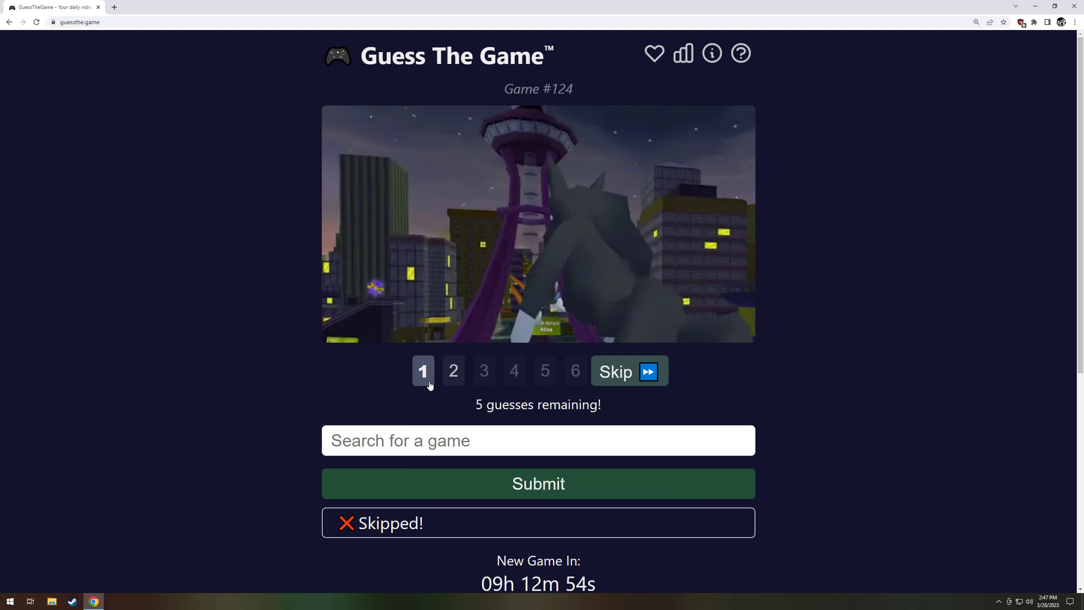
pyautogui.moveTo(669, 259)
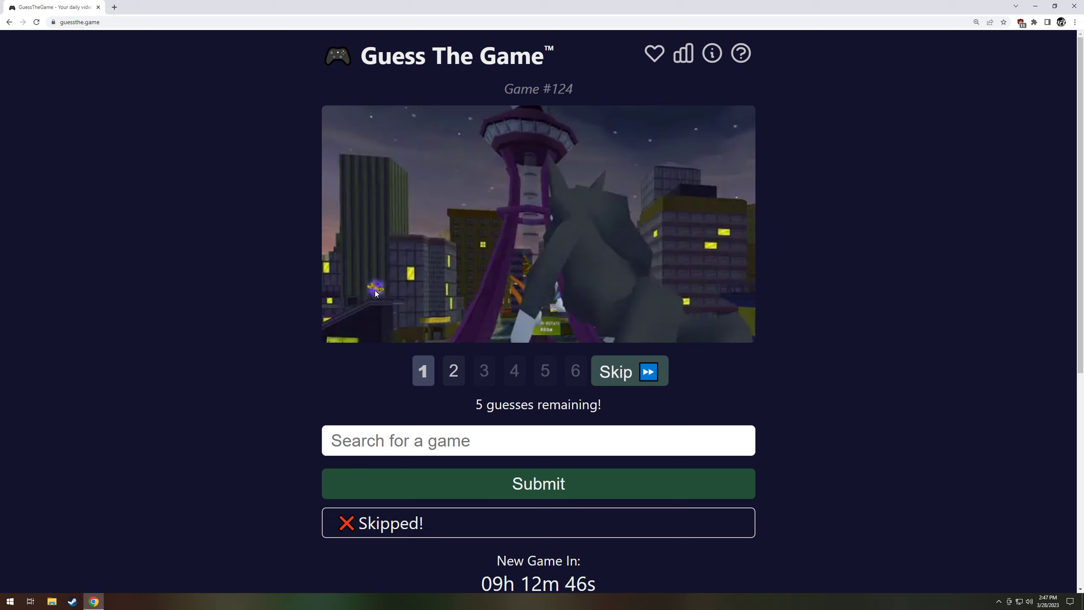
# - Guess The Simpsons: Hit & Run, then view clue screenshots 3, 4 and 5
pyautogui.write('simpso')
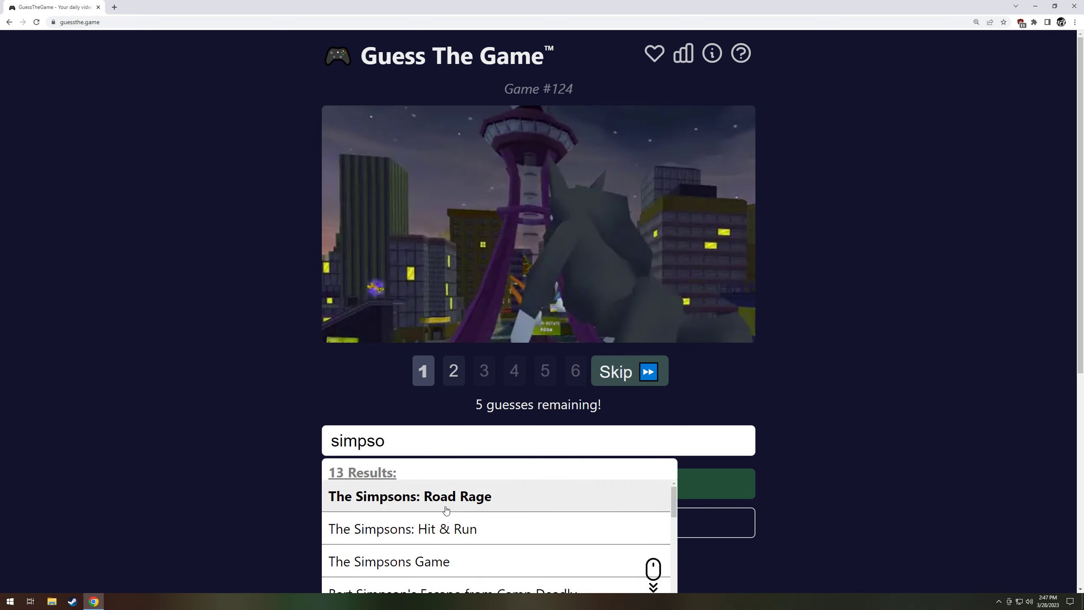
pyautogui.click(402, 529)
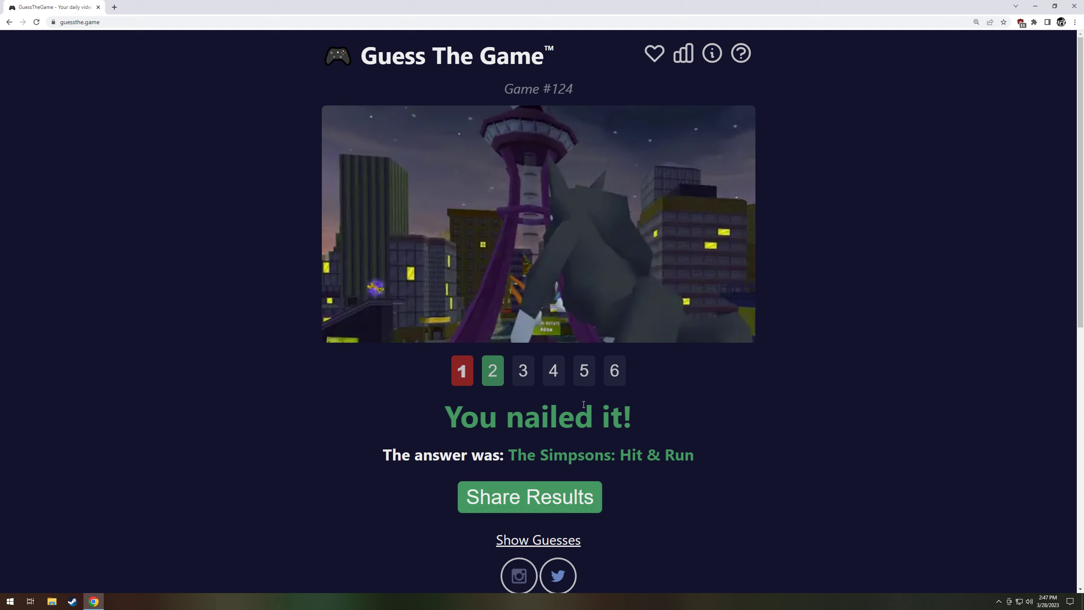
pyautogui.moveTo(613, 346)
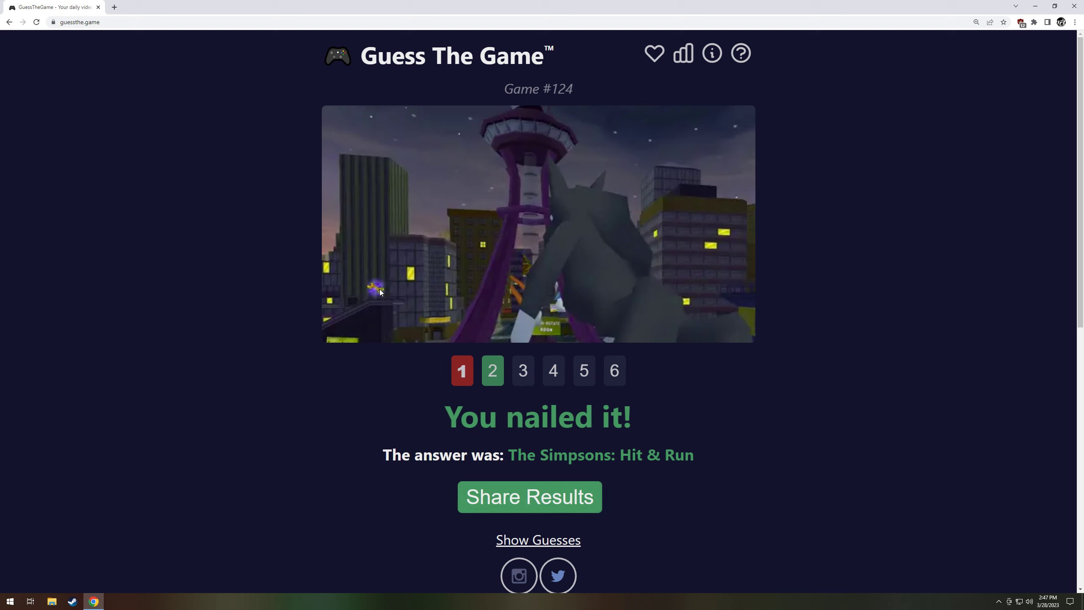
pyautogui.moveTo(562, 139)
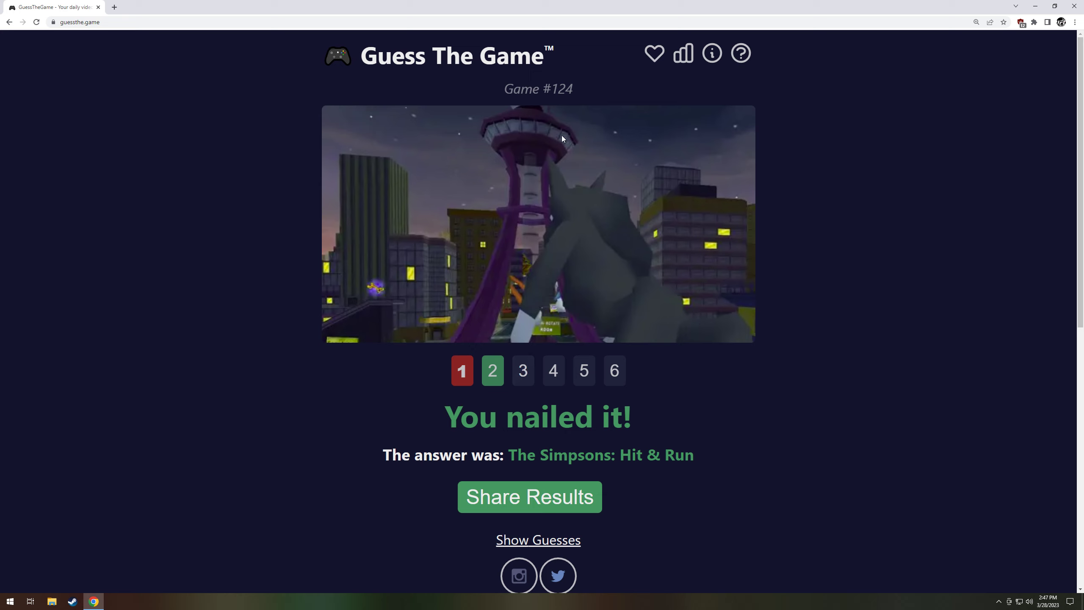
pyautogui.click(523, 370)
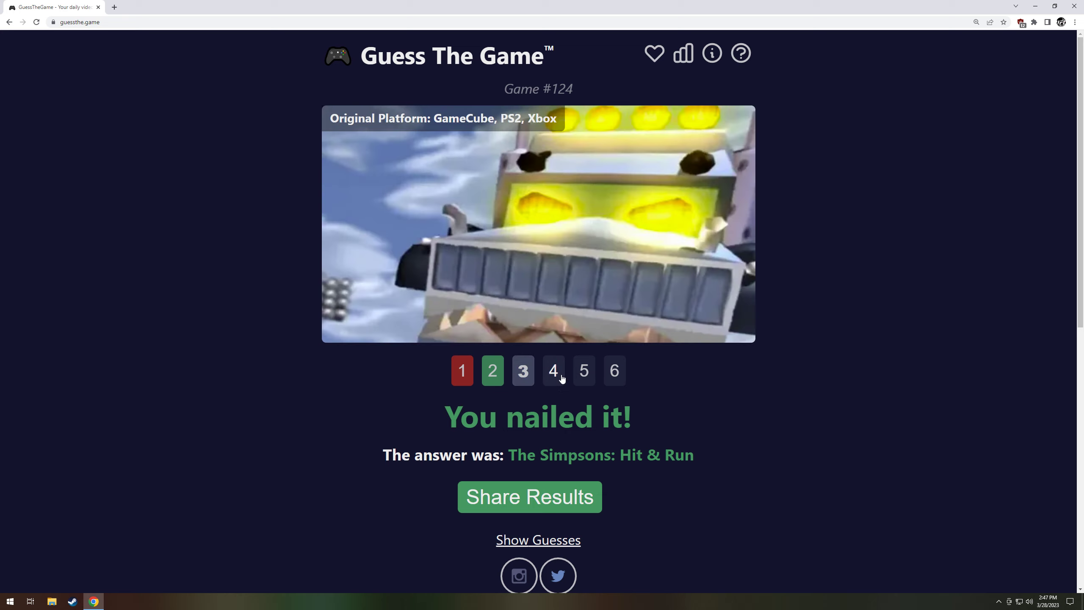
pyautogui.click(553, 371)
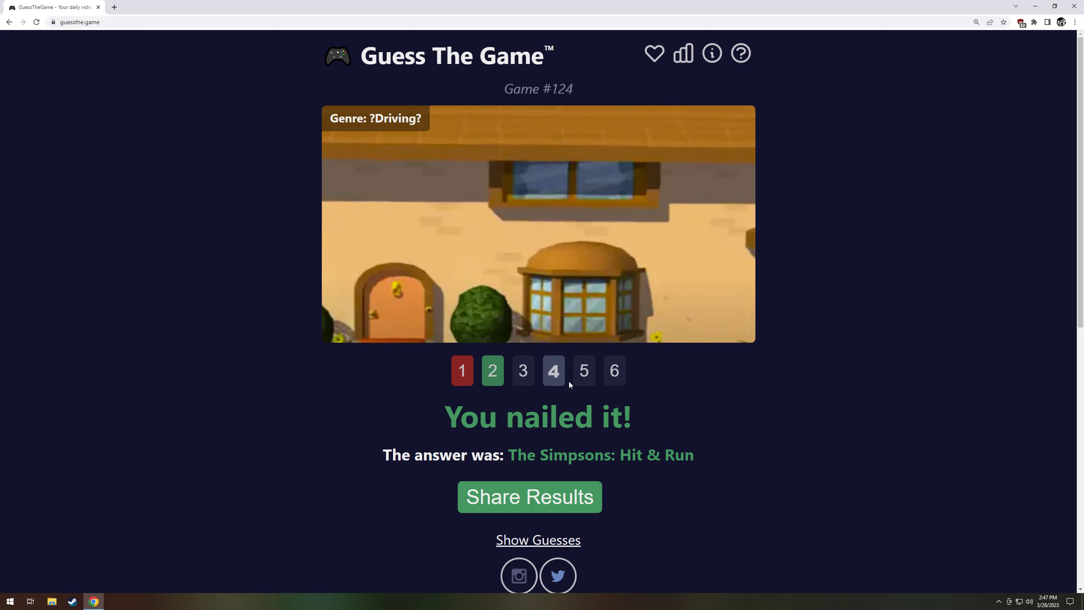
pyautogui.click(614, 370)
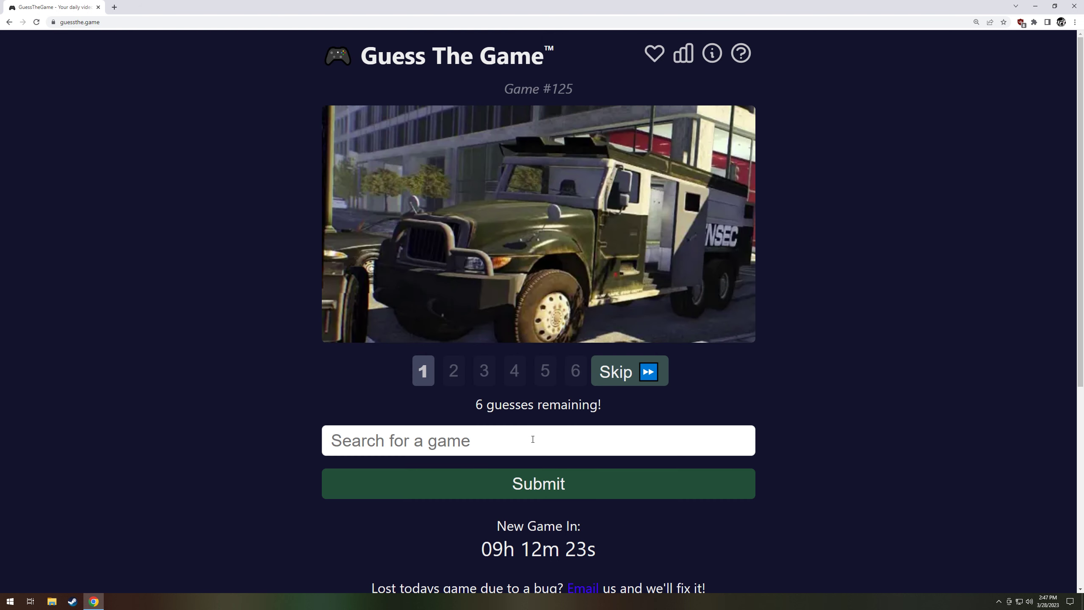
# - Guess Payday 2, view clue screenshots 3–6, and return to the previous-days list
pyautogui.write('payday 2')
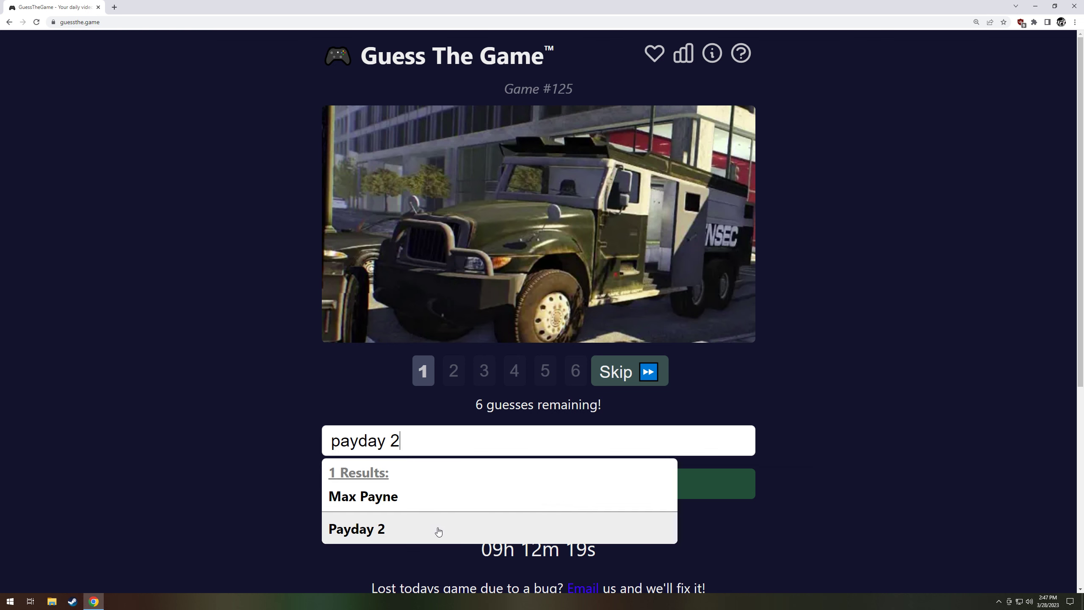
pyautogui.click(357, 529)
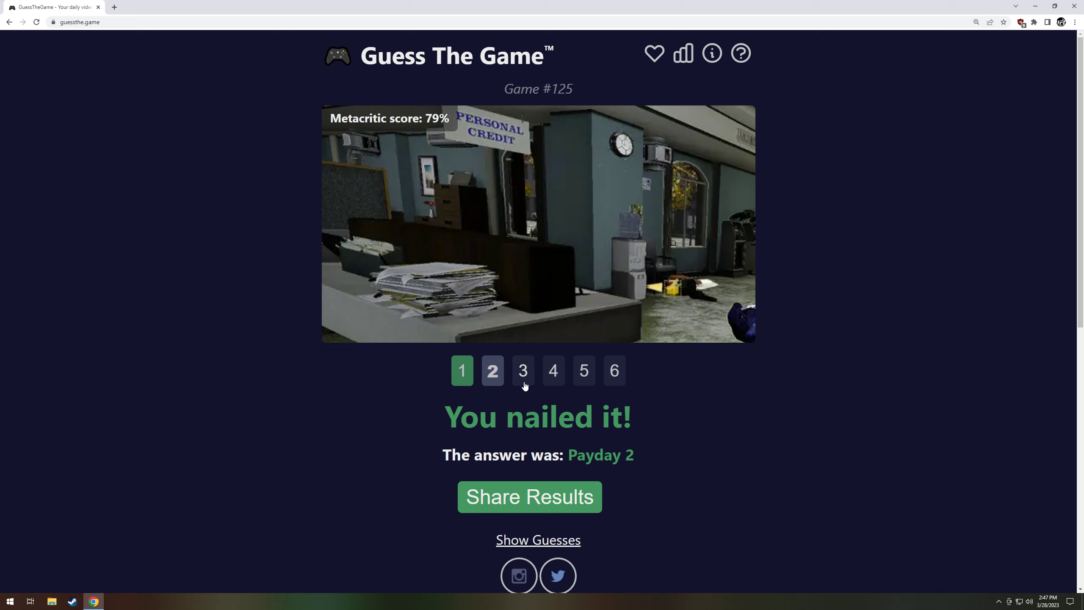
pyautogui.click(523, 370)
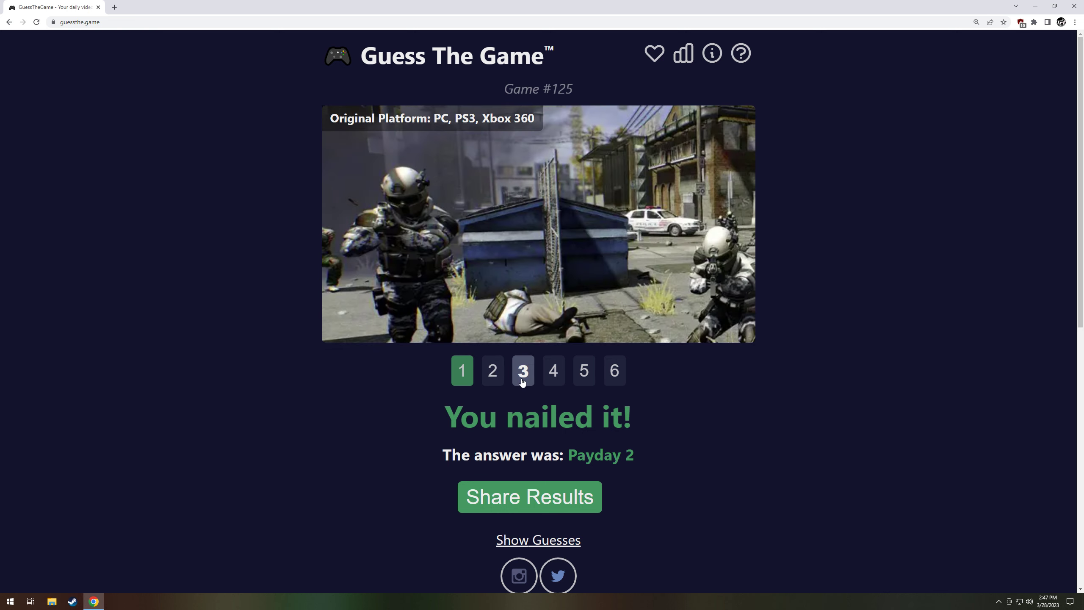
pyautogui.click(553, 370)
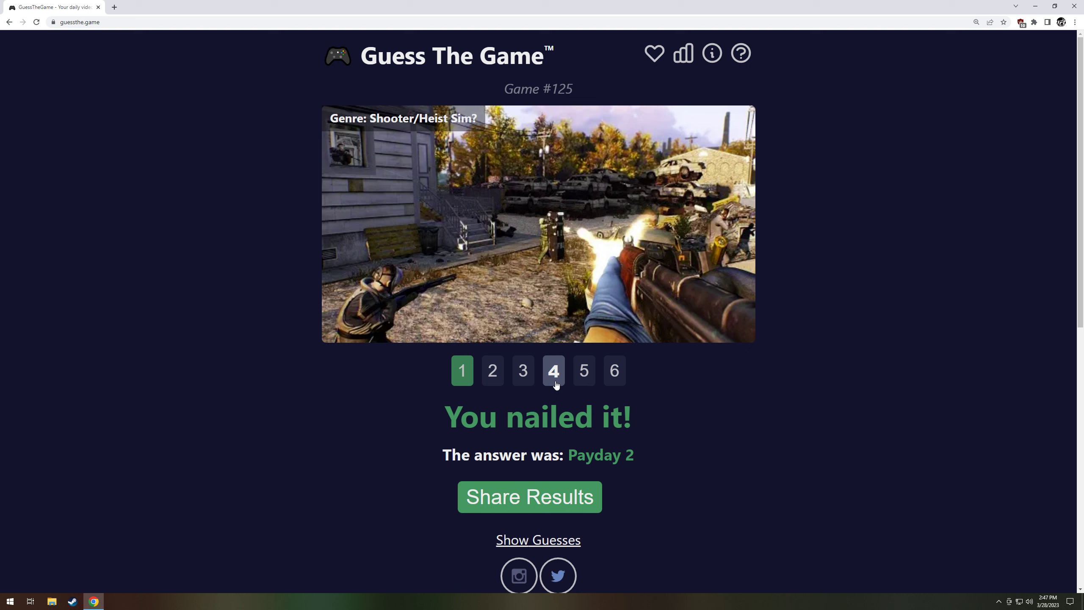
pyautogui.click(584, 370)
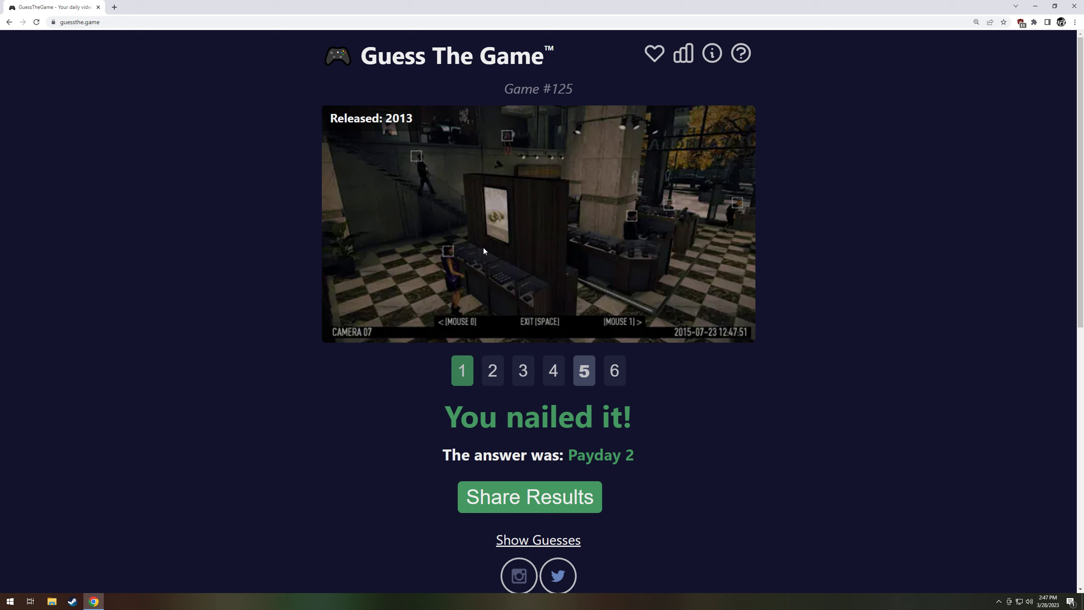
pyautogui.click(614, 370)
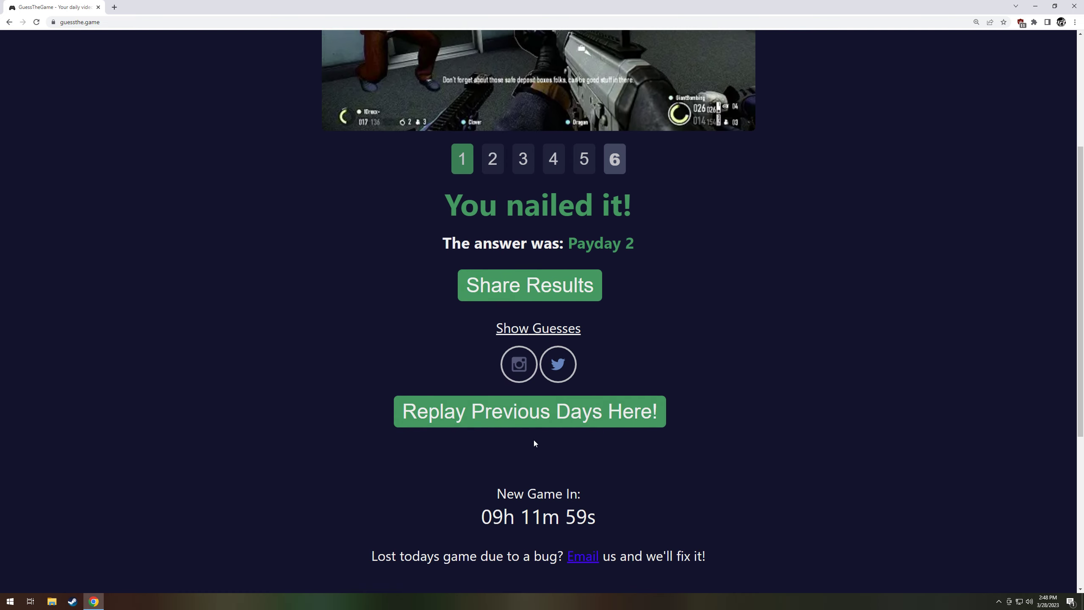
pyautogui.click(529, 411)
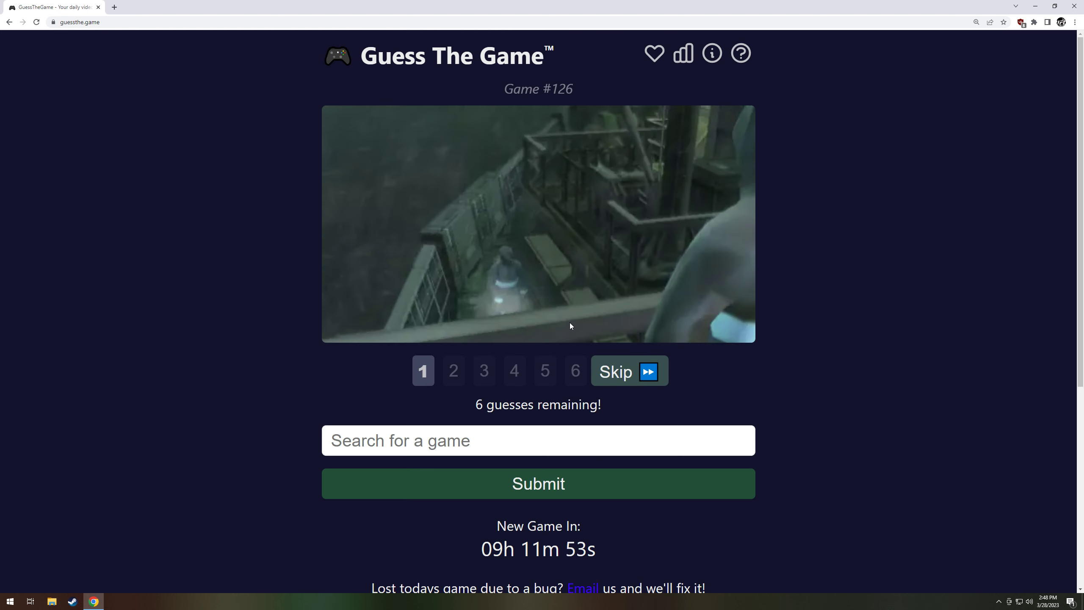
pyautogui.moveTo(567, 320)
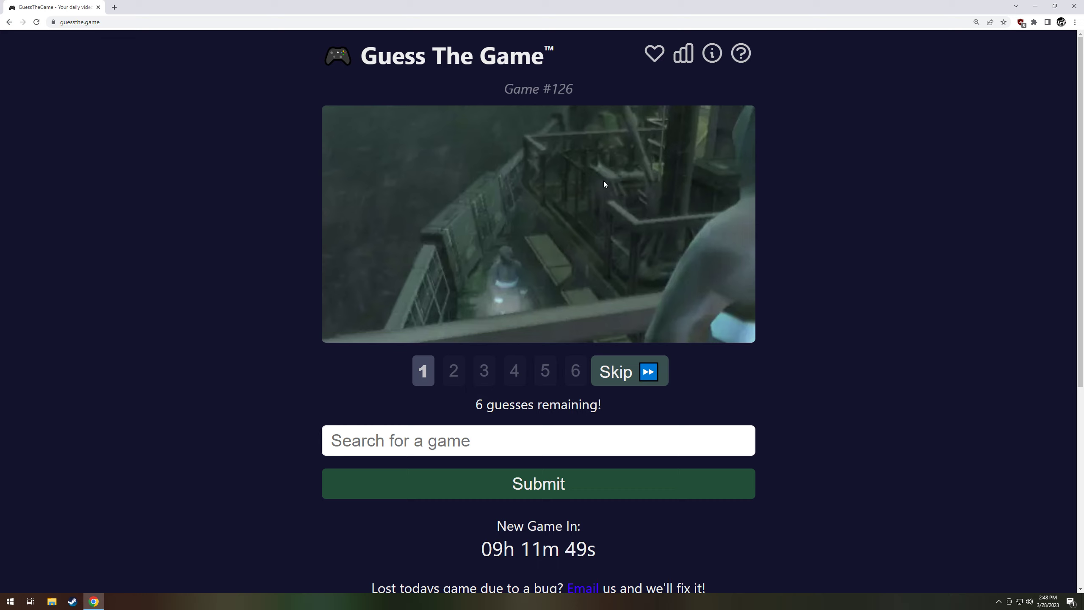
# - Skip the first clue and guess Tom Clancy's Splinter Cell
pyautogui.click(628, 371)
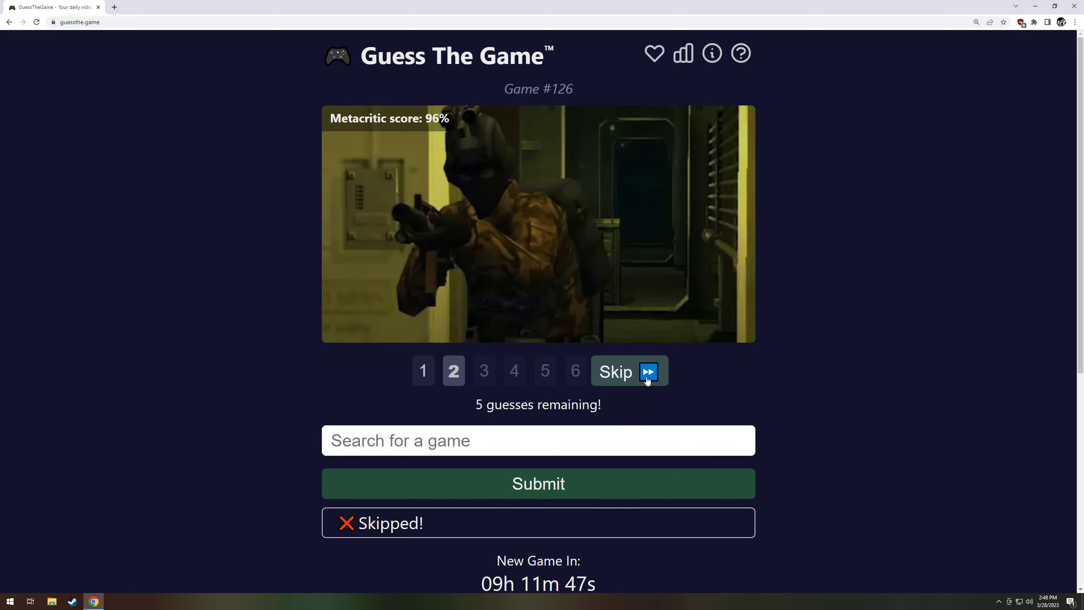
pyautogui.moveTo(560, 338)
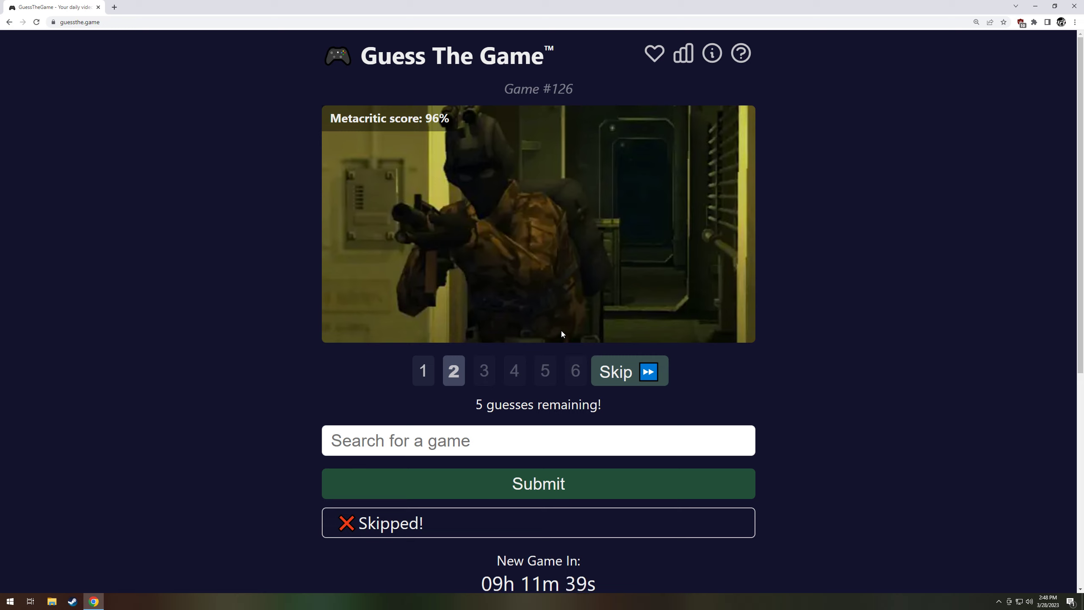
pyautogui.moveTo(548, 329)
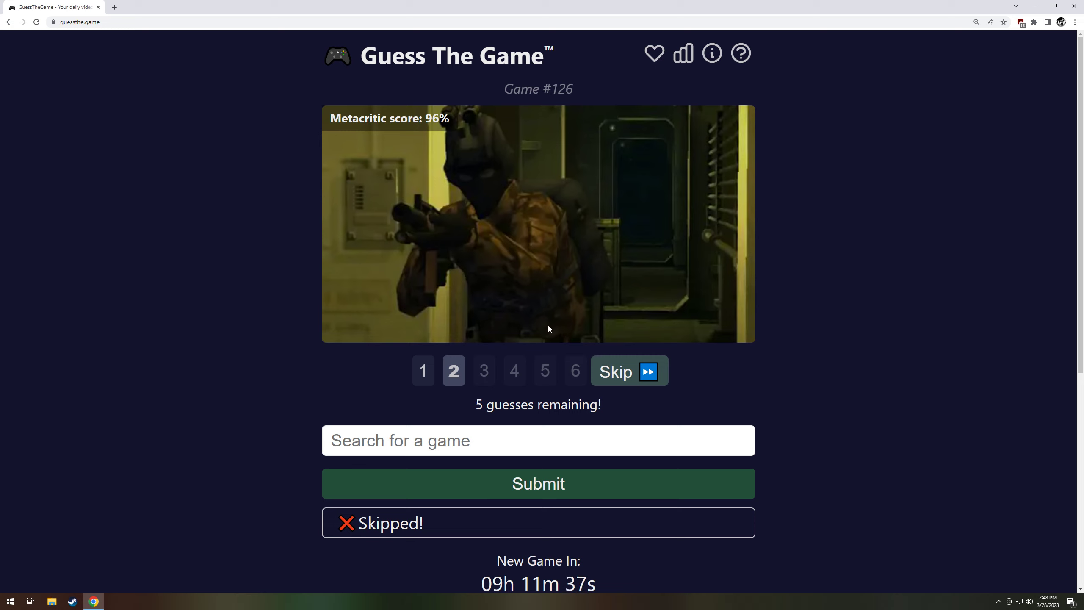
pyautogui.write('s')
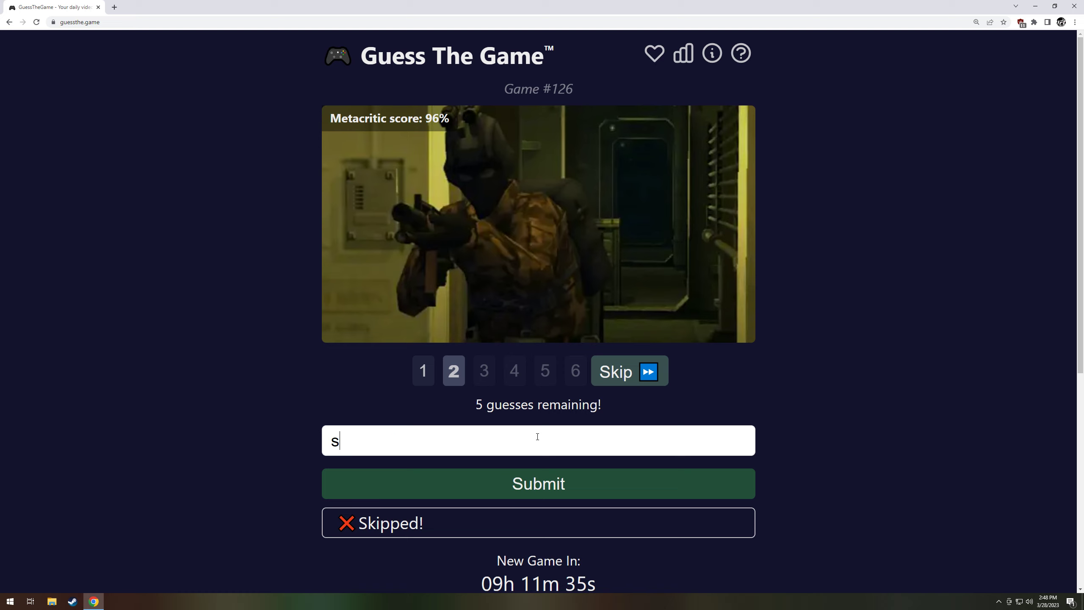
pyautogui.write('plinter')
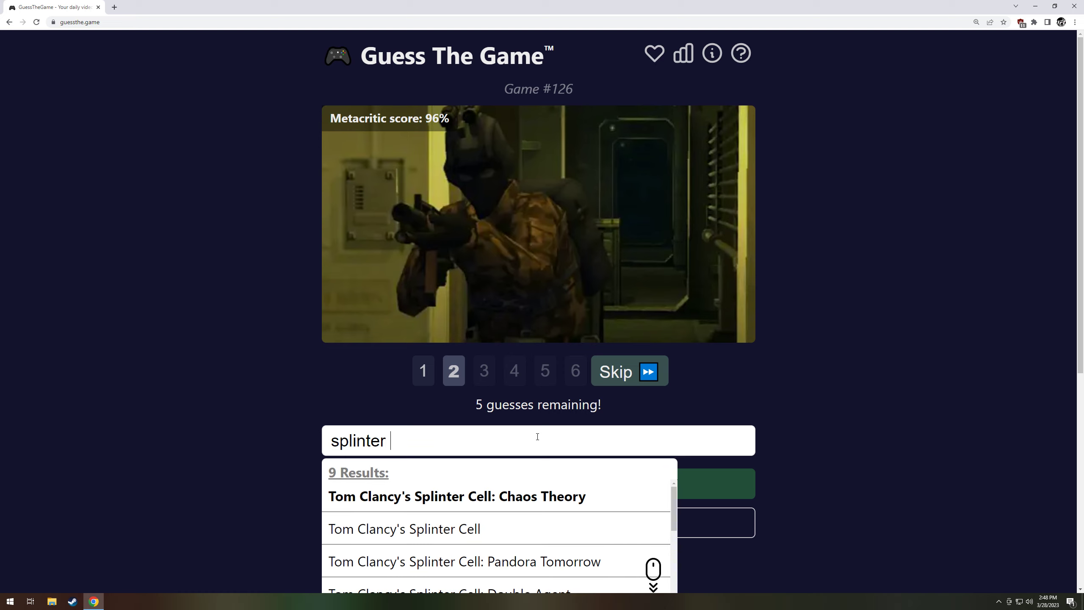
pyautogui.click(464, 561)
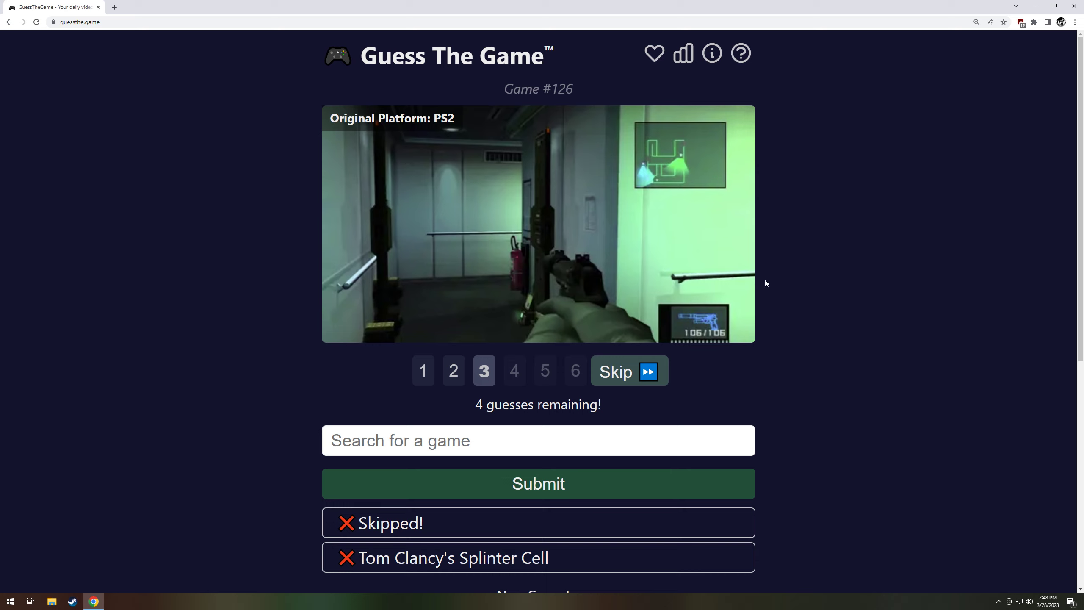
# - Guess Metal Gear Solid 2: Sons of Liberty, view clues 4 and 5, and reopen the past-days list
pyautogui.write('mre')
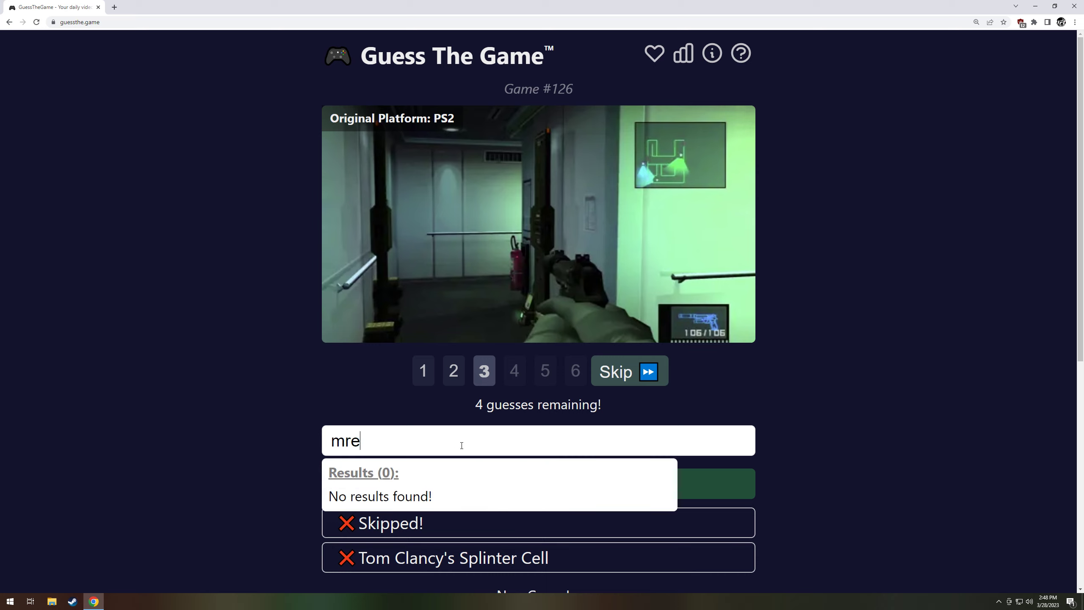
pyautogui.write('metal g')
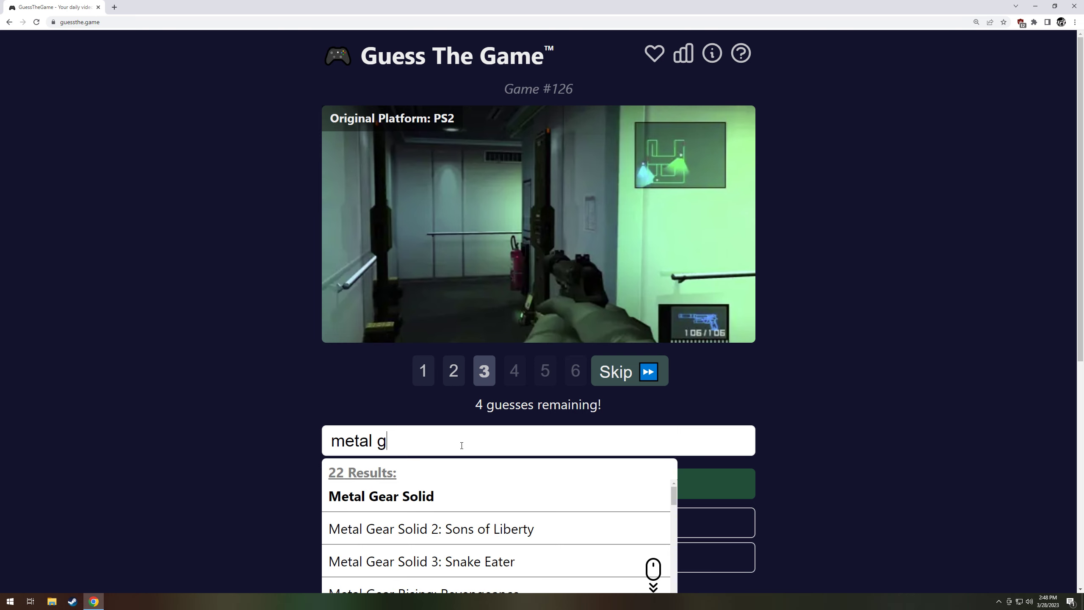
pyautogui.click(431, 529)
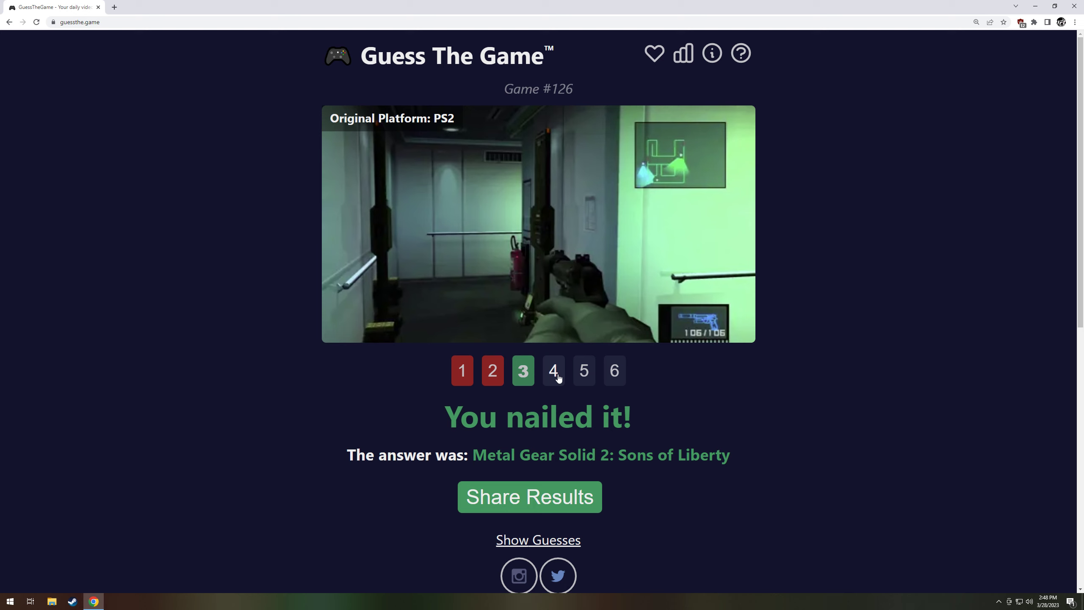
pyautogui.moveTo(548, 381)
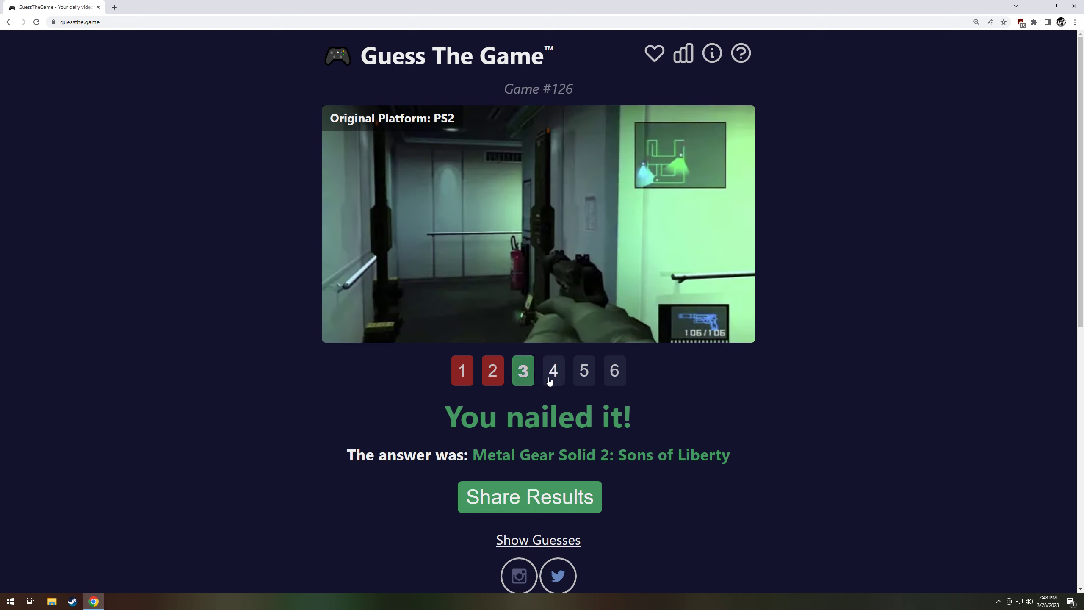
pyautogui.click(553, 370)
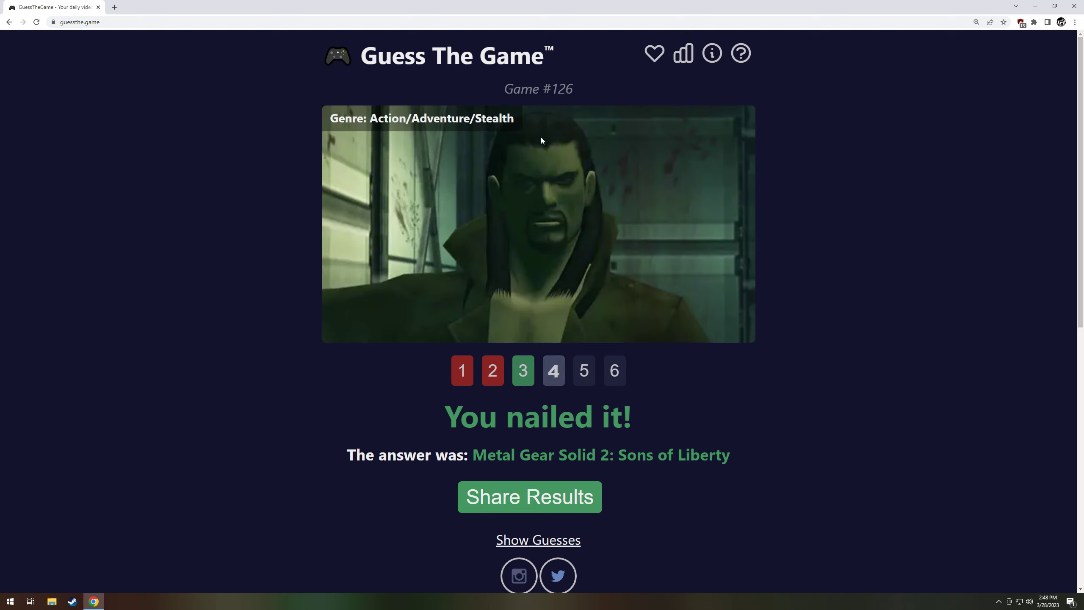
pyautogui.click(584, 371)
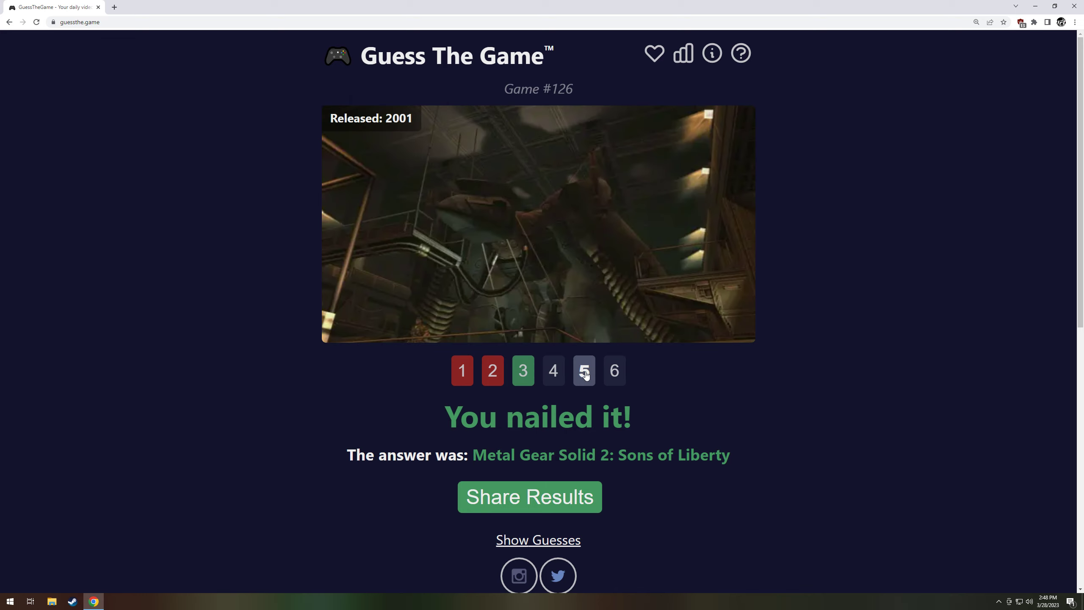
pyautogui.scroll(-3)
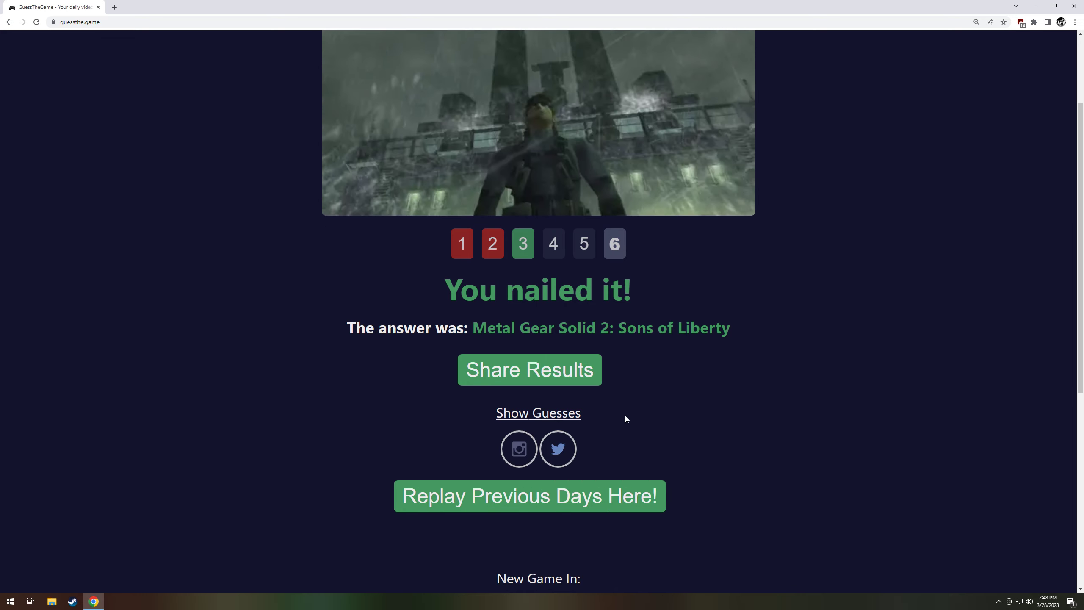
pyautogui.click(529, 496)
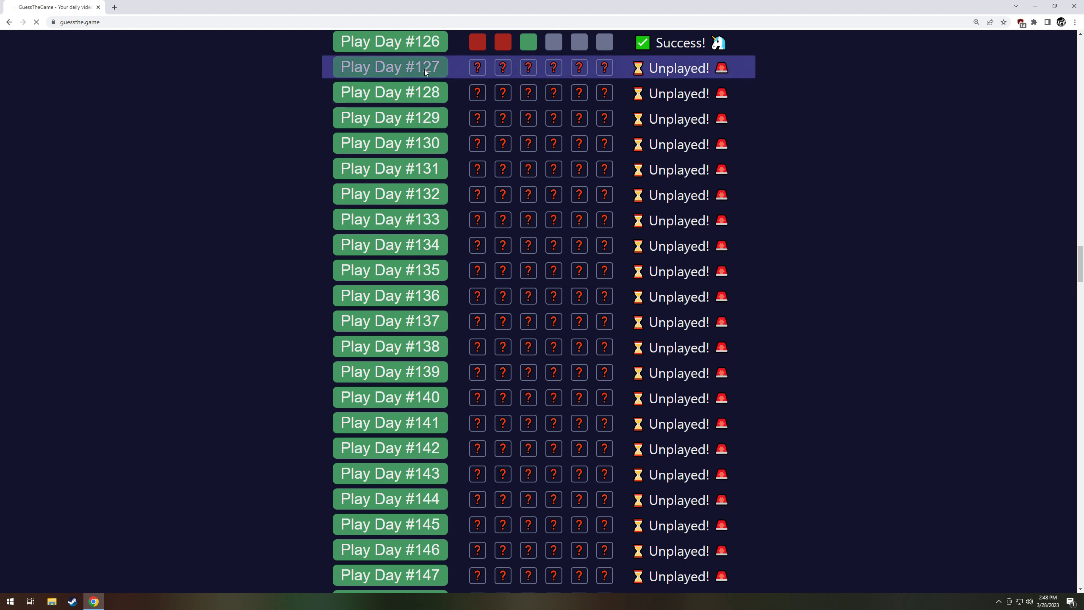
# - Open Day #127 and skip three times to reveal the RPG genre clue
pyautogui.click(389, 67)
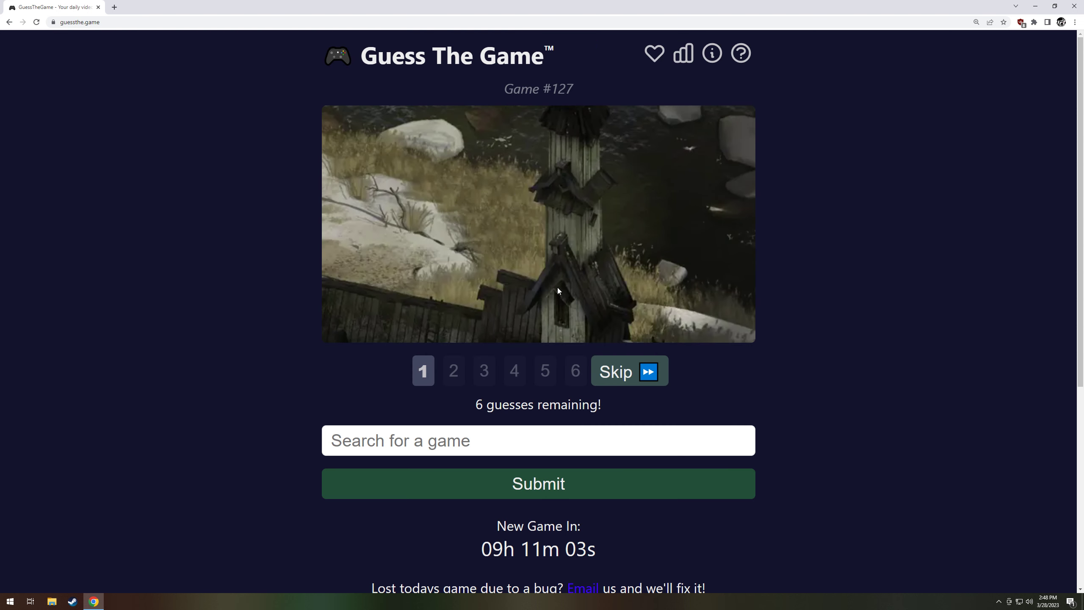
pyautogui.moveTo(606, 309)
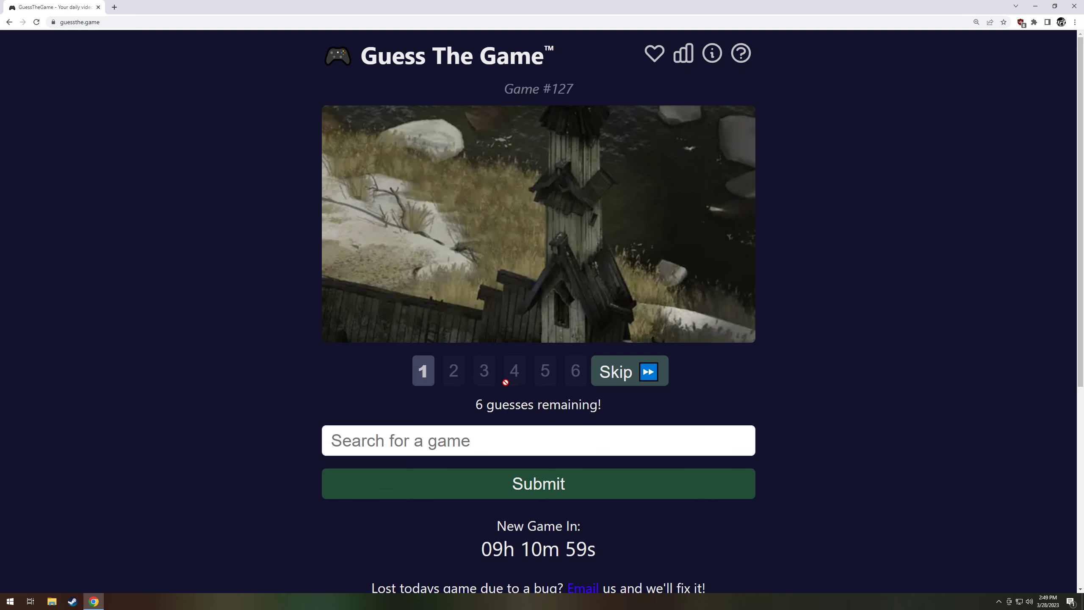
pyautogui.click(628, 371)
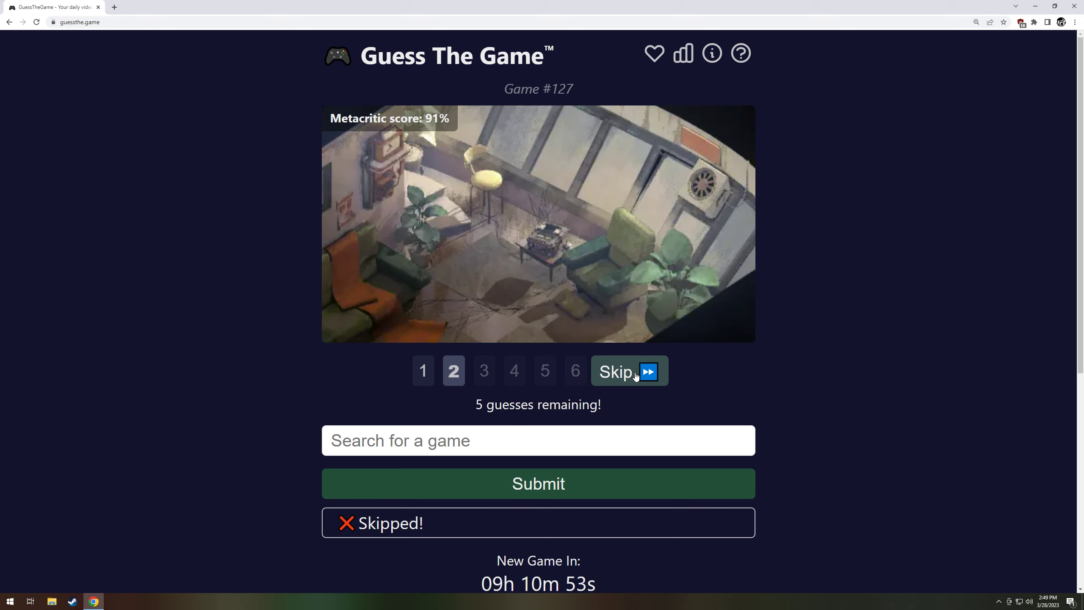
pyautogui.moveTo(630, 389)
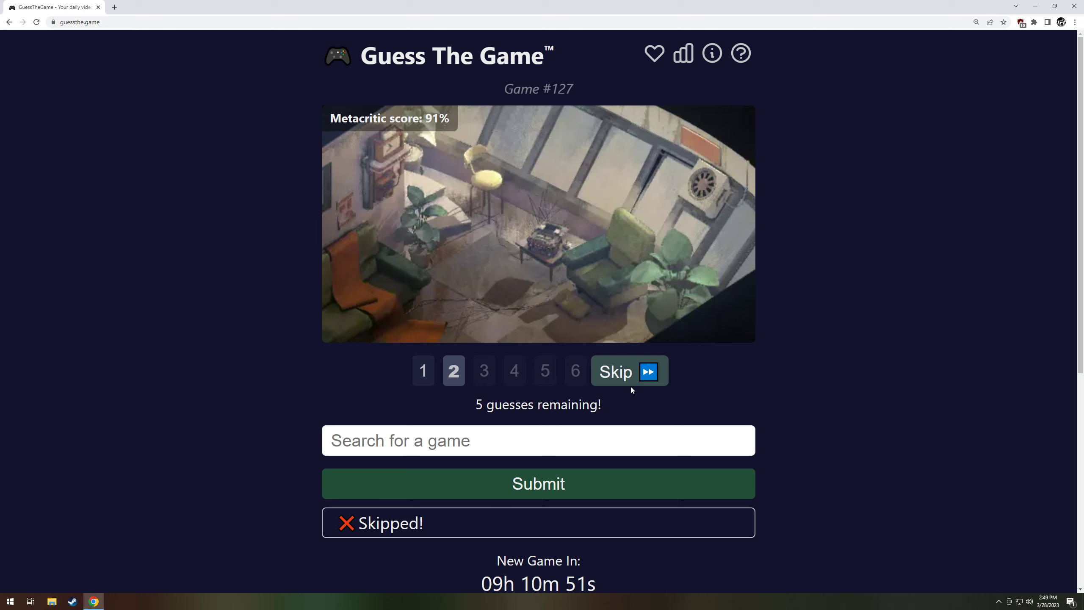
pyautogui.click(628, 372)
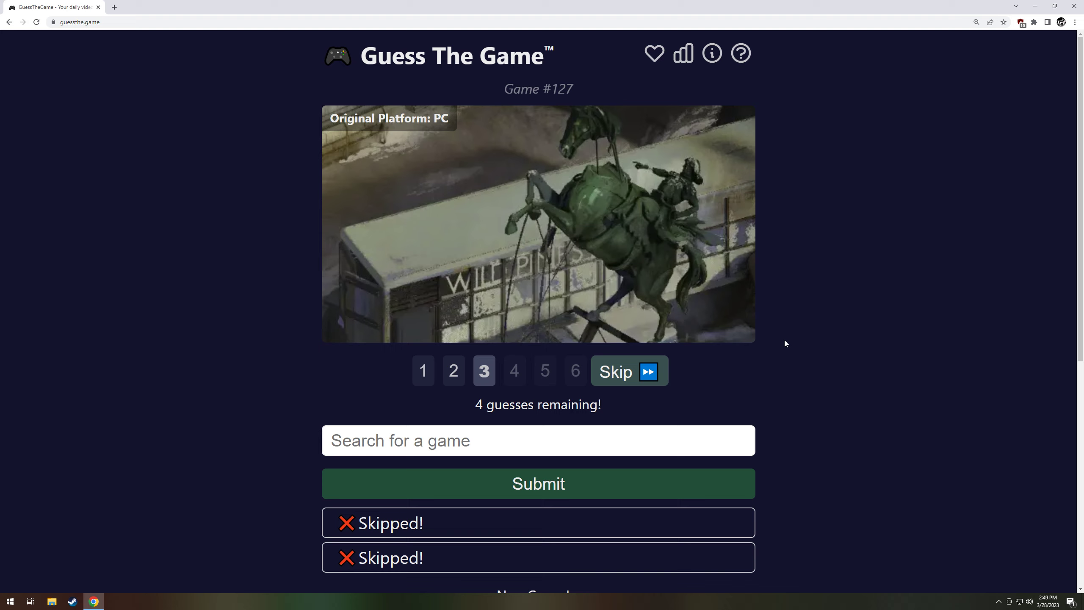
pyautogui.moveTo(547, 336)
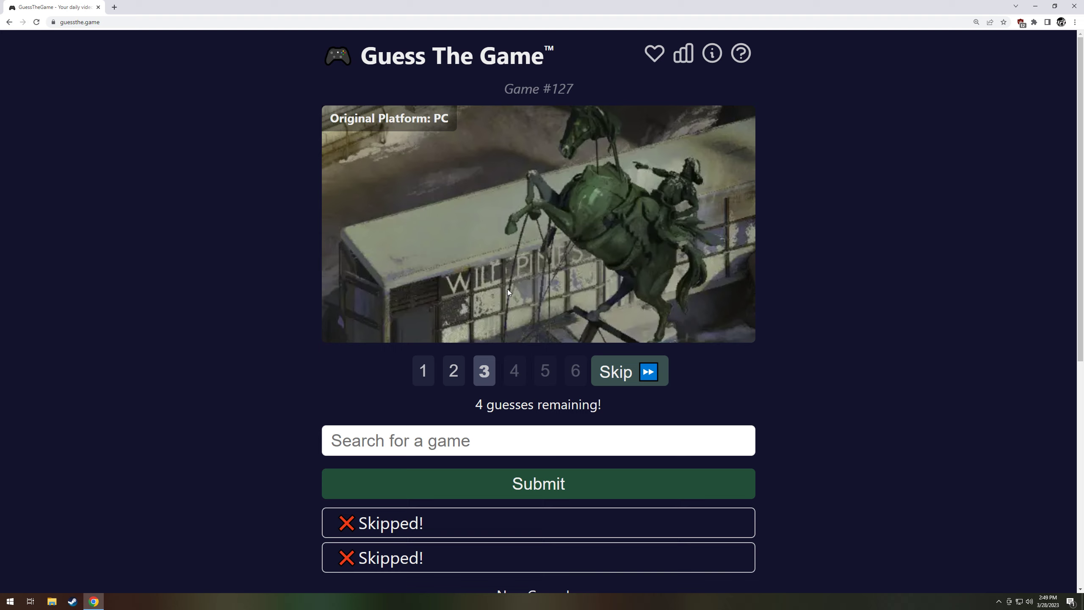
pyautogui.moveTo(617, 268)
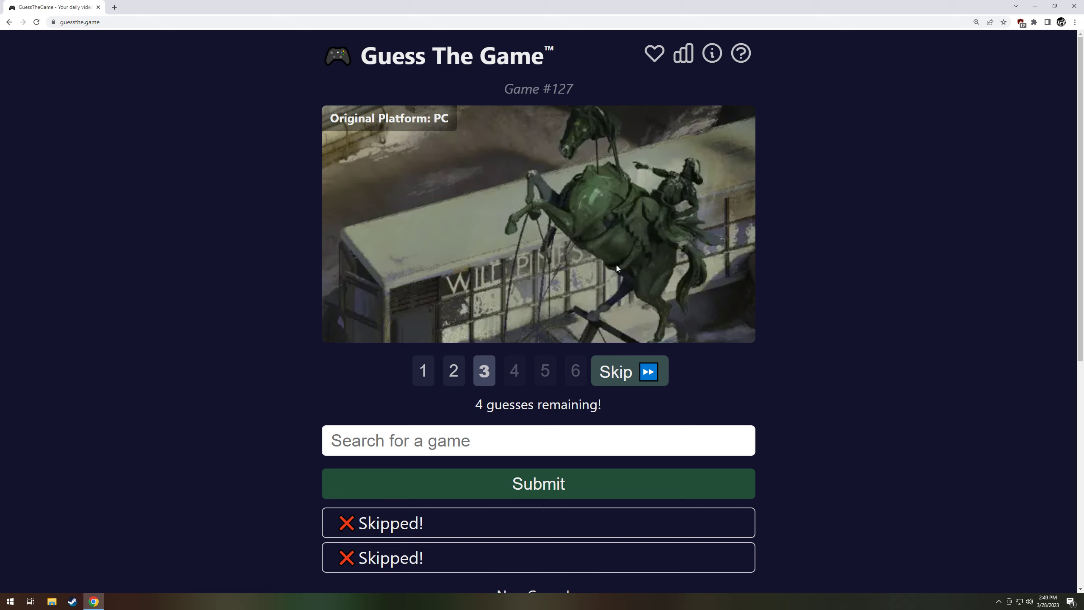
pyautogui.moveTo(640, 378)
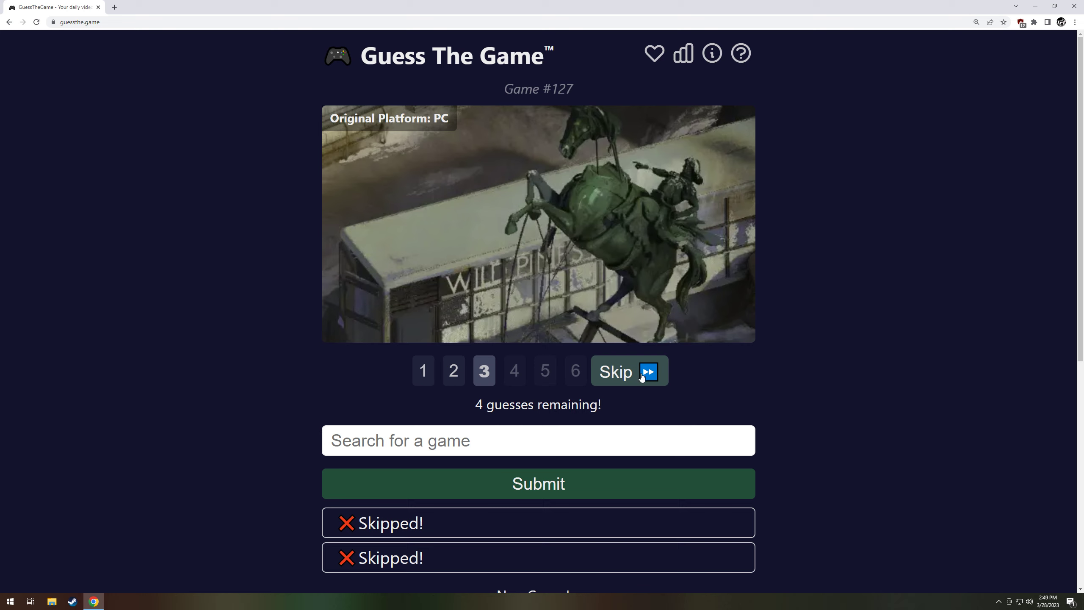
pyautogui.click(628, 372)
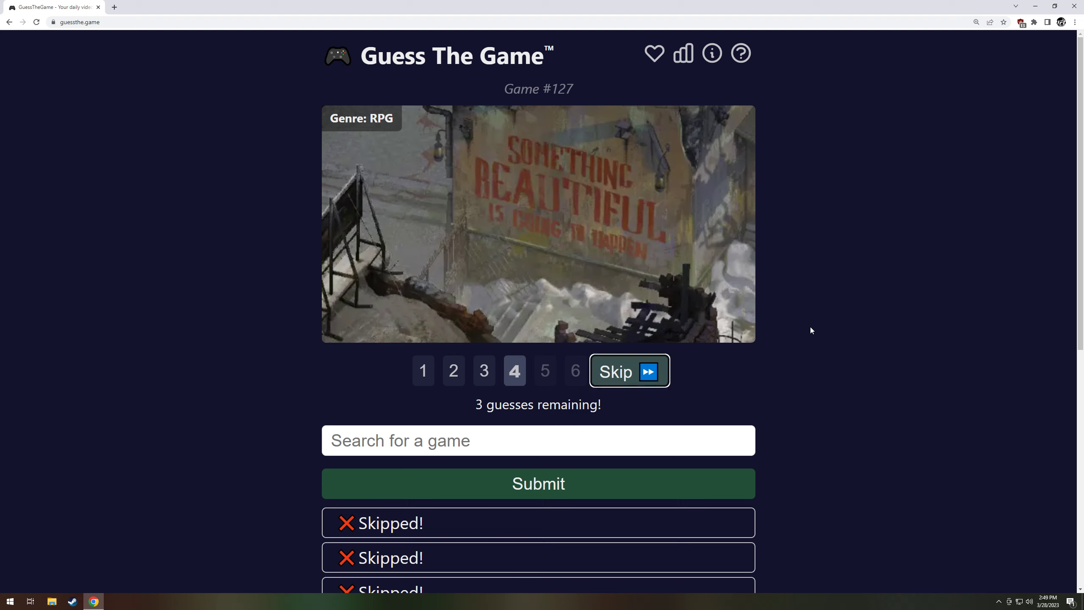
# - Search for Fallout titles, then skip the fourth guess to reveal the 2019 release clue
pyautogui.write('fallout 2')
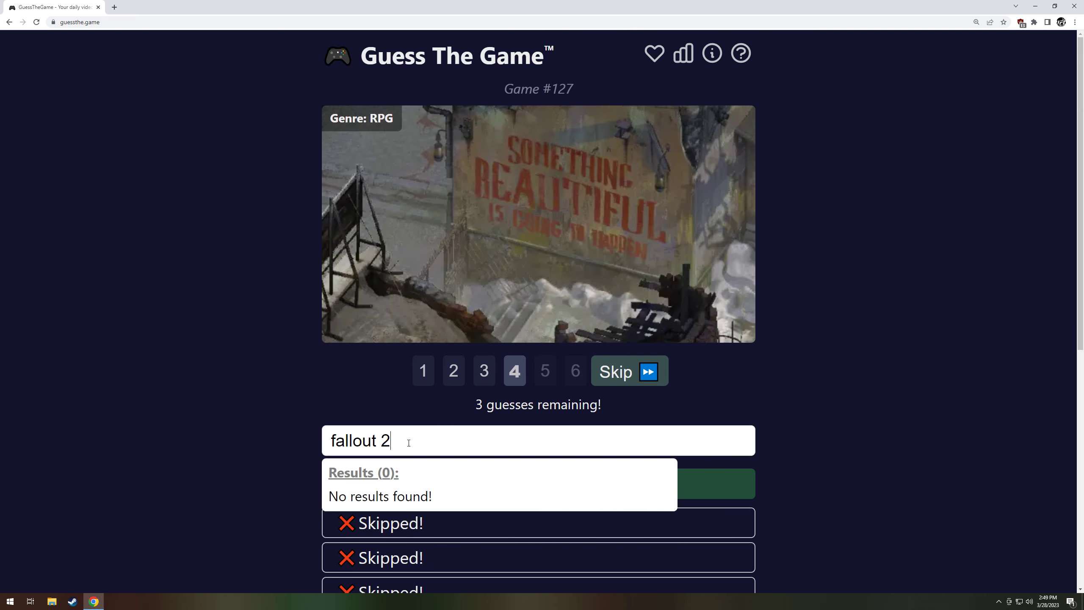
pyautogui.press('Backspace')
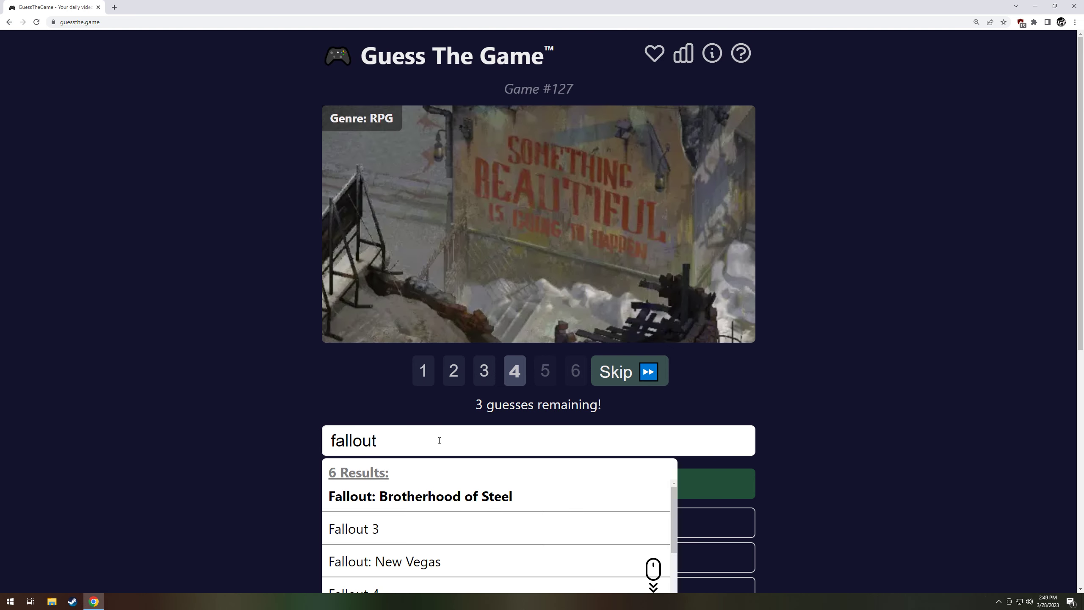
pyautogui.moveTo(396, 454)
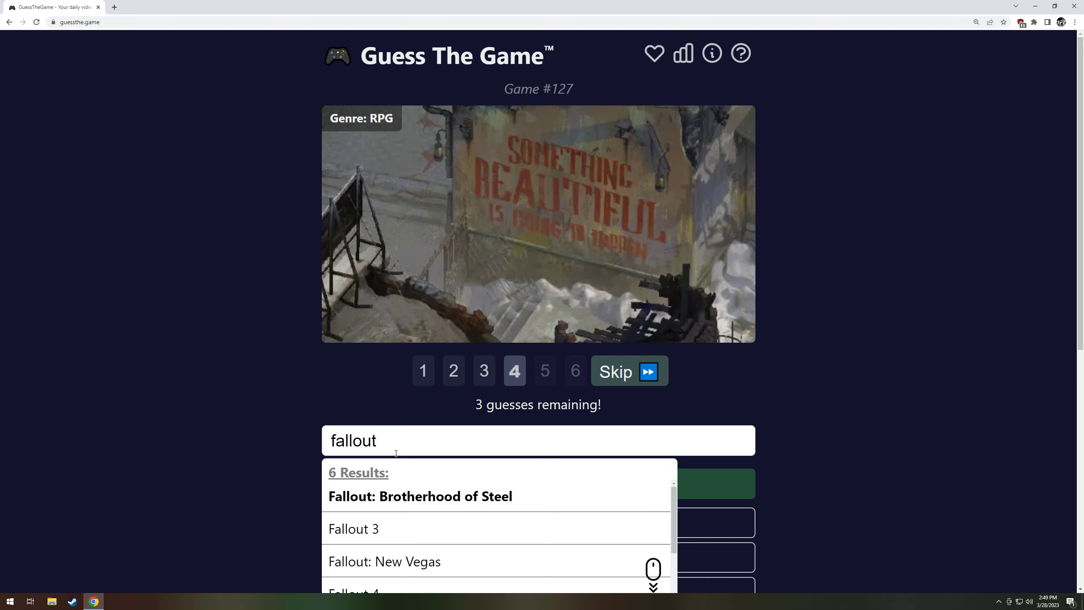
pyautogui.doubleClick(353, 440)
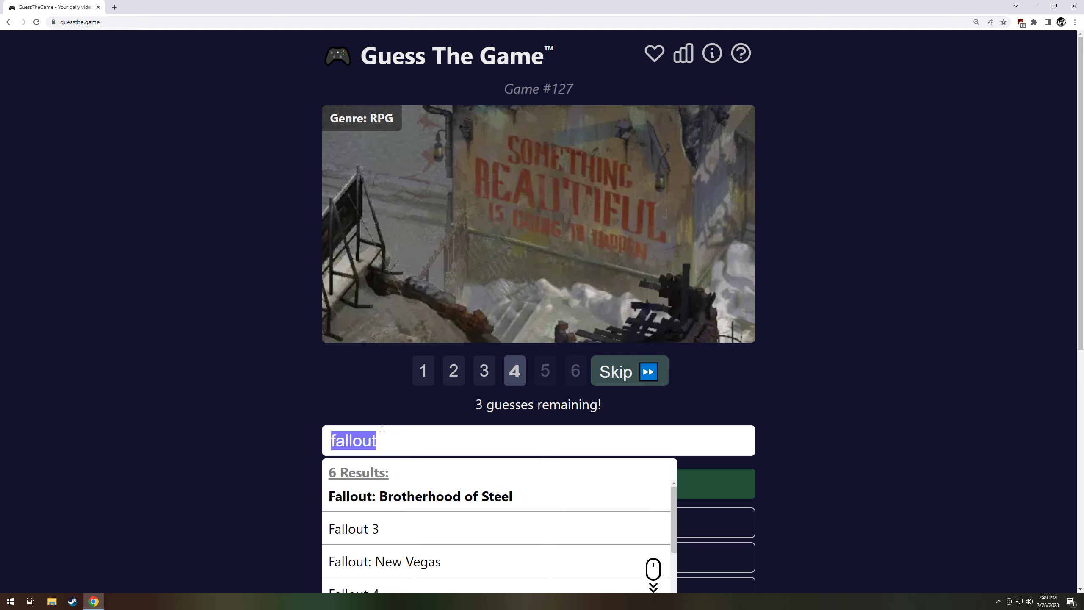
pyautogui.moveTo(476, 379)
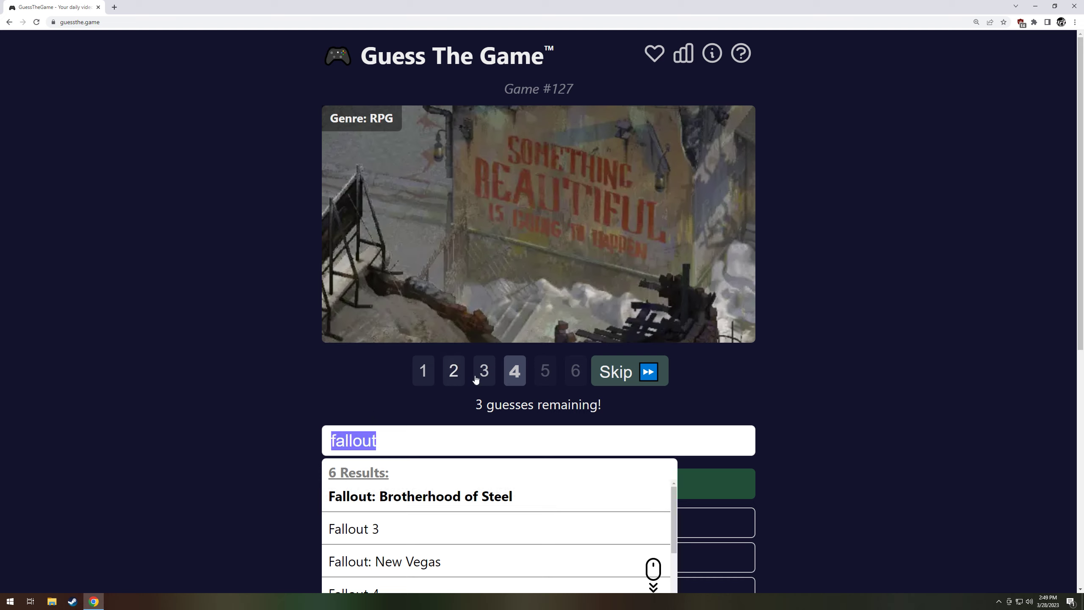
pyautogui.click(418, 496)
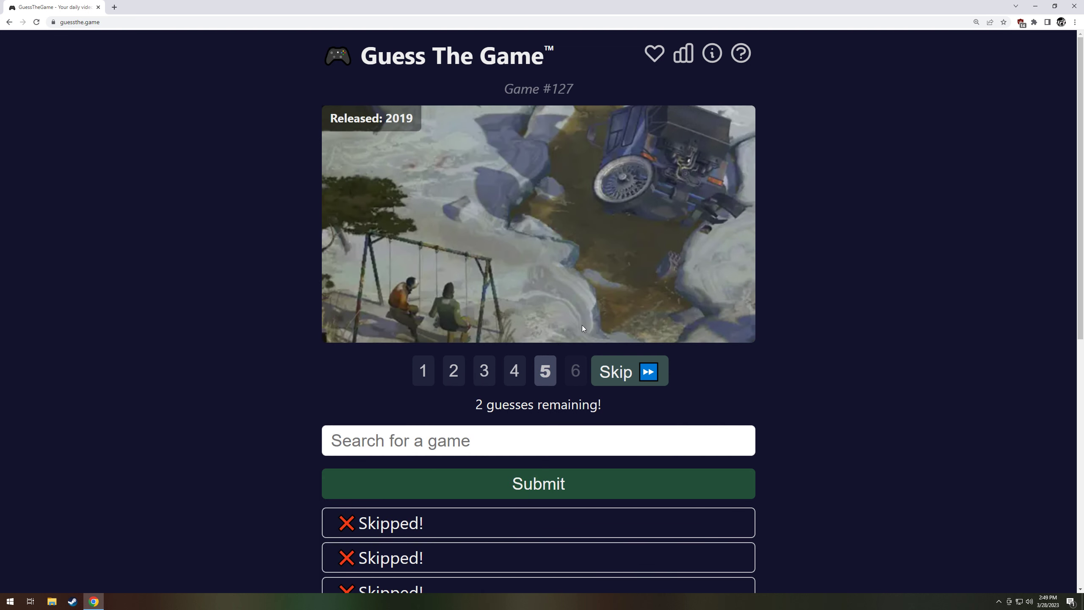
pyautogui.moveTo(571, 275)
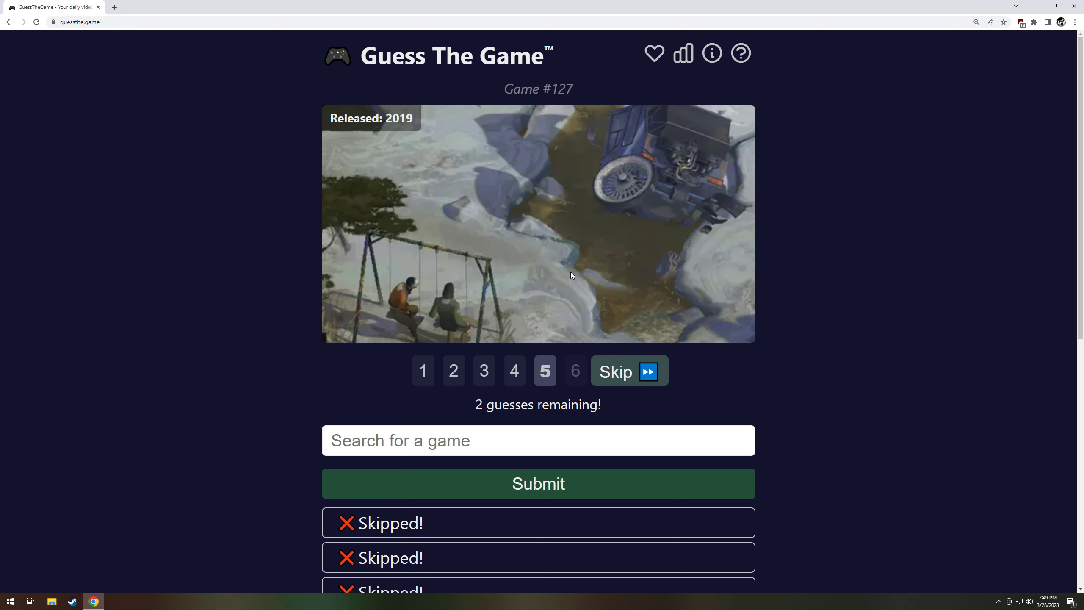
pyautogui.moveTo(619, 217)
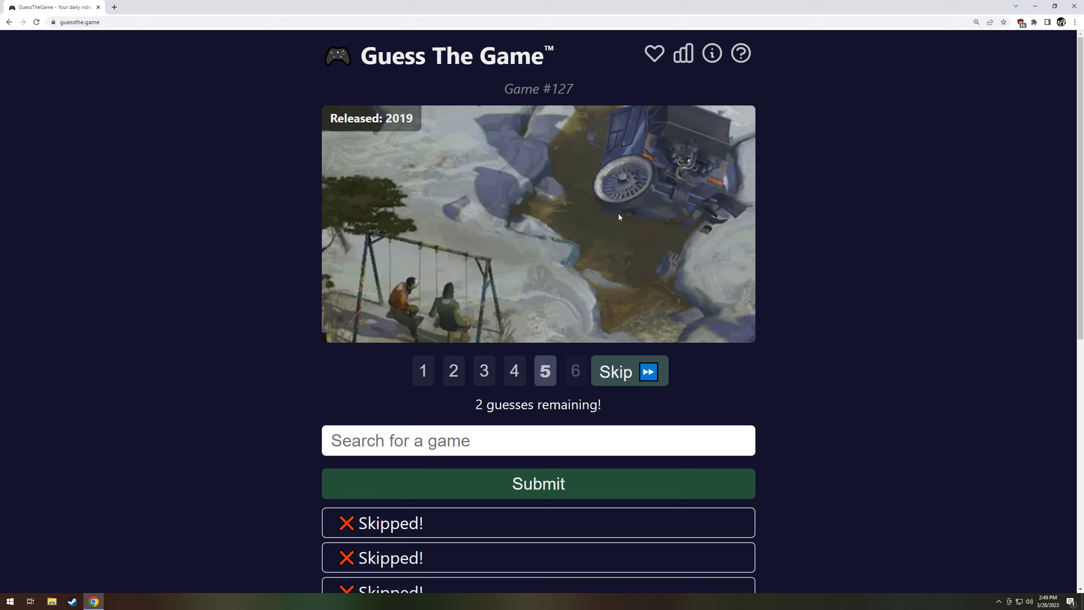
pyautogui.moveTo(650, 383)
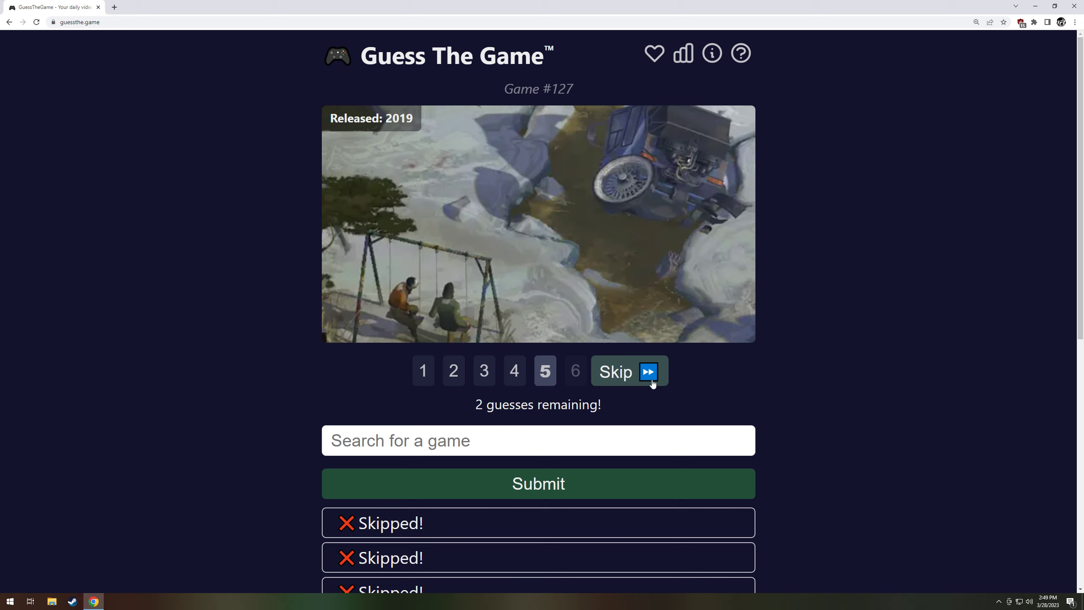
# - Skip guesses five and six on Game #127, revealing Disco Elysium as the answer
pyautogui.click(628, 371)
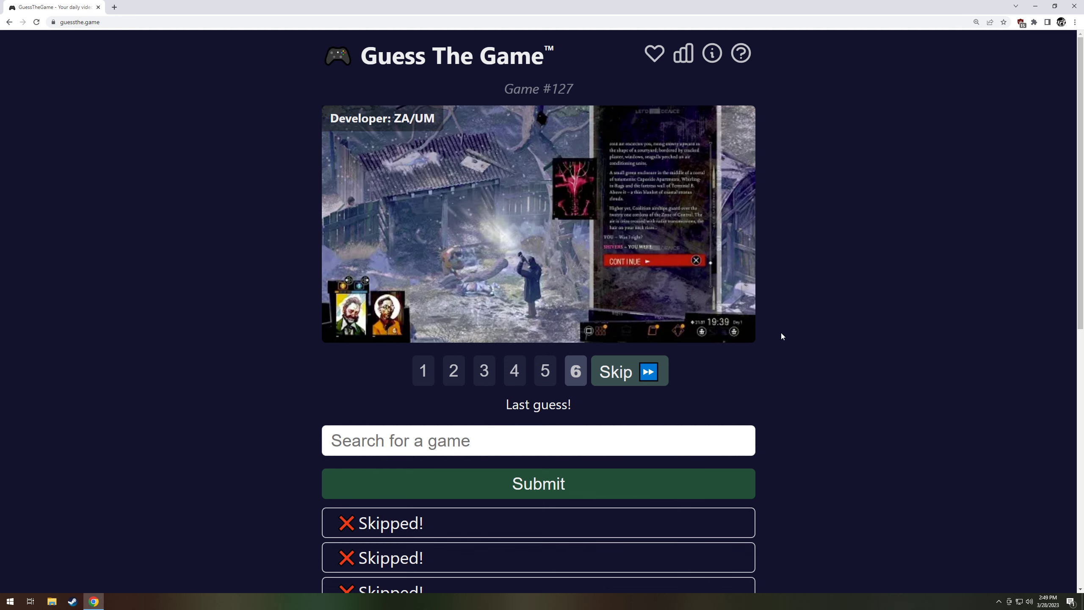
pyautogui.moveTo(780, 334)
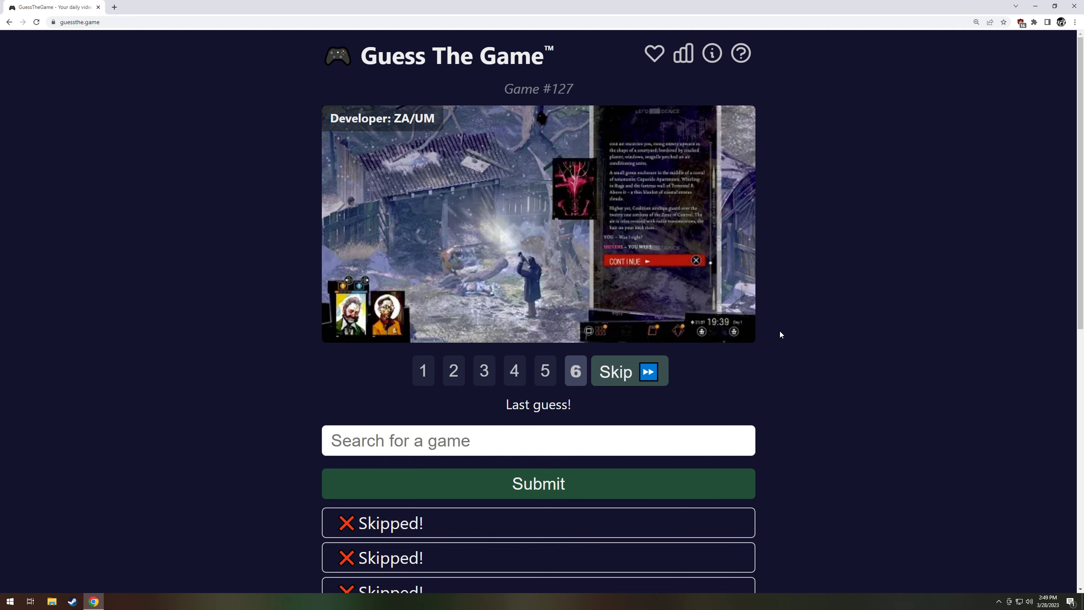
pyautogui.click(628, 371)
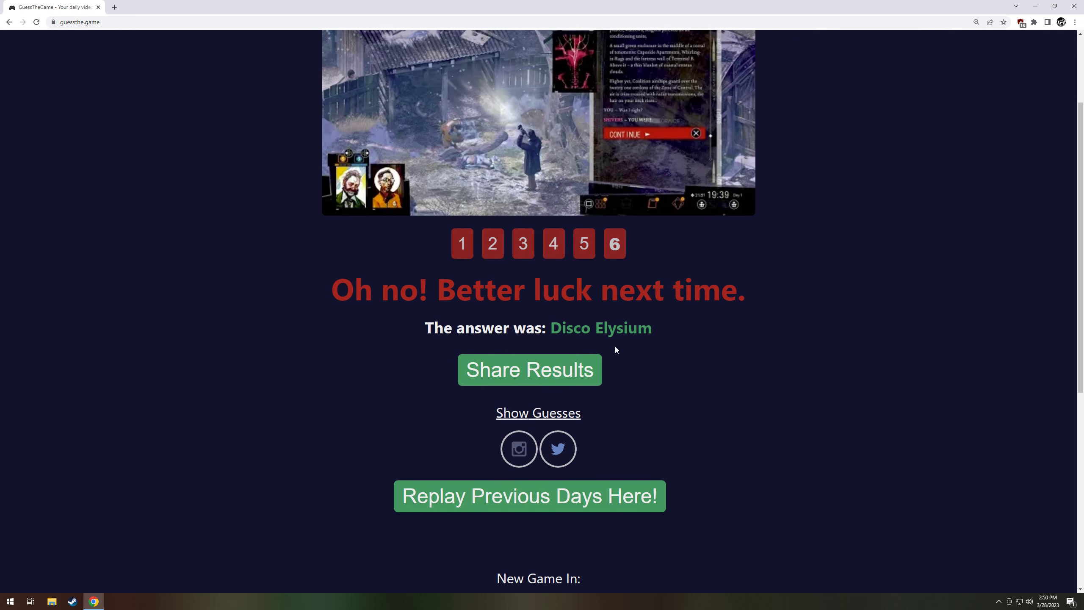
# - Start the Day #128 puzzle from the archive and skip the first two guesses
pyautogui.click(528, 496)
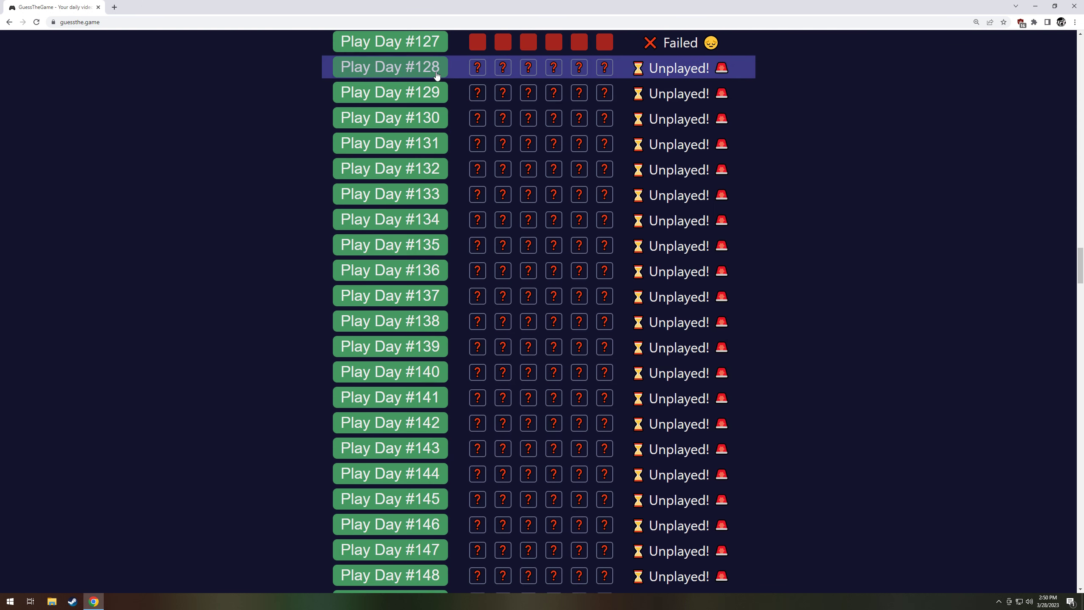
pyautogui.click(389, 67)
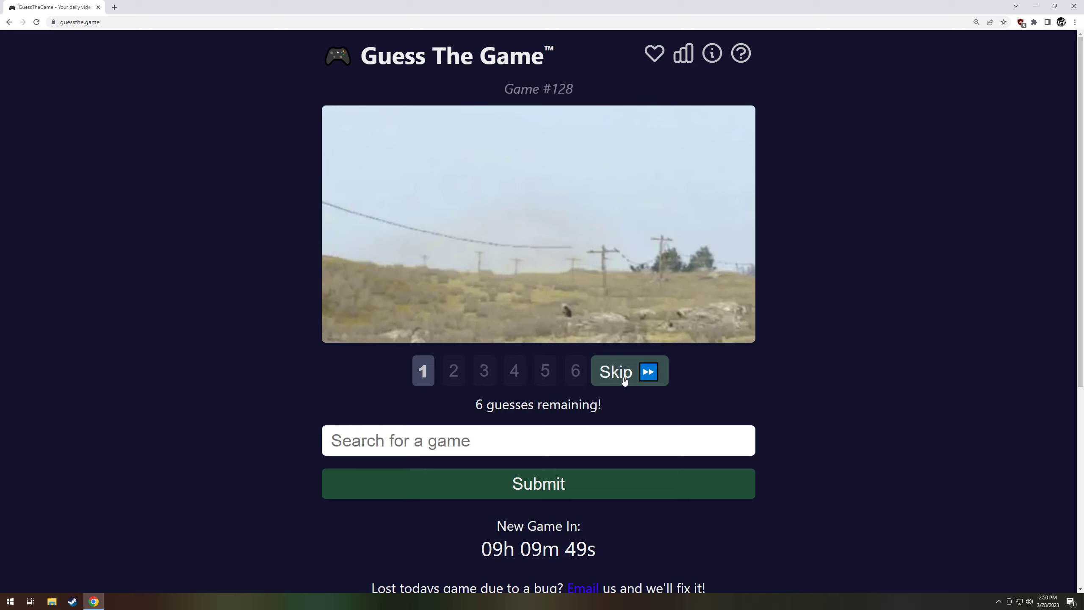
pyautogui.click(628, 371)
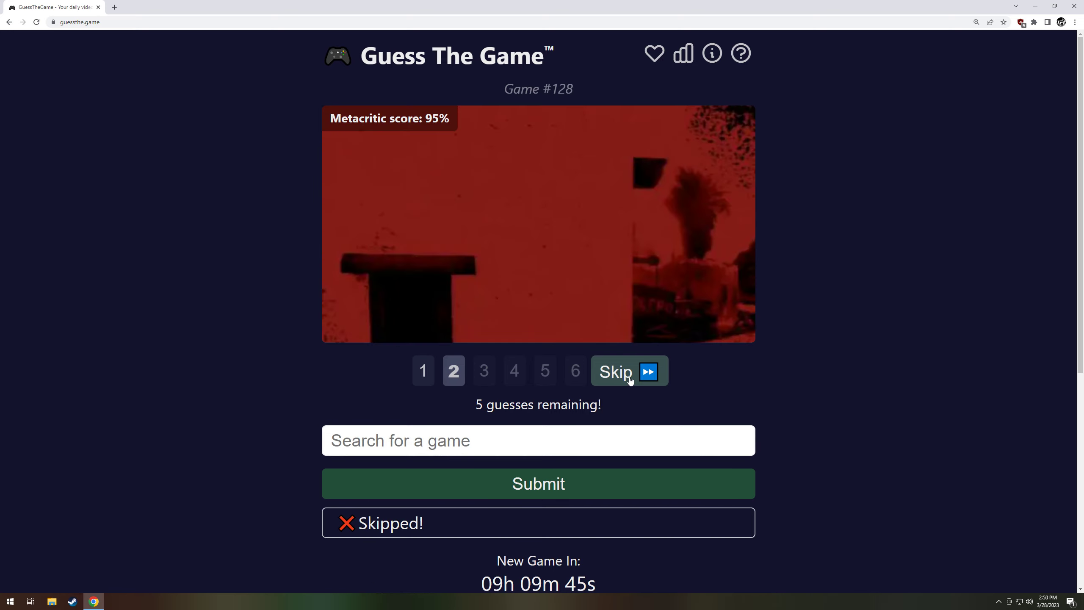
pyautogui.click(628, 372)
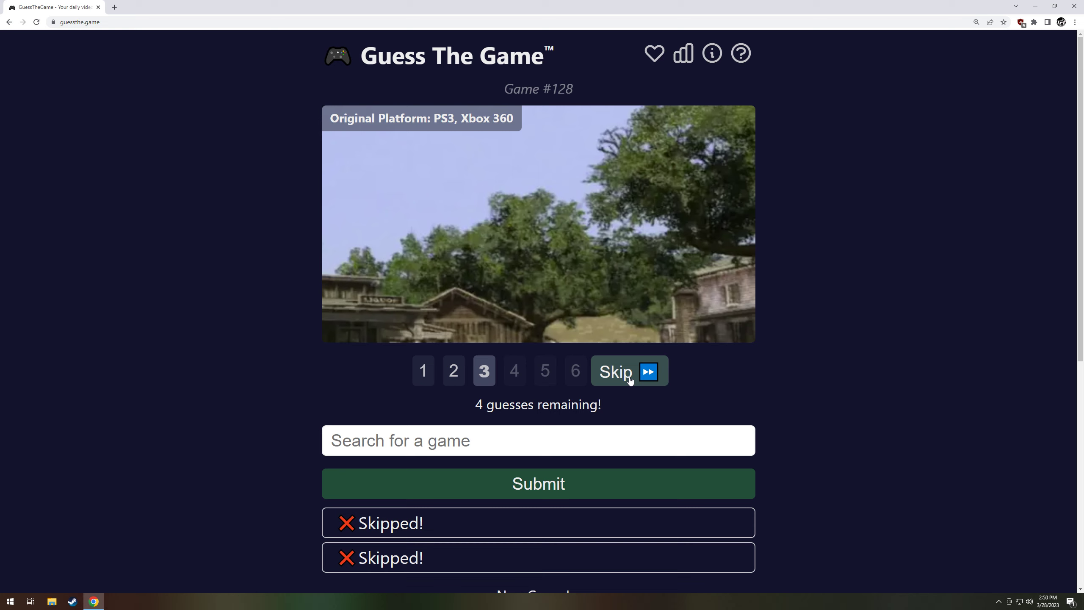
# - Search 'red' and guess Red Dead Redemption, then view clips 4 and 5
pyautogui.click(538, 440)
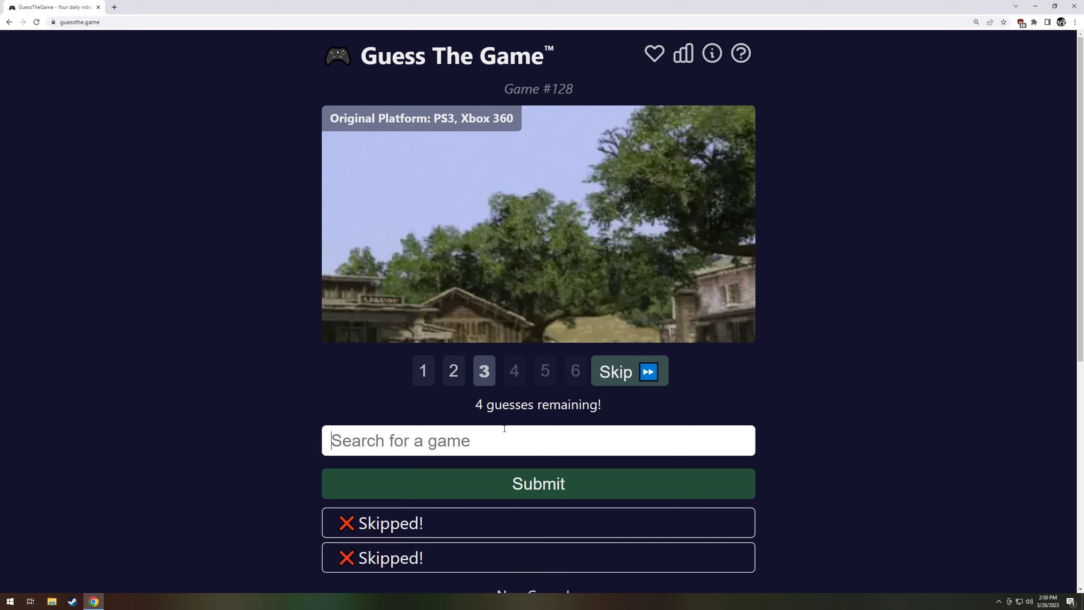
pyautogui.write('red')
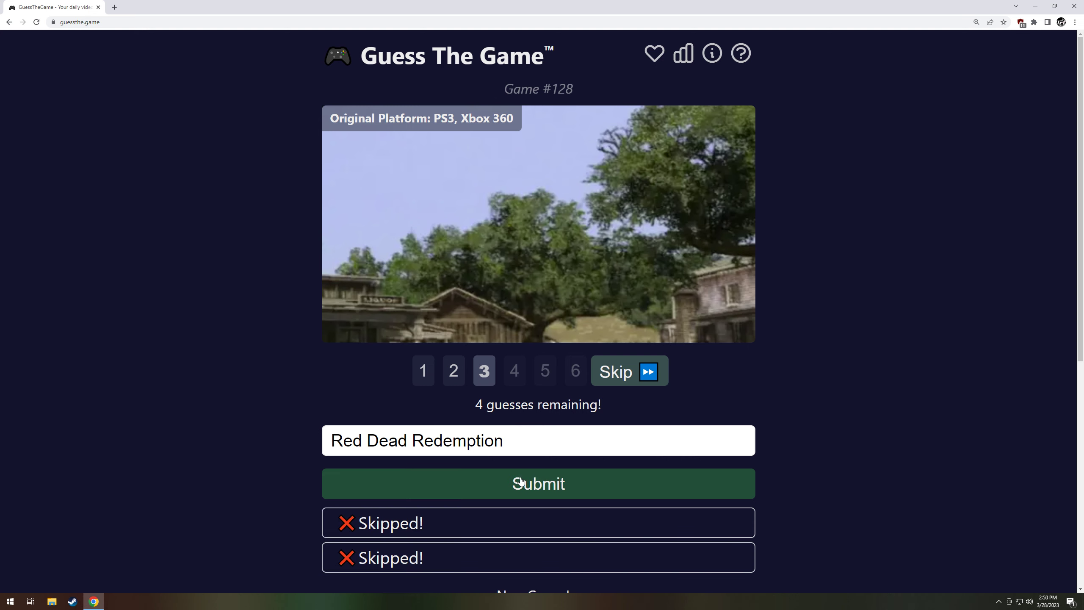
pyautogui.click(538, 483)
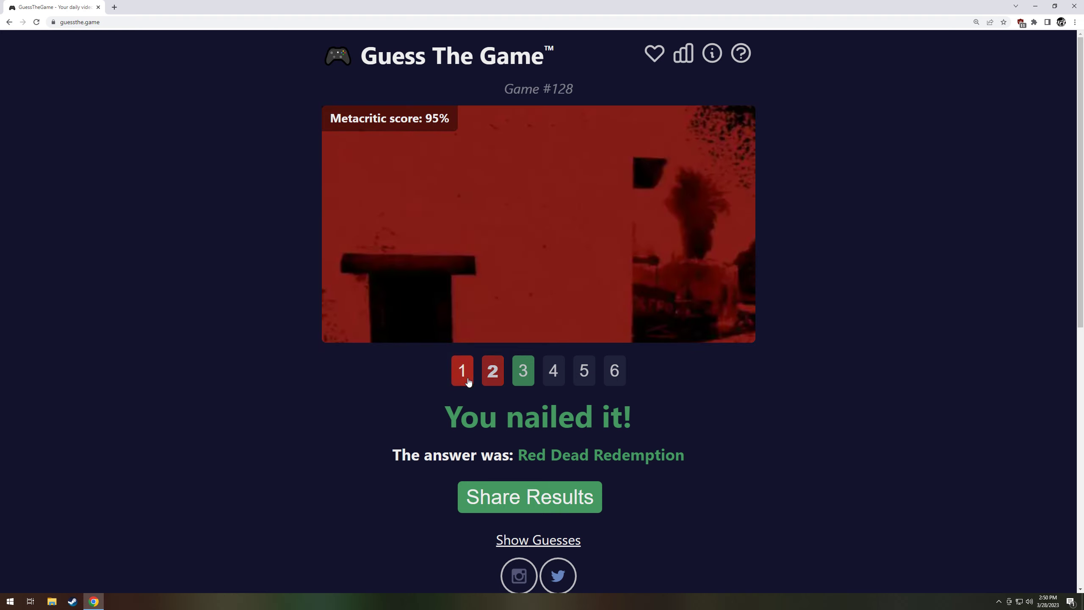
pyautogui.click(553, 370)
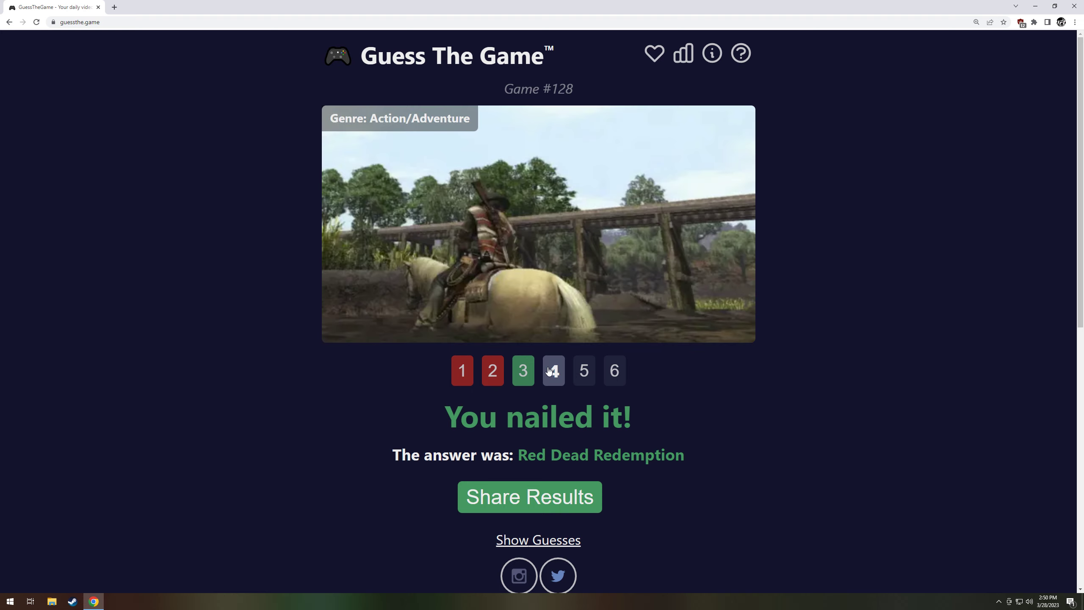
pyautogui.click(583, 371)
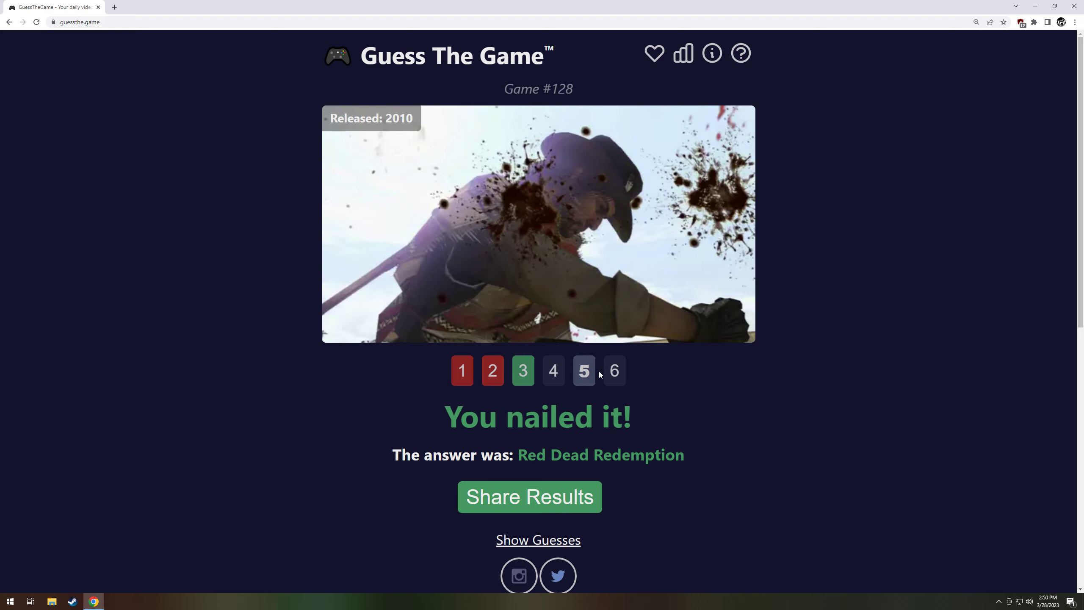
pyautogui.scroll(-3)
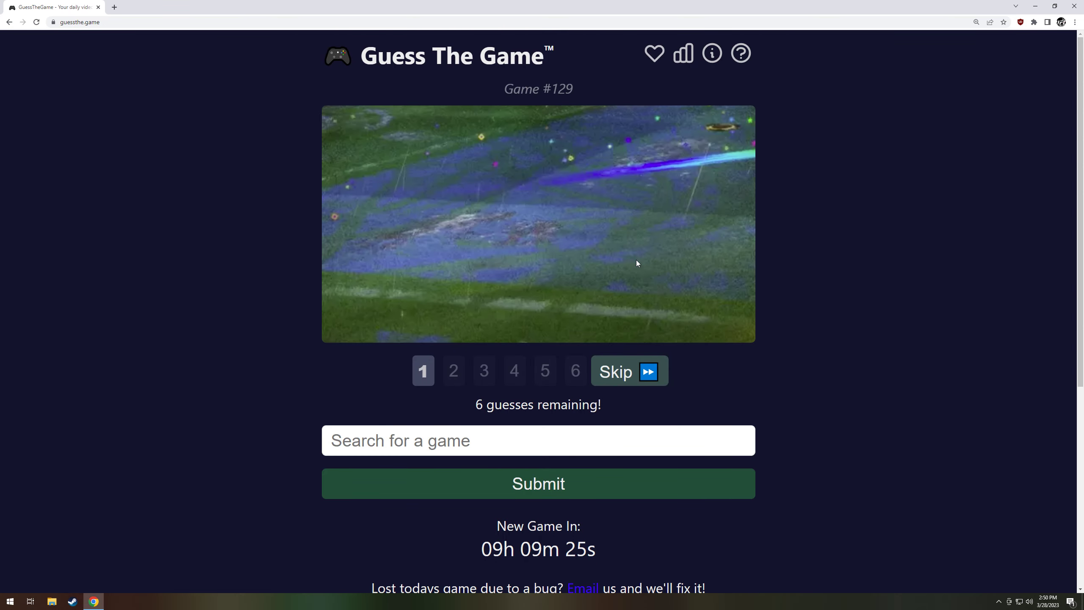
pyautogui.moveTo(630, 244)
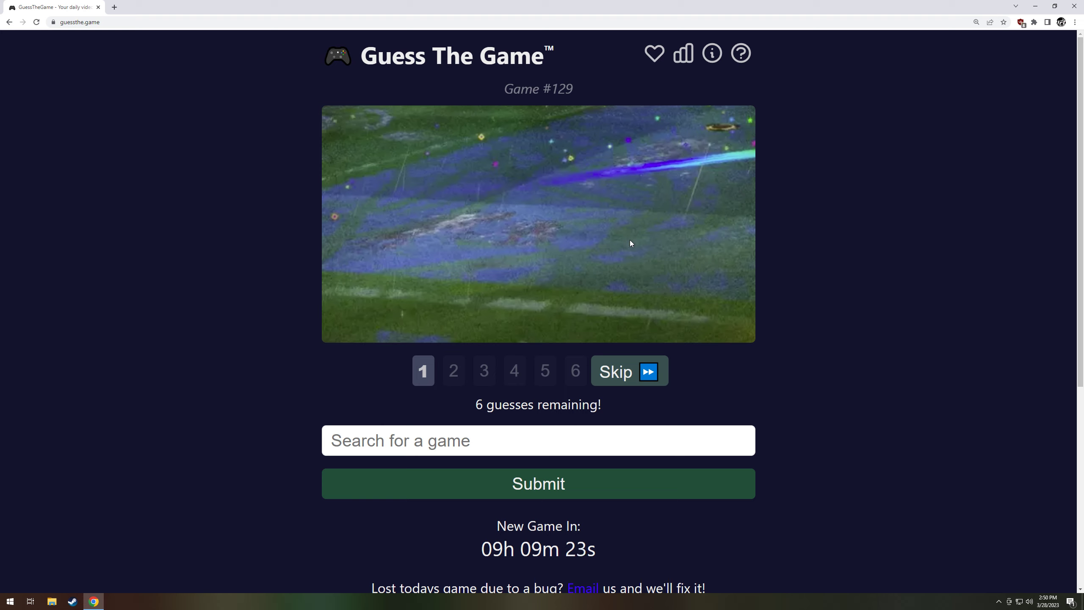
pyautogui.moveTo(629, 248)
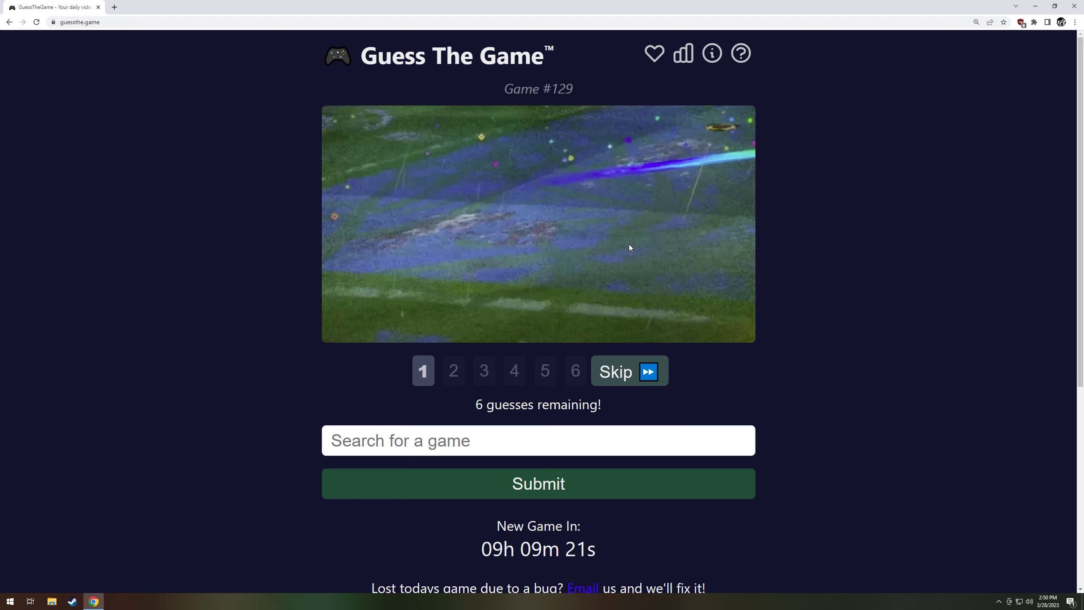
pyautogui.moveTo(627, 372)
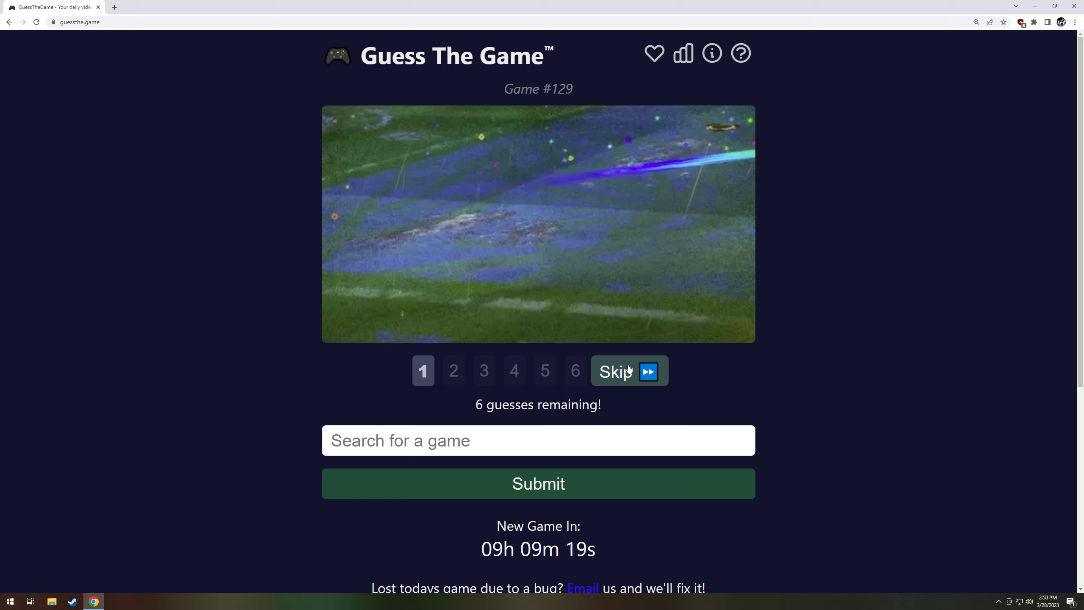
# - Skip once, guess Rocket League for Game #129, then view clips 3 and 4
pyautogui.click(627, 372)
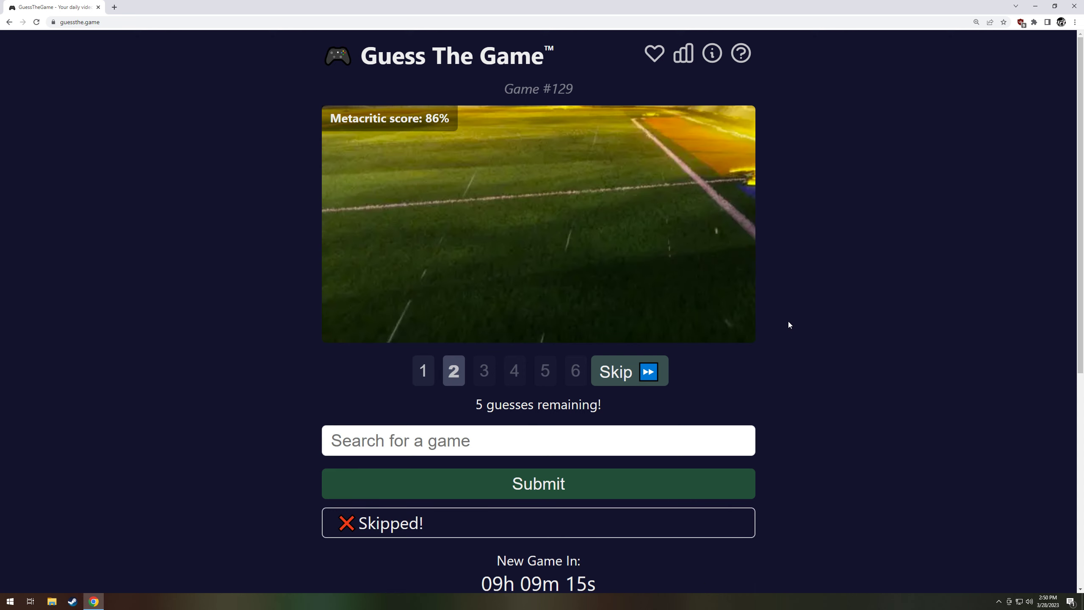
pyautogui.moveTo(589, 180)
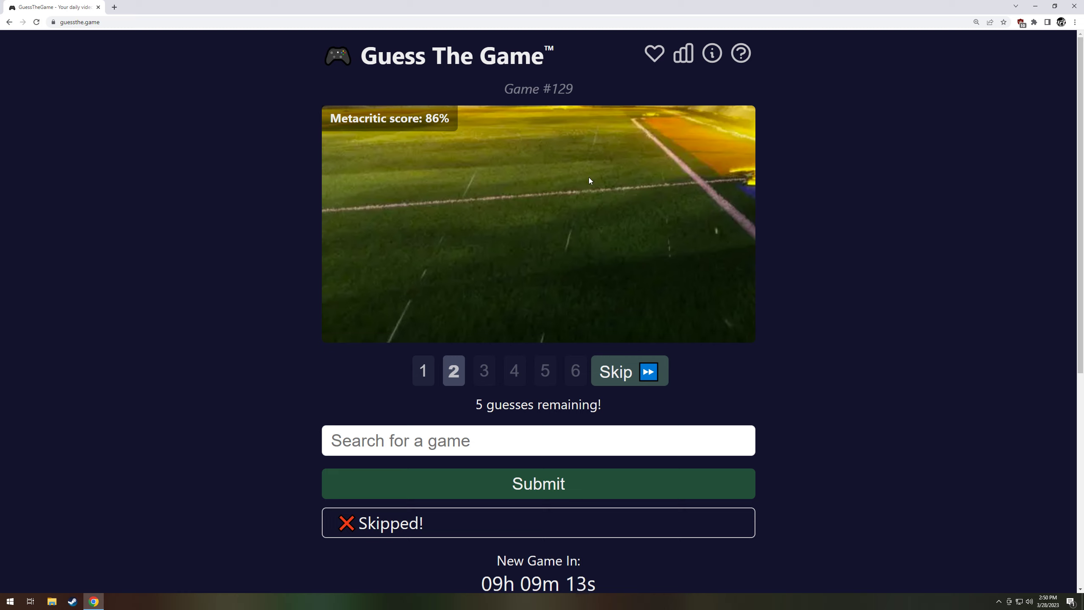
pyautogui.click(563, 440)
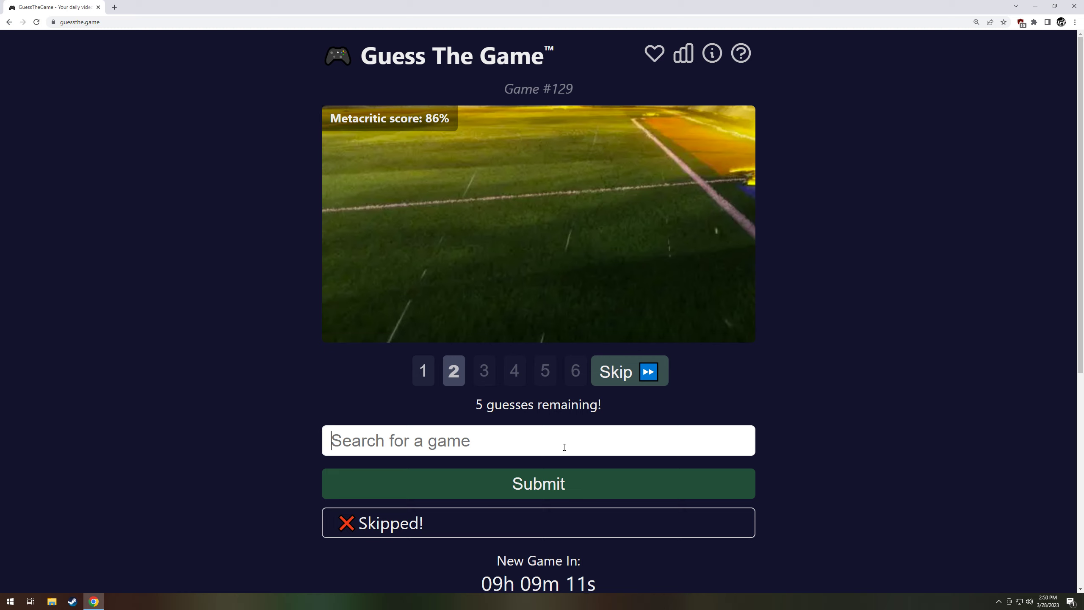
pyautogui.write('rockew')
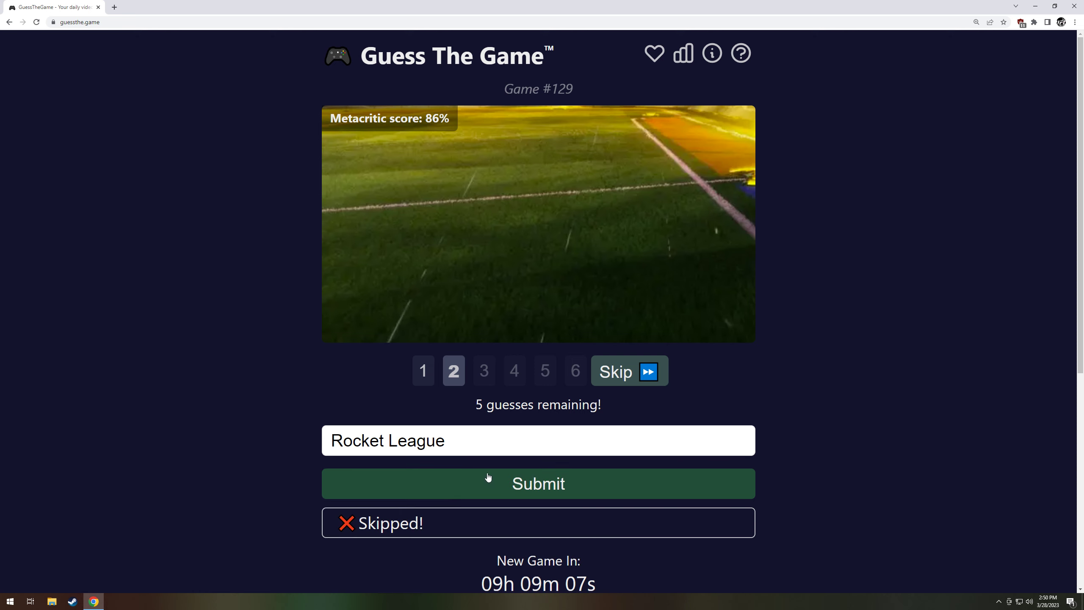
pyautogui.click(538, 483)
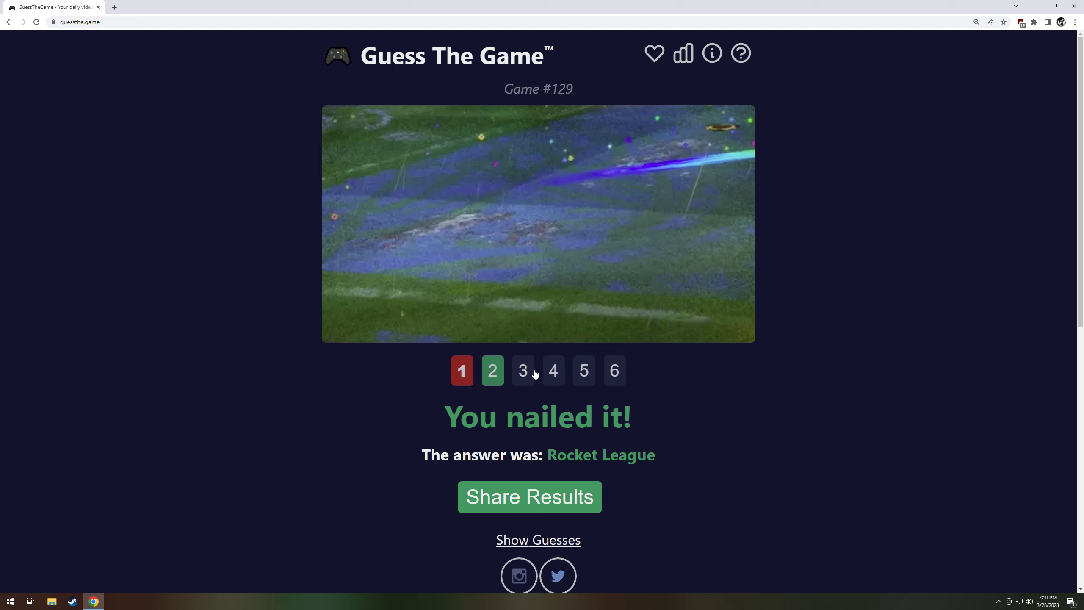
pyautogui.click(522, 370)
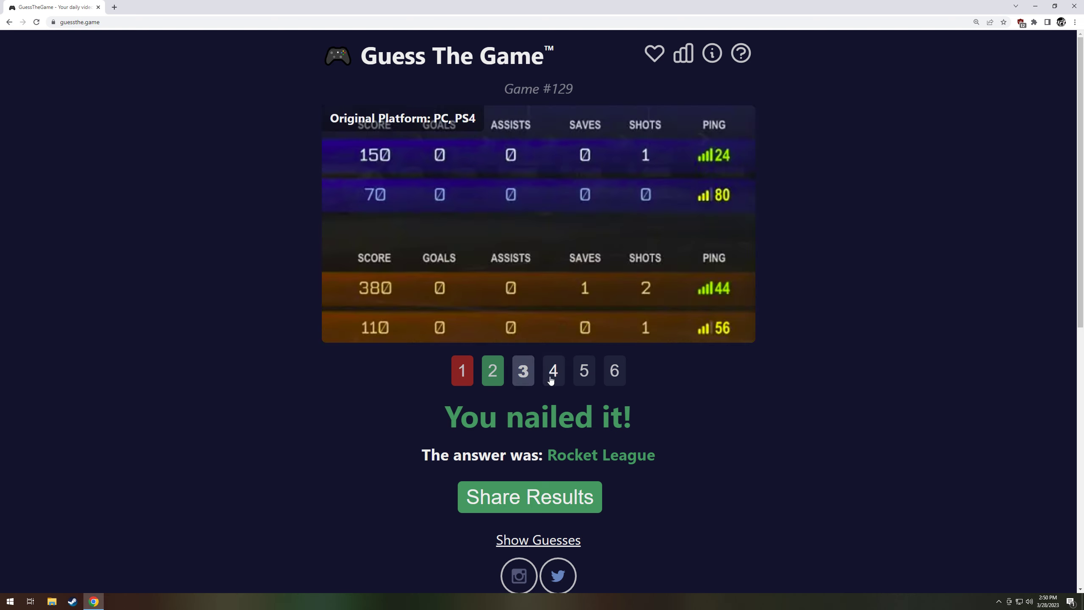
pyautogui.click(583, 371)
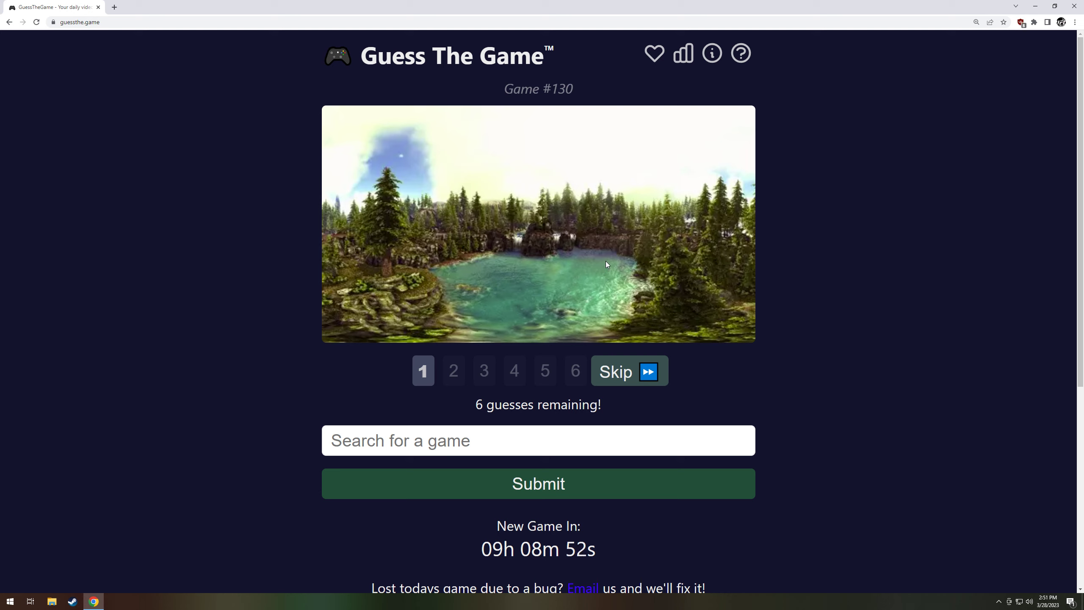
pyautogui.moveTo(602, 272)
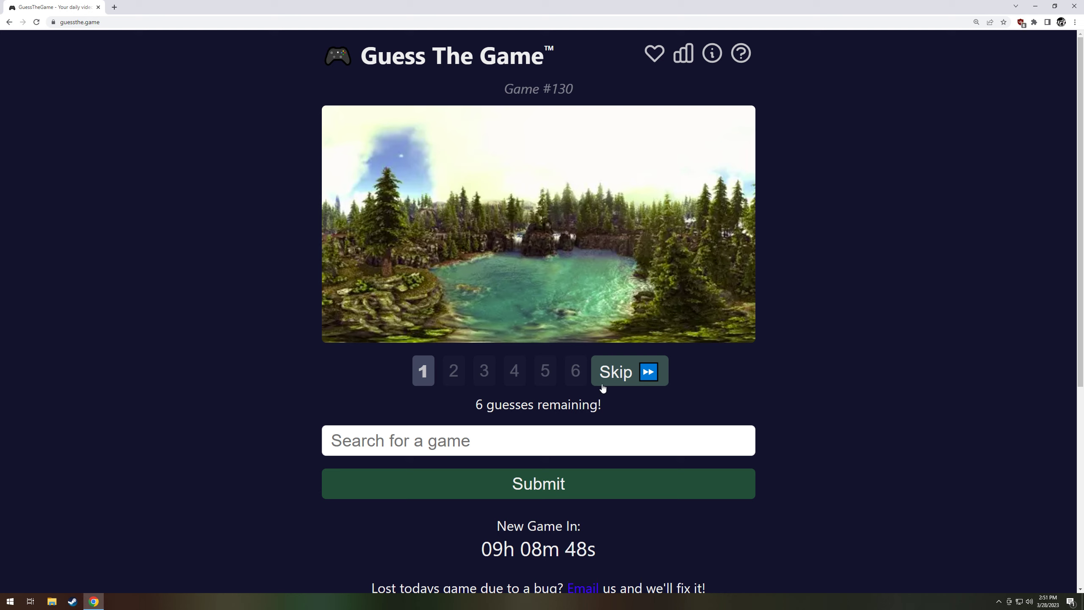
# - Search 'ark' and guess ARK: Survival Evolved for #130, then view clips 3 and 5
pyautogui.click(538, 440)
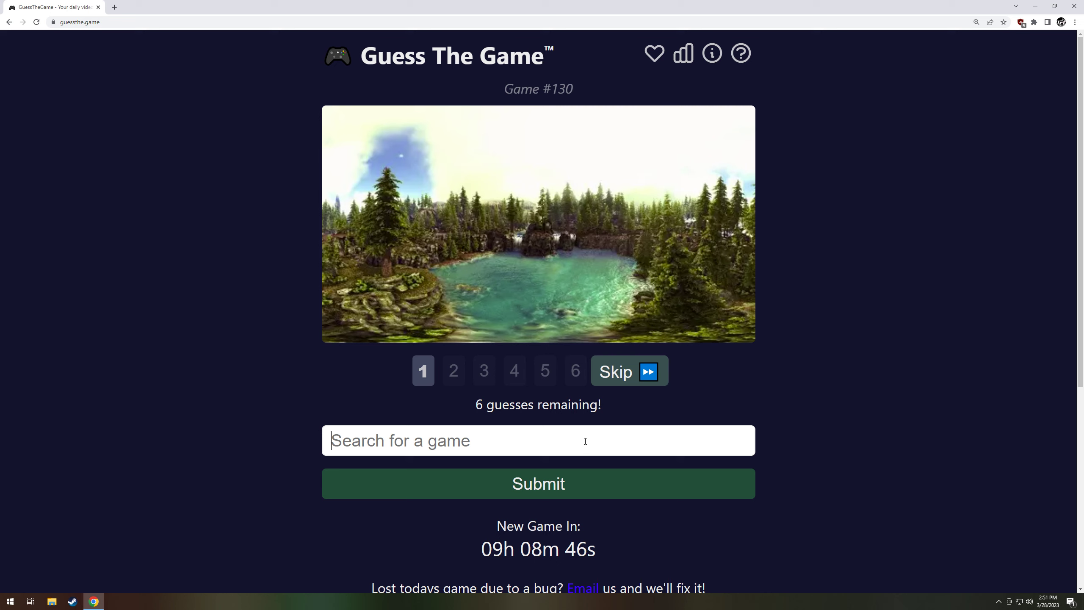
pyautogui.write('ar')
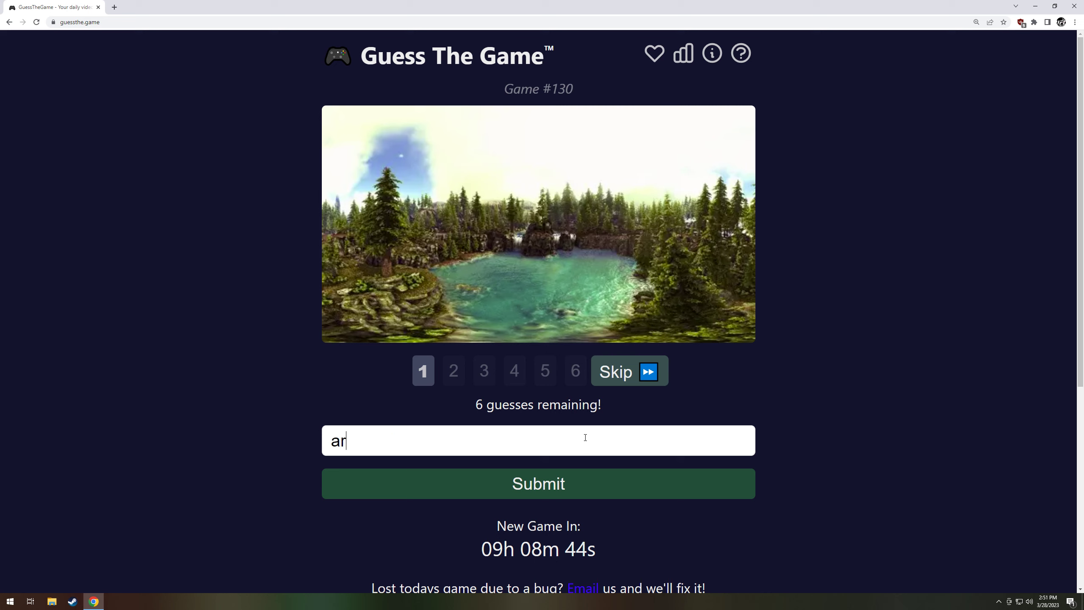
pyautogui.write('k')
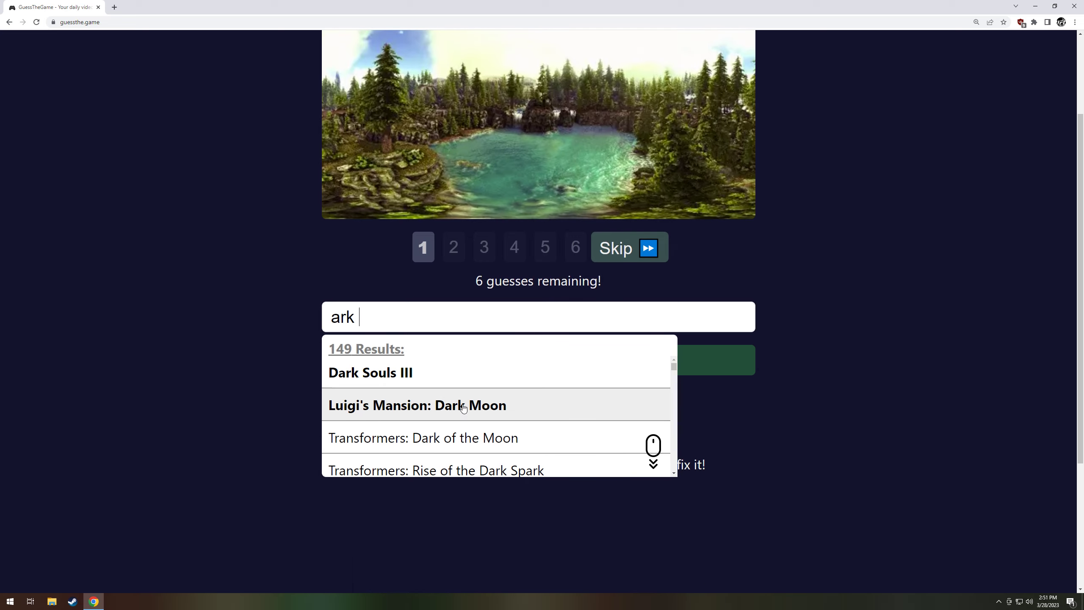
pyautogui.write('d')
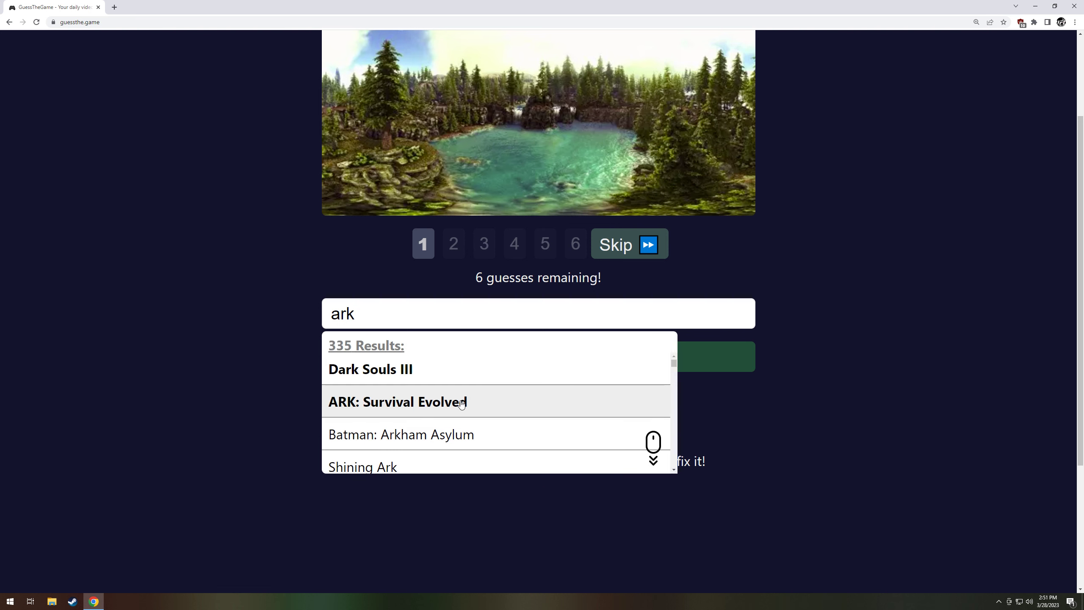
pyautogui.click(397, 402)
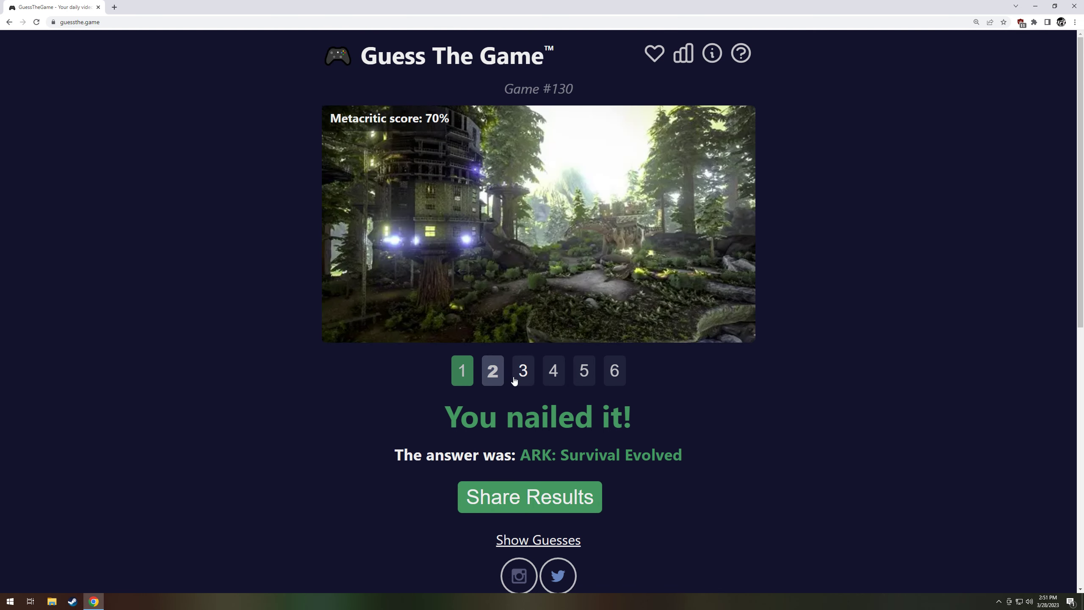
pyautogui.click(523, 371)
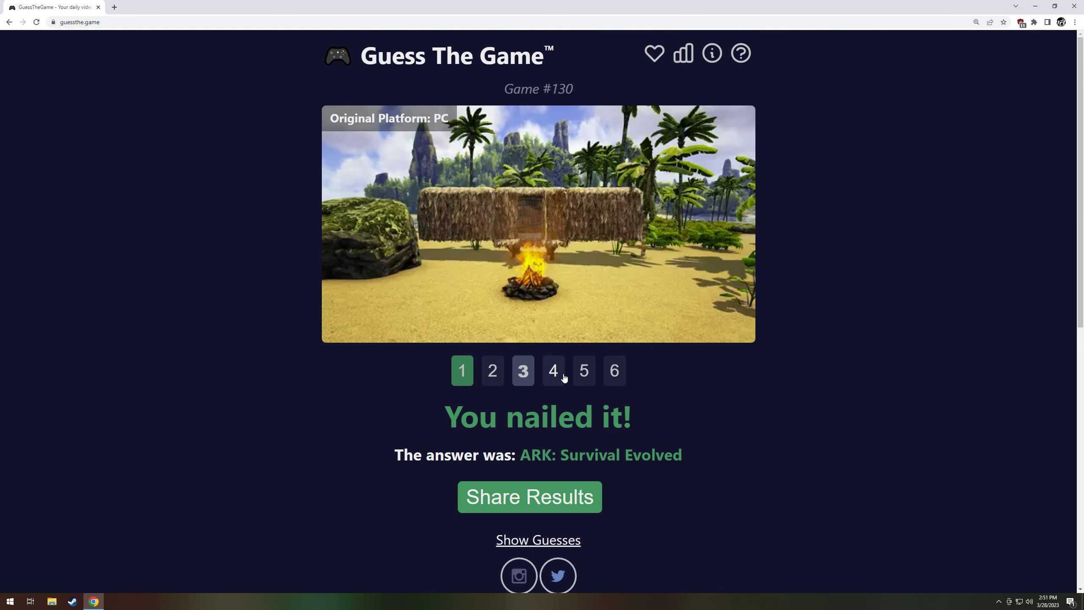
pyautogui.click(583, 370)
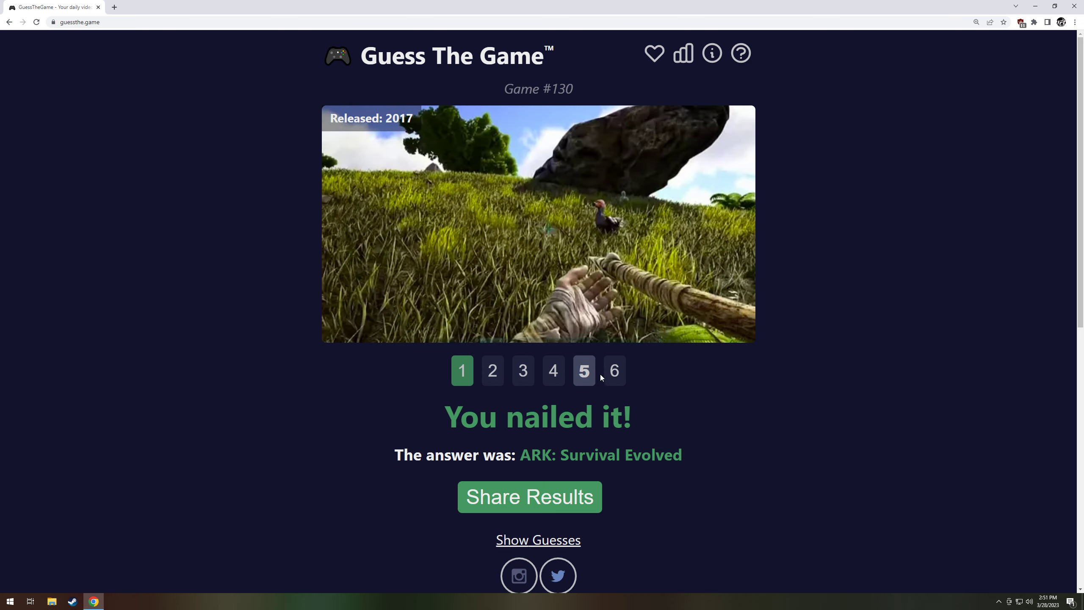
# - Scroll down to the past-days archive and start the Day #131 puzzle
pyautogui.scroll(-3)
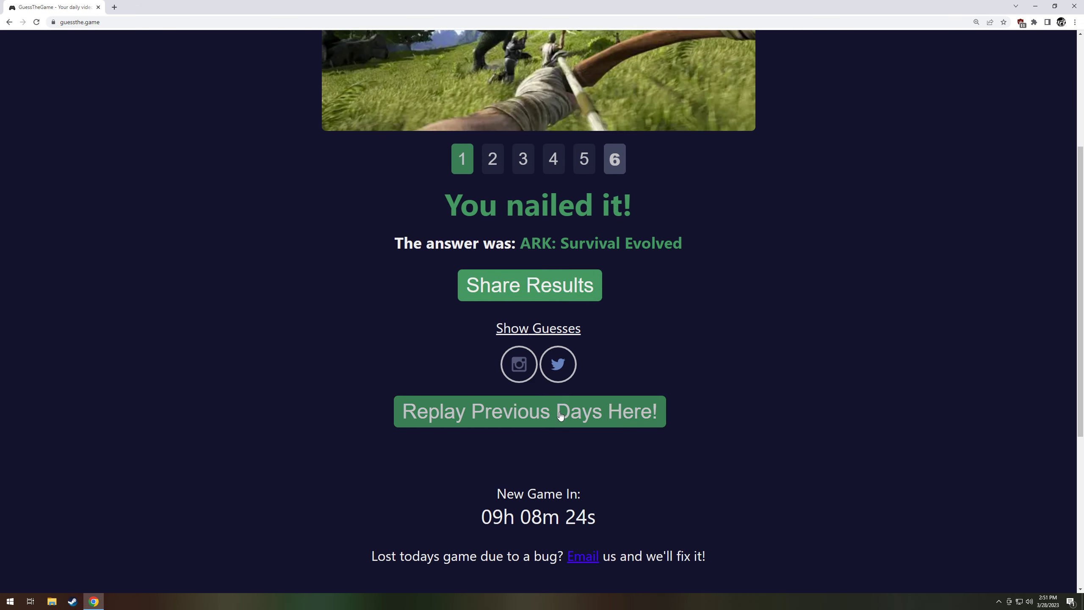
pyautogui.click(529, 411)
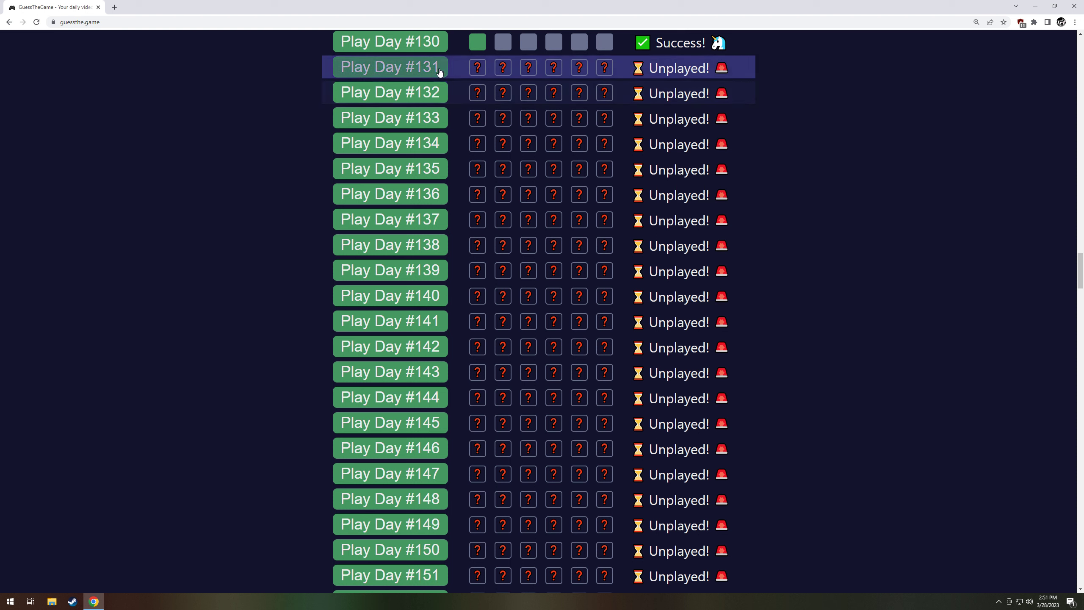
pyautogui.click(389, 67)
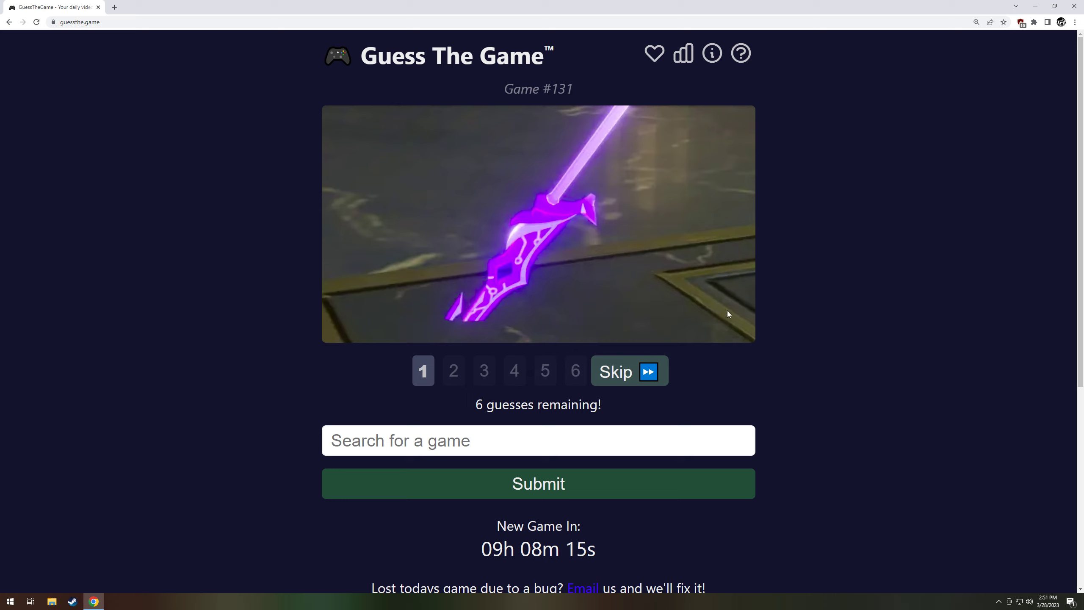
pyautogui.moveTo(780, 299)
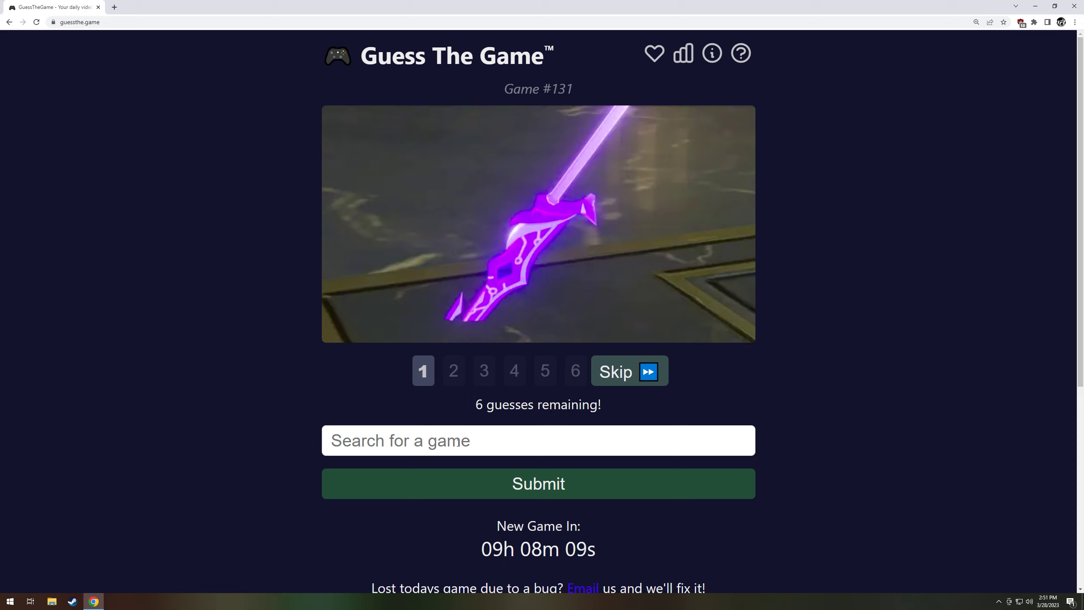
# - Type 'dest' in the search box, then skip through Game #131's clips up to the fifth
pyautogui.write('dest')
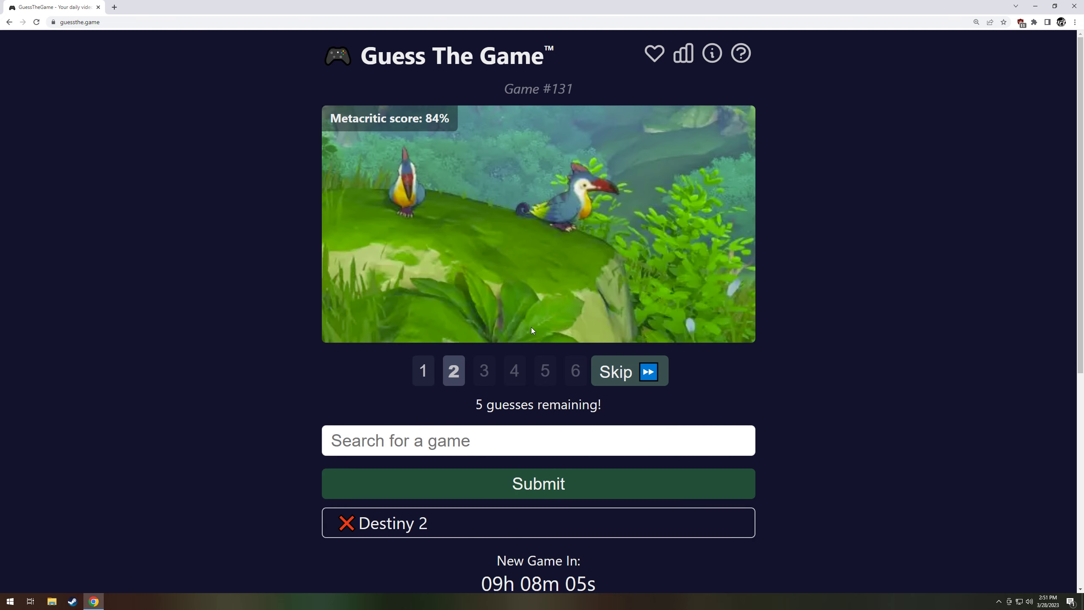
pyautogui.moveTo(496, 257)
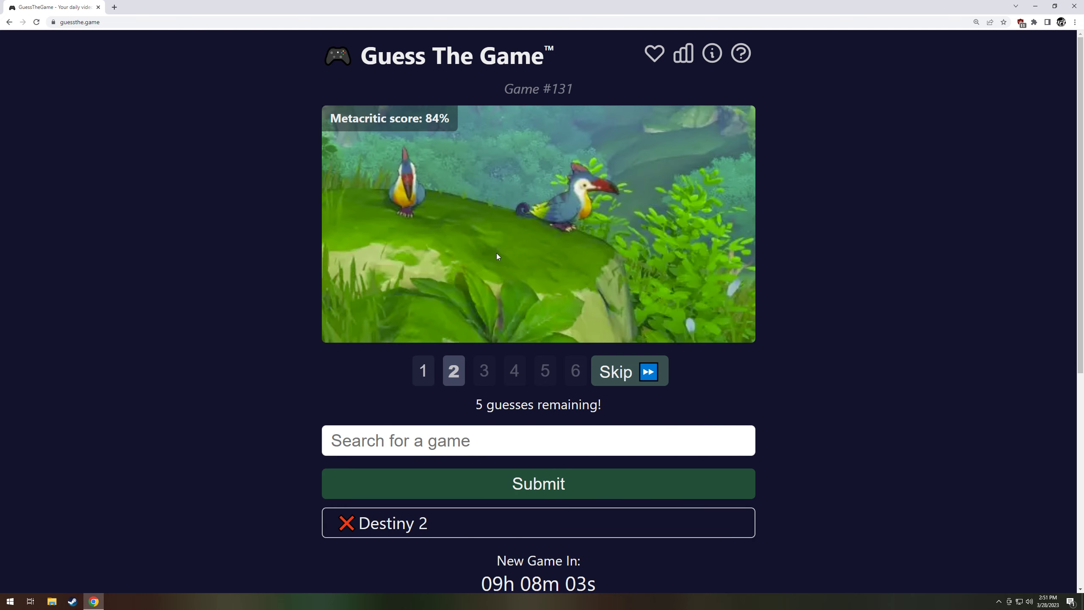
pyautogui.click(627, 371)
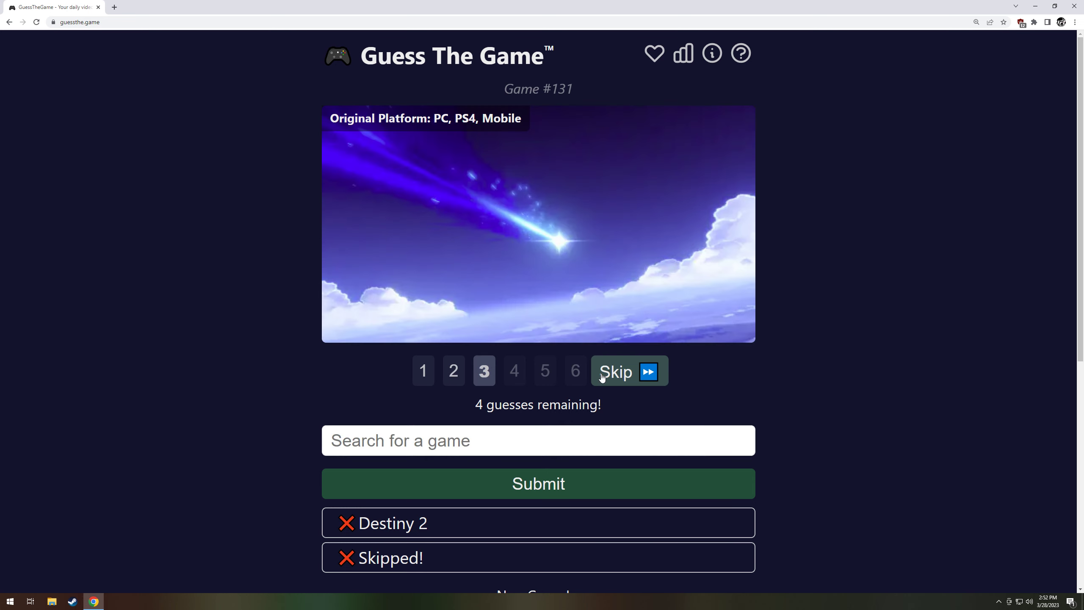
pyautogui.moveTo(469, 382)
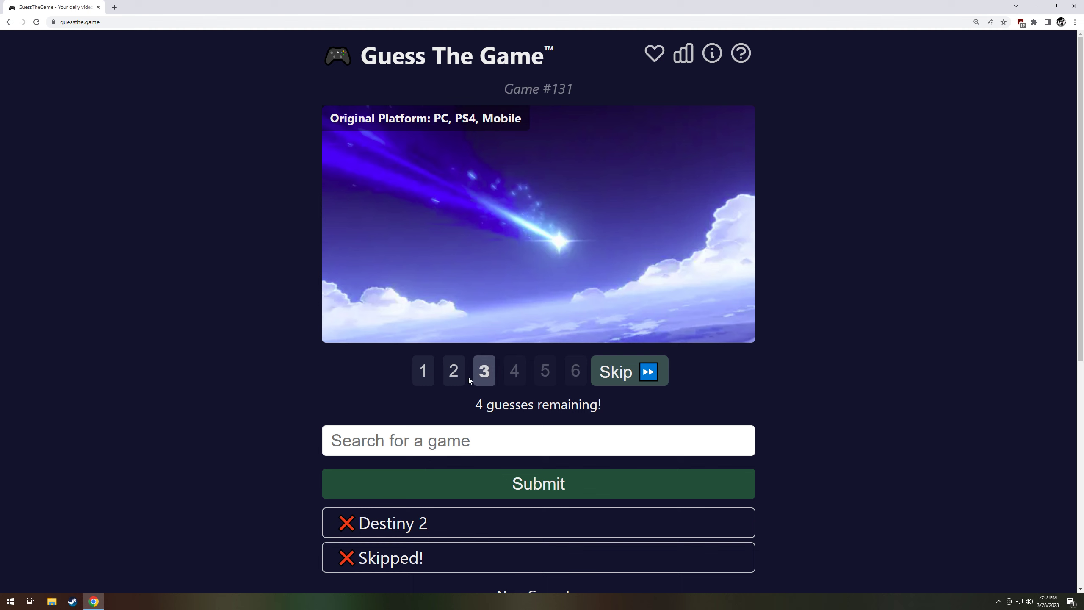
pyautogui.click(454, 371)
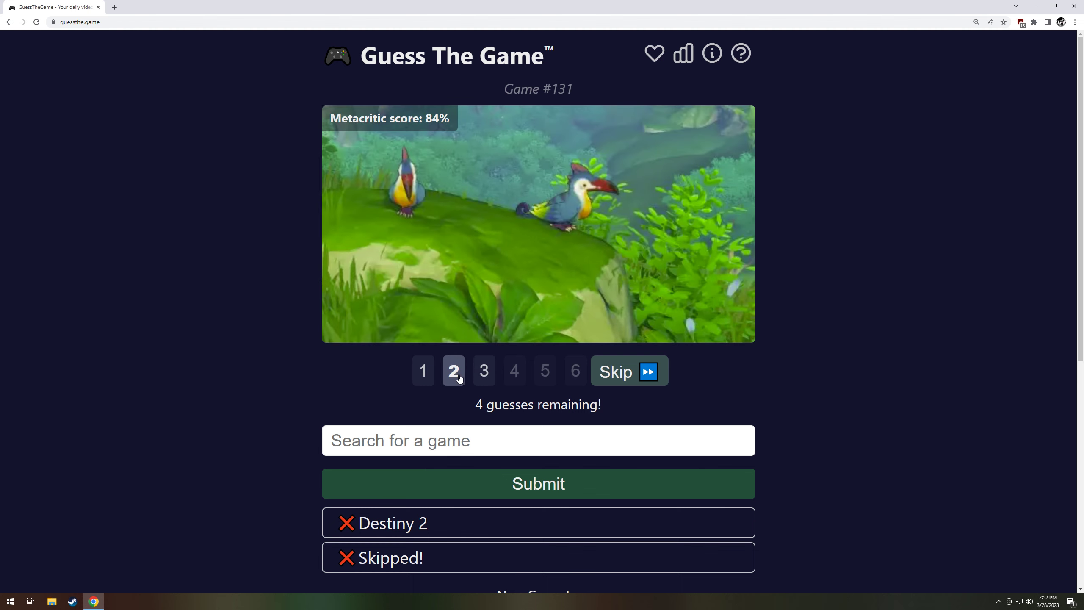
pyautogui.click(614, 371)
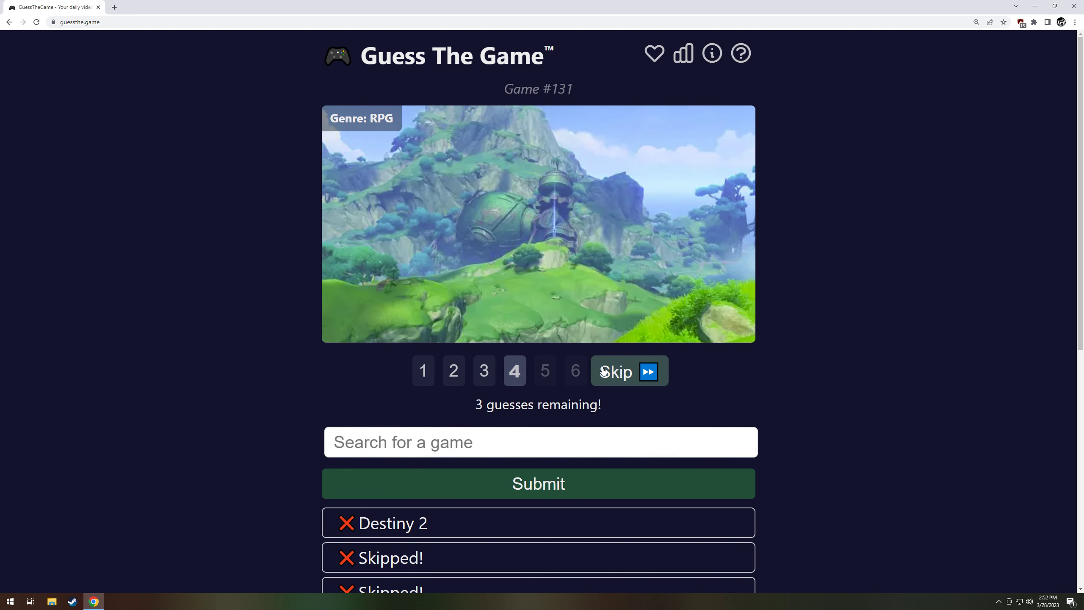
pyautogui.moveTo(840, 326)
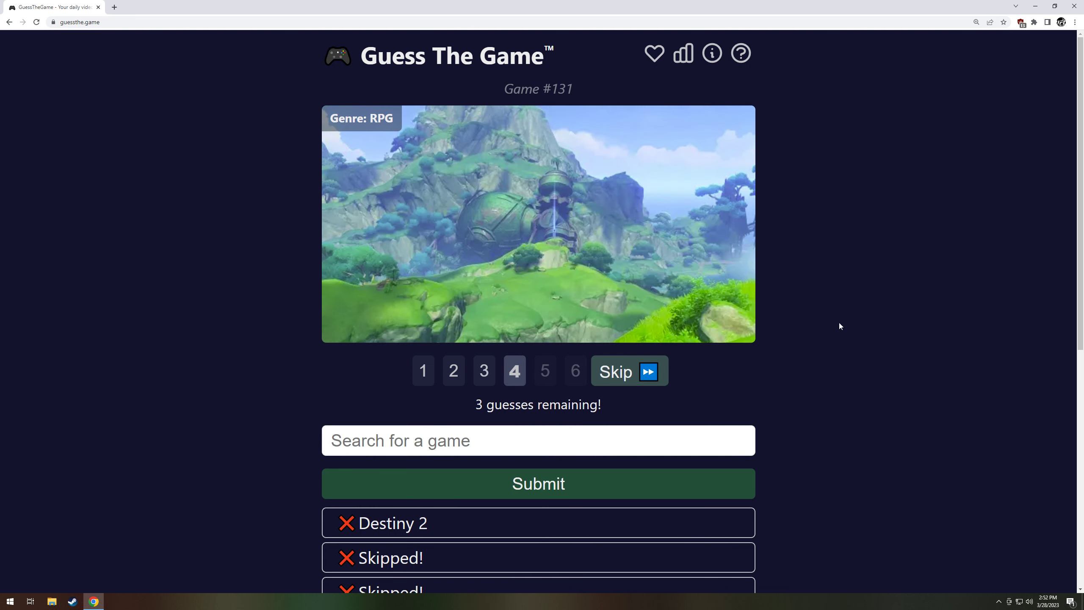
pyautogui.moveTo(825, 332)
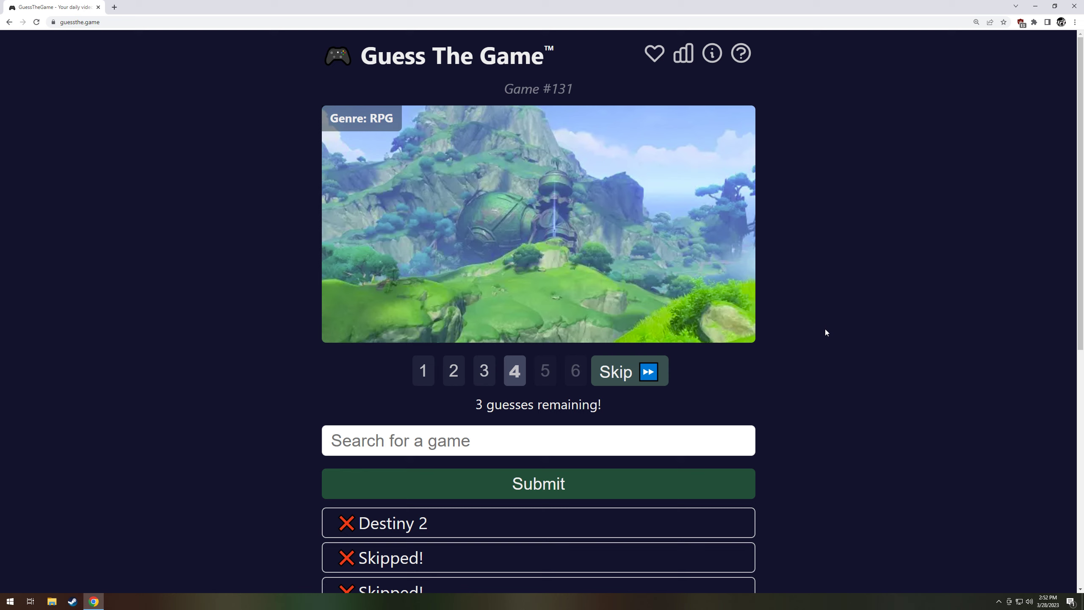
pyautogui.moveTo(817, 332)
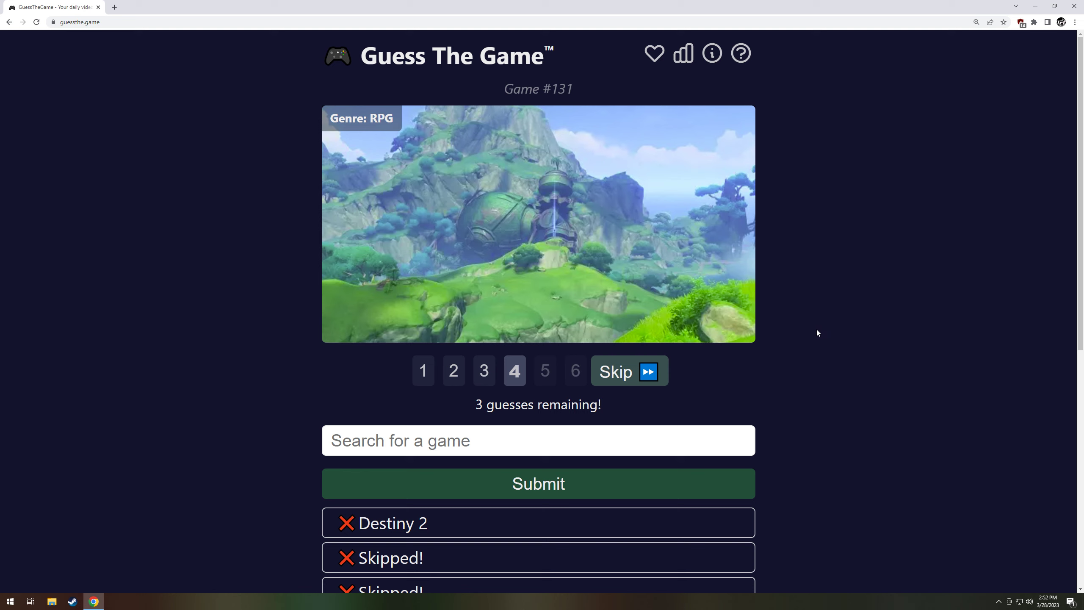
pyautogui.click(629, 371)
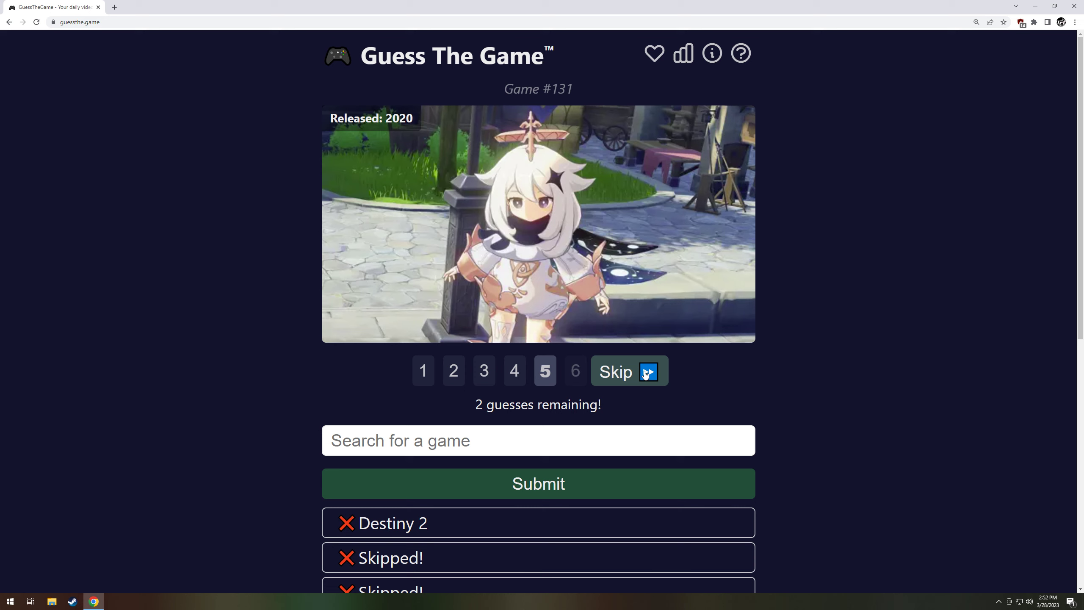
# - Submit a 'tr' guess, then choose Xenoblade Chronicles 2 as the final guess
pyautogui.write('trials')
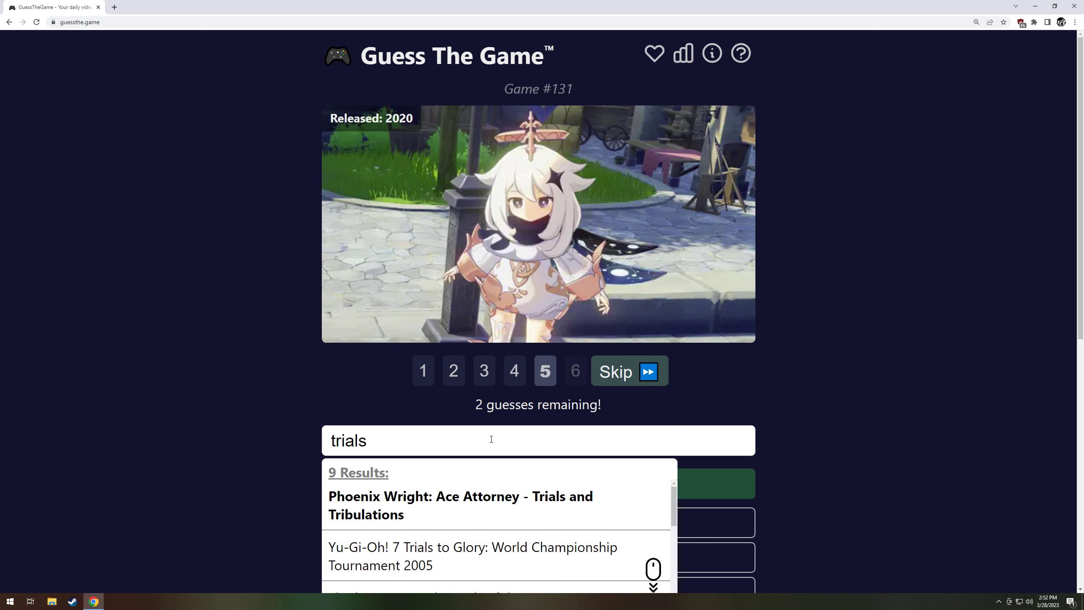
pyautogui.click(538, 483)
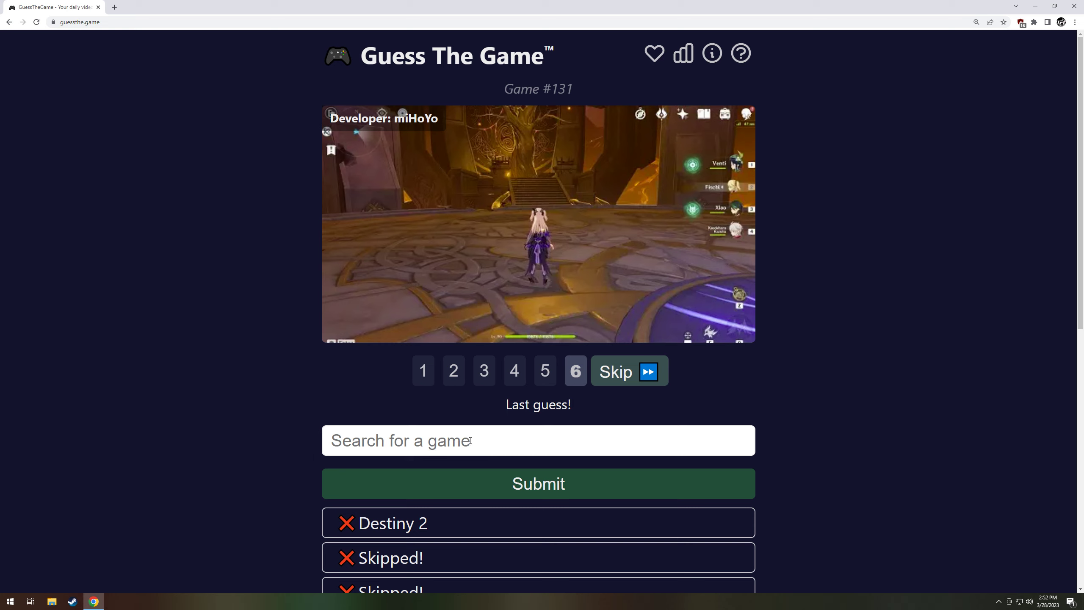
pyautogui.write('xenob')
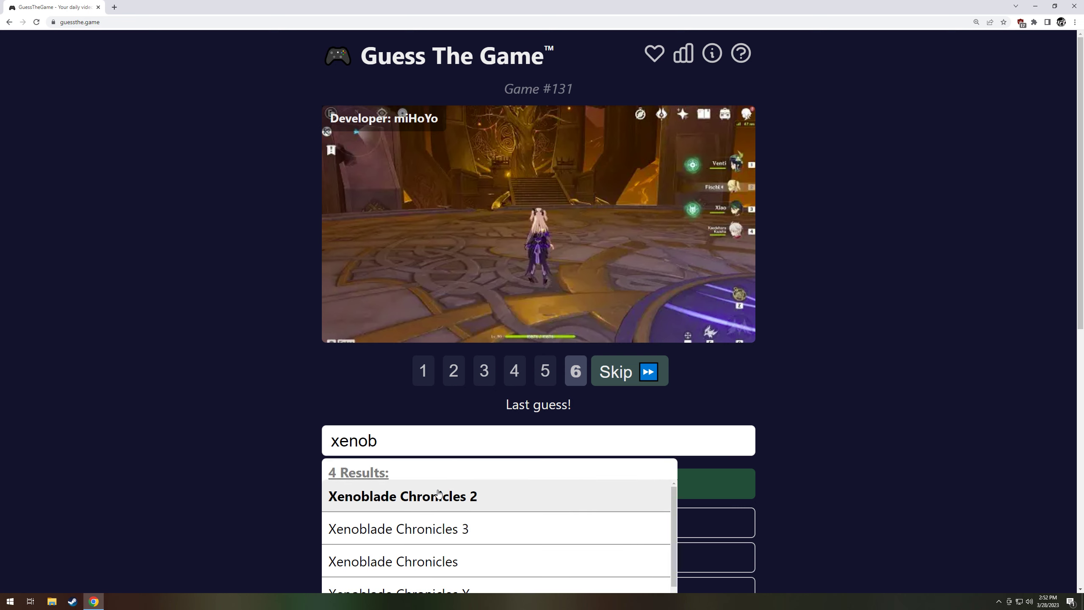
pyautogui.click(398, 528)
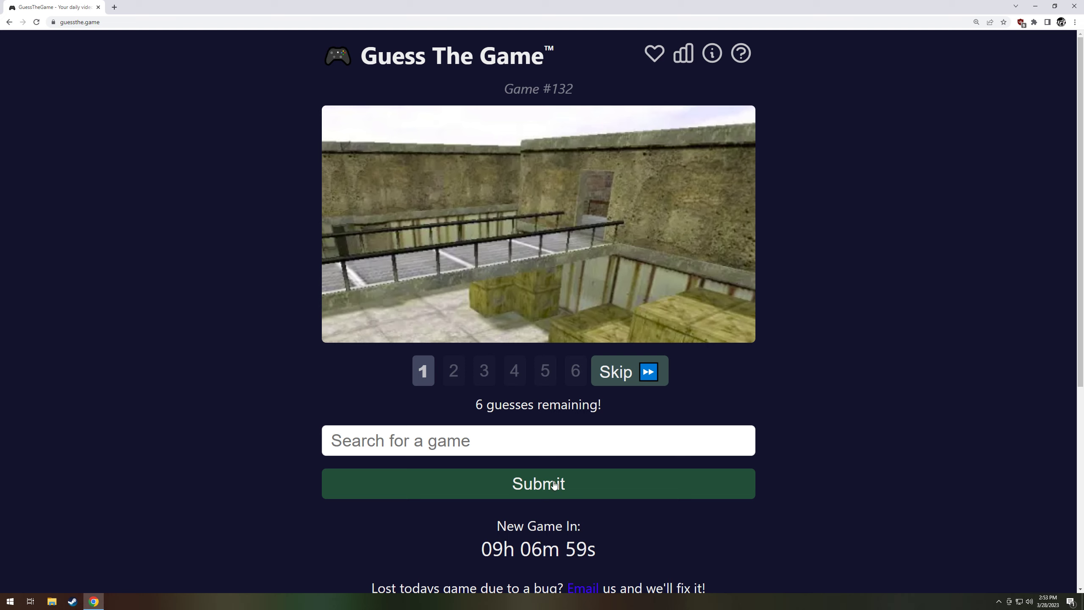
# - Guess Counter-Strike for #132, view clips 2 and 5, then start the Day #133 puzzle
pyautogui.write('counter')
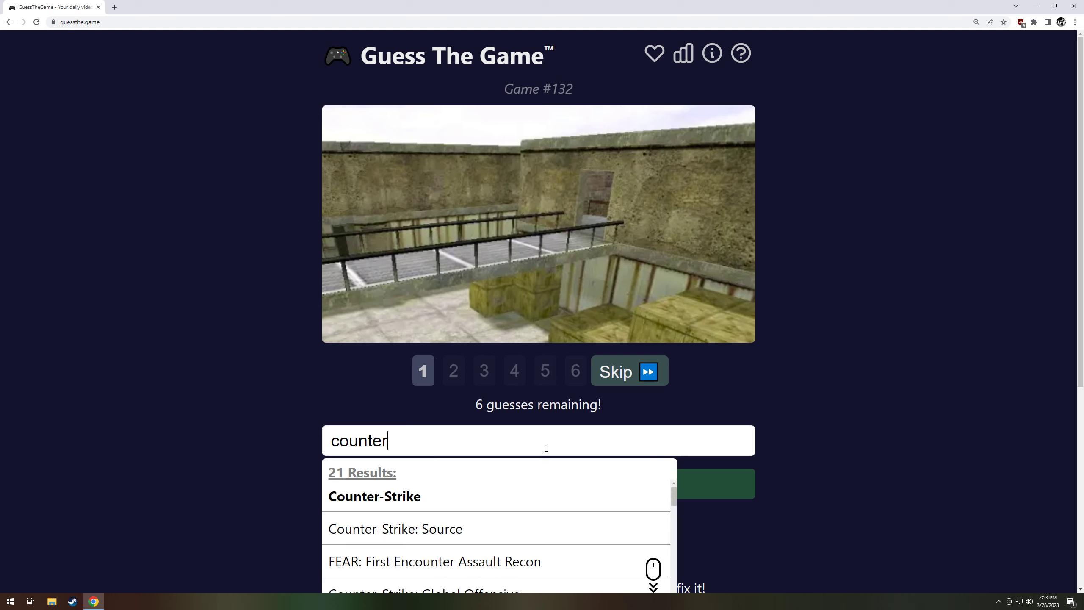
pyautogui.click(375, 495)
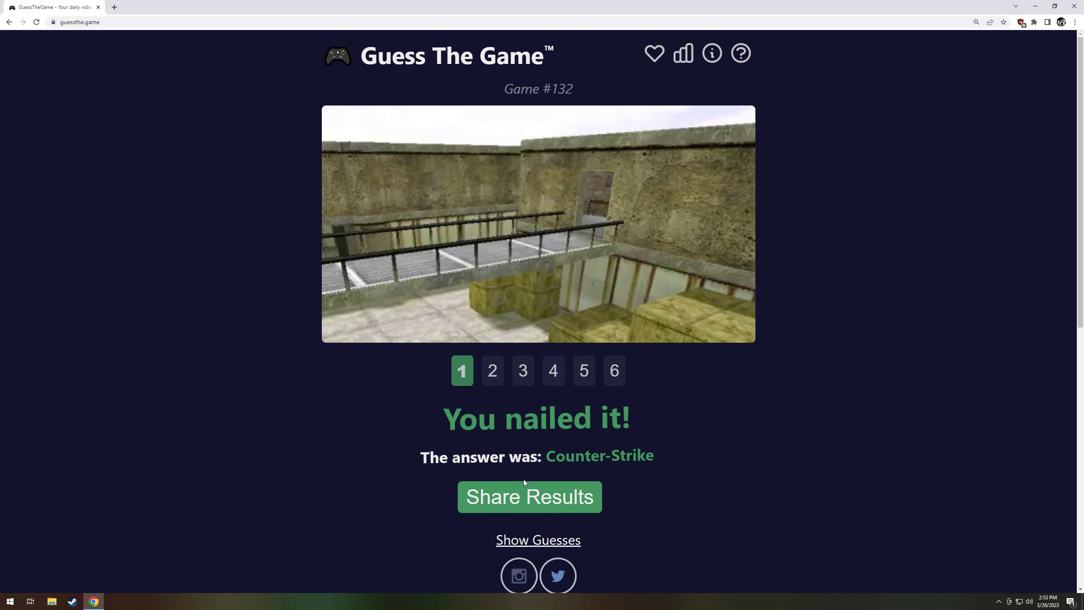
pyautogui.click(492, 371)
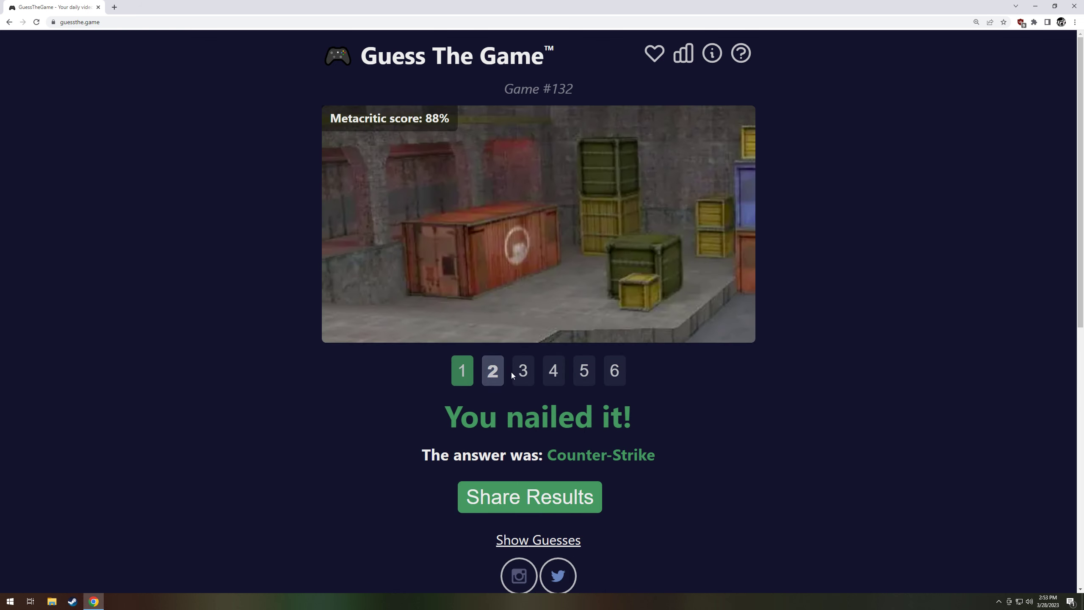
pyautogui.click(584, 370)
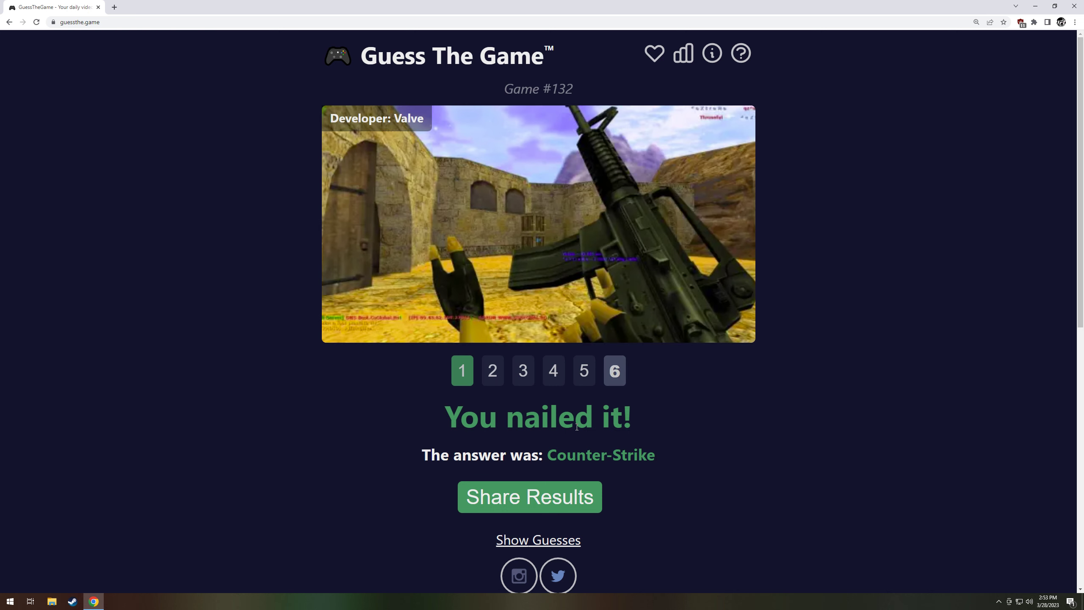
pyautogui.click(682, 54)
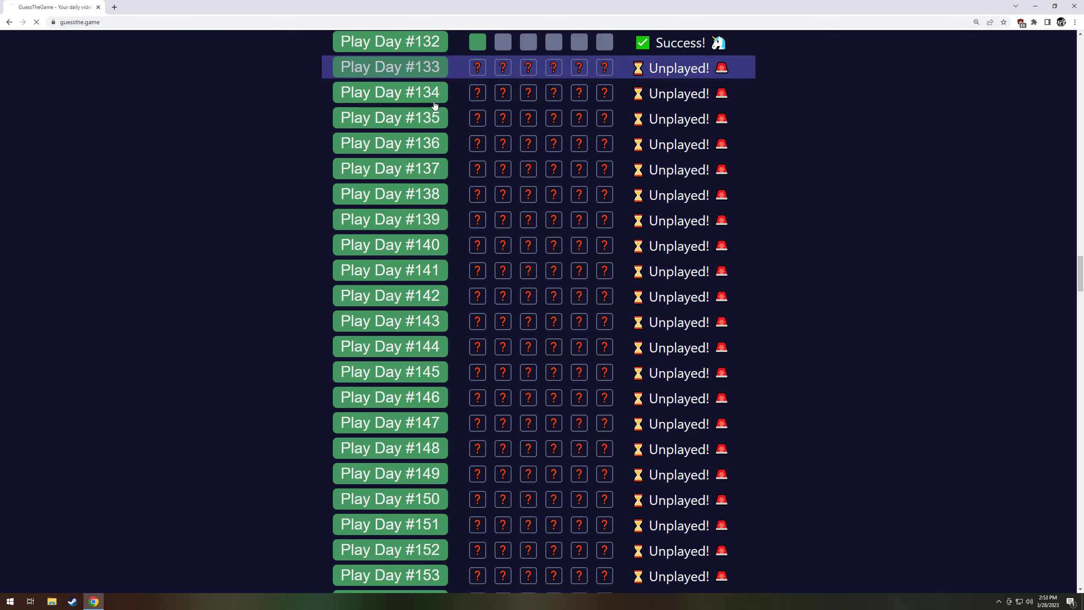
pyautogui.click(388, 67)
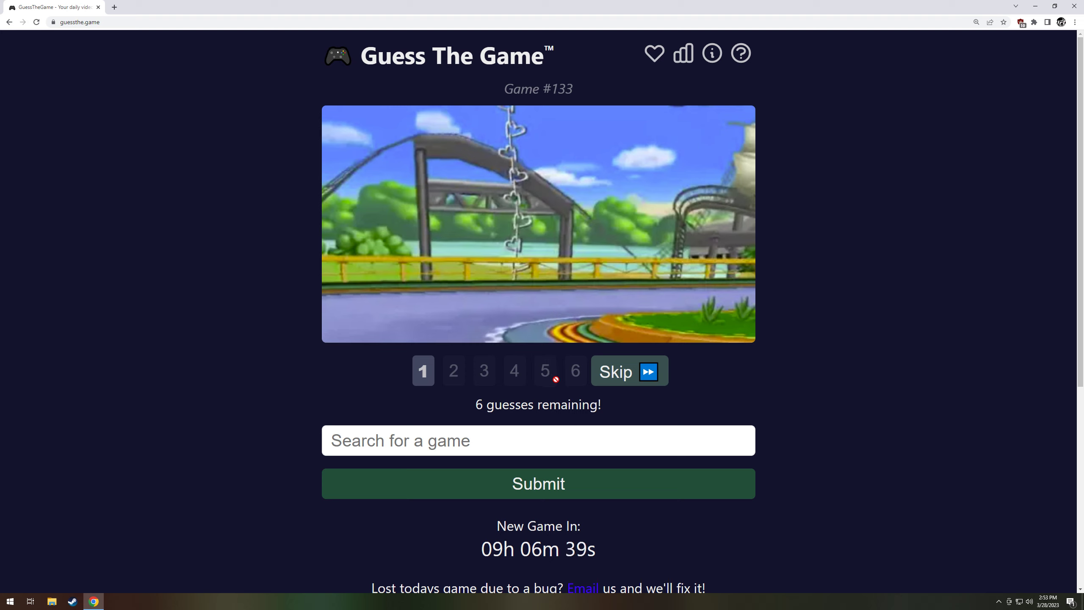
pyautogui.moveTo(557, 389)
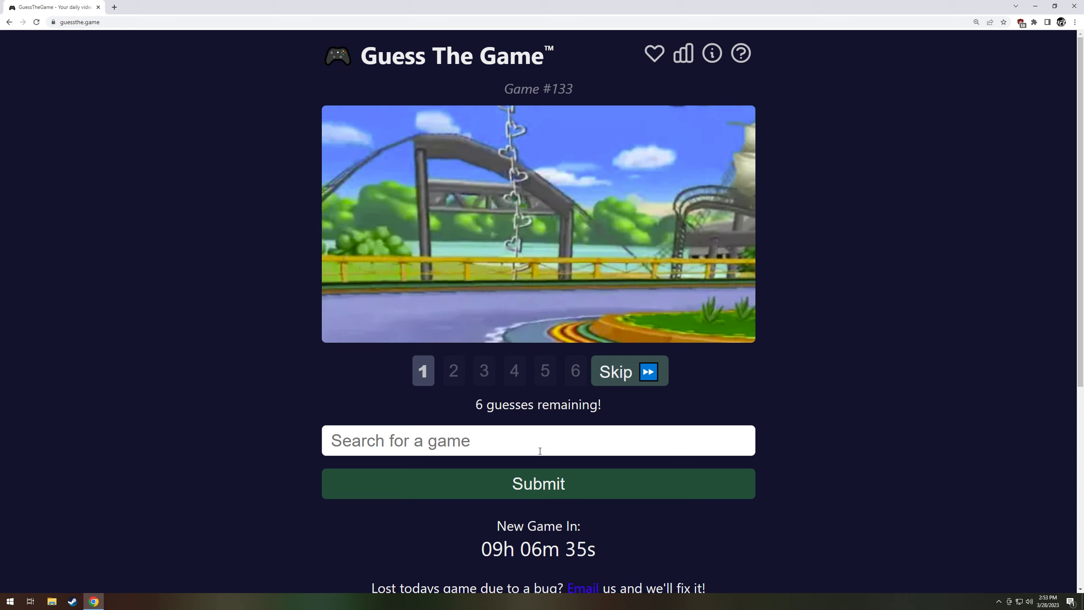
# - Search 'mario' and submit Mario Kart DS as the first guess for #133
pyautogui.write('maroi')
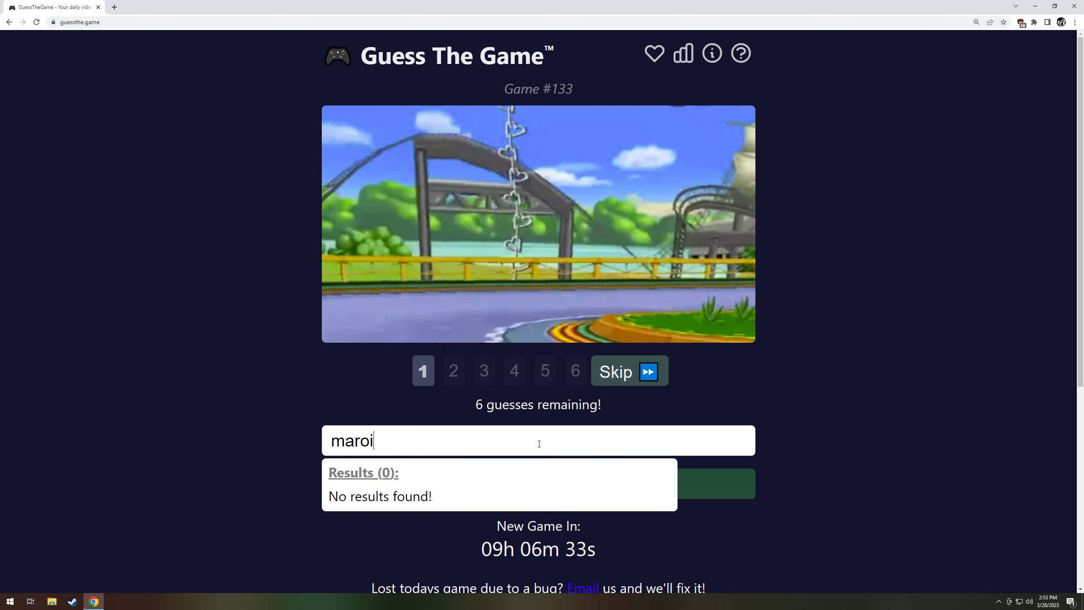
pyautogui.write('mario kart')
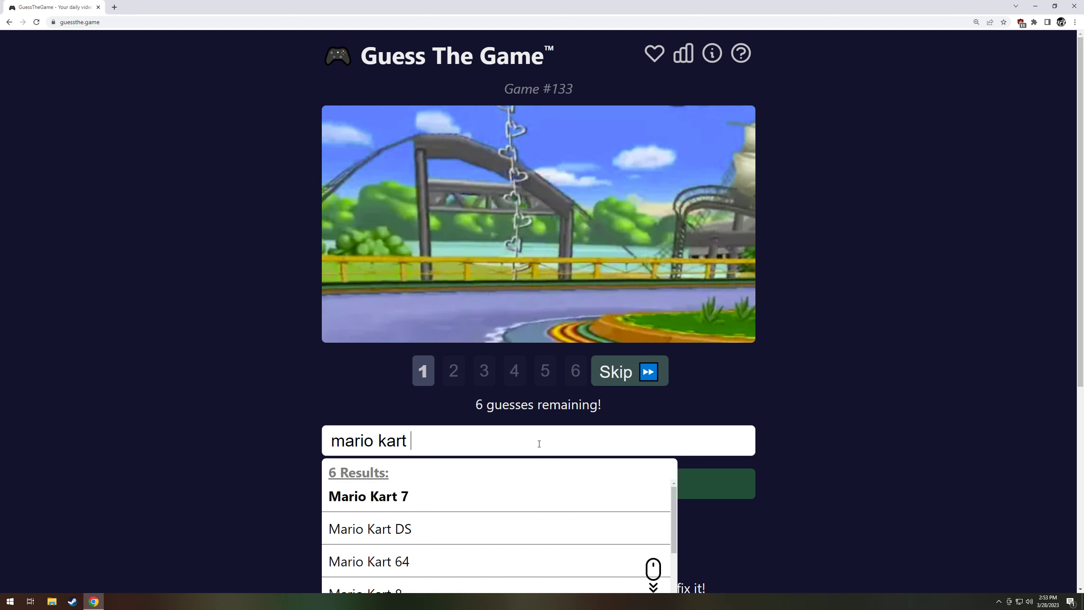
pyautogui.write('ds')
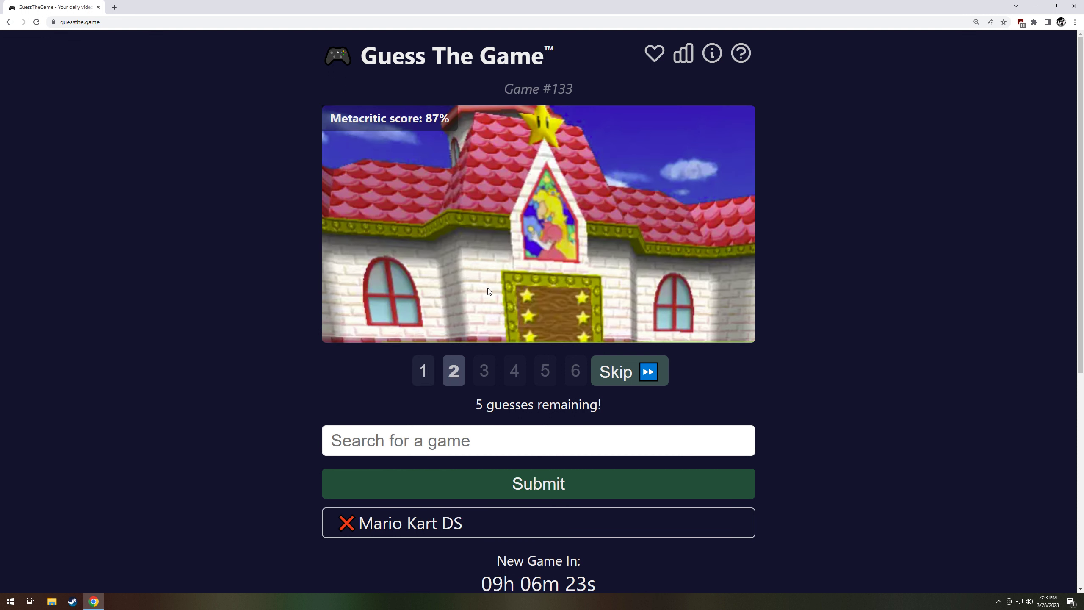
# - Search 'double dash' and guess Mario Kart: Double Dash!!, then view clips 4 and 6
pyautogui.click(538, 441)
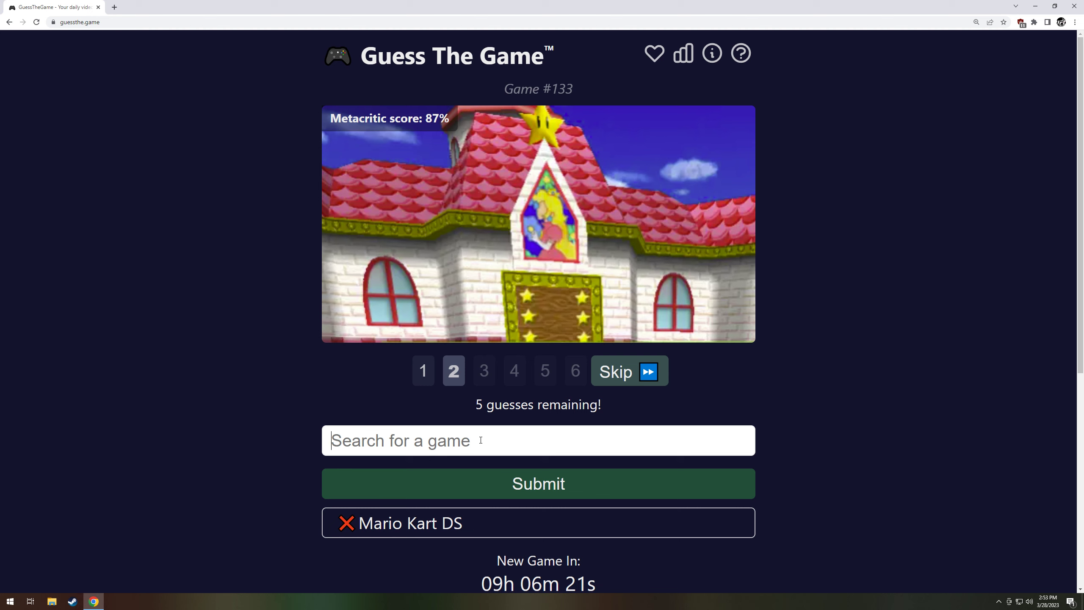
pyautogui.write('double=')
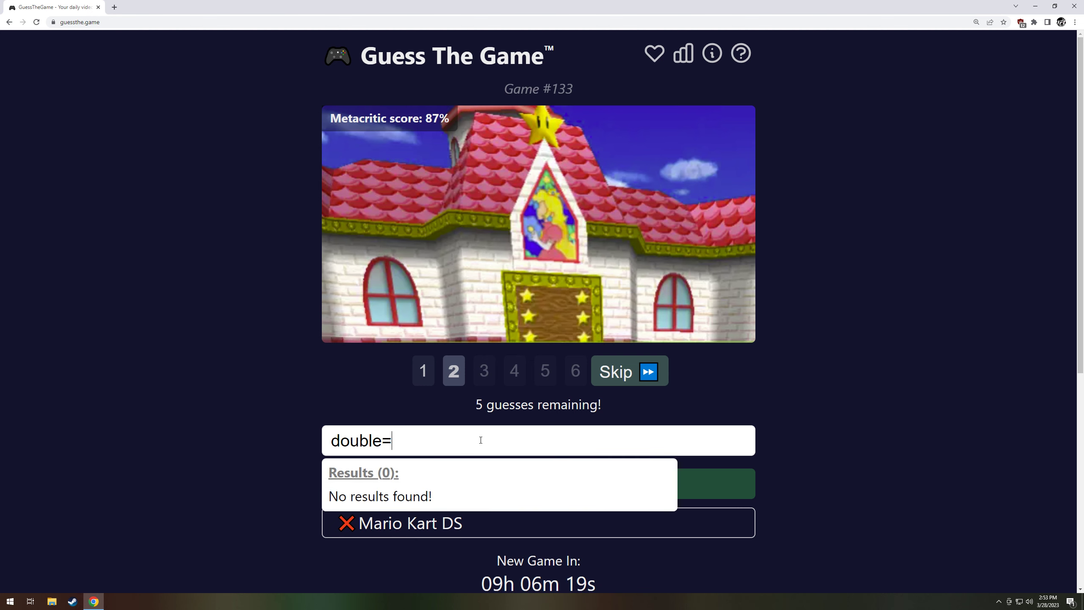
pyautogui.write('double dash')
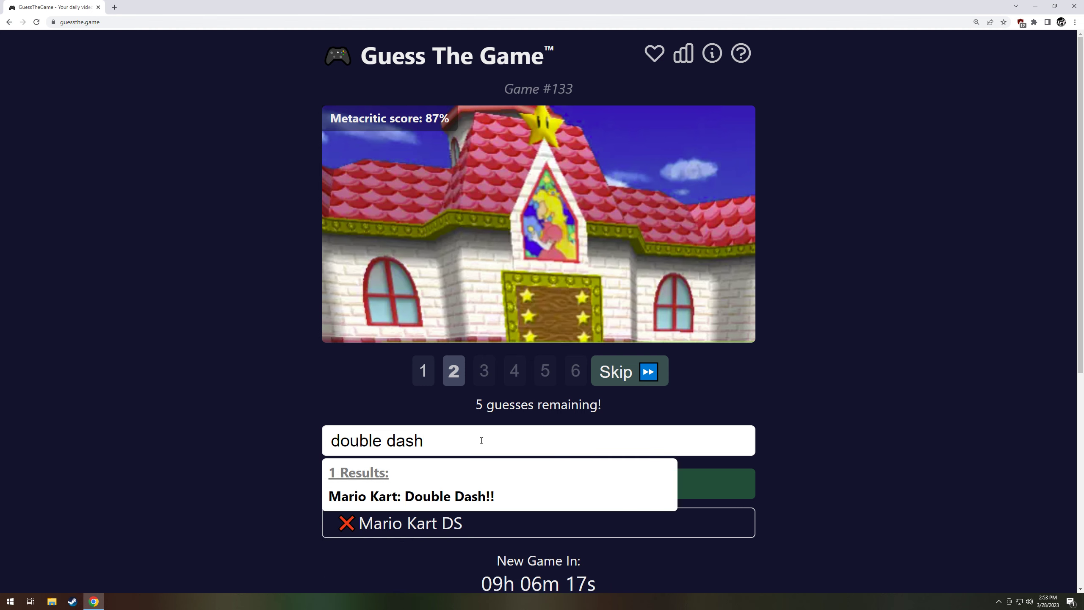
pyautogui.click(411, 495)
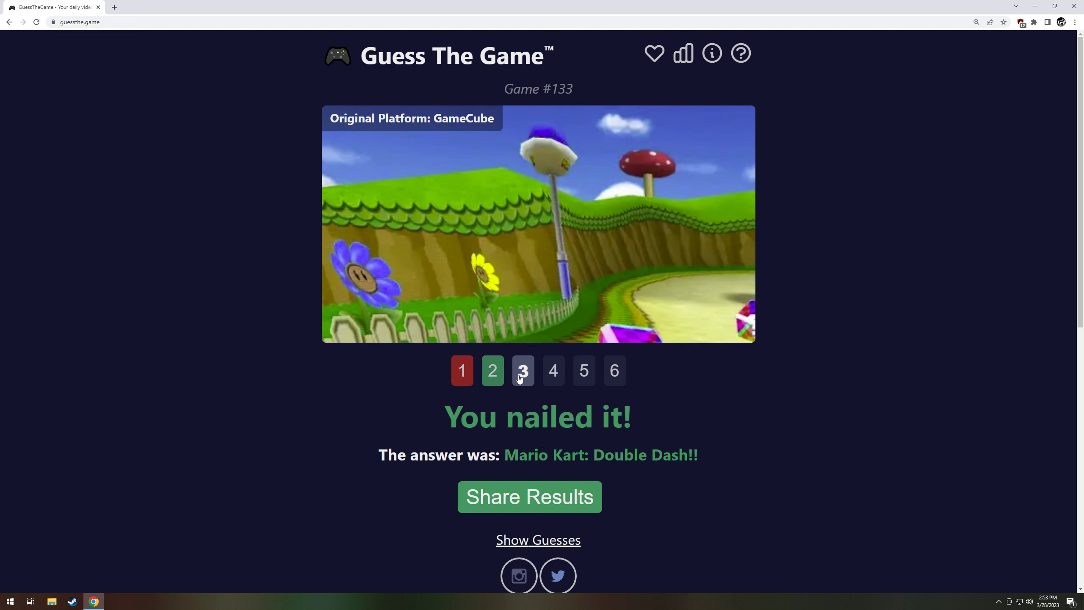
pyautogui.click(553, 370)
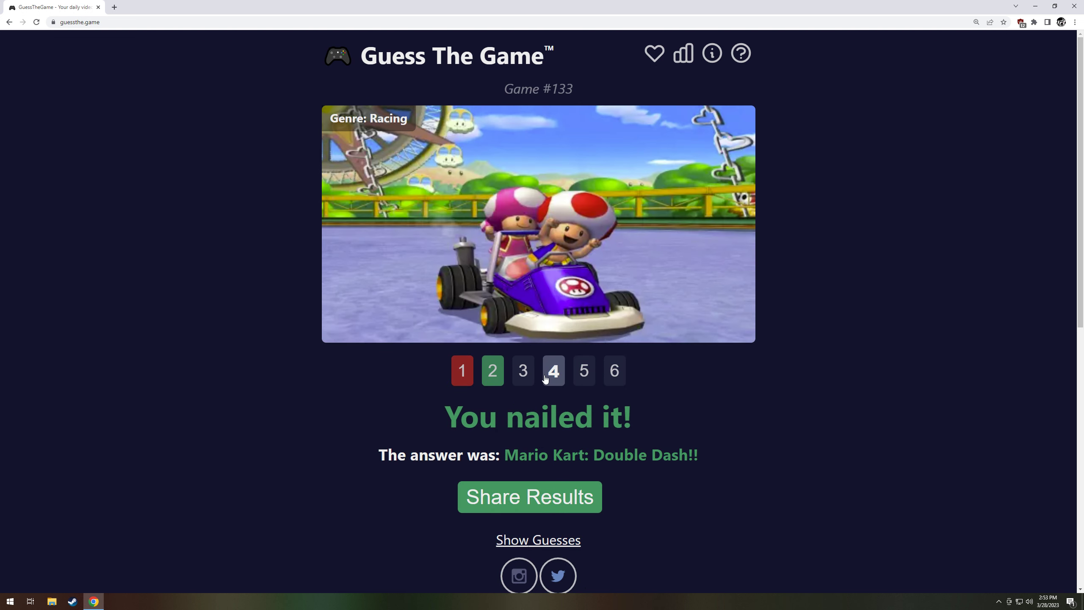
pyautogui.click(614, 370)
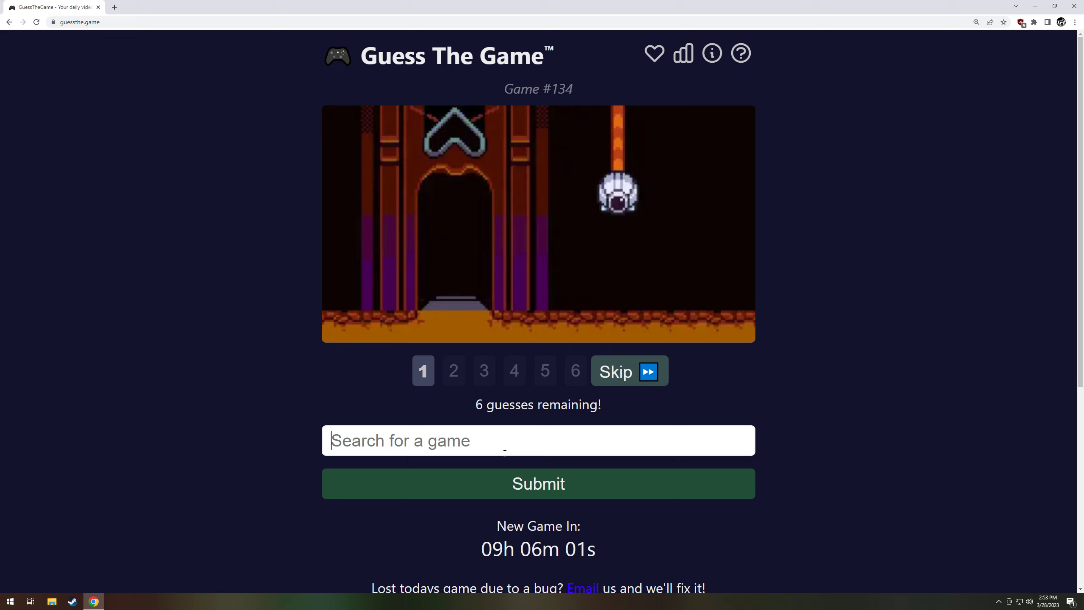
# - Guess Undertale for #134, view clips 3 through 6, then reopen Replay Previous Days
pyautogui.write('undertale')
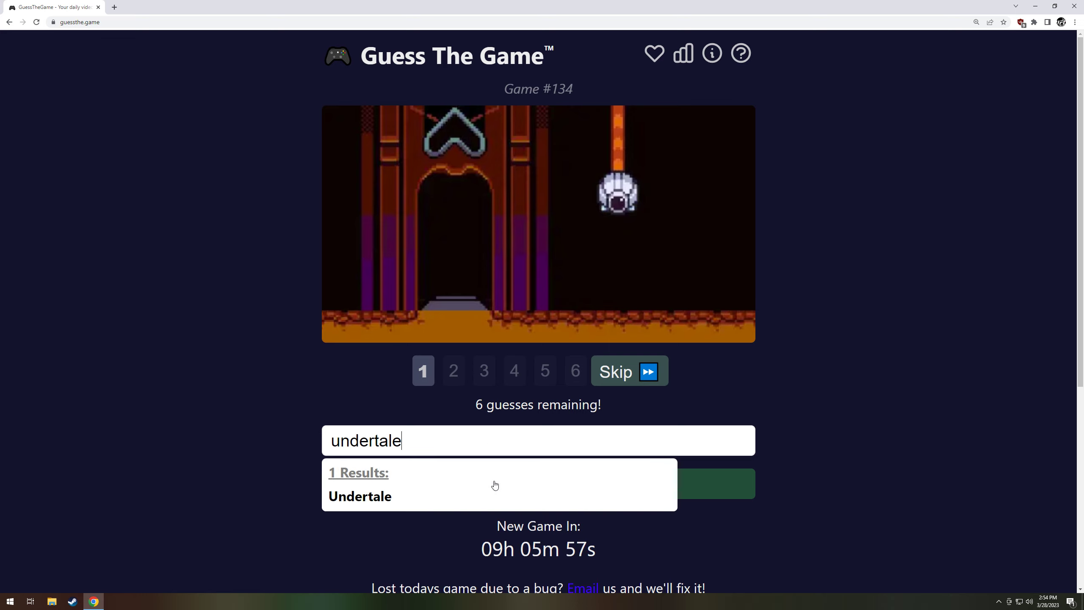
pyautogui.click(359, 496)
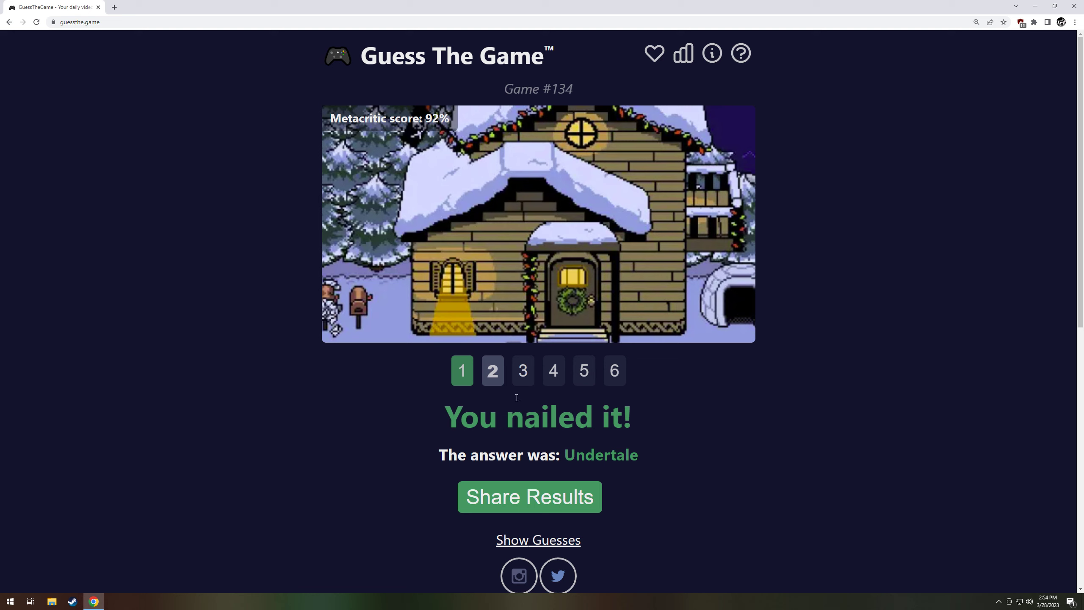
pyautogui.click(523, 371)
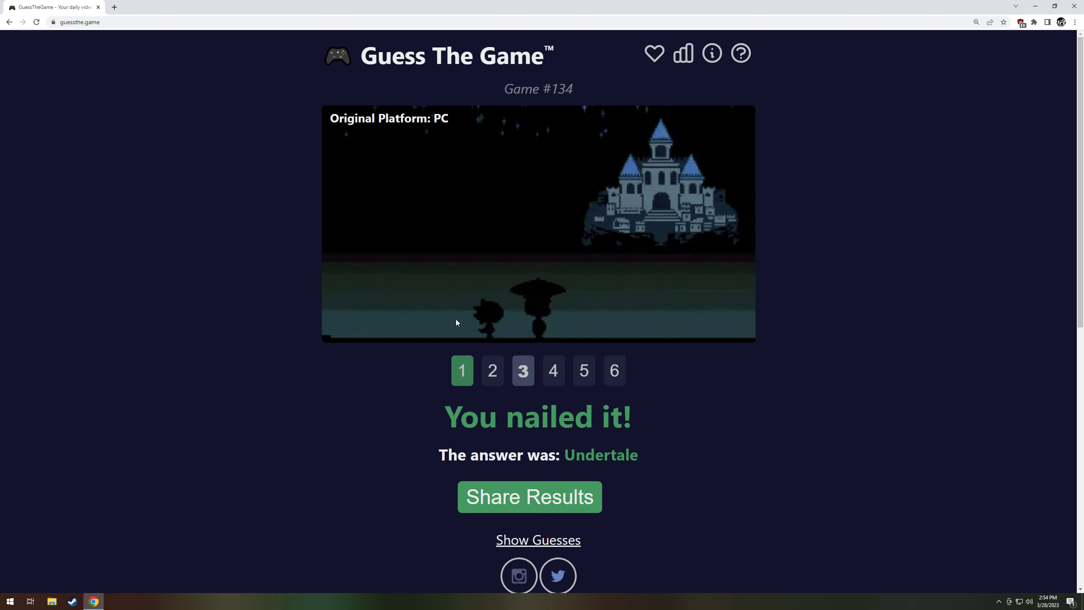
pyautogui.click(553, 369)
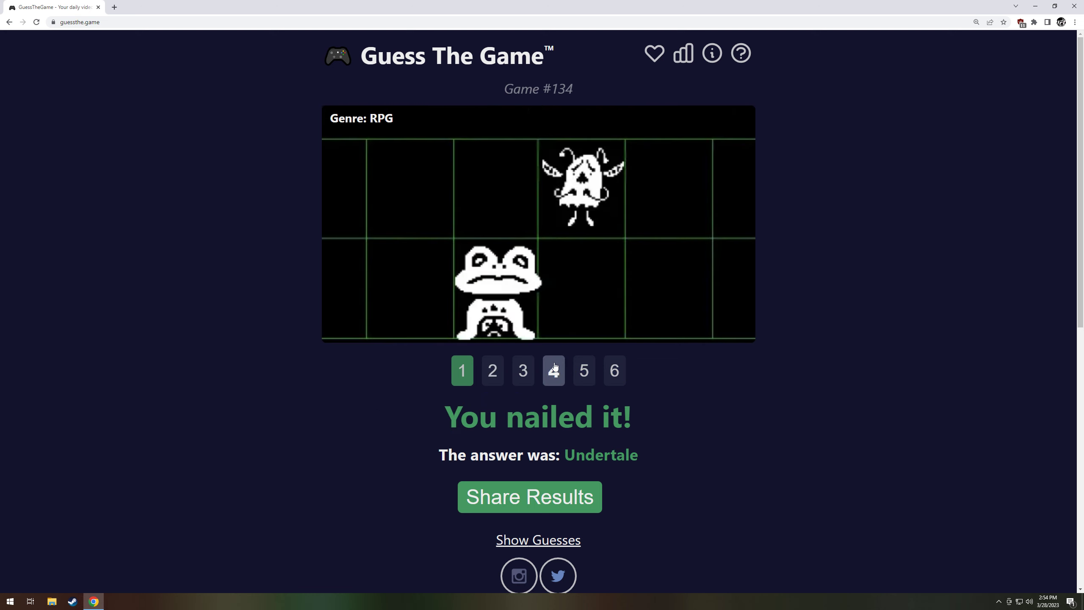
pyautogui.moveTo(591, 192)
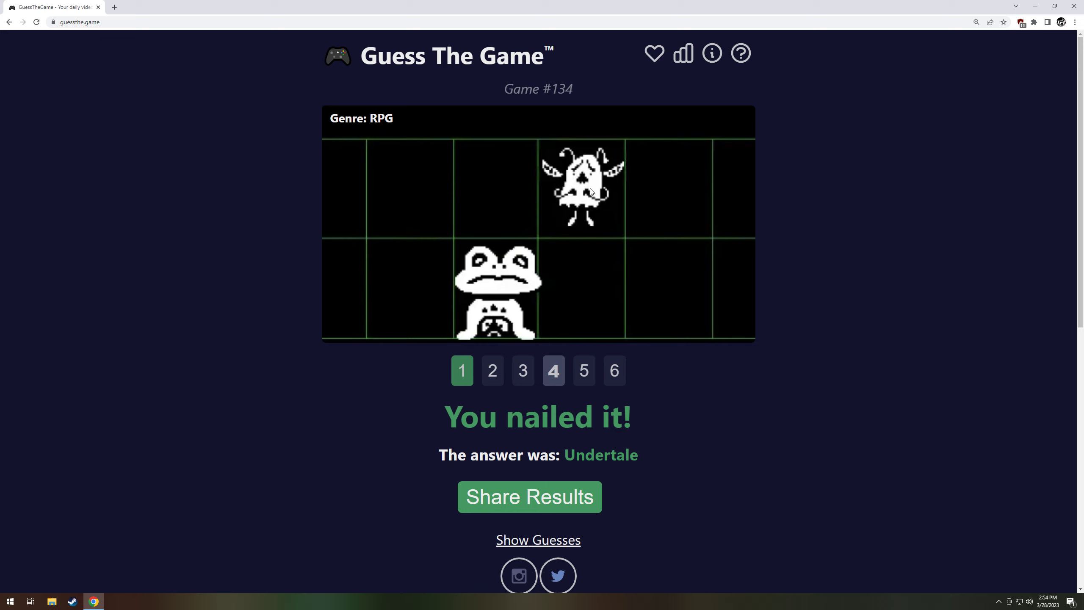
pyautogui.click(584, 371)
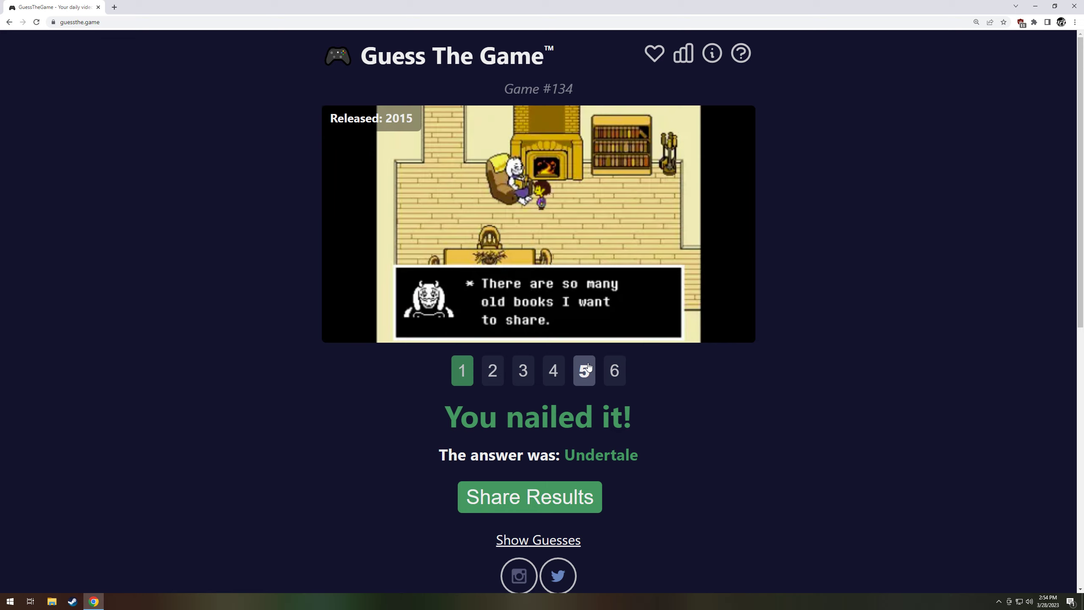
pyautogui.click(614, 371)
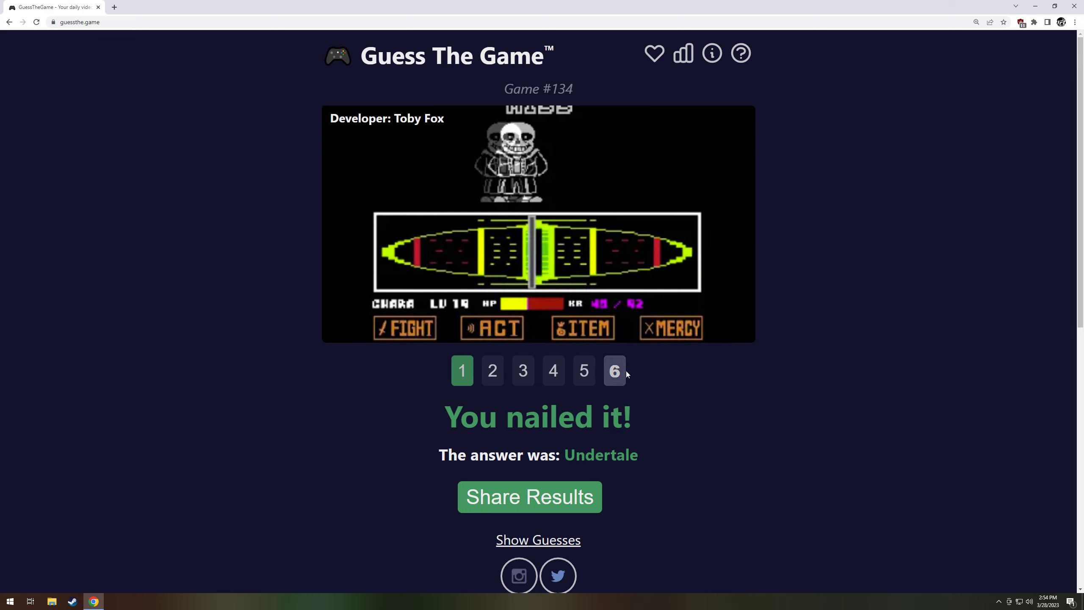
pyautogui.scroll(-3)
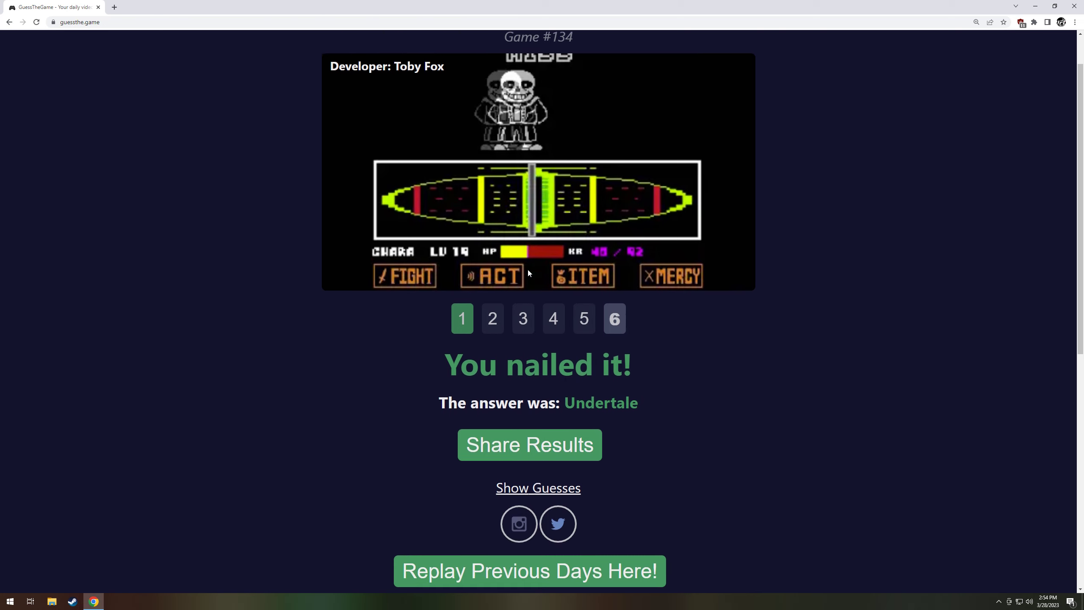
pyautogui.click(529, 570)
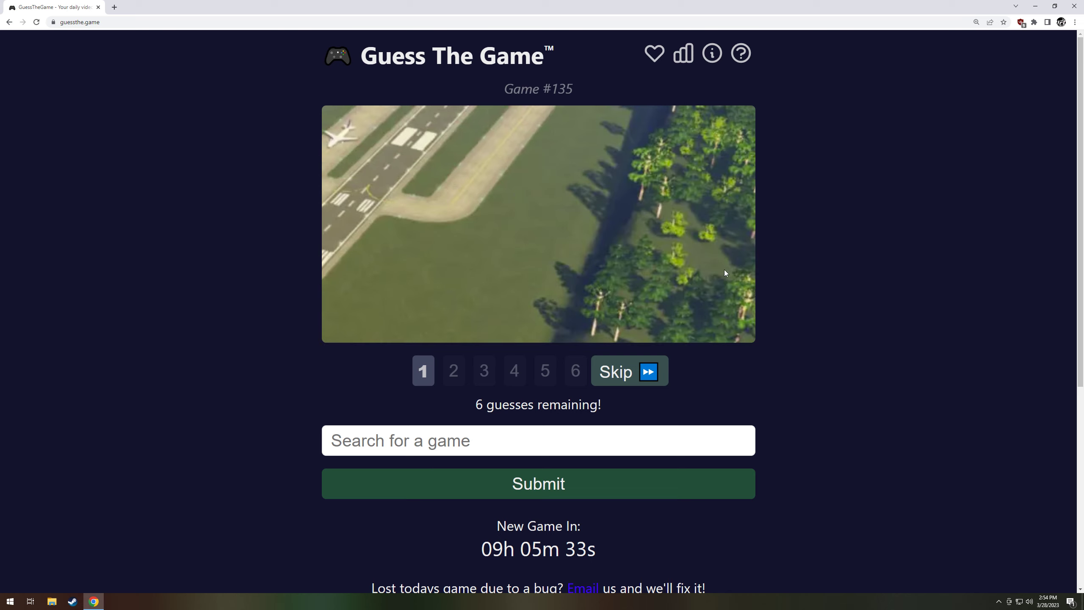
pyautogui.moveTo(350, 193)
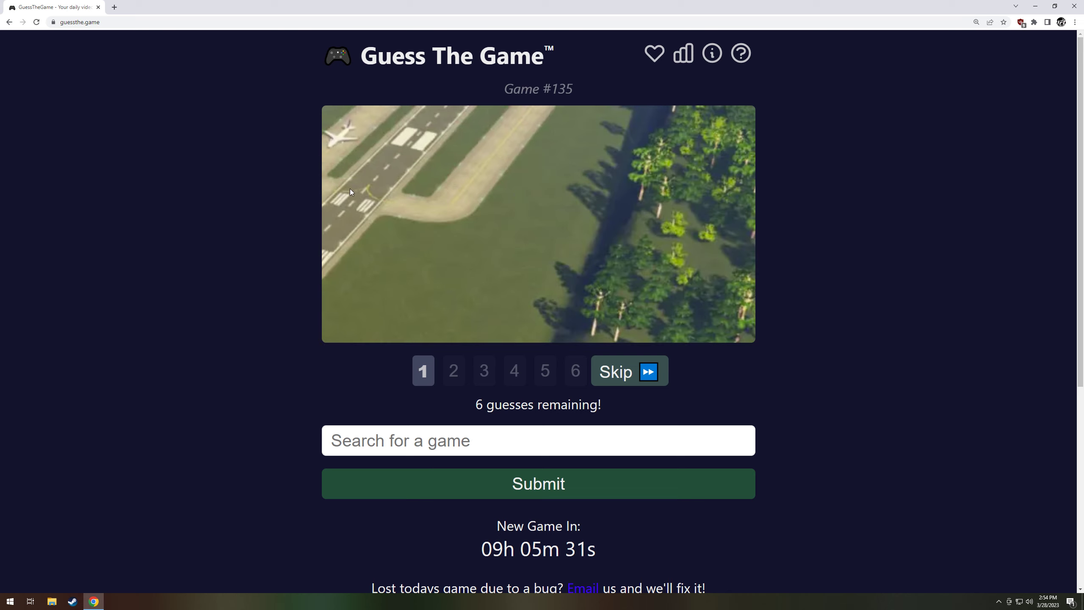
pyautogui.moveTo(605, 257)
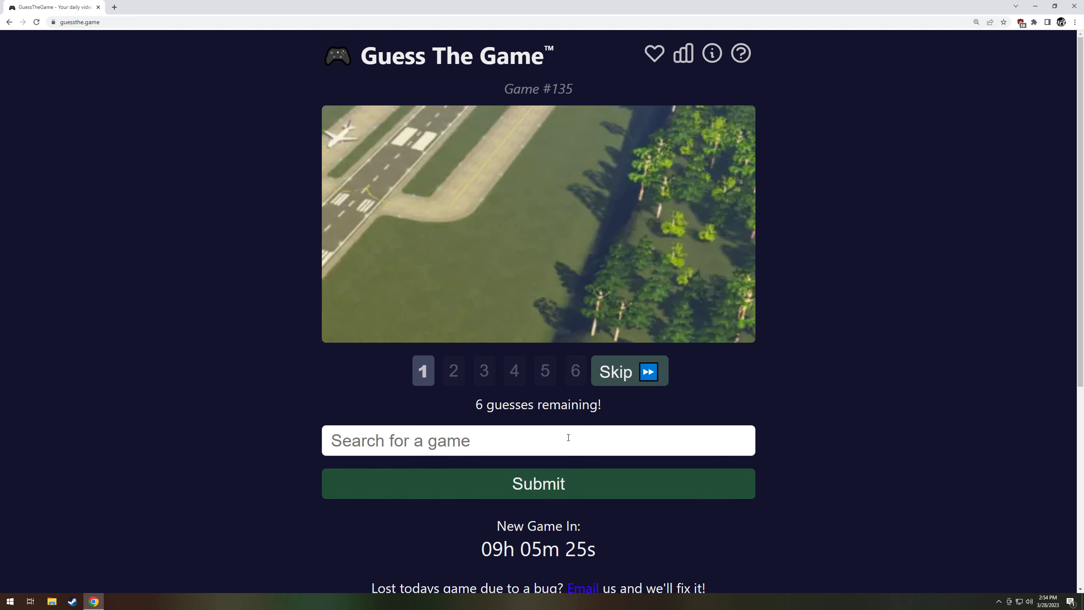
# - Skip two clues on game #135, then search 'cities sk' and guess Cities: Skylines
pyautogui.click(628, 371)
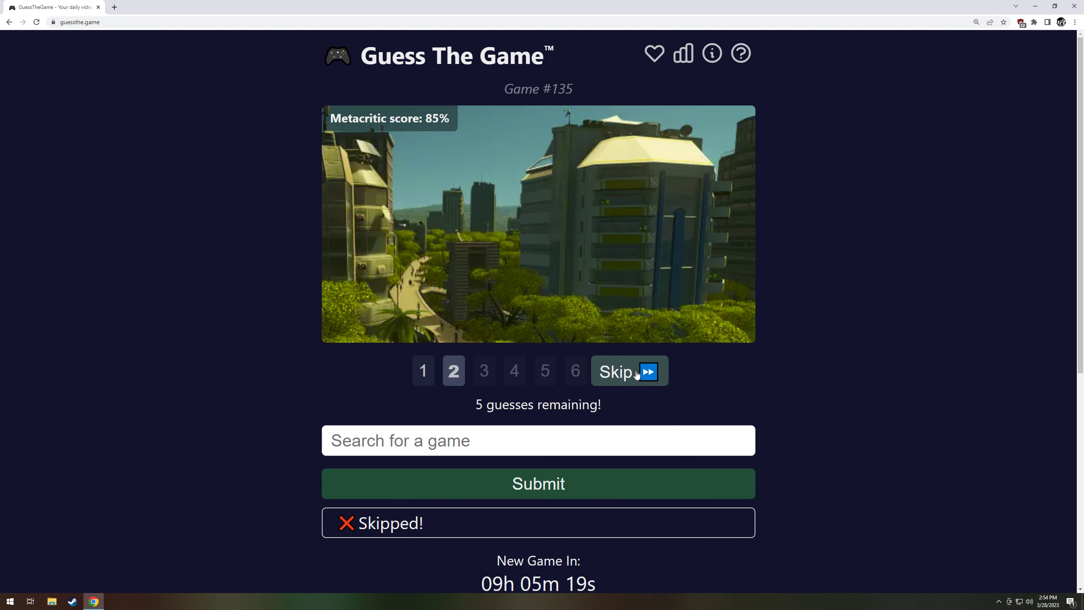
pyautogui.click(627, 372)
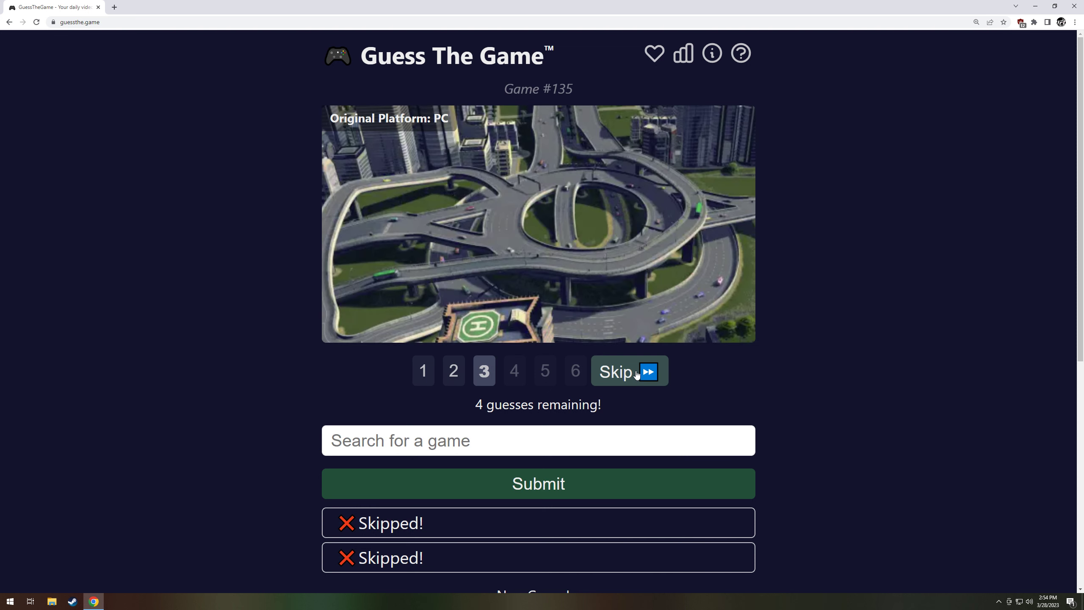
pyautogui.click(537, 440)
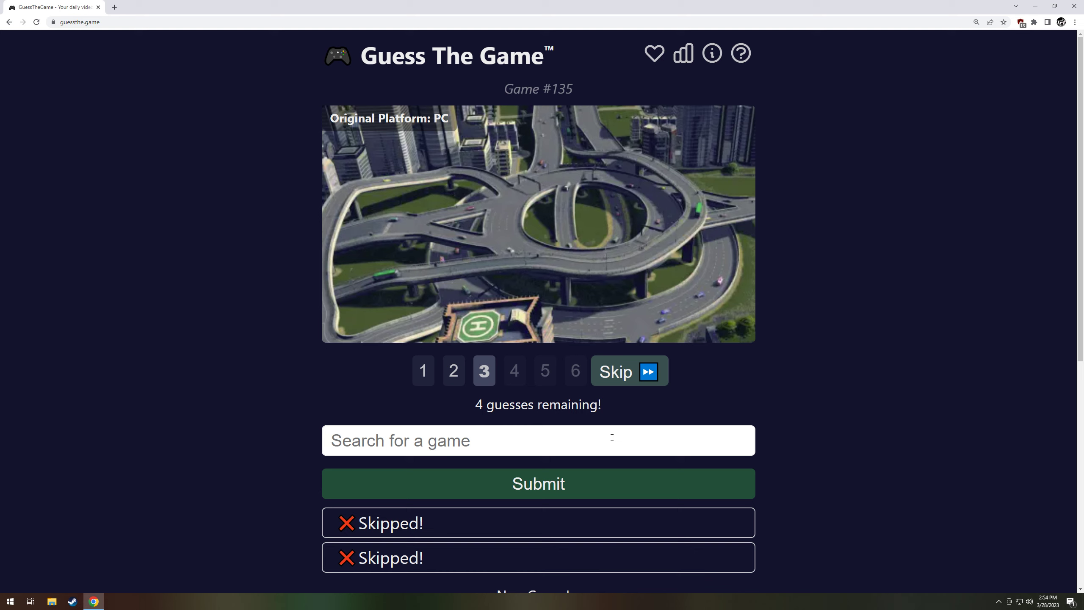
pyautogui.write('city sk')
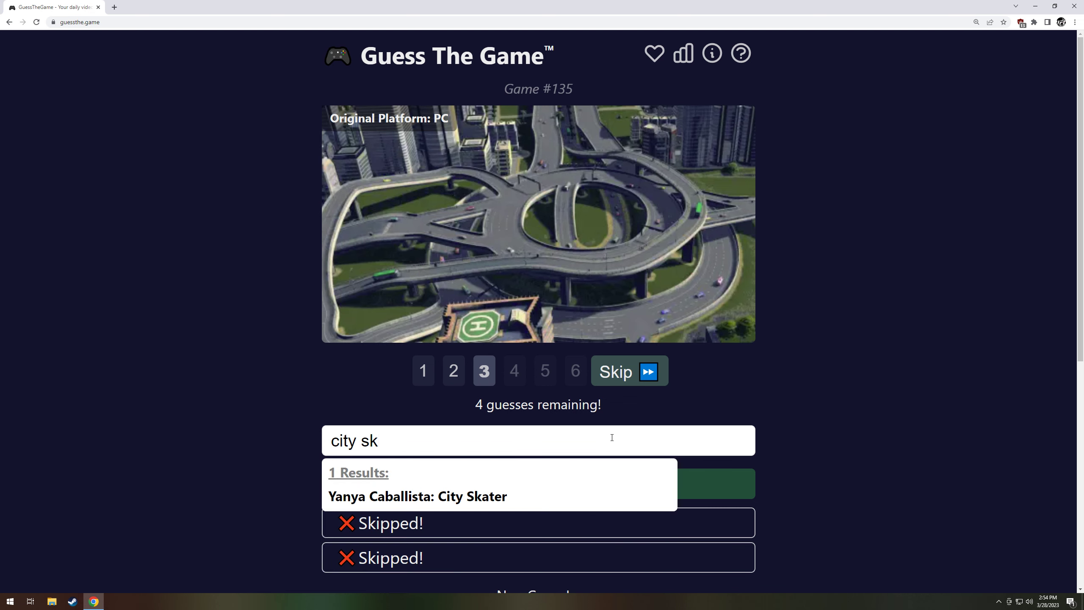
pyautogui.write('cities')
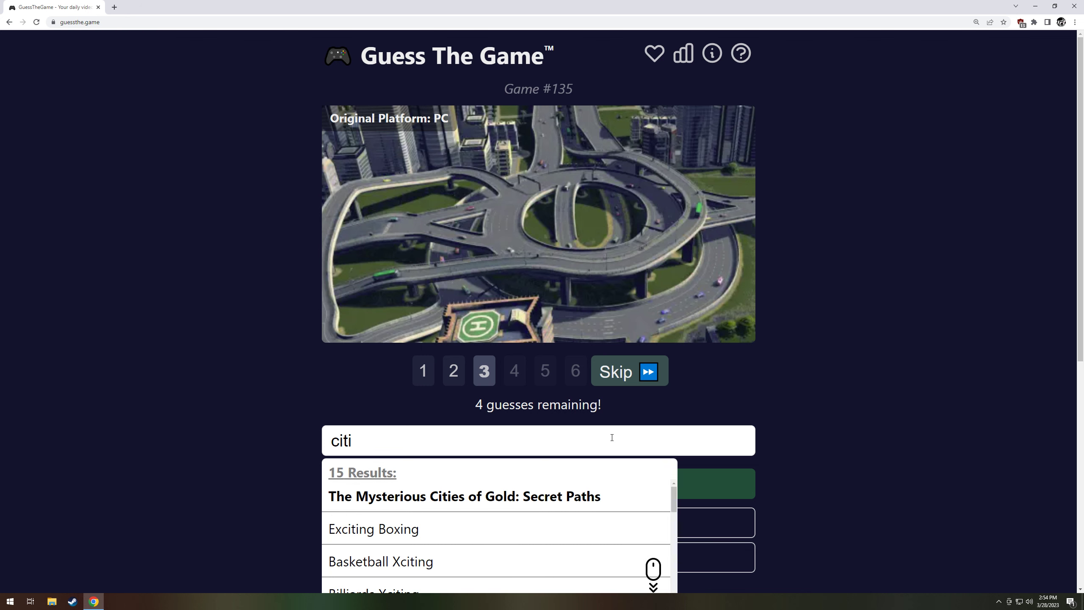
pyautogui.write('skylin')
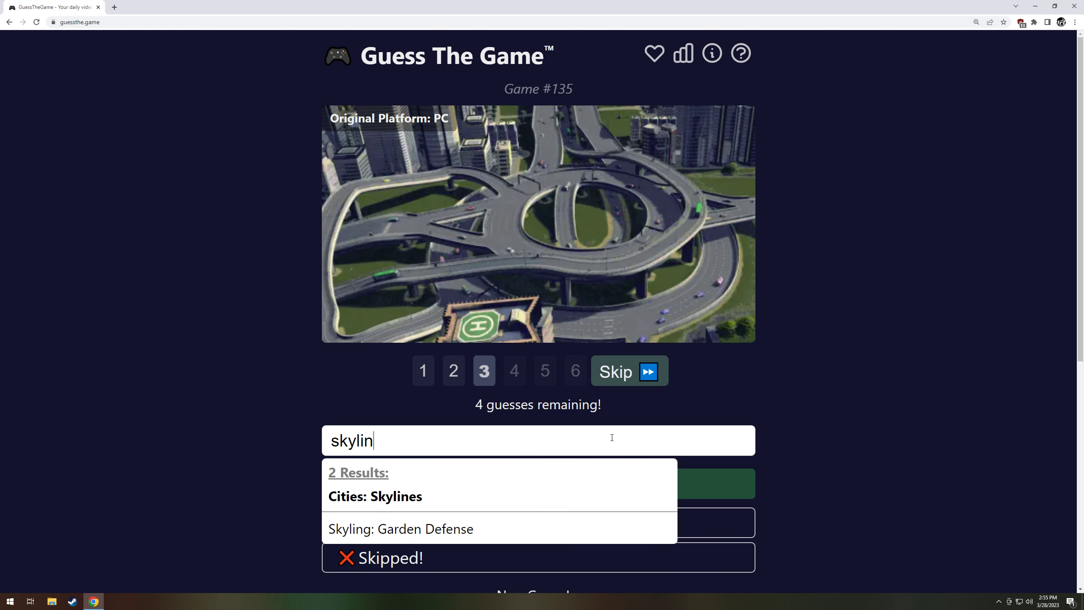
pyautogui.click(374, 496)
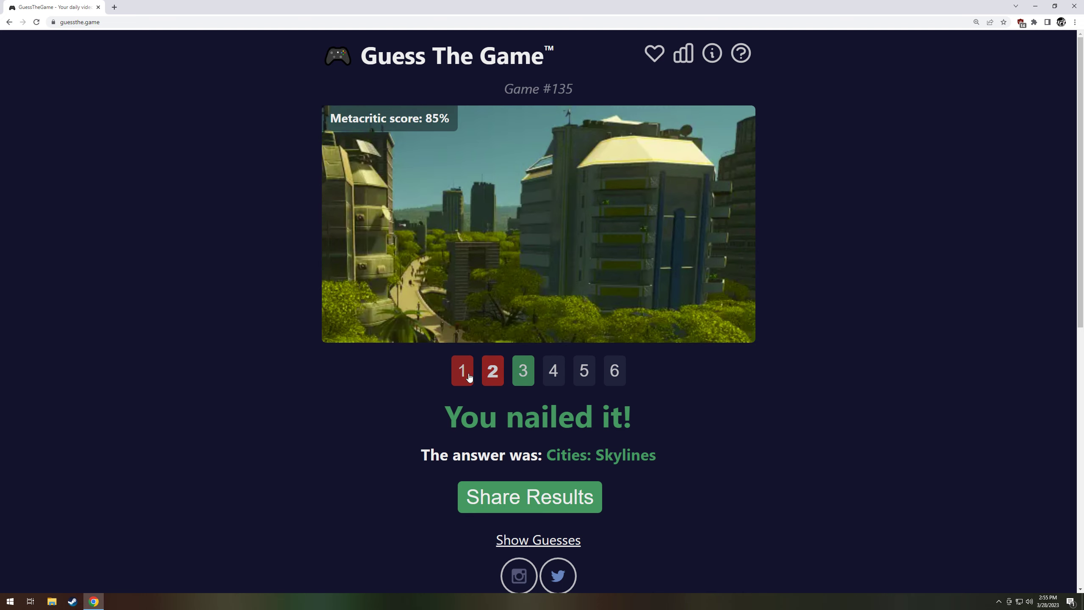
# - Skip the first clue of game #136 and guess Rust
pyautogui.scroll(-3)
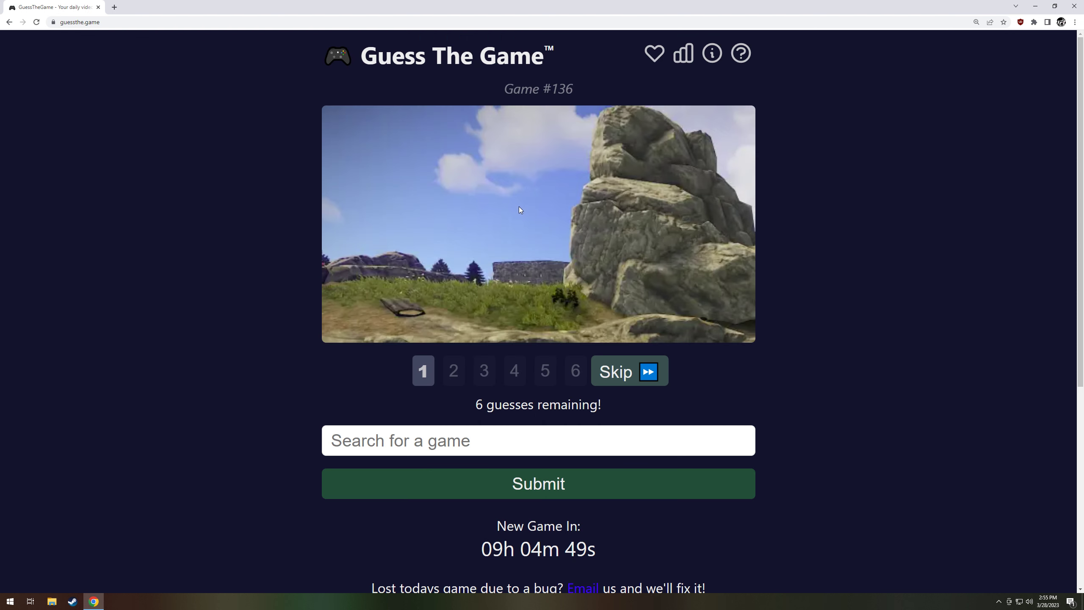
pyautogui.moveTo(564, 320)
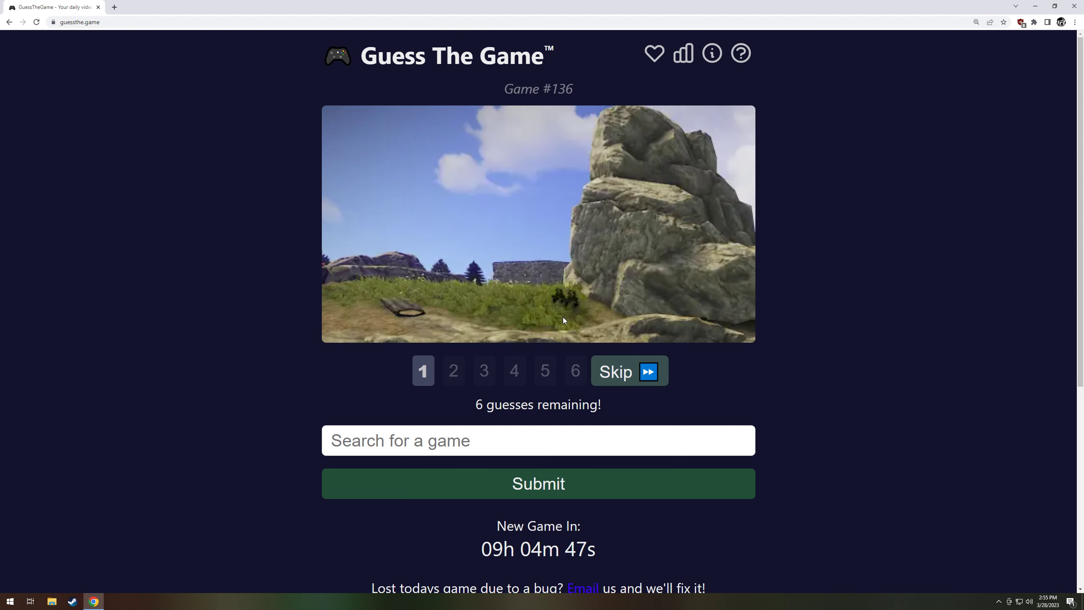
pyautogui.moveTo(509, 323)
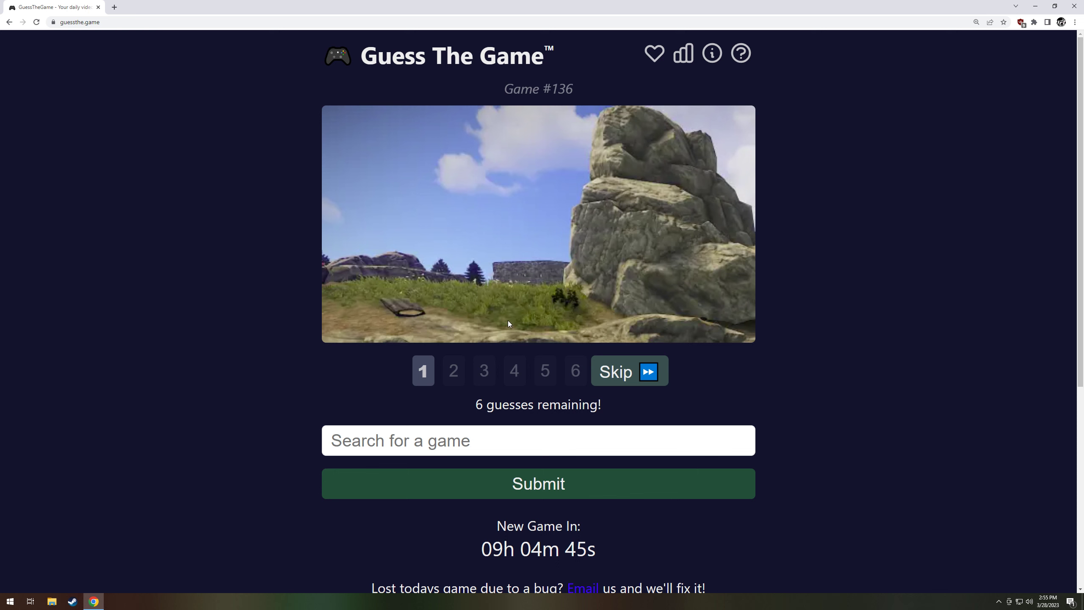
pyautogui.moveTo(496, 315)
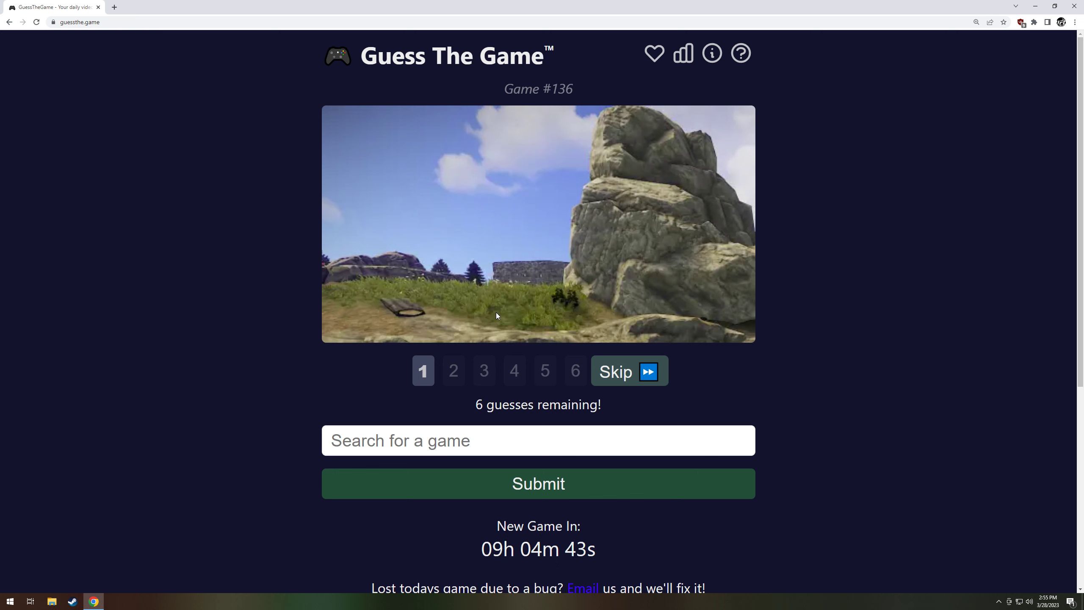
pyautogui.click(628, 371)
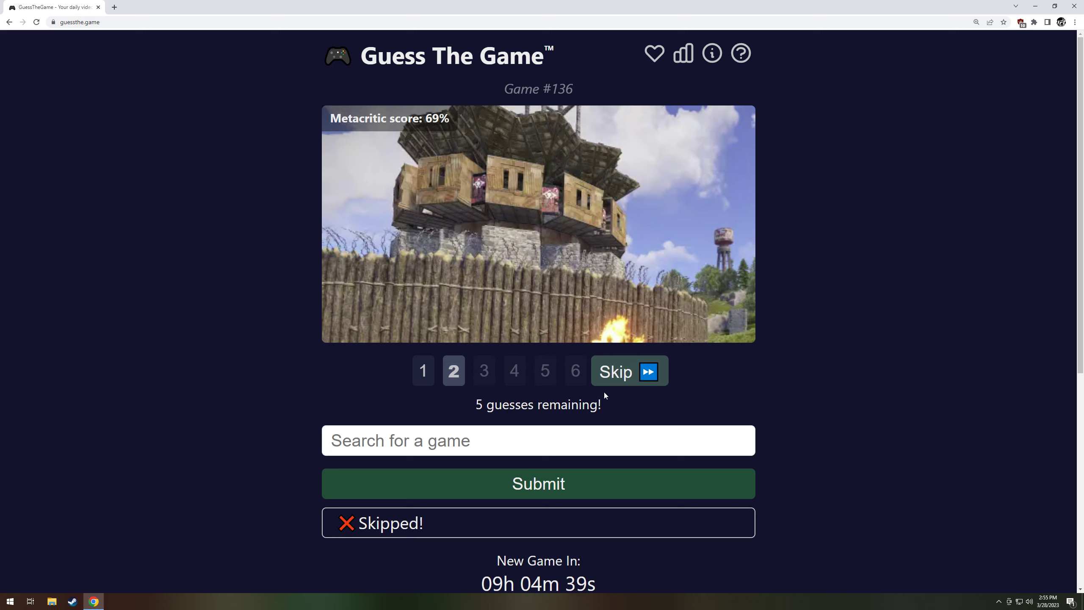
pyautogui.write('rust')
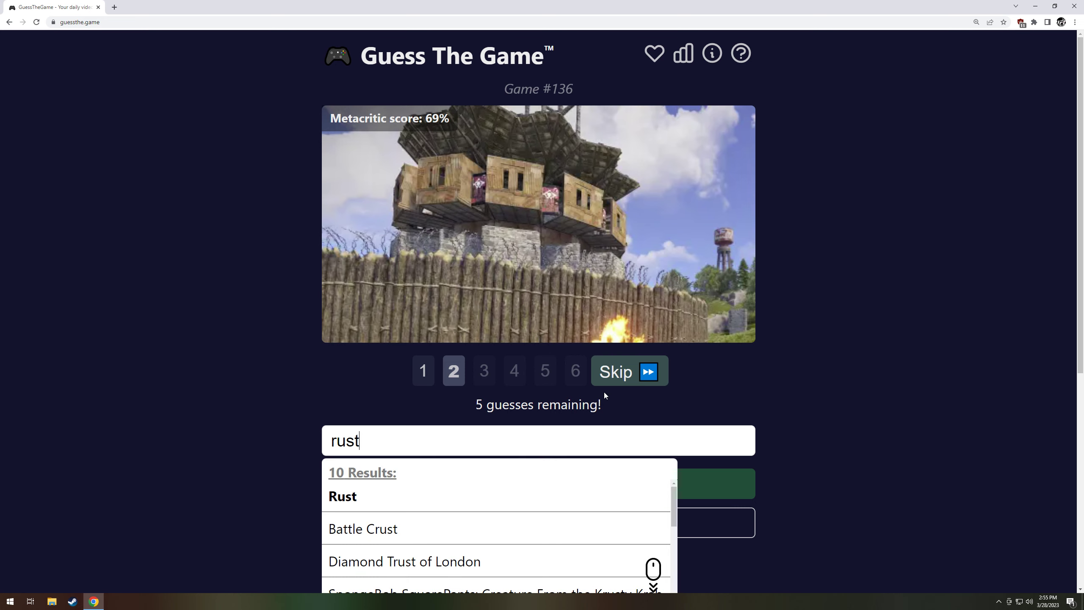
pyautogui.click(342, 496)
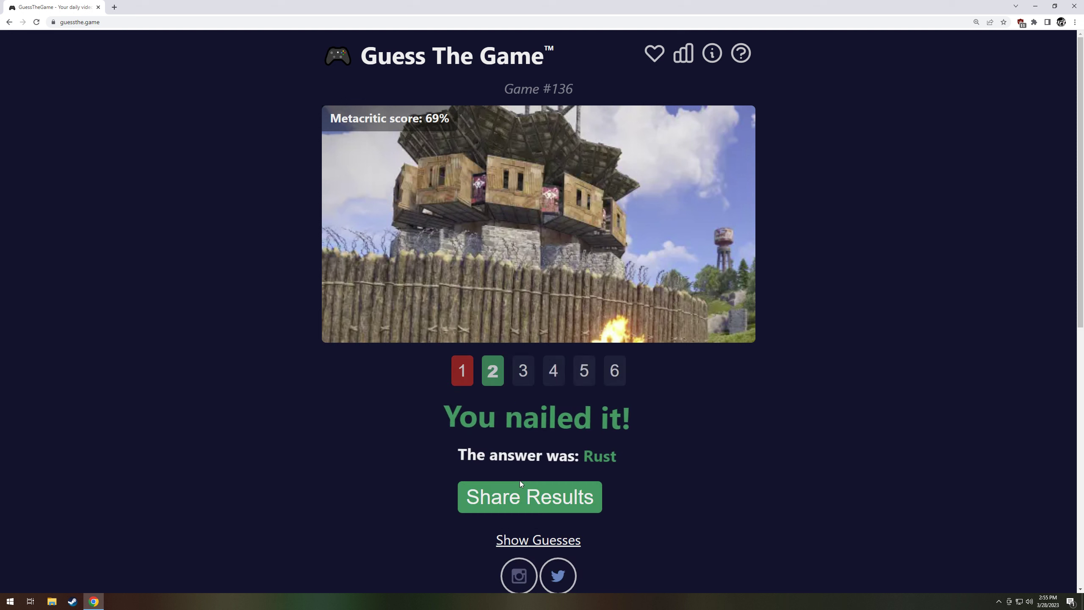
# - View the third, fifth and sixth clue clips of game #136
pyautogui.click(523, 370)
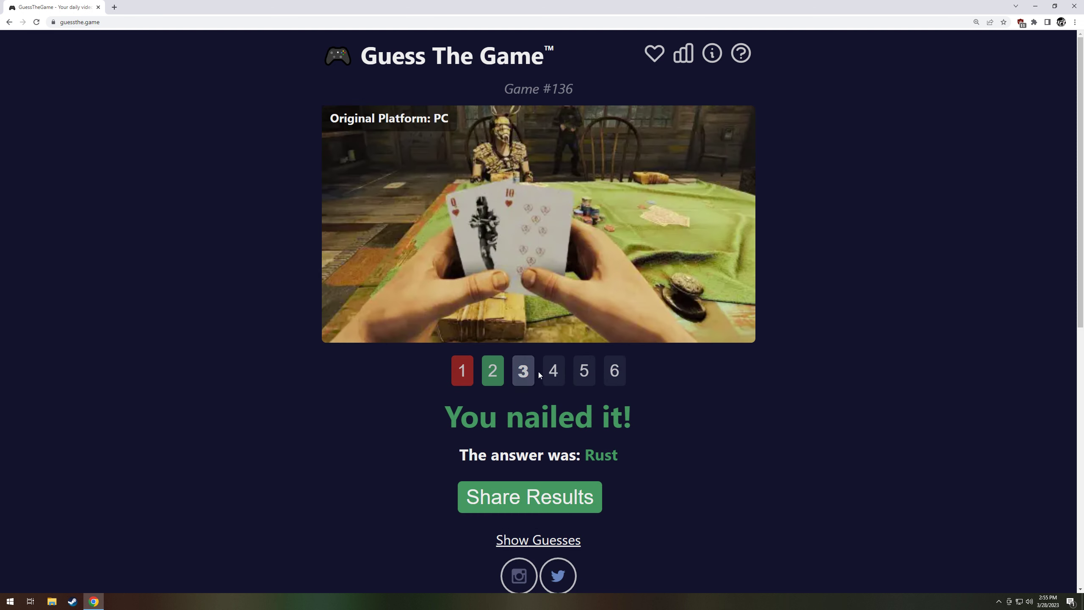
pyautogui.click(583, 370)
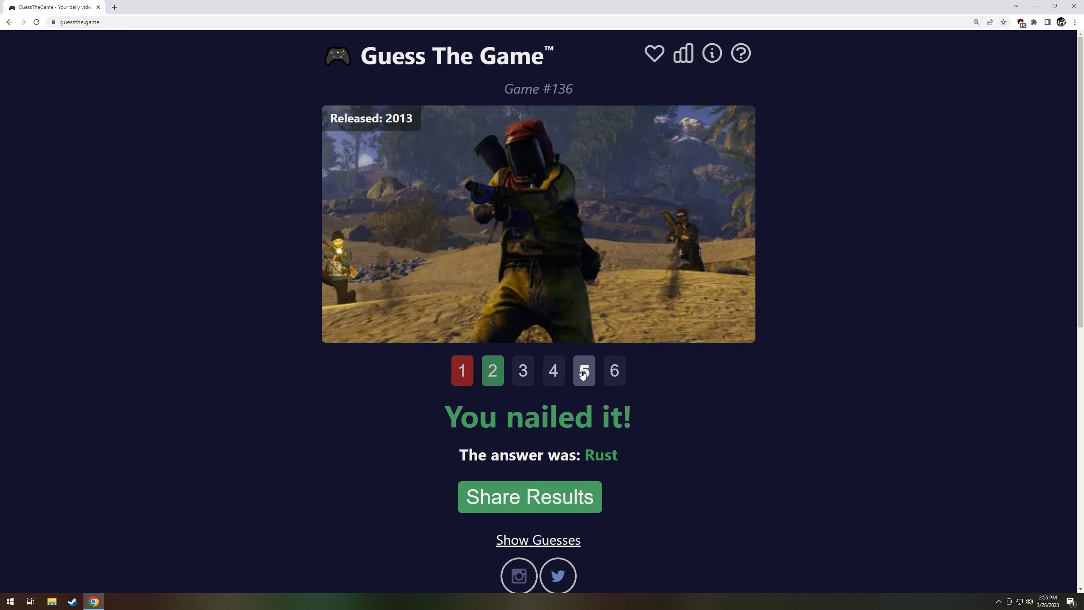
pyautogui.click(614, 370)
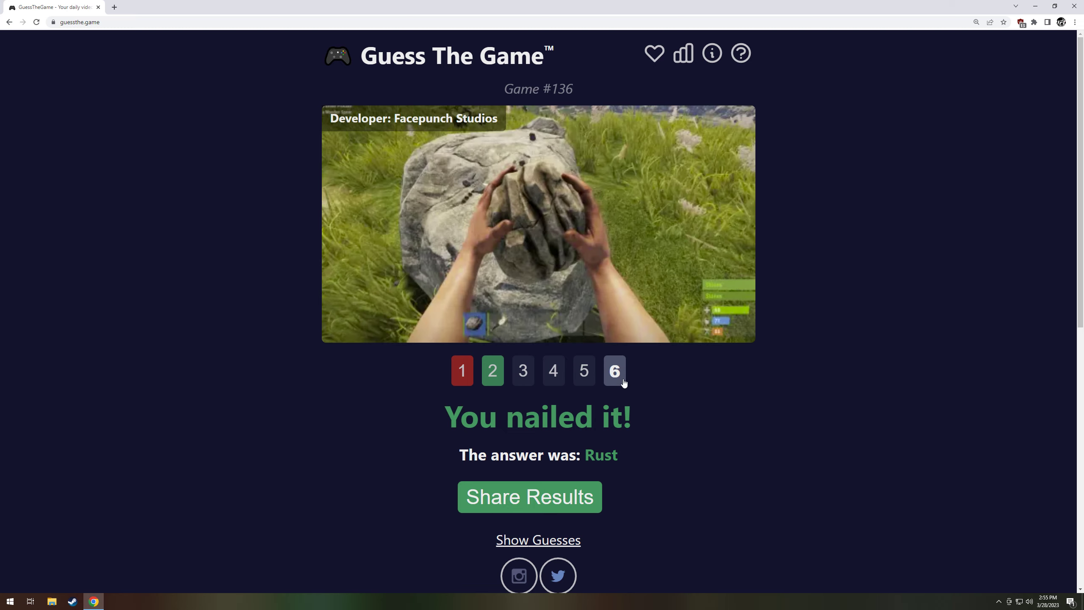
pyautogui.scroll(-3)
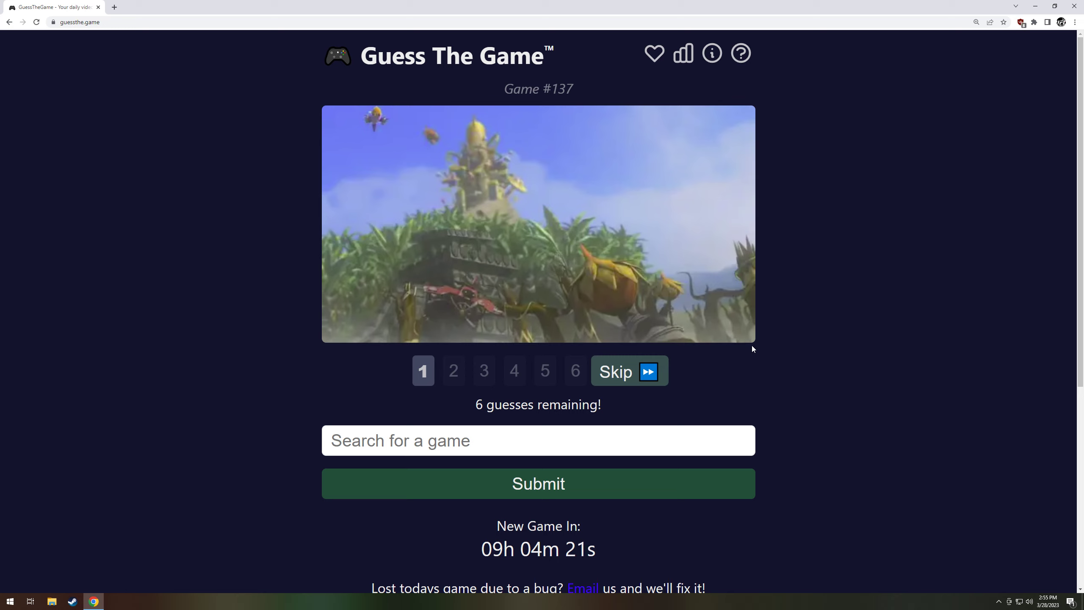
pyautogui.moveTo(449, 301)
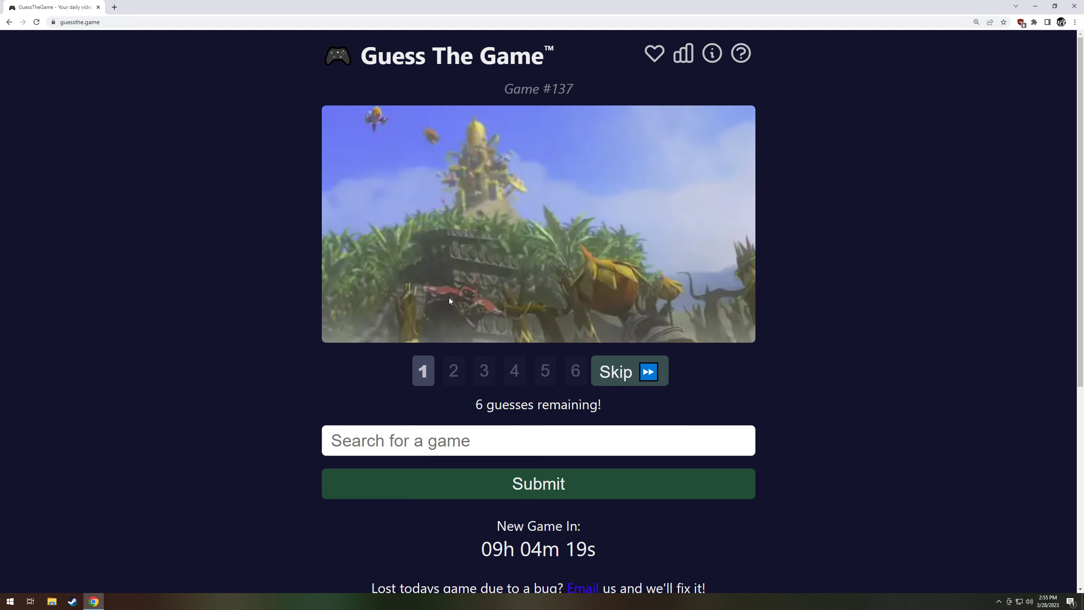
# - Skip the first three clues of game #137 and search for 'spore'
pyautogui.click(629, 372)
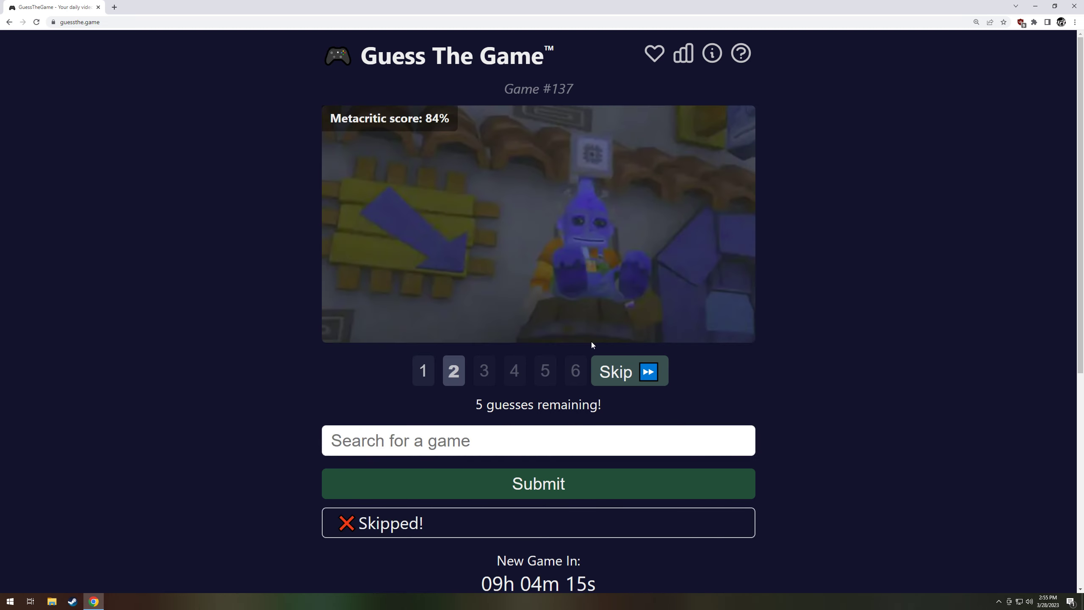
pyautogui.click(628, 371)
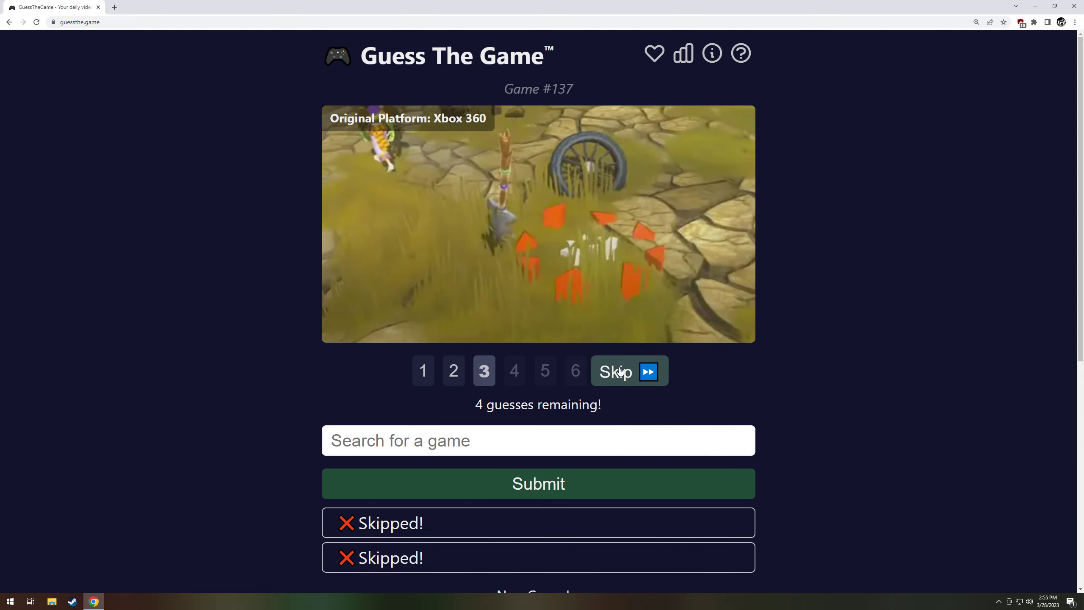
pyautogui.moveTo(619, 370)
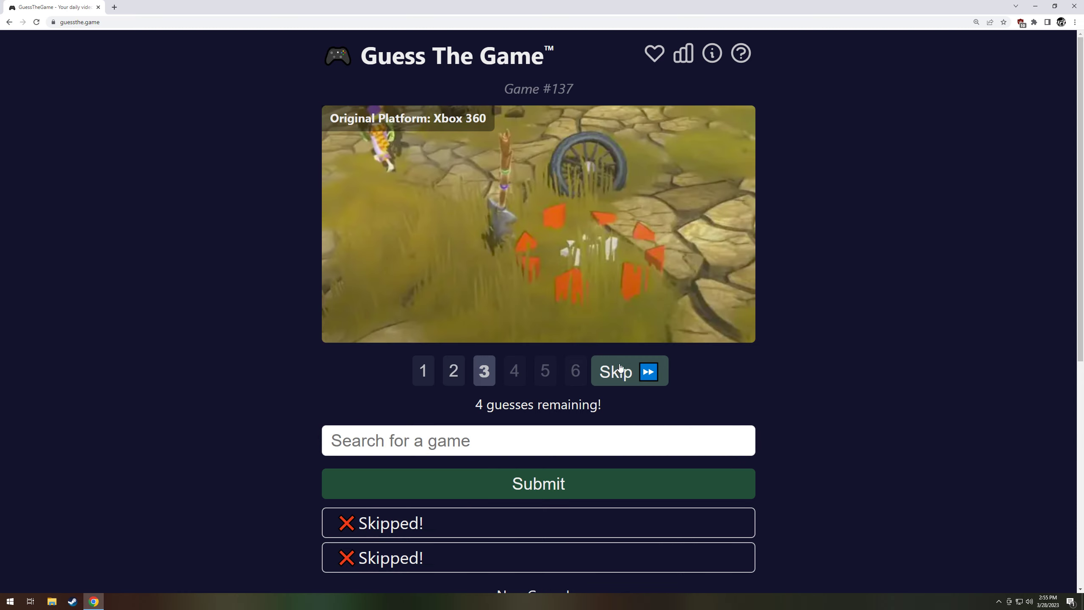
pyautogui.moveTo(483, 371)
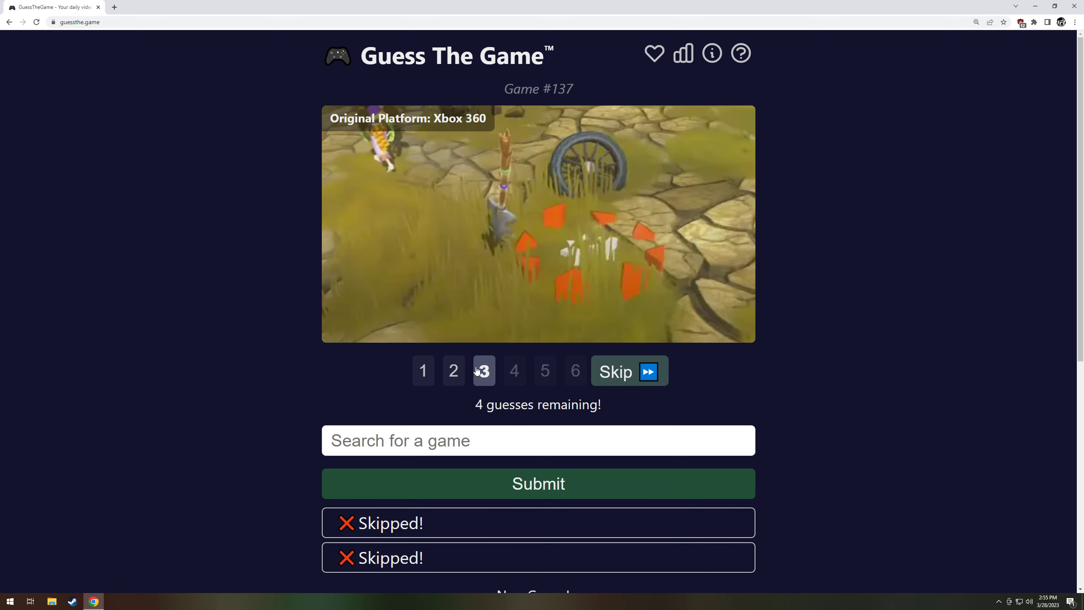
pyautogui.click(628, 371)
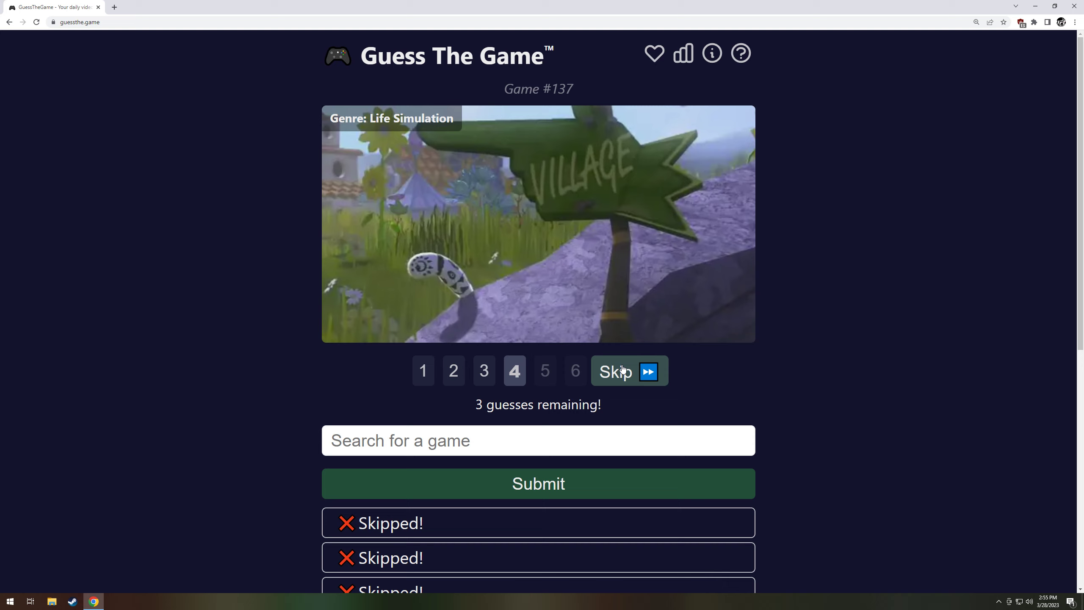
pyautogui.click(538, 441)
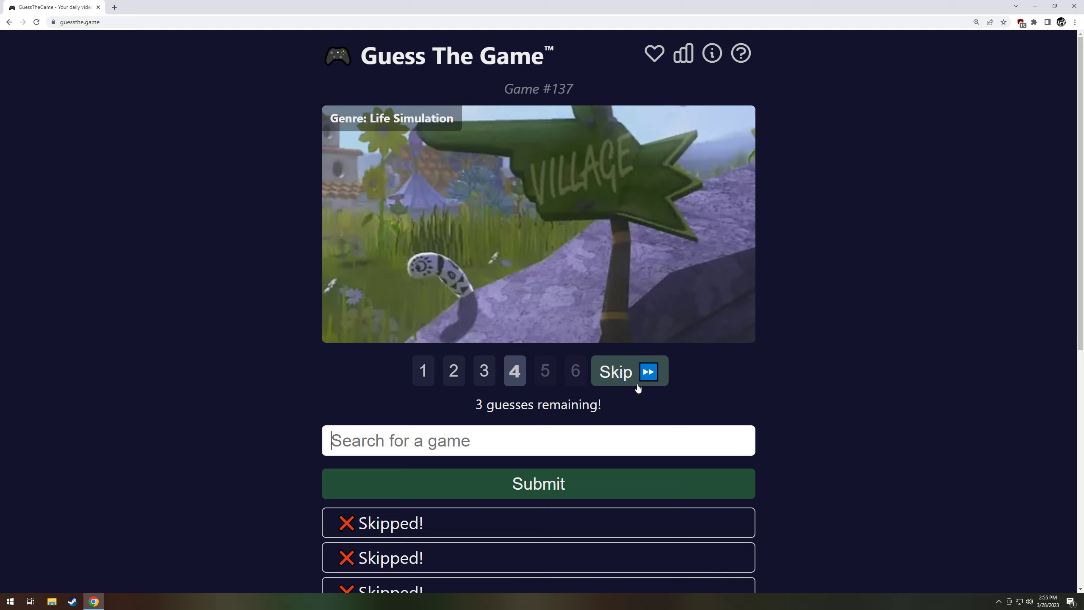
pyautogui.write('spore')
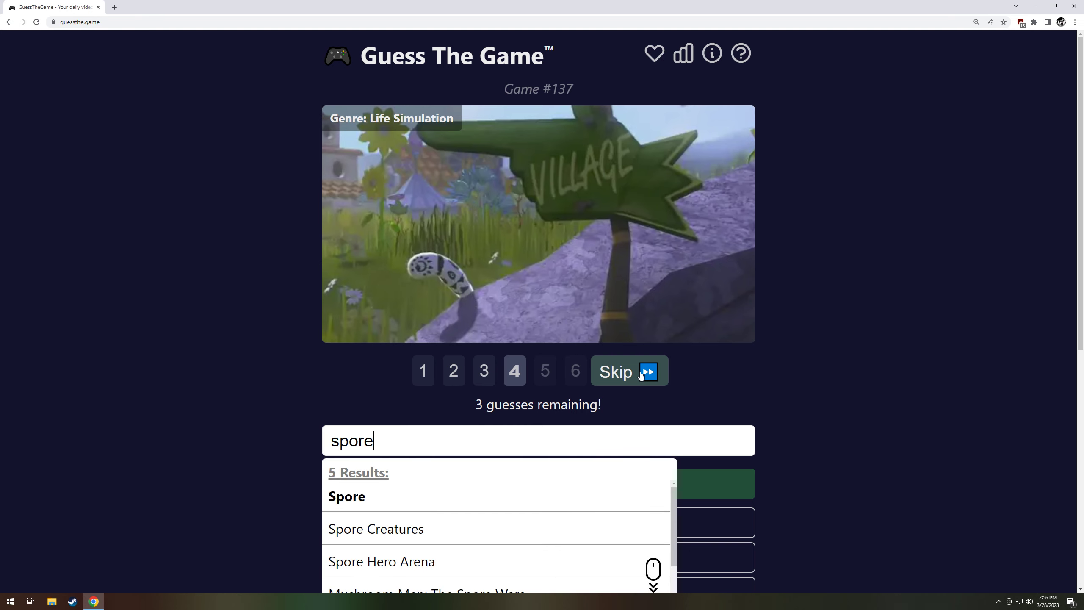
# - Skip the remaining clues, revealing Viva Piñata, and return to replay earlier days
pyautogui.click(628, 371)
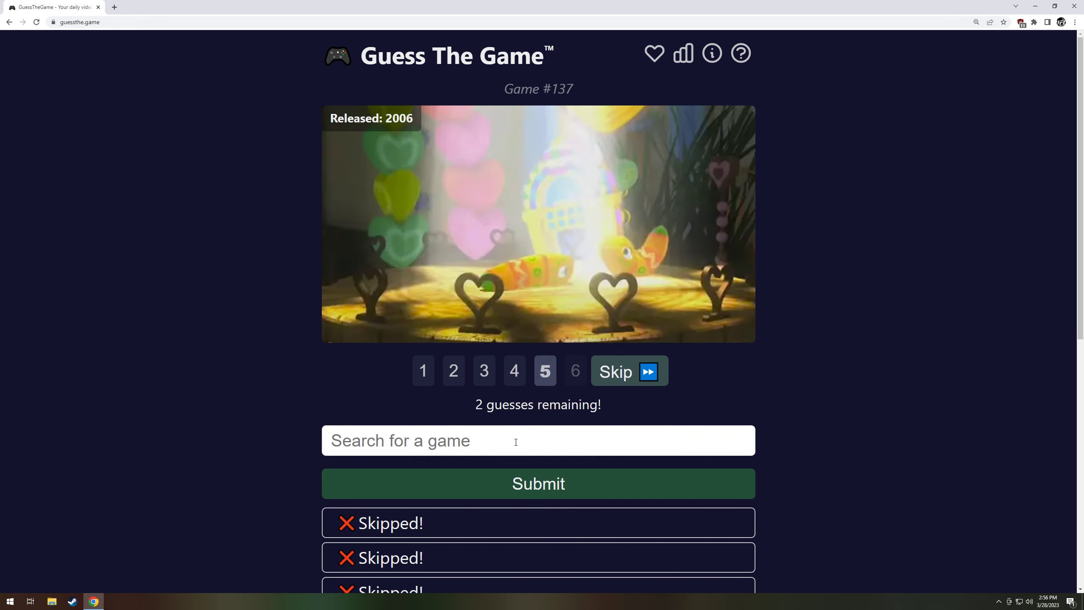
pyautogui.moveTo(618, 361)
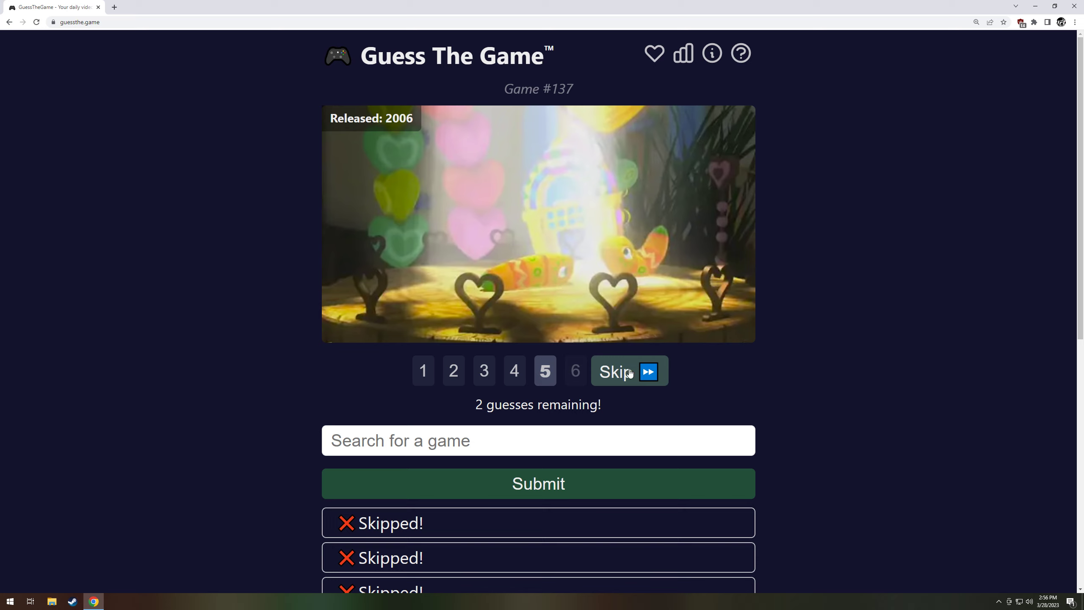
pyautogui.moveTo(620, 416)
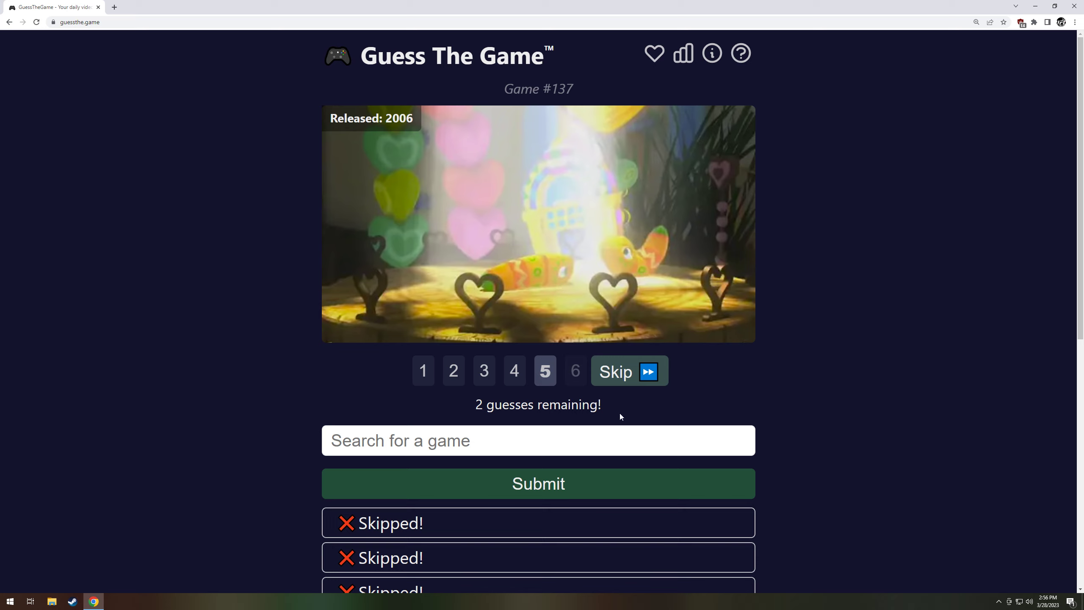
pyautogui.click(627, 371)
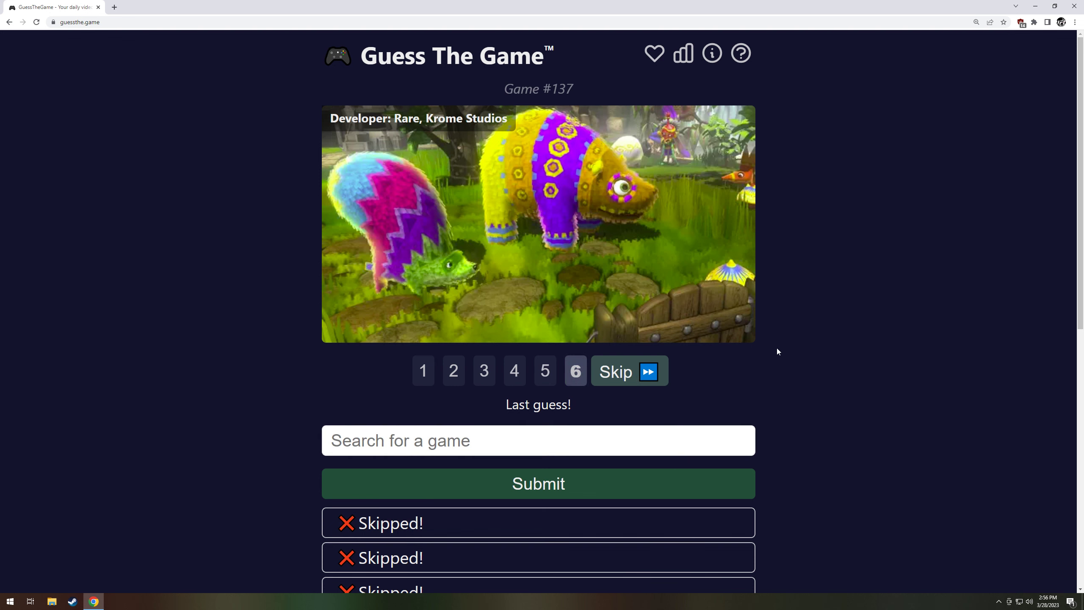
pyautogui.moveTo(777, 336)
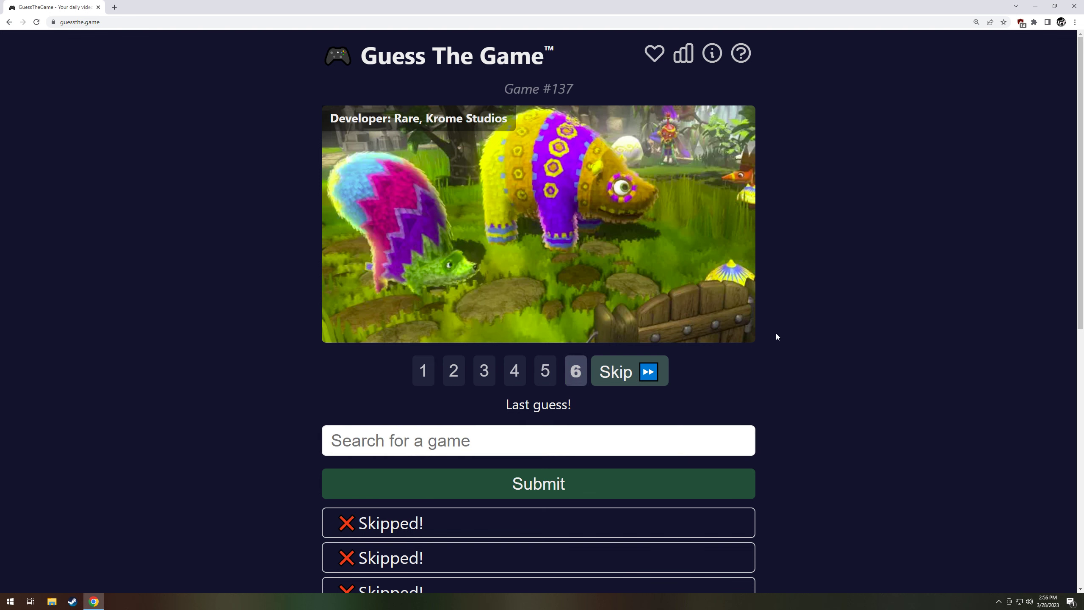
pyautogui.moveTo(775, 334)
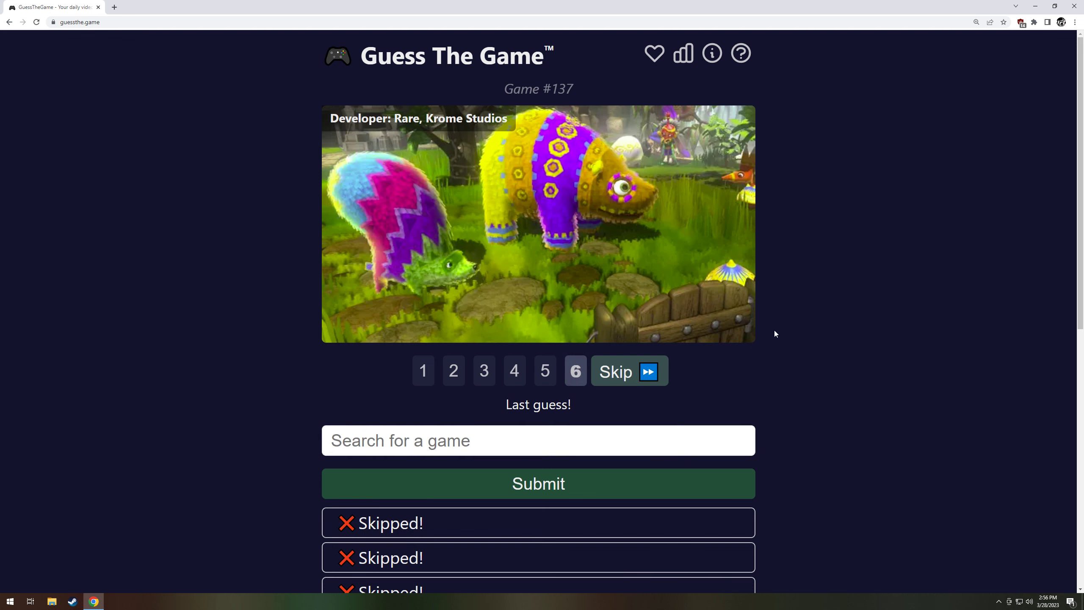
pyautogui.moveTo(744, 327)
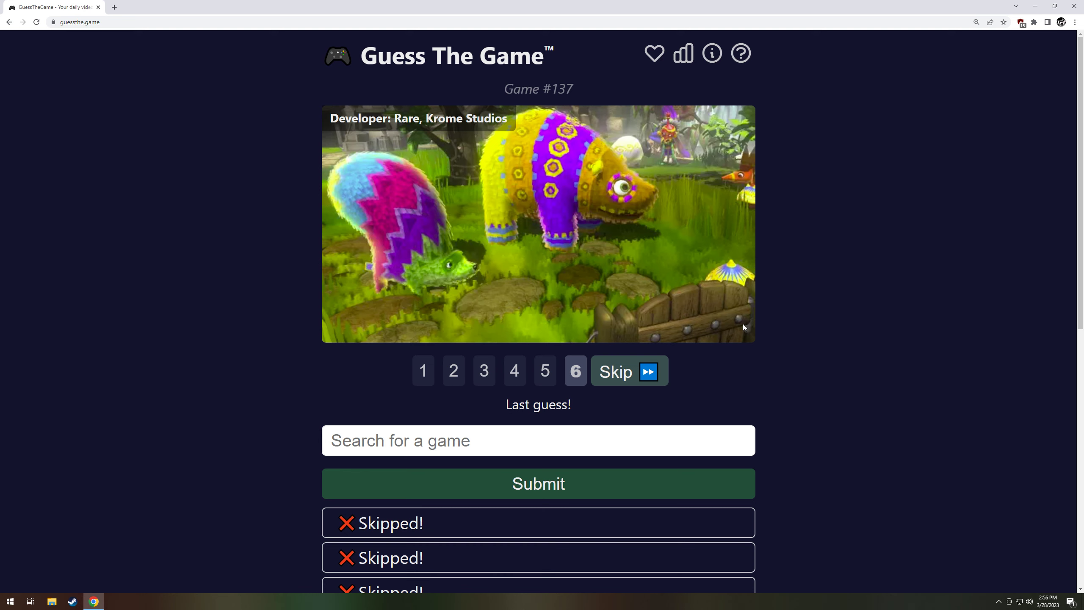
pyautogui.click(545, 371)
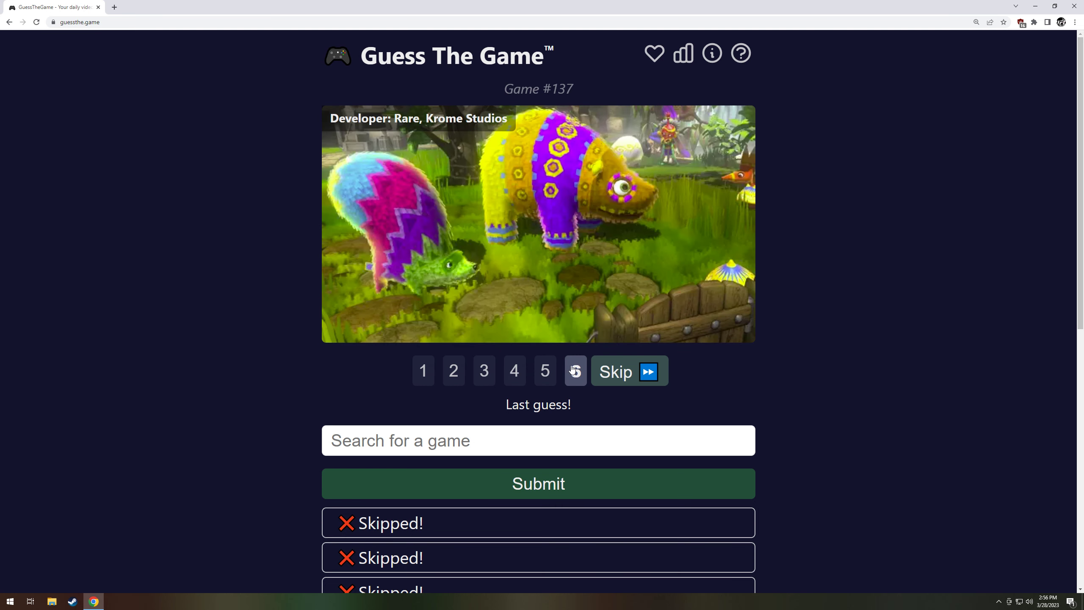
pyautogui.click(615, 372)
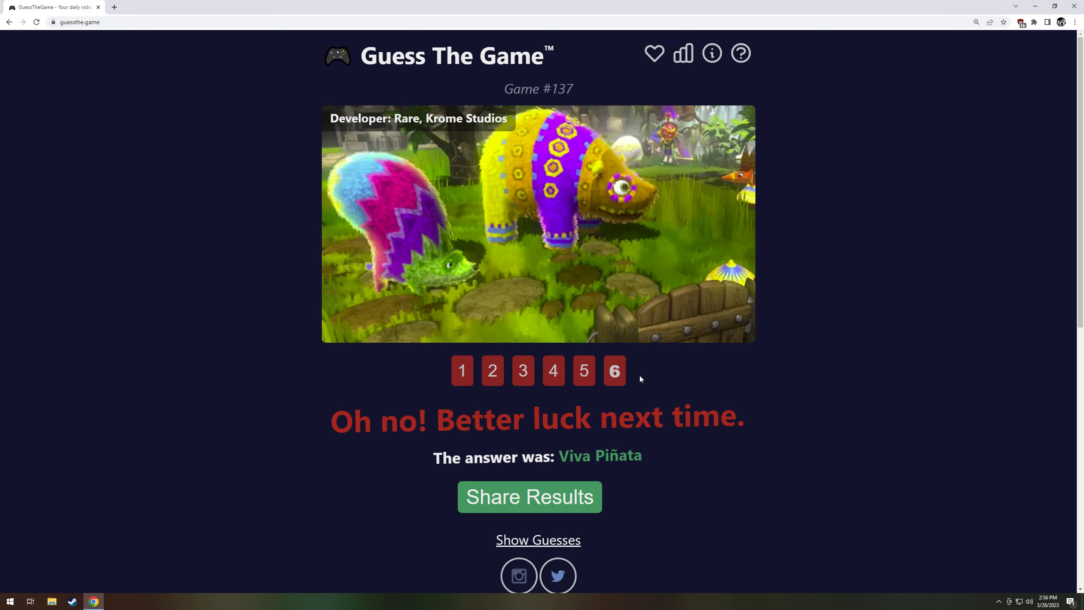
pyautogui.scroll(-3)
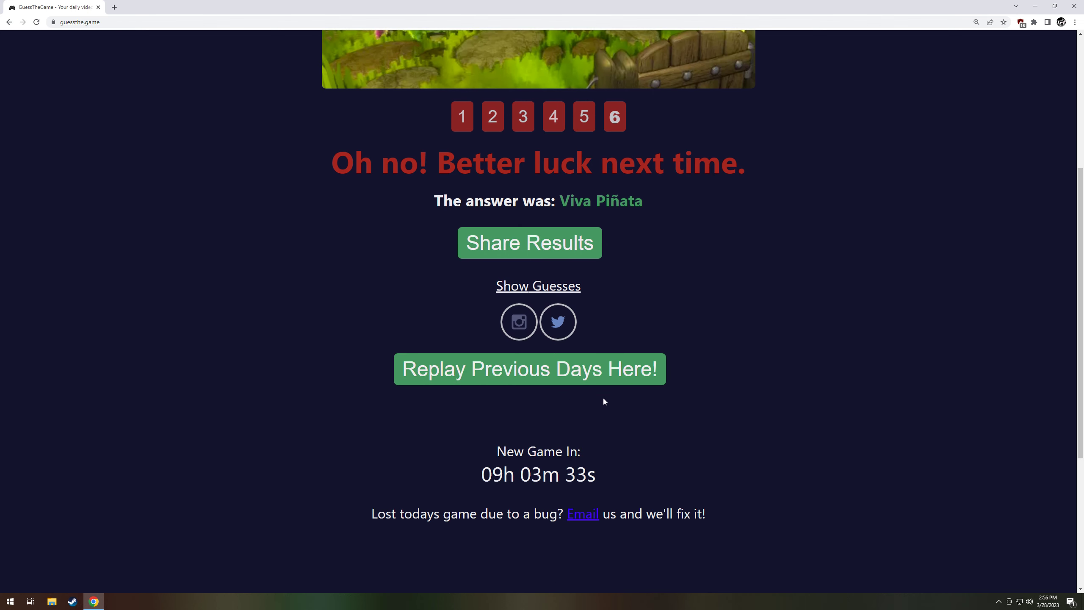
pyautogui.click(529, 369)
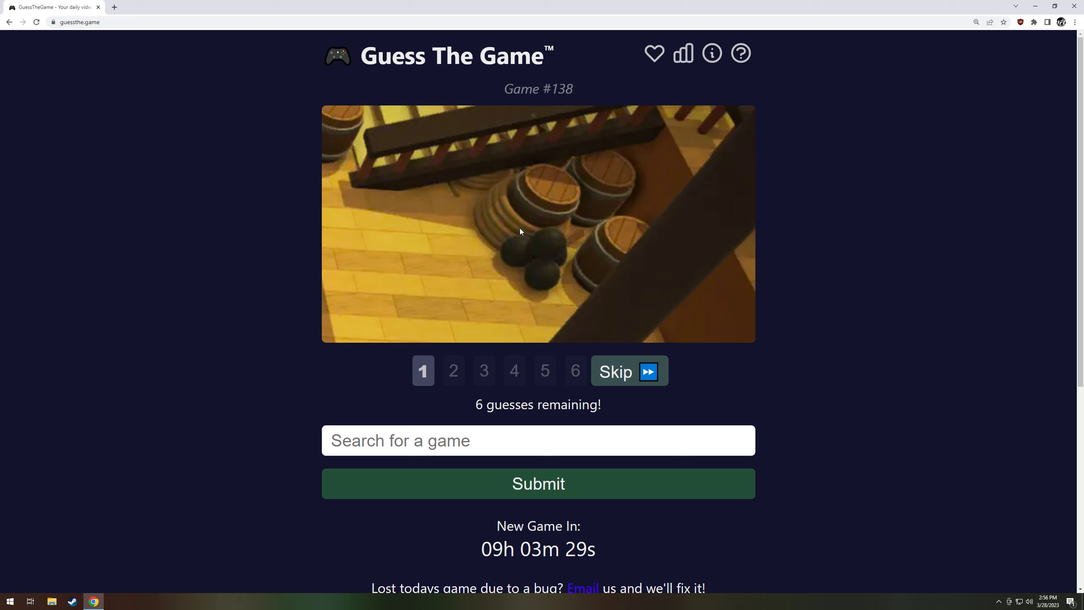
pyautogui.moveTo(562, 282)
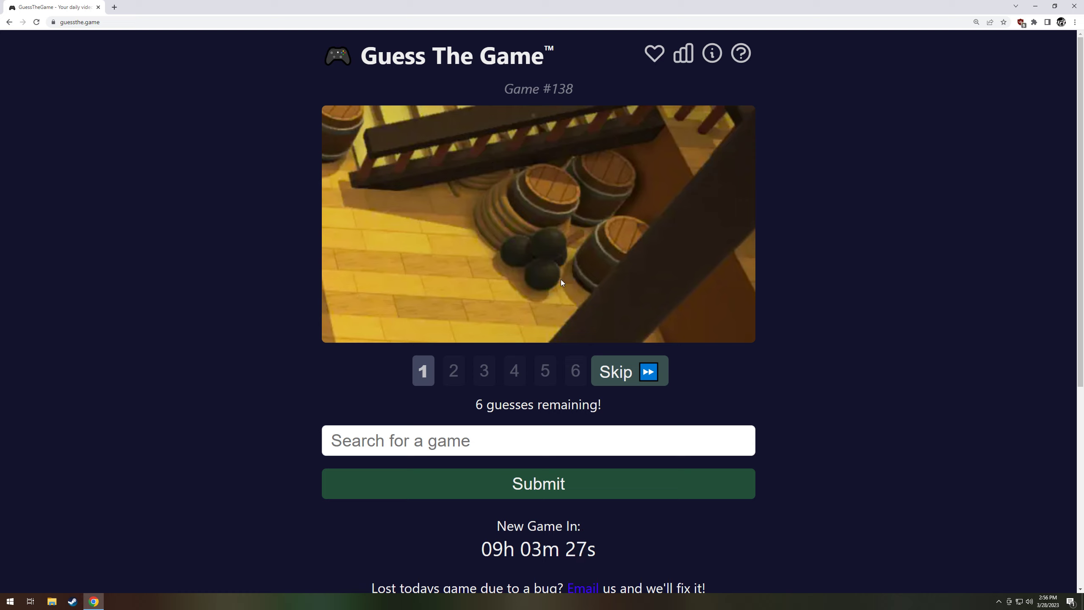
pyautogui.moveTo(516, 439)
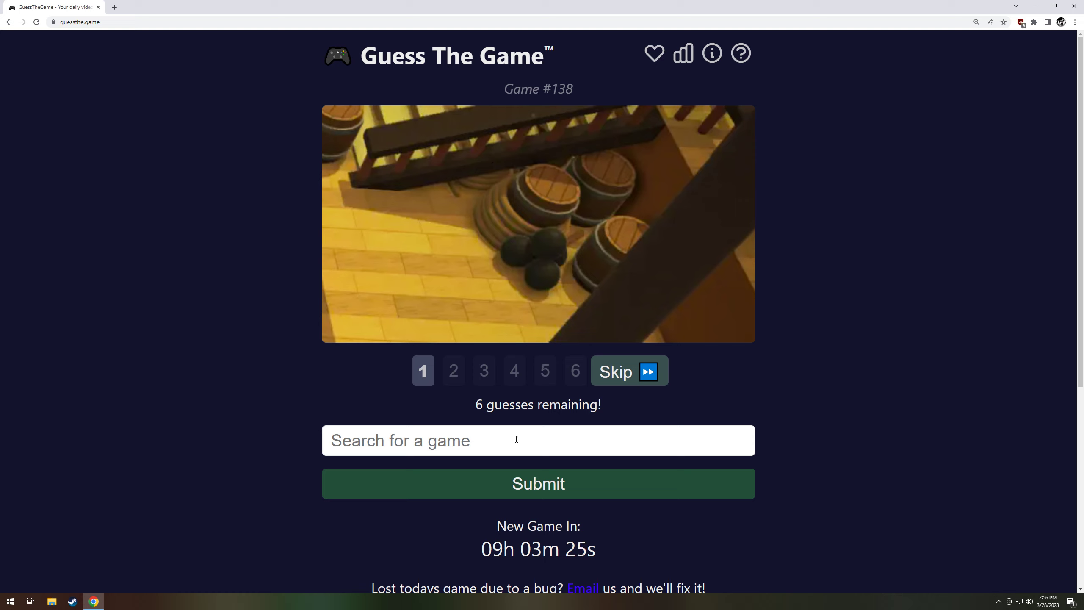
# - After a Sea of Thieves miss and a skip, submit Overcooked! for game #138
pyautogui.write('sea')
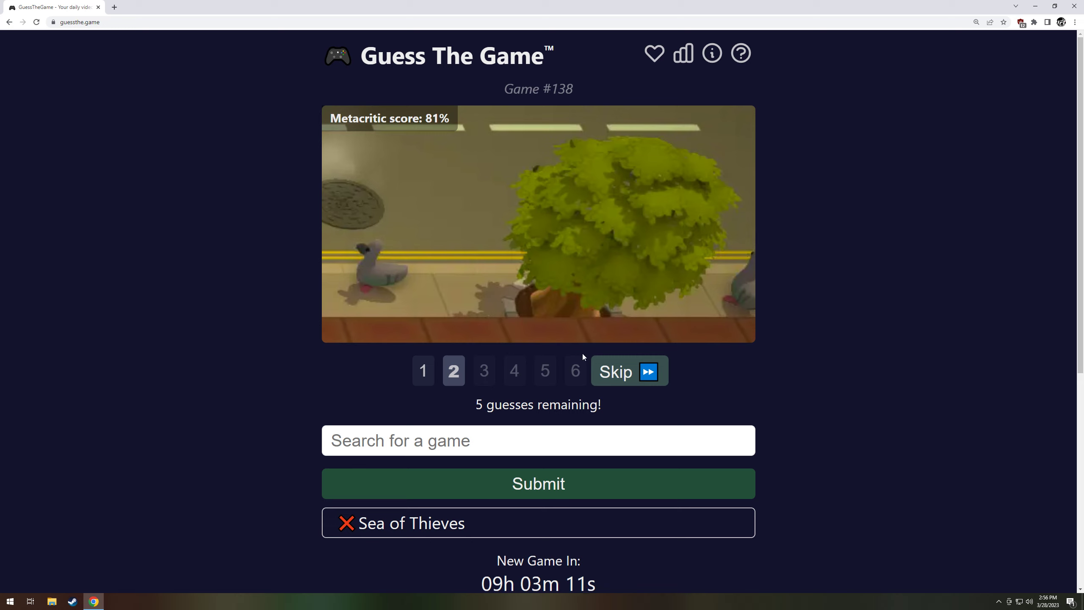
pyautogui.moveTo(572, 348)
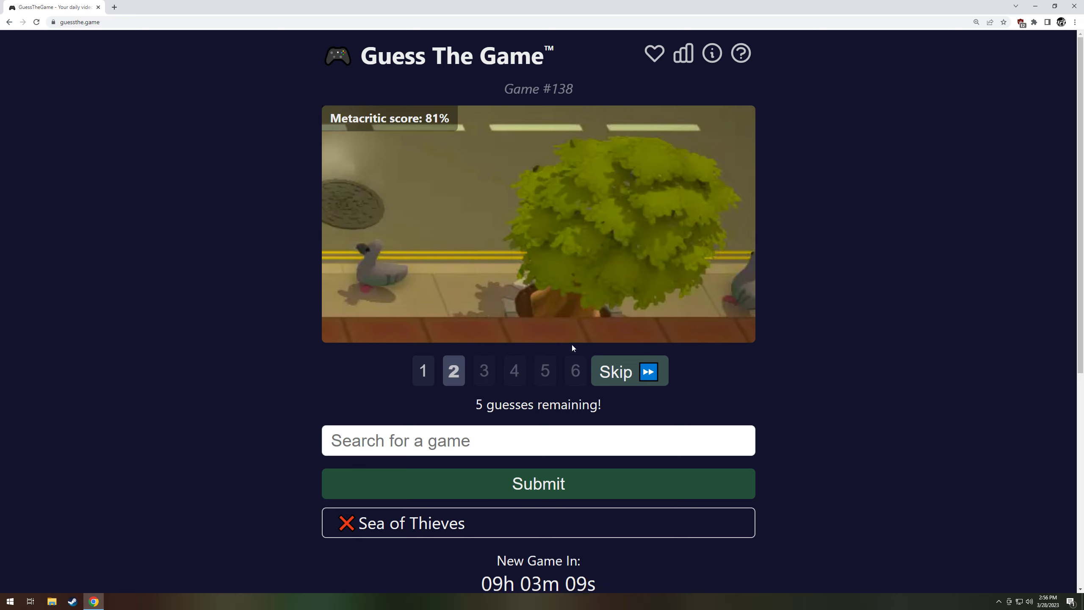
pyautogui.moveTo(358, 272)
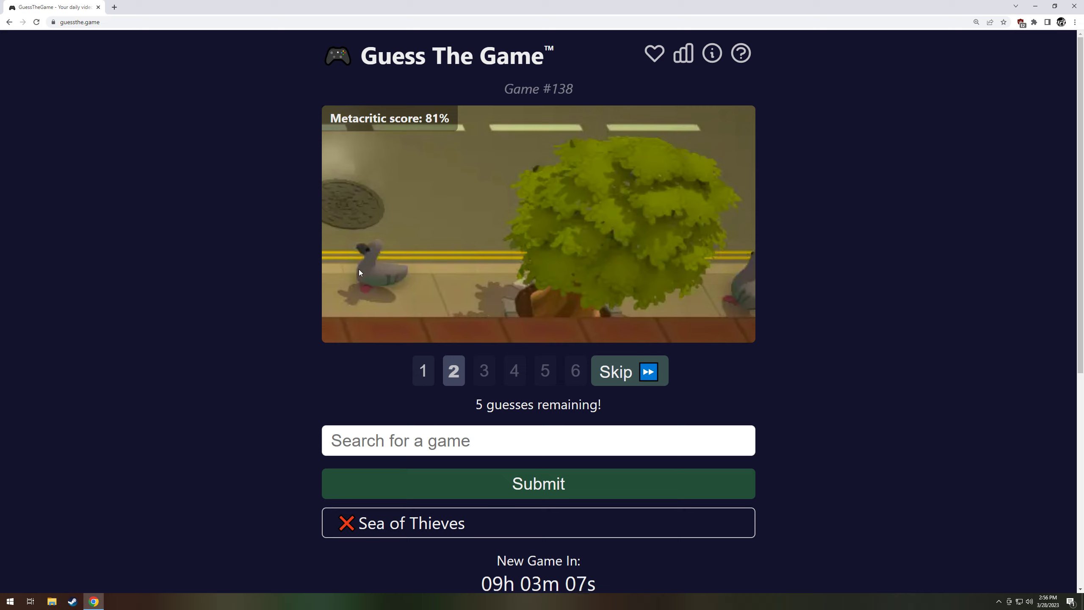
pyautogui.moveTo(474, 351)
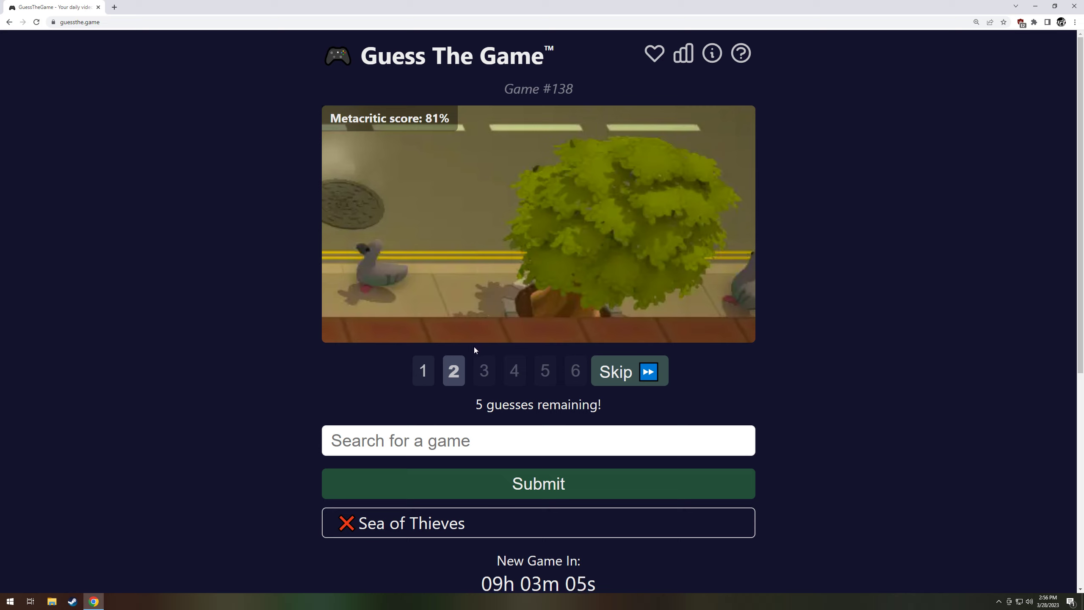
pyautogui.click(628, 371)
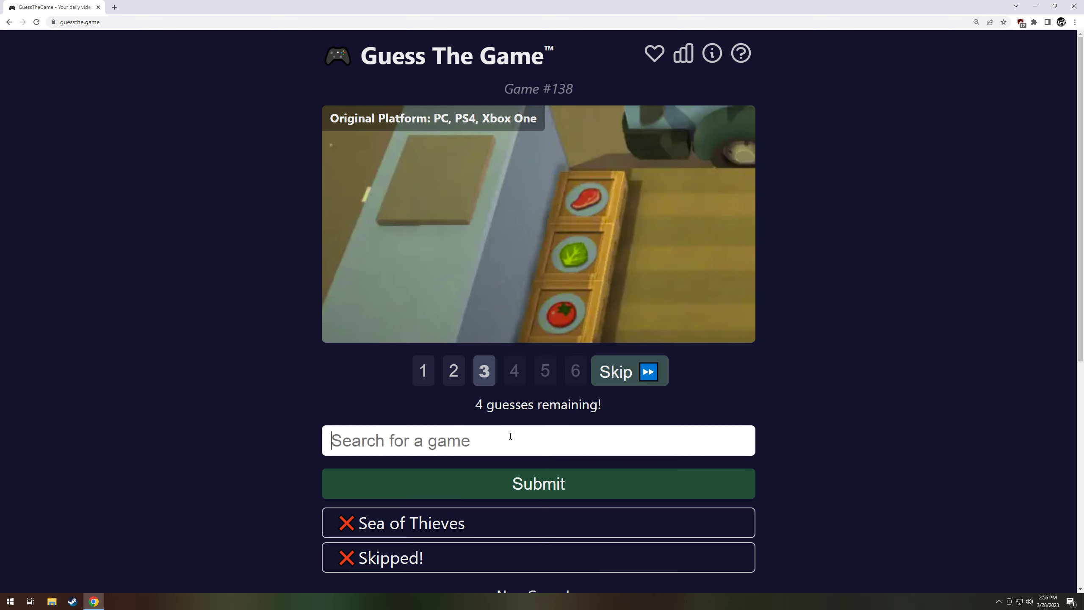
pyautogui.write('ove')
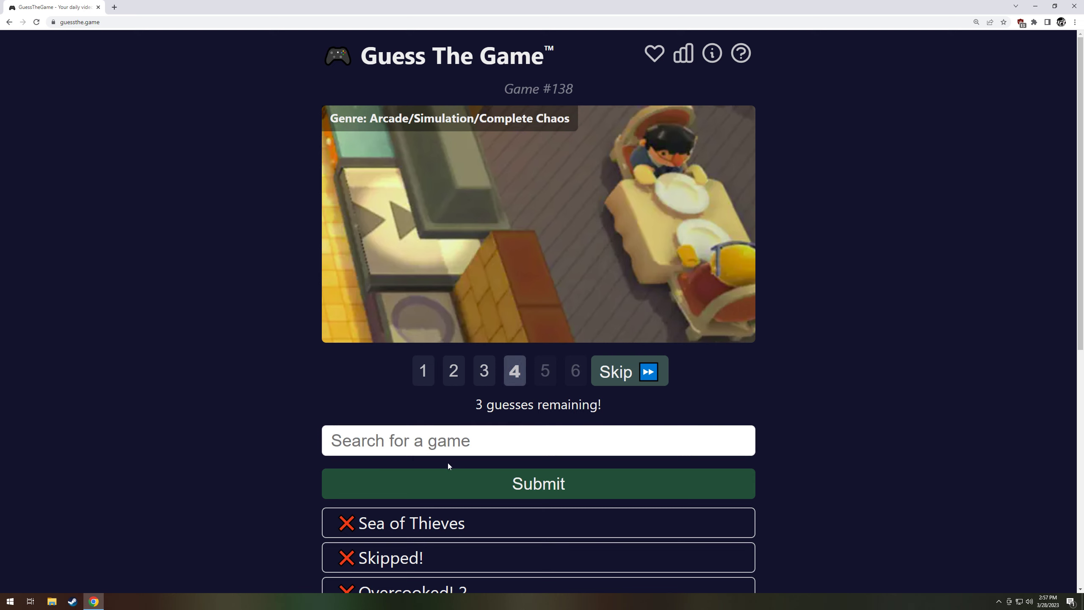
pyautogui.write('over')
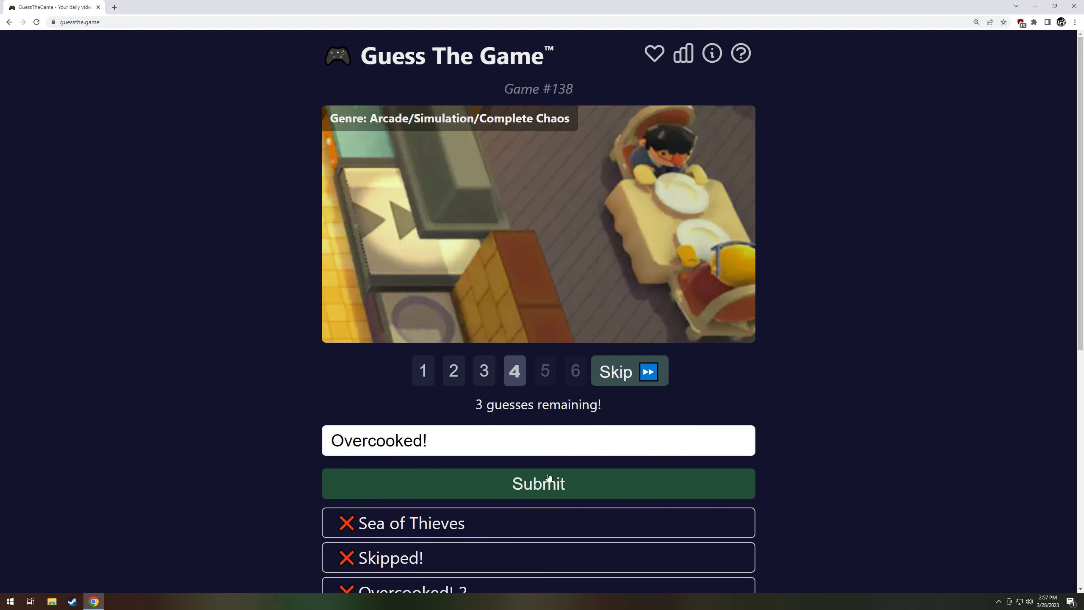
pyautogui.click(538, 483)
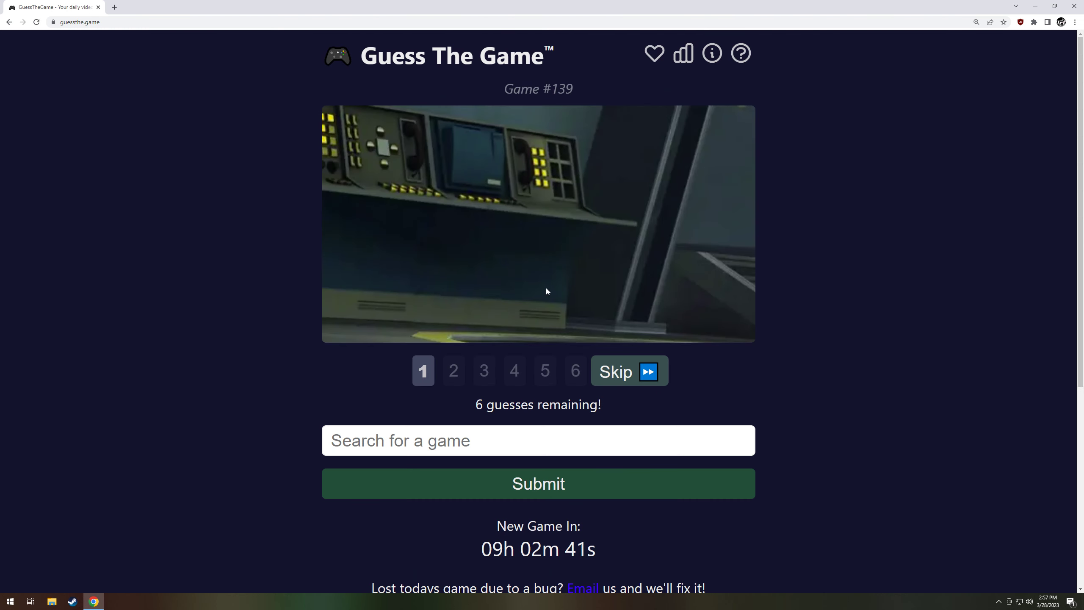
pyautogui.moveTo(529, 171)
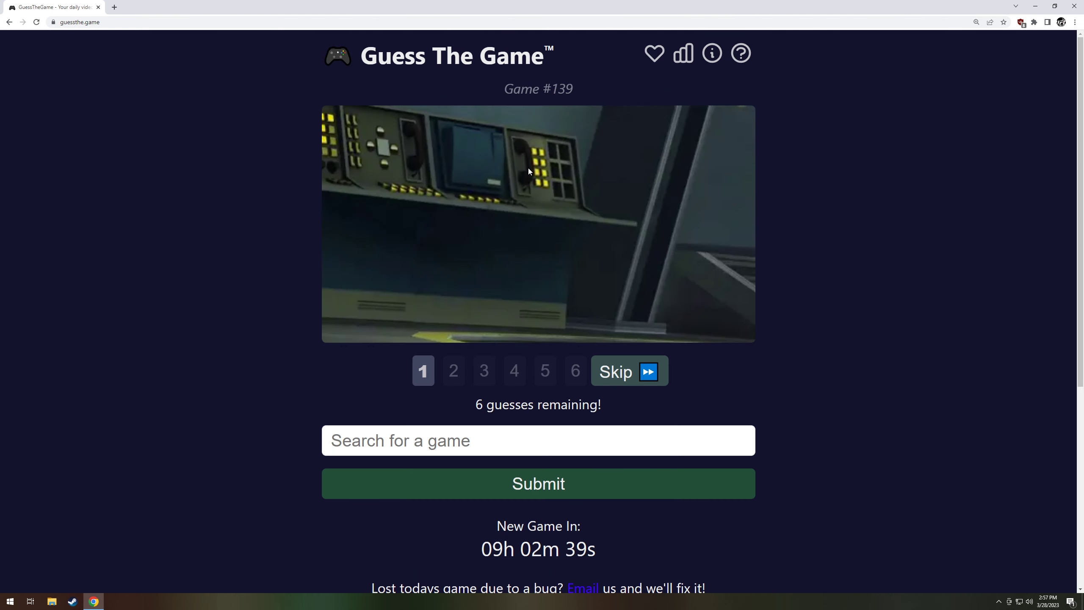
pyautogui.moveTo(619, 271)
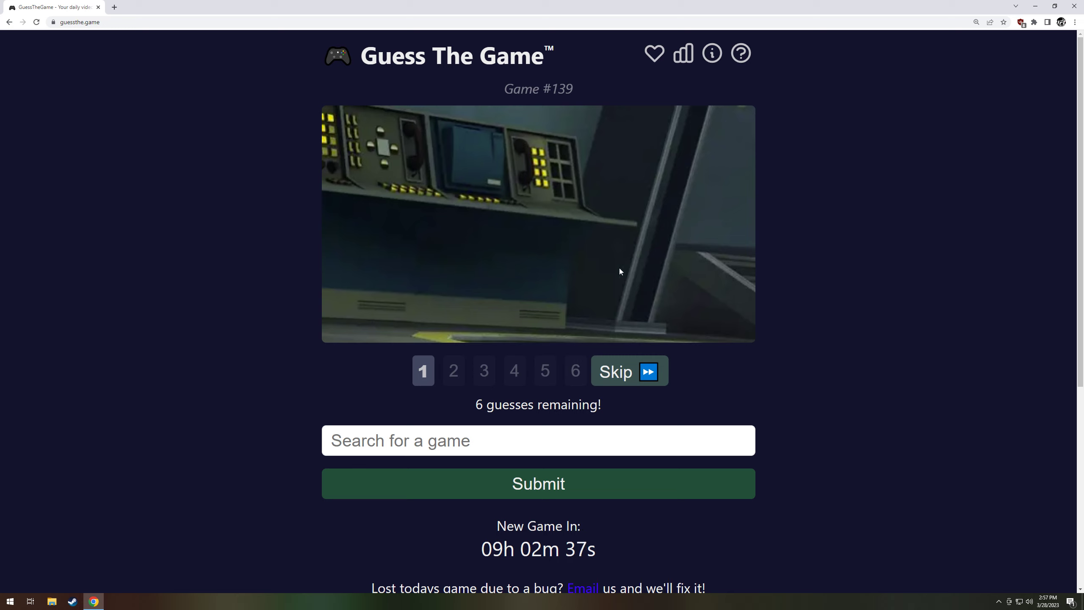
pyautogui.moveTo(524, 416)
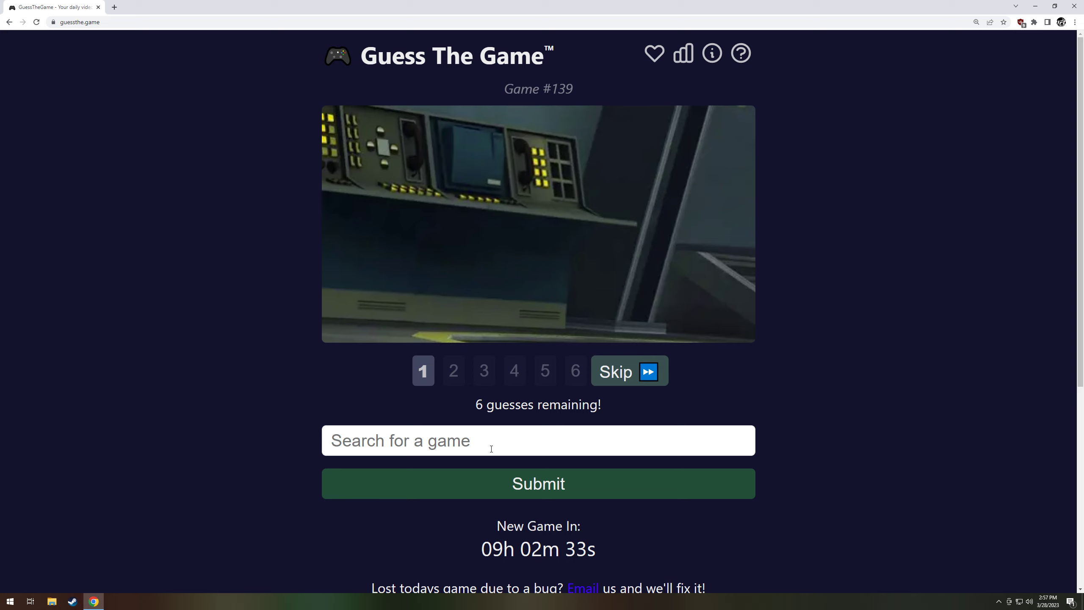
# - Submit Team Fortress 2 as the first guess for game #139
pyautogui.write('tean')
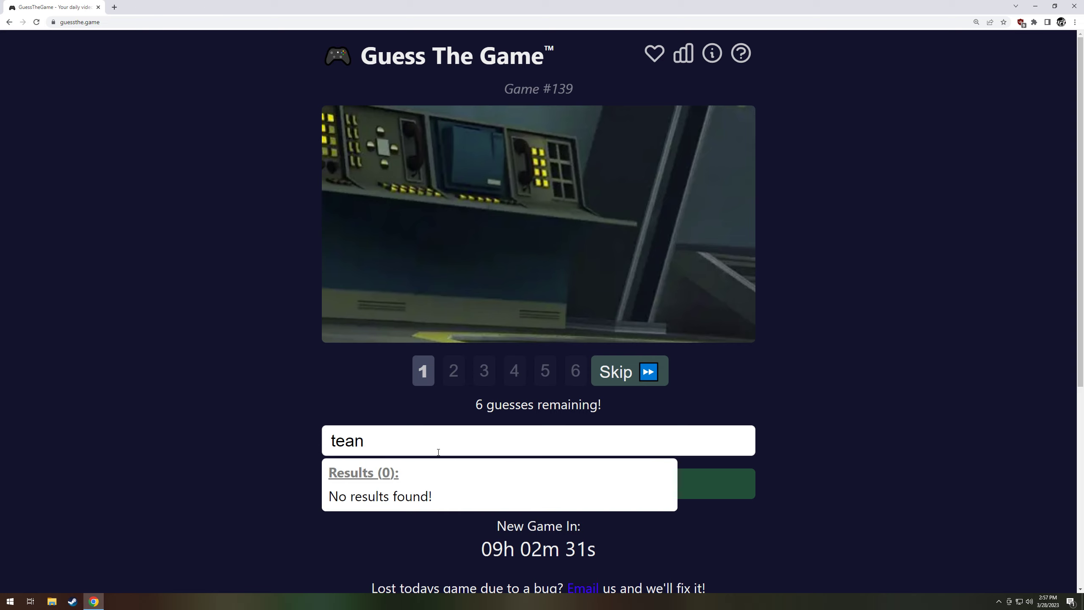
pyautogui.write('Team Fortress 2')
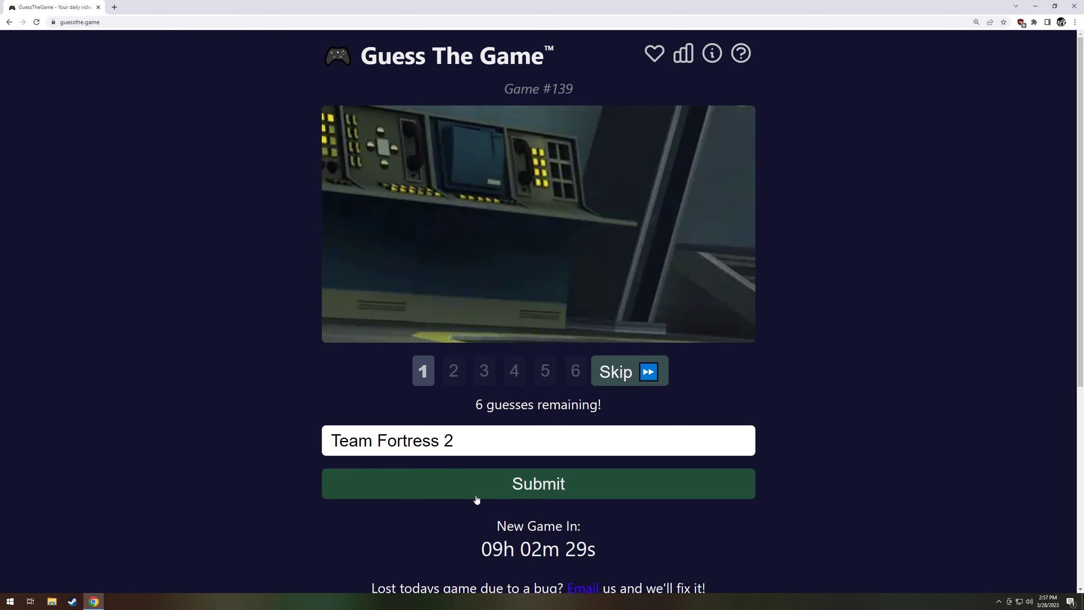
pyautogui.click(538, 484)
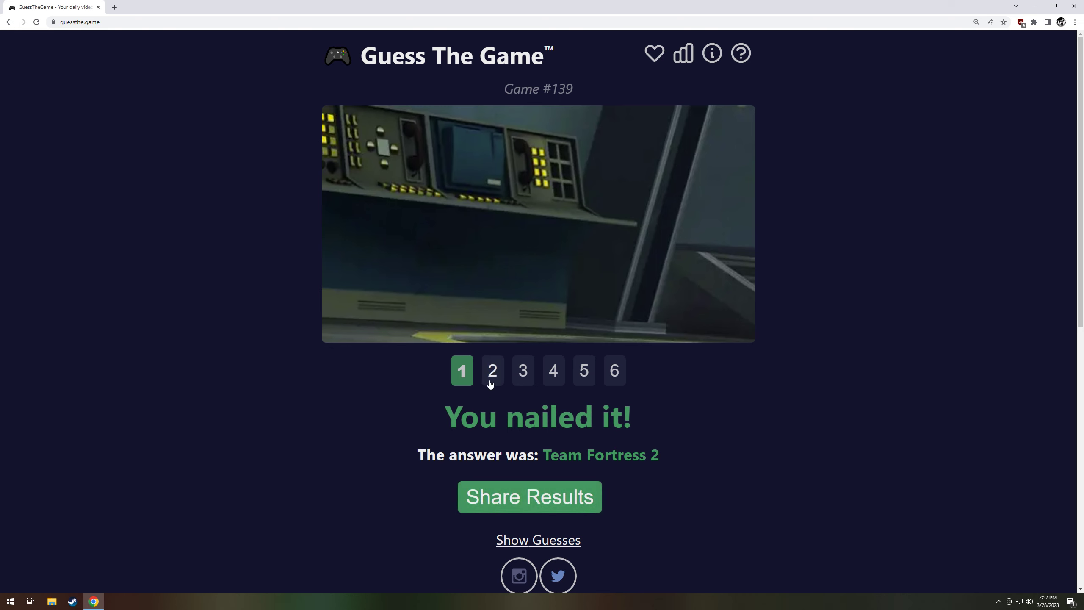
# - View clips 3 through 6 of game #139
pyautogui.click(522, 371)
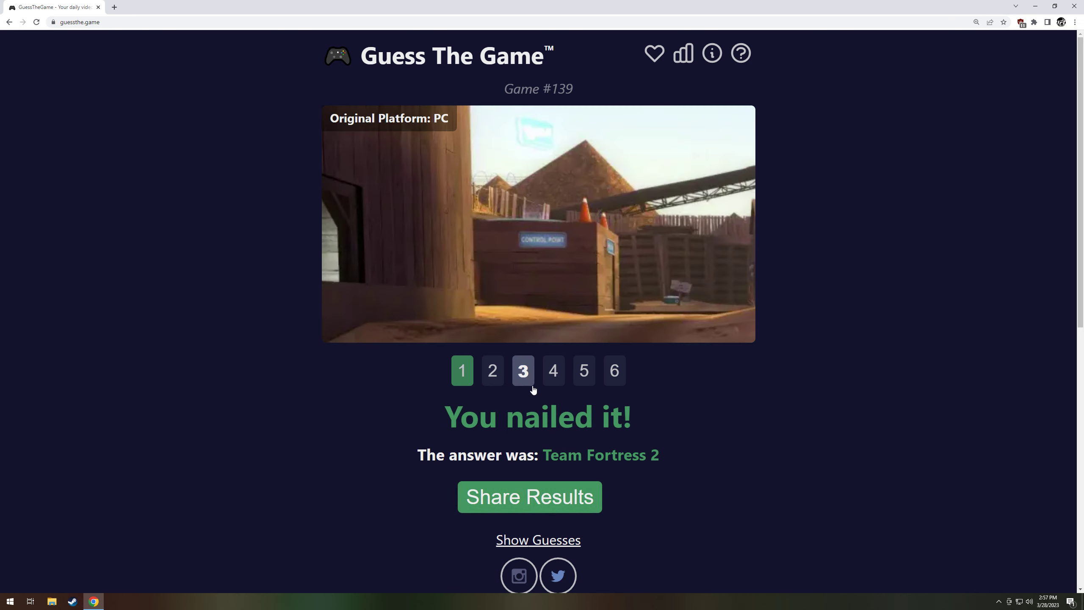
pyautogui.click(553, 371)
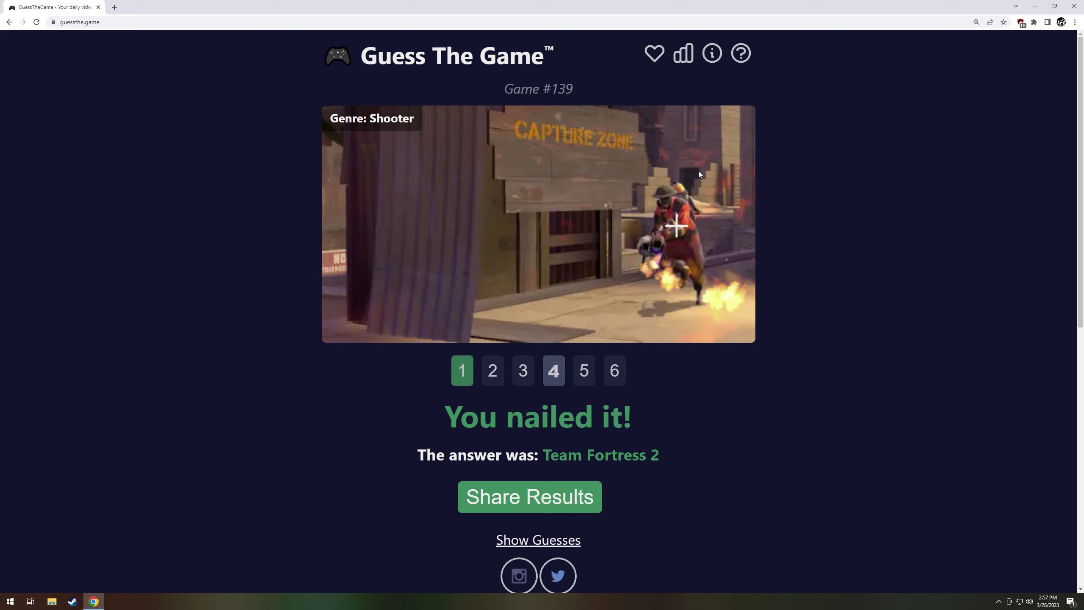
pyautogui.click(584, 370)
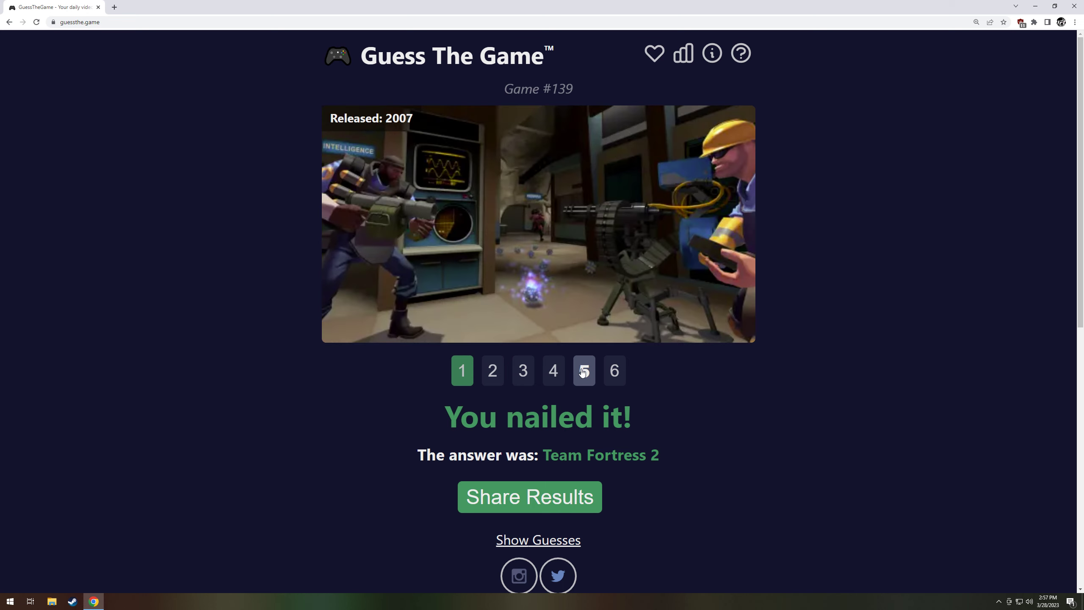
pyautogui.click(614, 371)
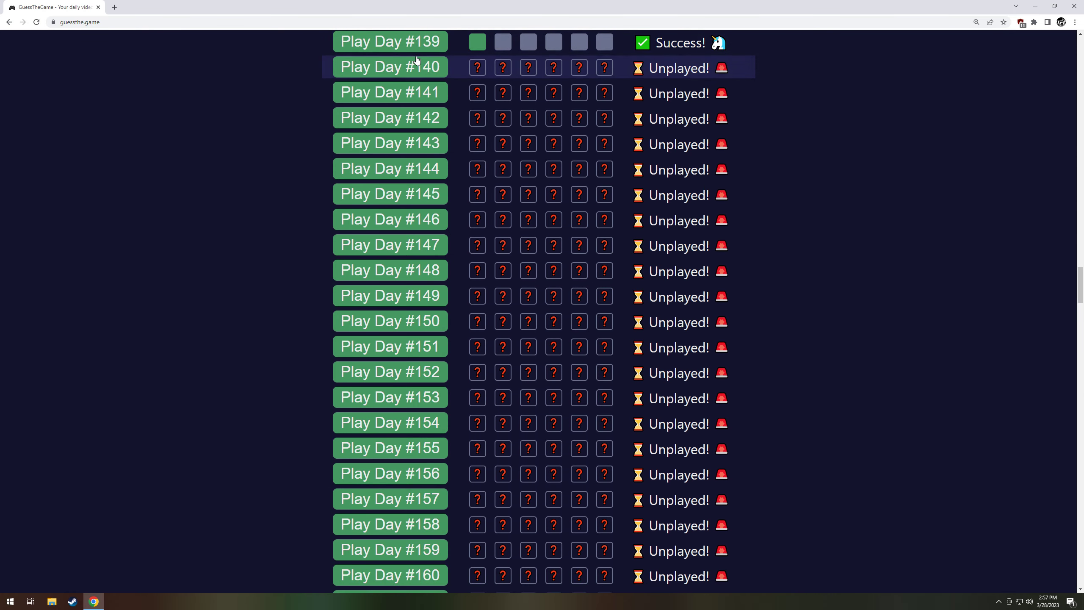
# - Start game #140, skip the first clip, and guess Yakuza 4
pyautogui.click(389, 67)
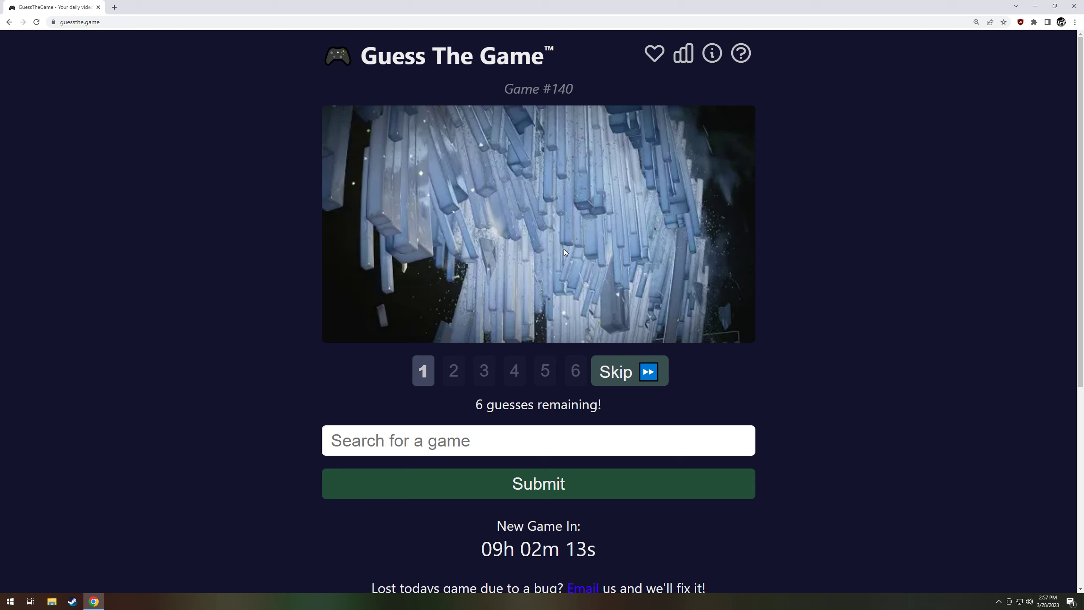
pyautogui.moveTo(661, 303)
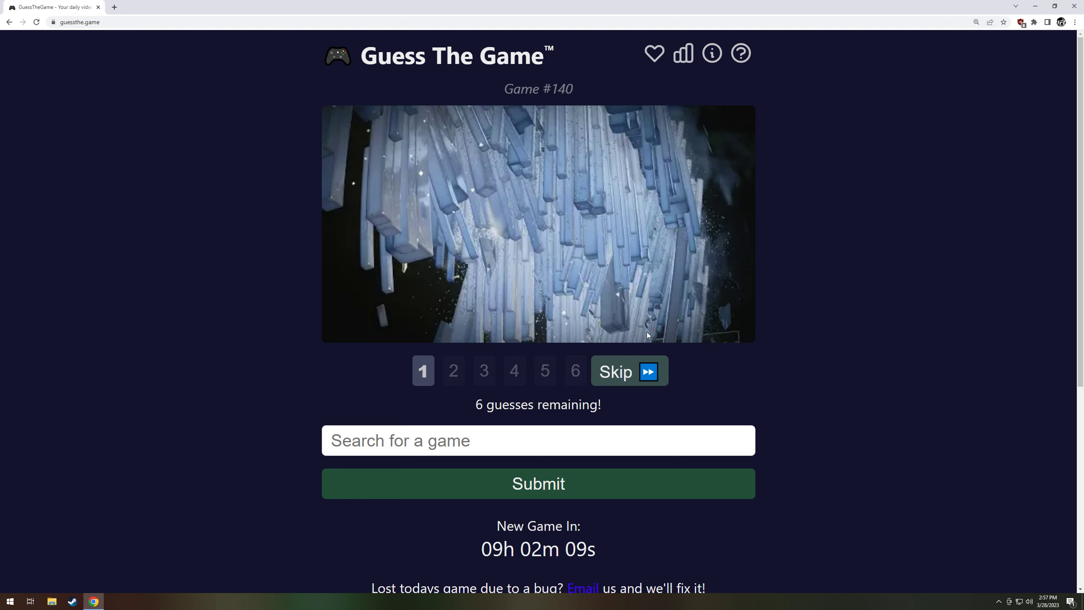
pyautogui.click(628, 371)
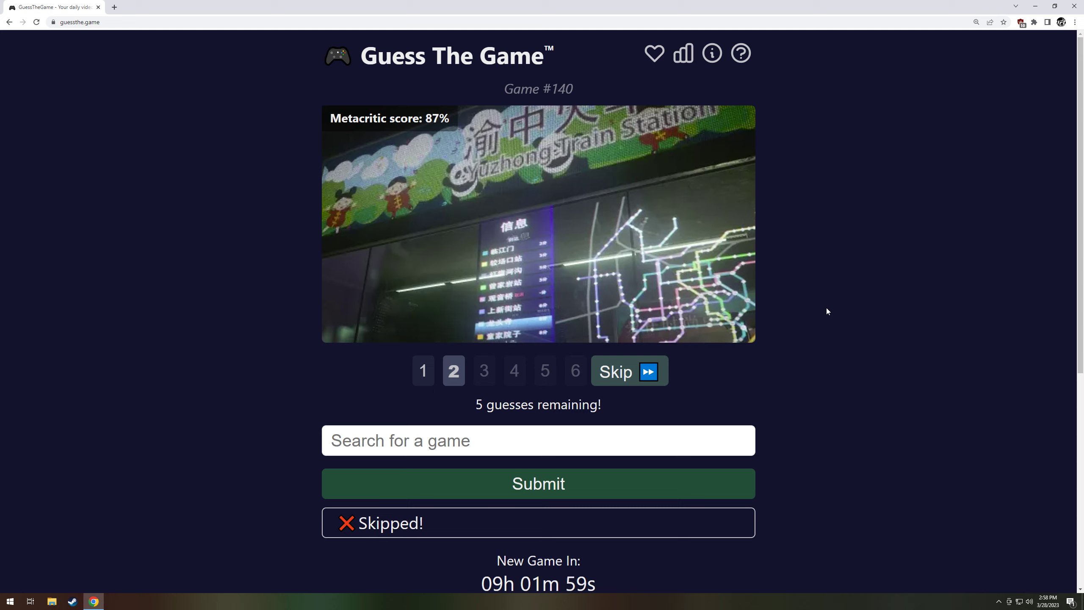
pyautogui.write('yakuza')
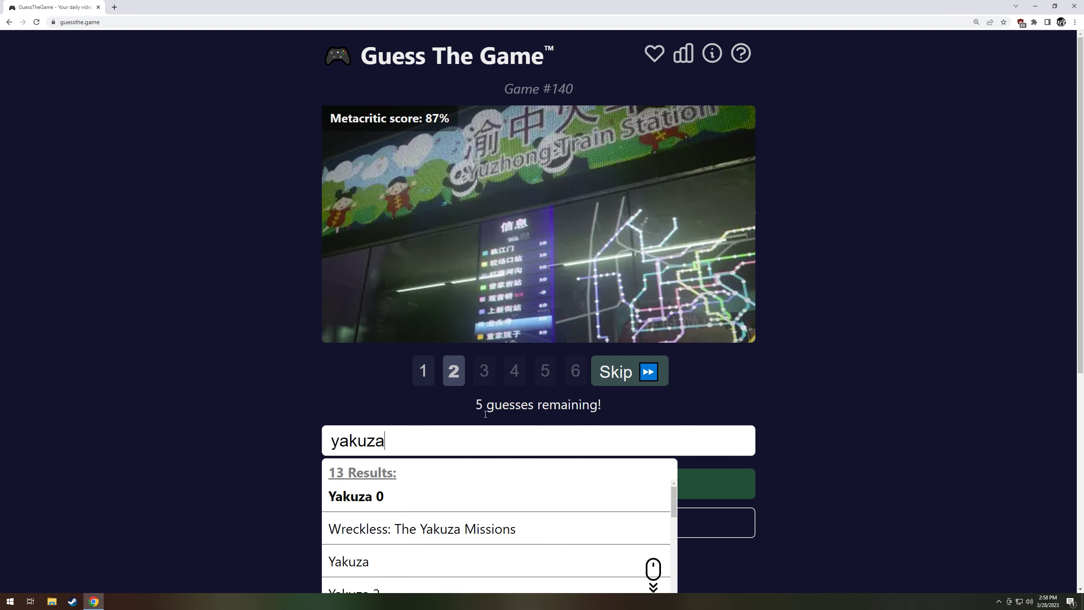
pyautogui.scroll(-3)
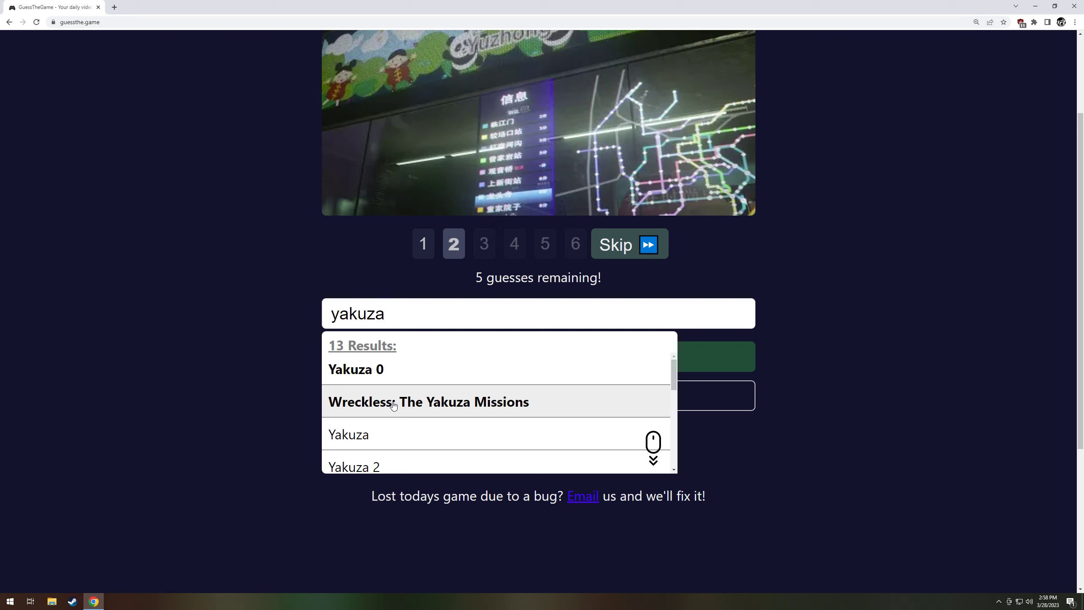
pyautogui.scroll(-3)
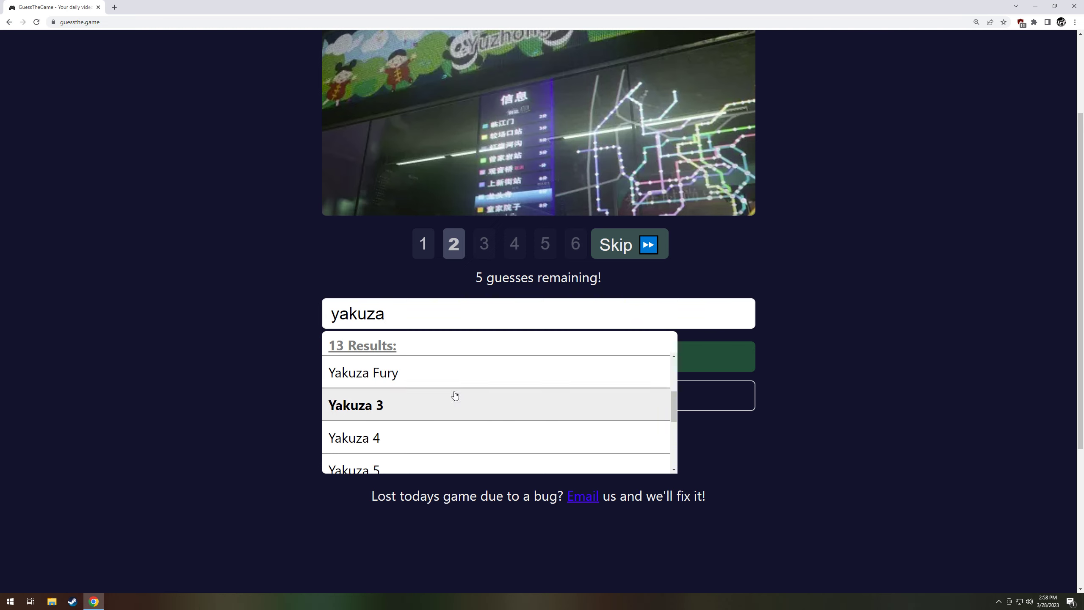
pyautogui.click(353, 437)
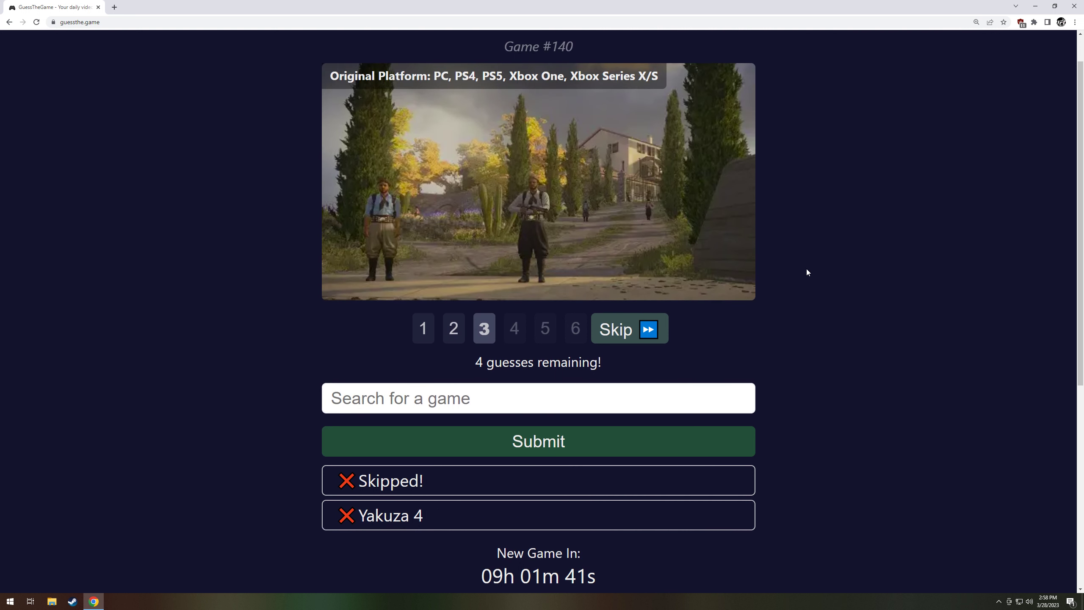
pyautogui.moveTo(799, 261)
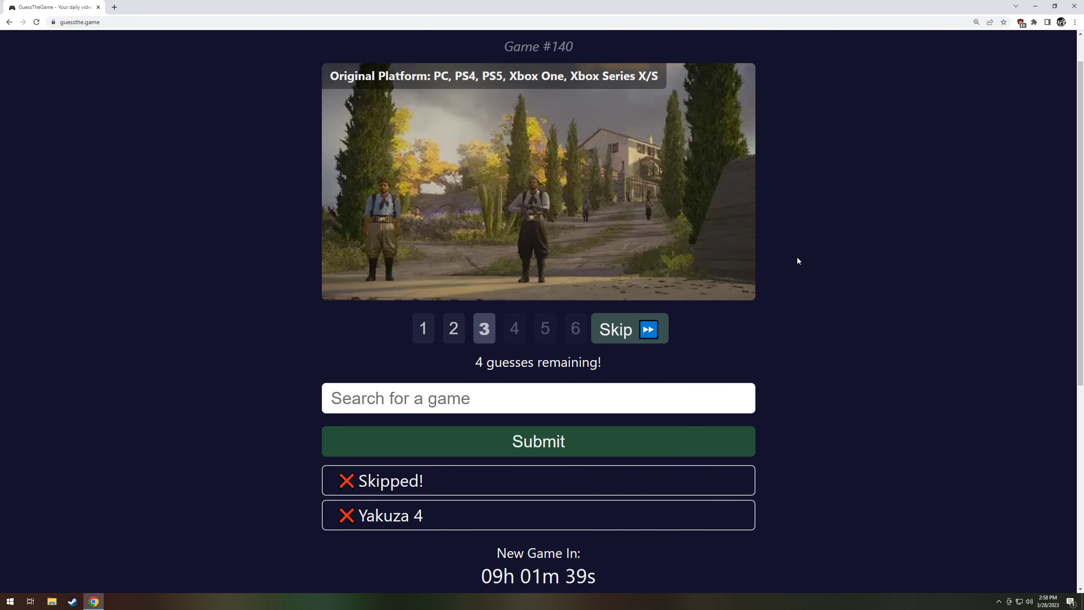
pyautogui.moveTo(784, 256)
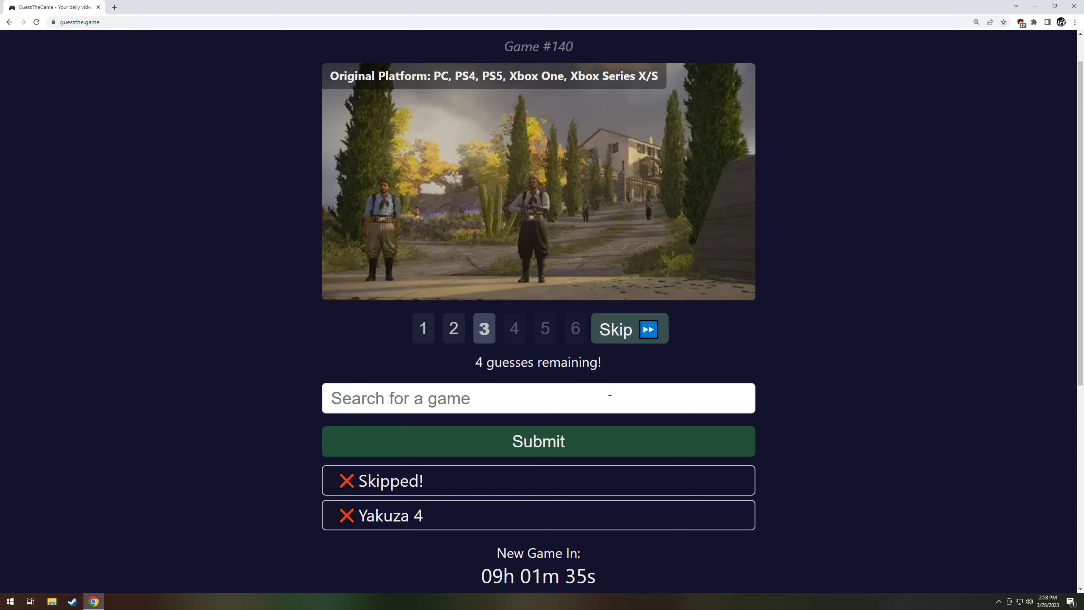
# - Guess Yakuza 0, review clues 3 and 4, skip, then enter 'hitman 3'
pyautogui.write('yaku')
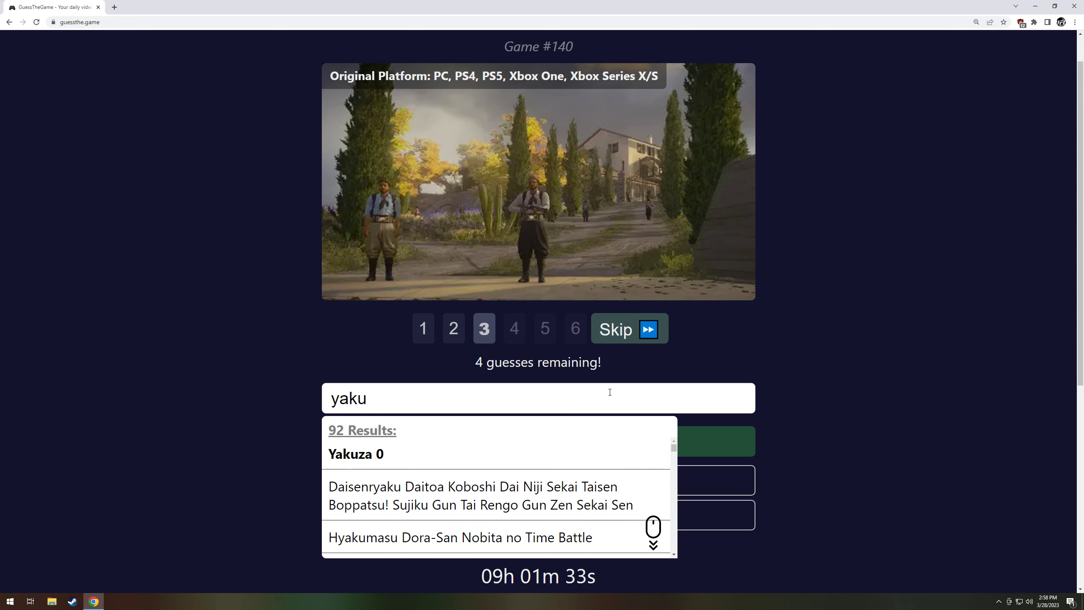
pyautogui.click(627, 329)
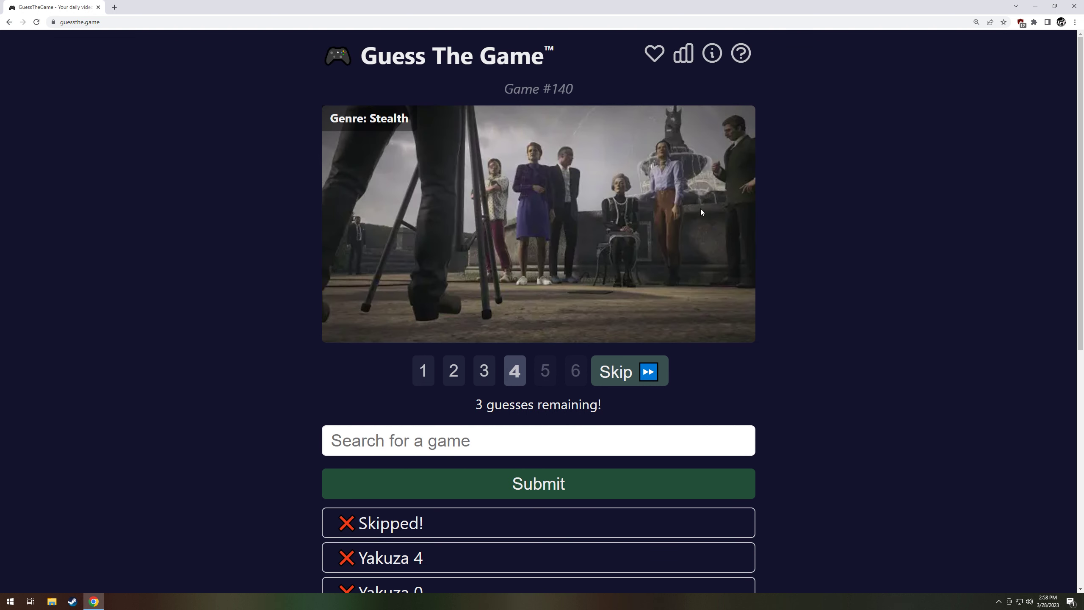
pyautogui.moveTo(526, 192)
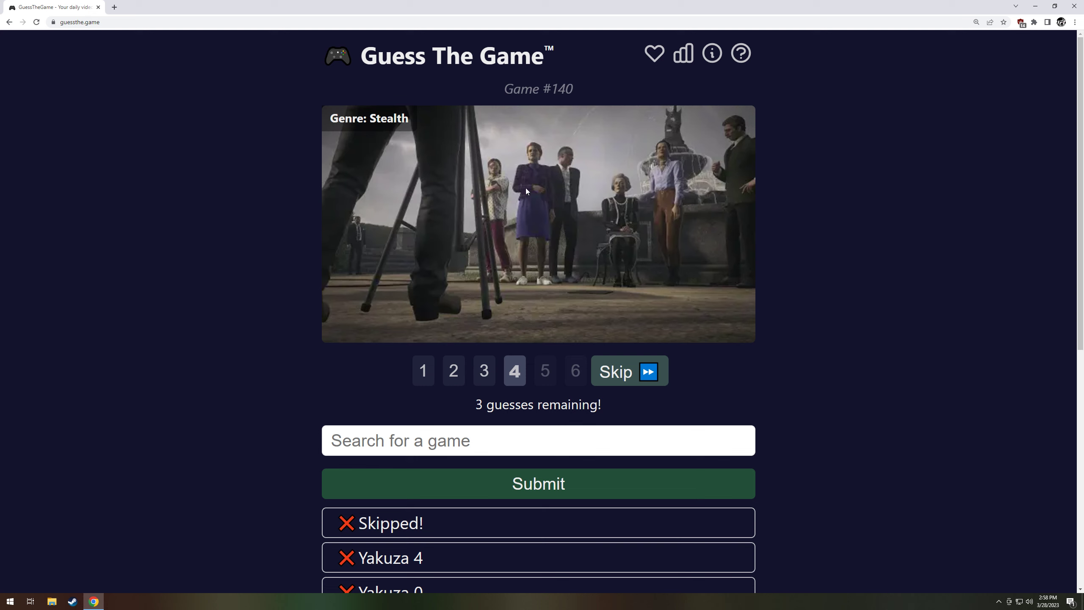
pyautogui.moveTo(484, 371)
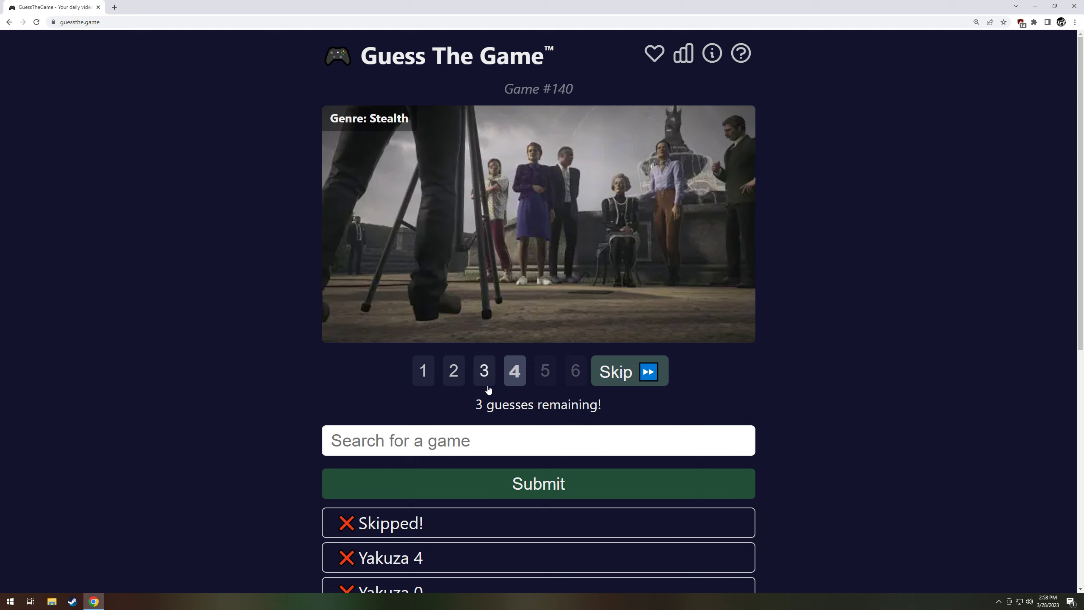
pyautogui.click(483, 370)
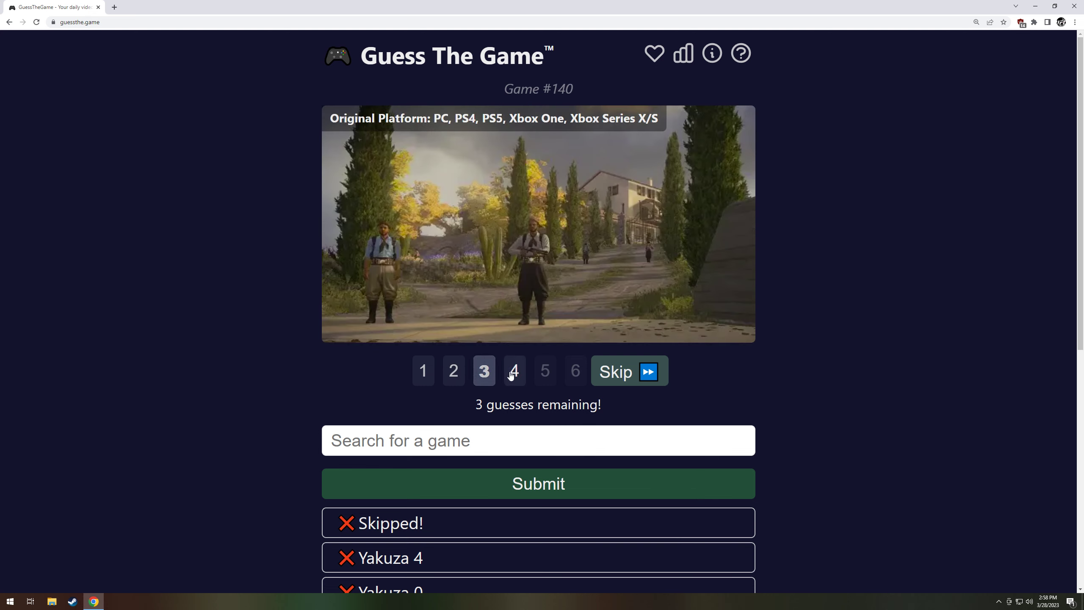
pyautogui.click(514, 371)
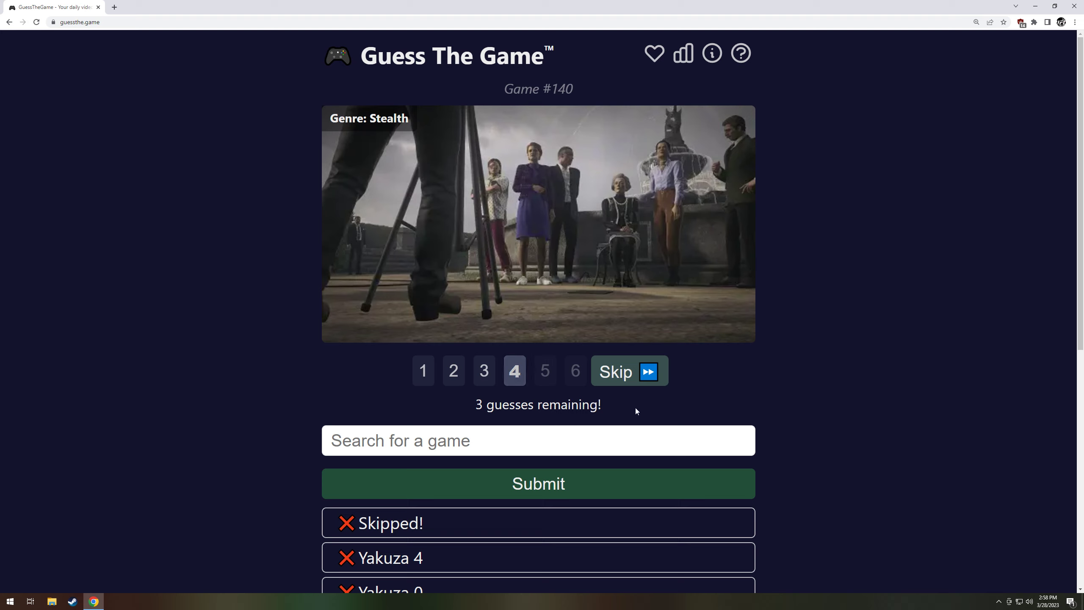
pyautogui.moveTo(627, 407)
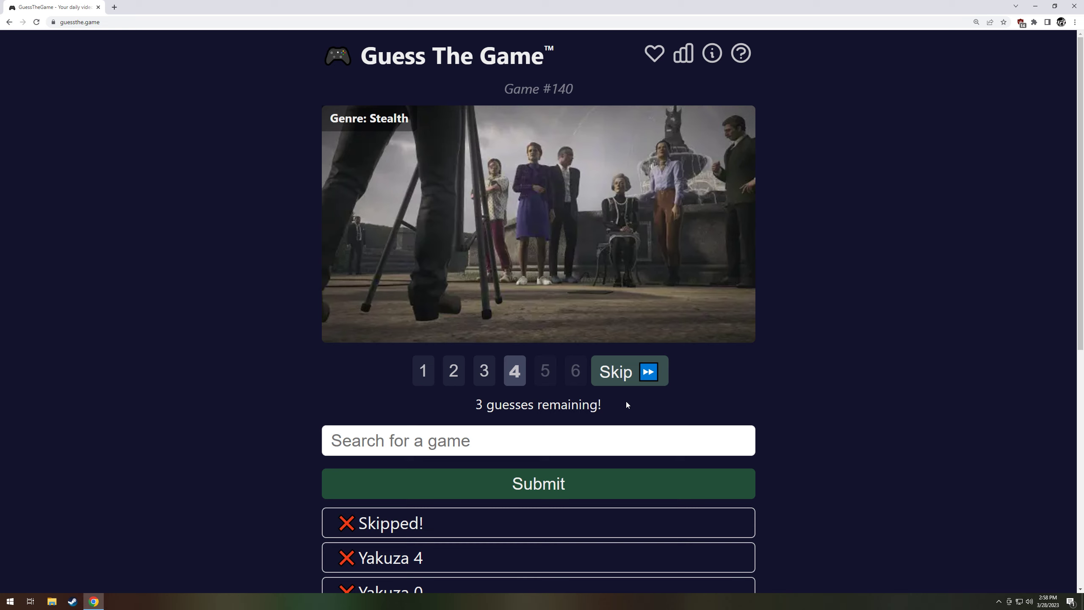
pyautogui.click(615, 372)
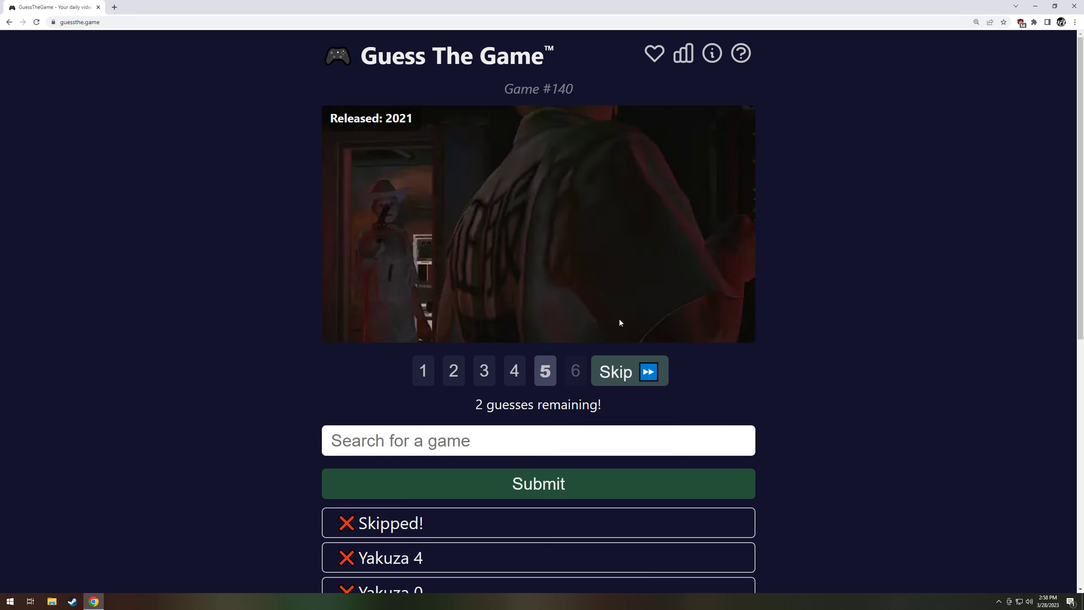
pyautogui.moveTo(627, 317)
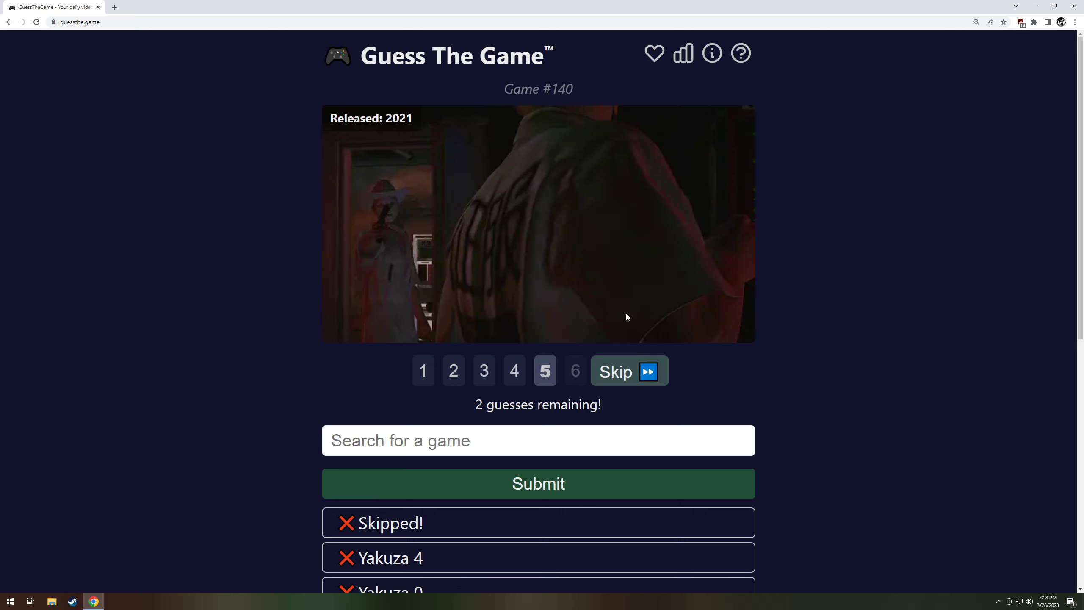
pyautogui.moveTo(617, 334)
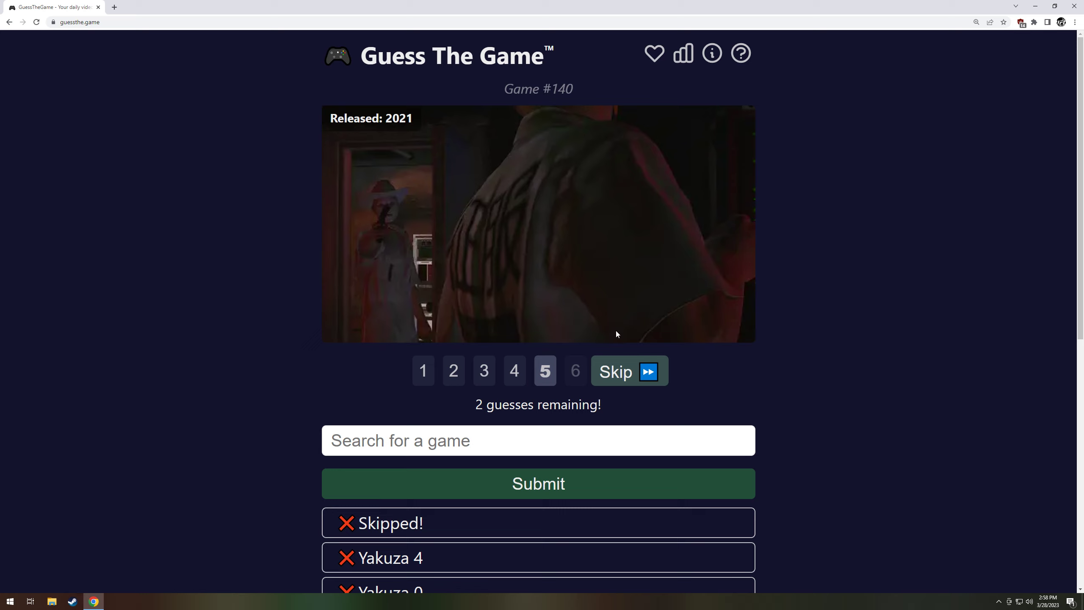
pyautogui.click(538, 440)
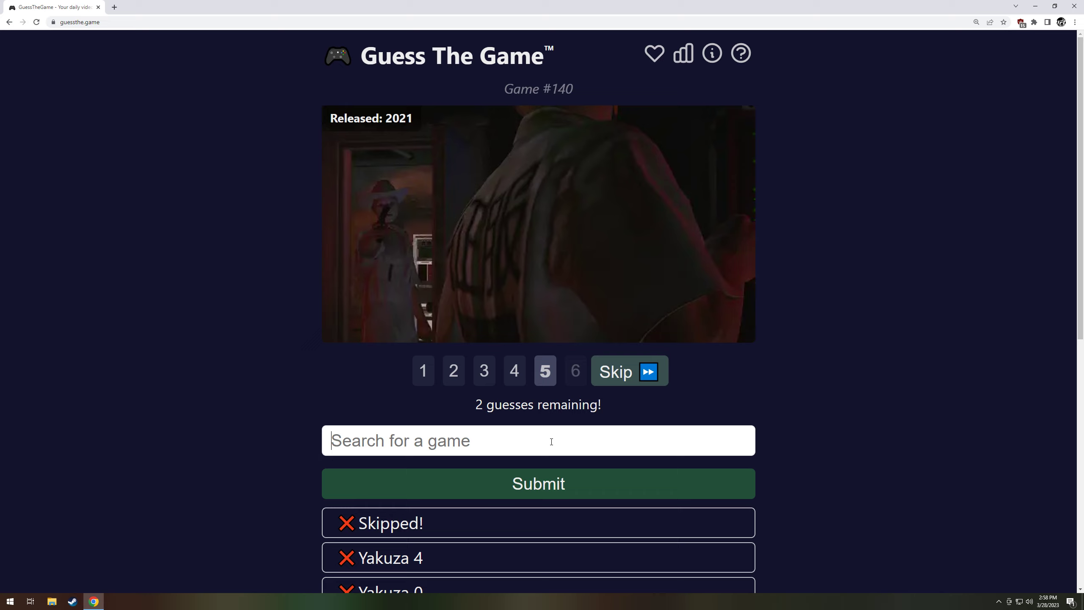
pyautogui.write('hitman 3')
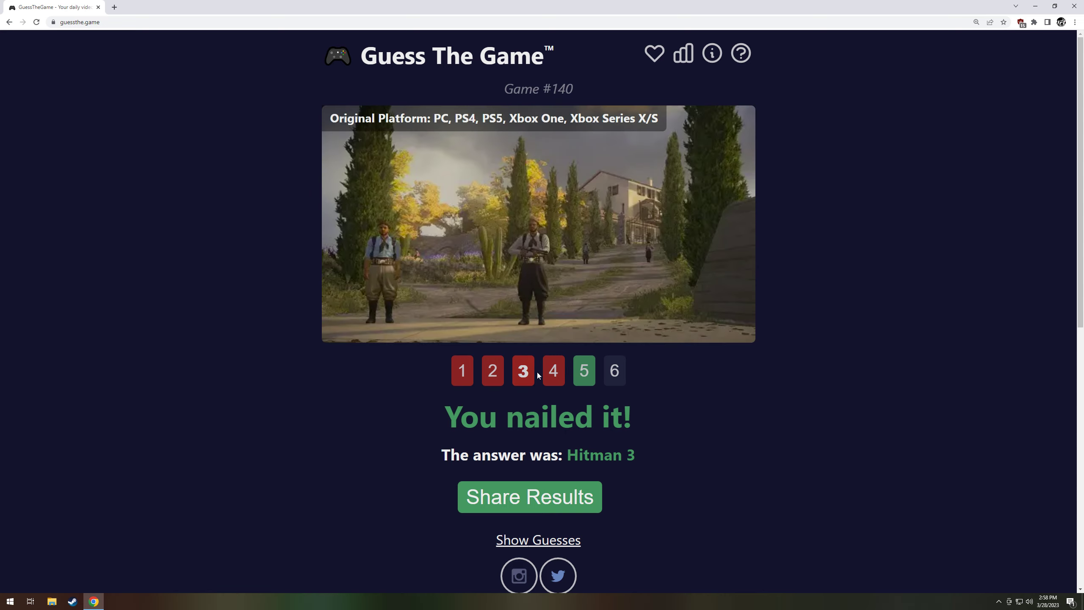
# - View game #140's sixth clue and open the Replay Previous Days archive
pyautogui.click(614, 370)
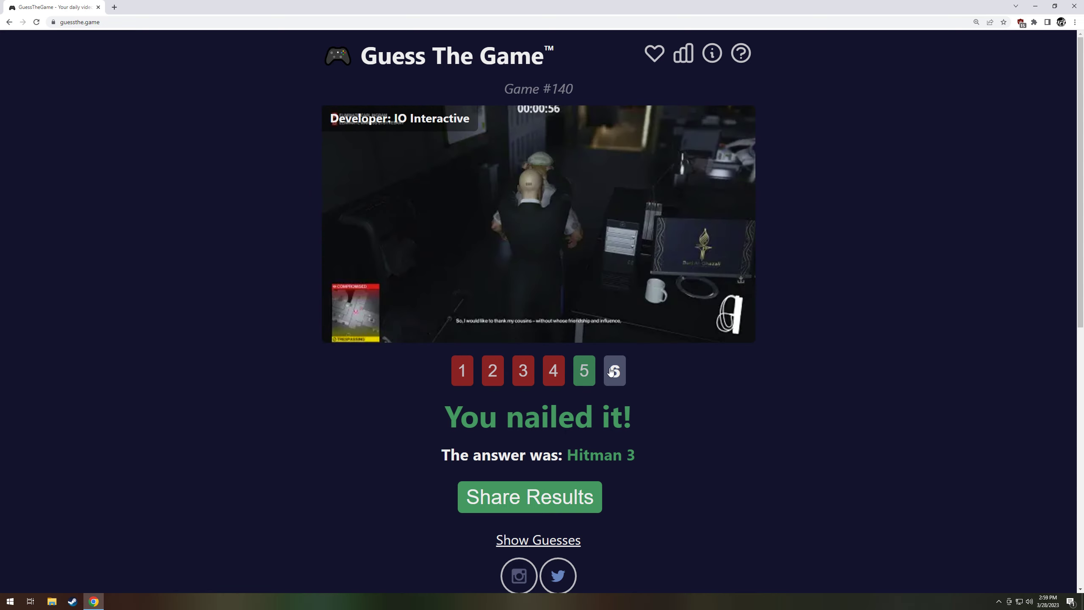
pyautogui.scroll(-3)
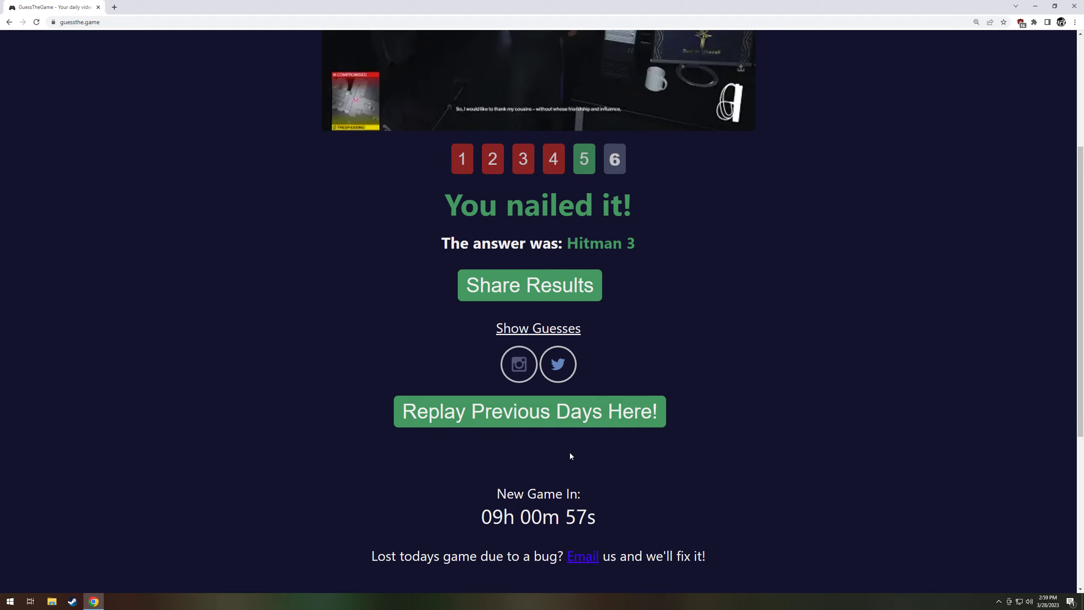
pyautogui.click(529, 410)
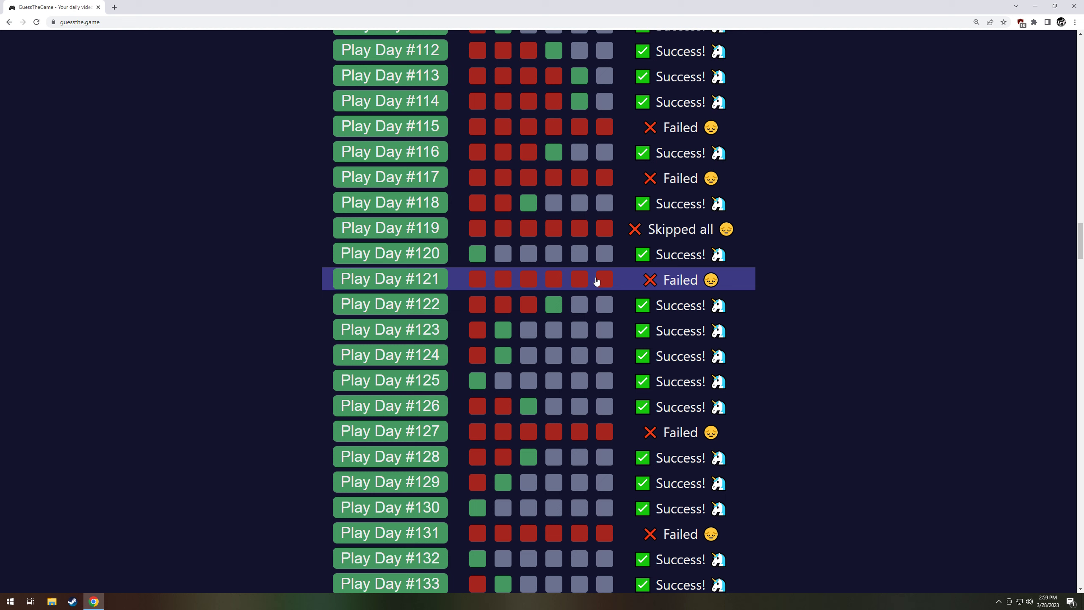
pyautogui.scroll(-3)
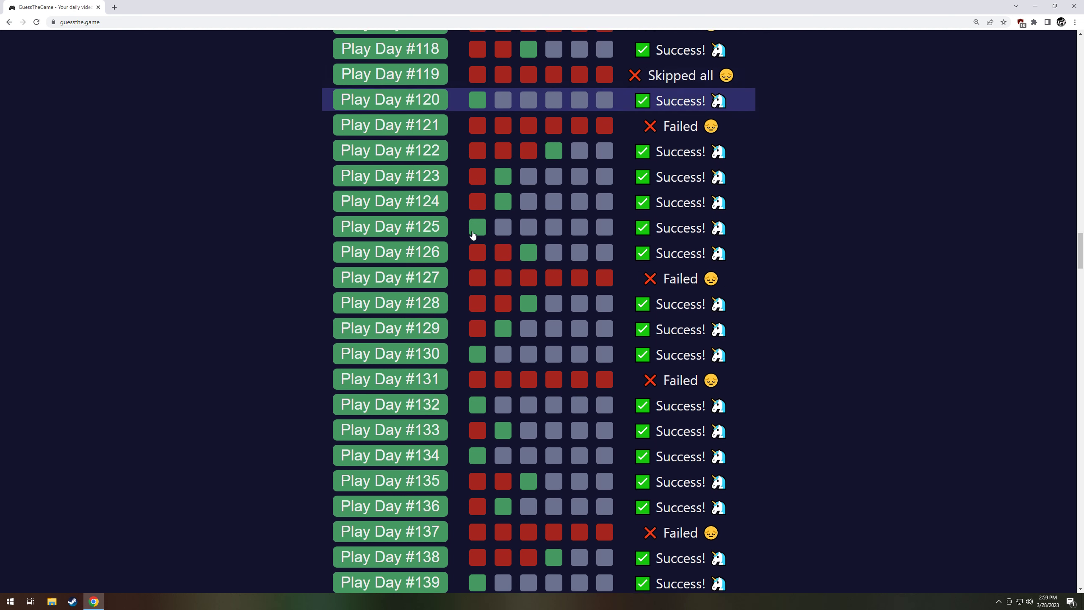
pyautogui.scroll(-3)
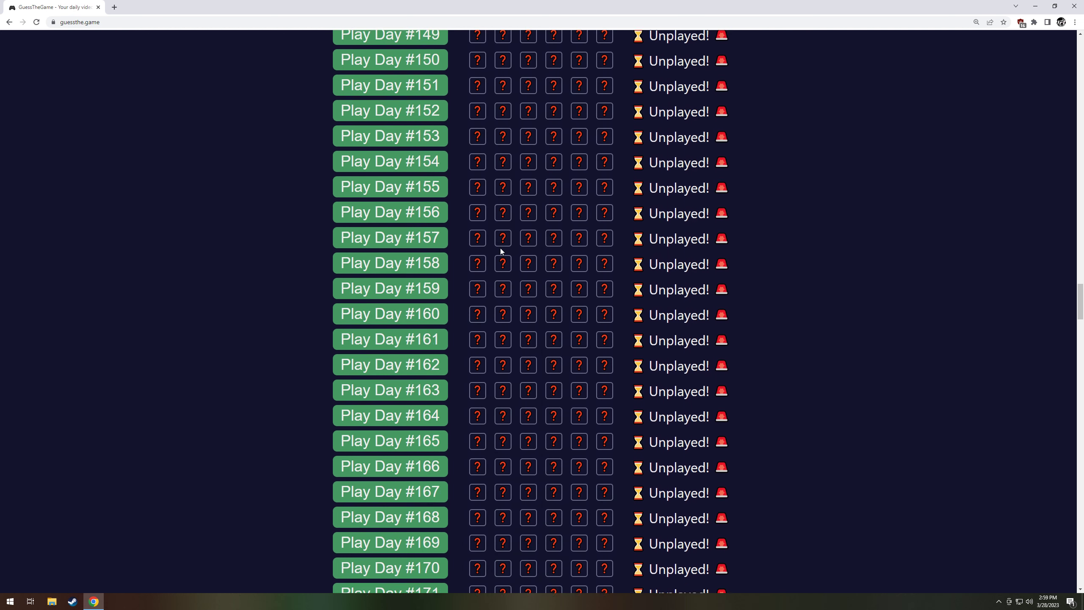
pyautogui.scroll(-3)
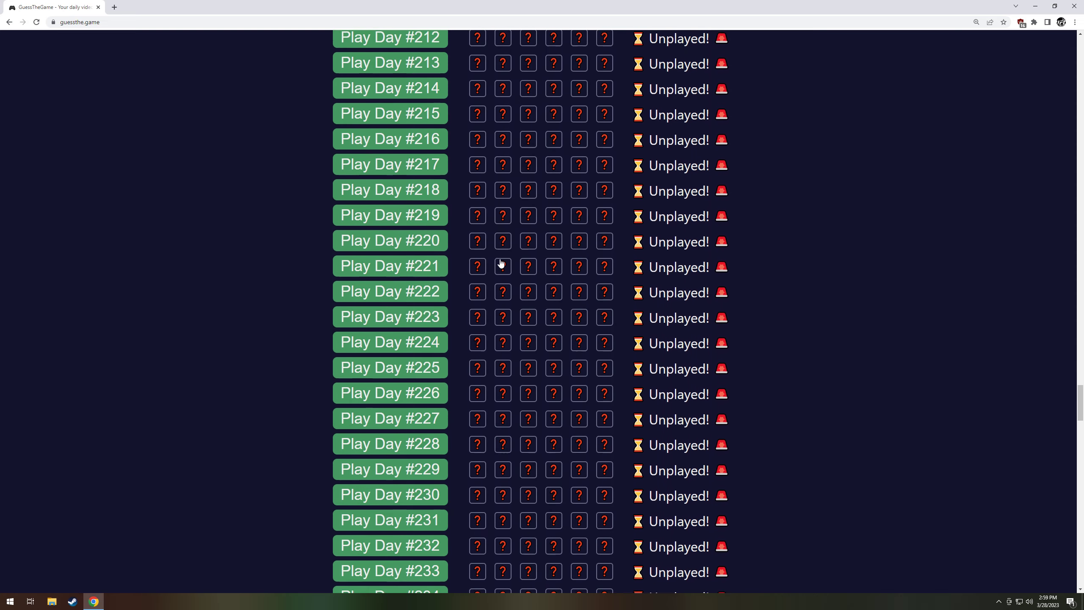
pyautogui.scroll(-3)
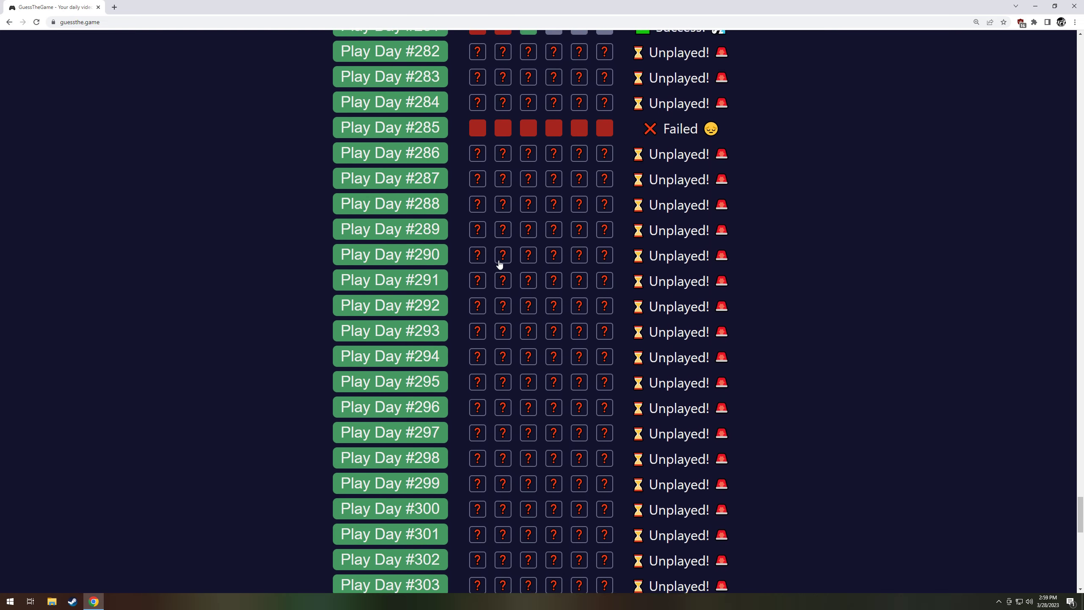
pyautogui.scroll(-3)
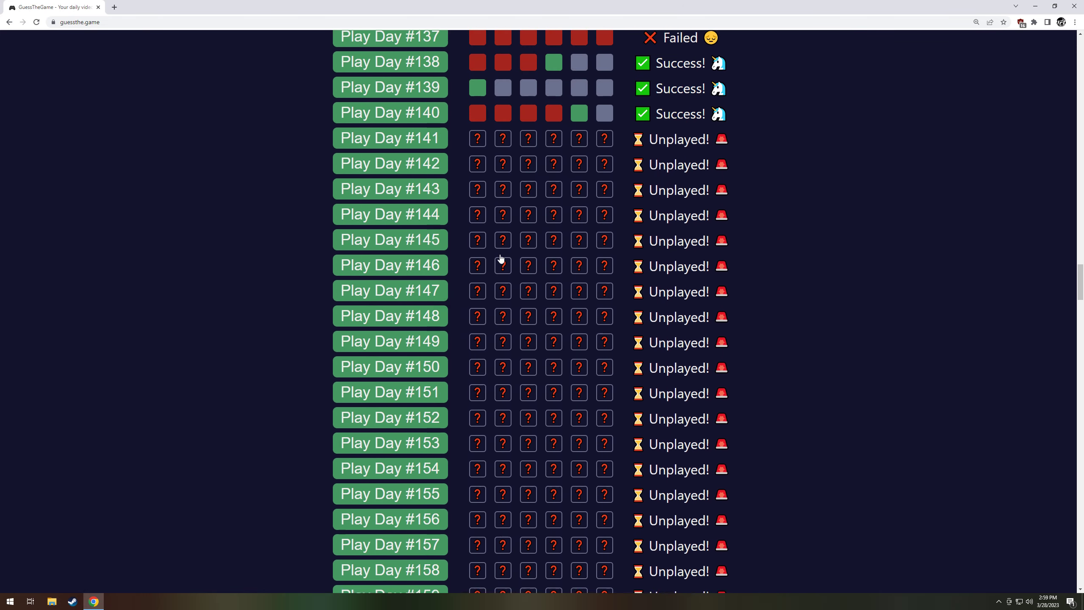
pyautogui.scroll(-3)
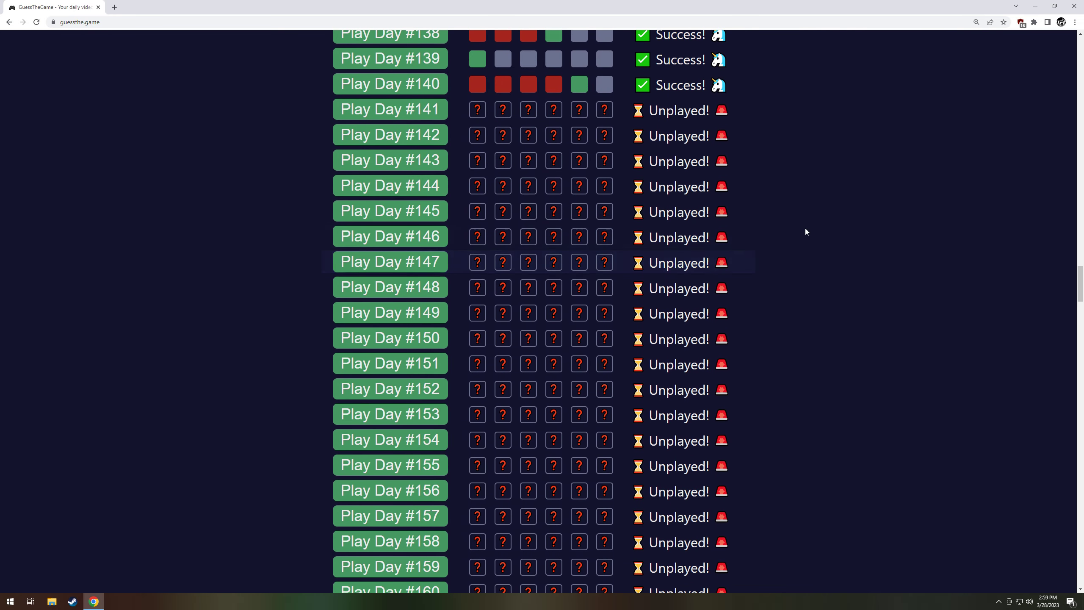